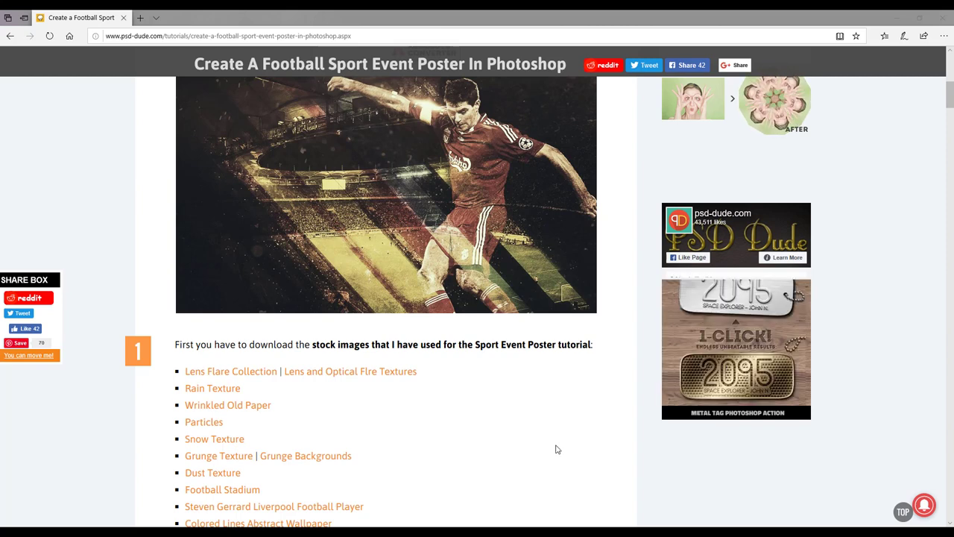
Step: Scroll up and down through the open Womans World Cup 2019 poster document
scroll("up", 3)
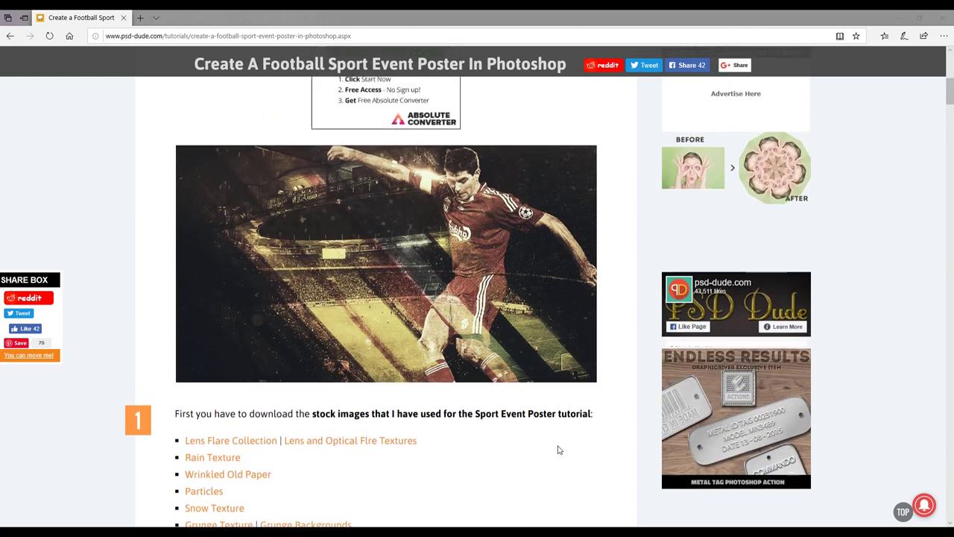
scroll("up", 3)
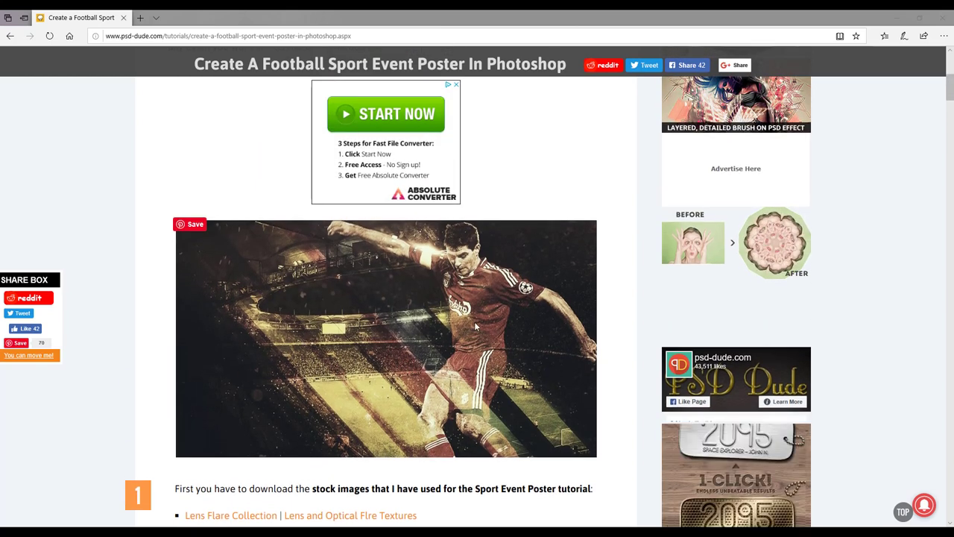
scroll("up", 3)
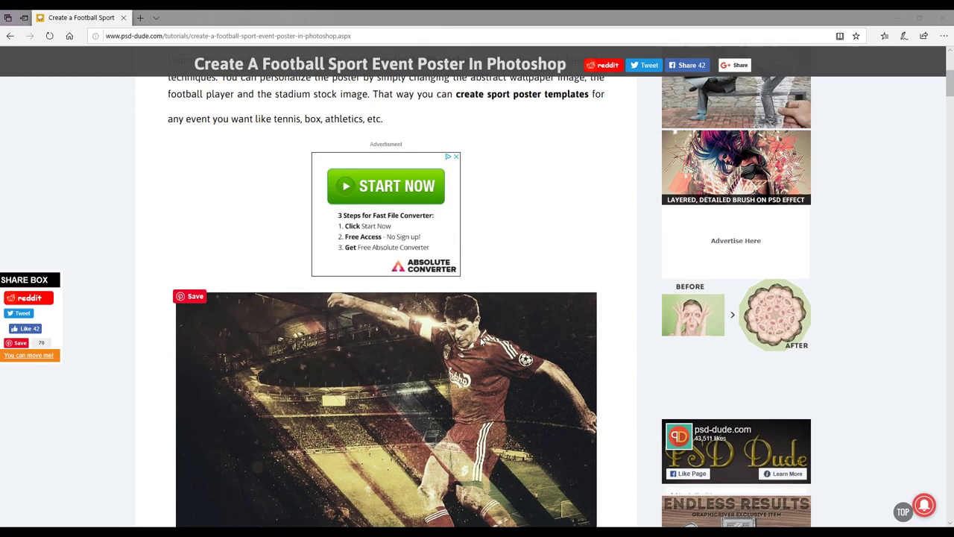
scroll("up", 3)
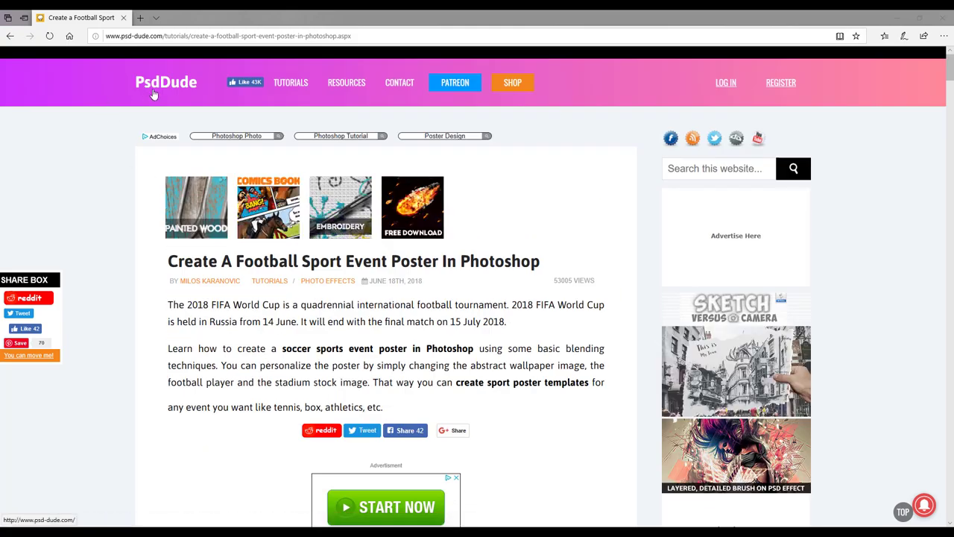
scroll("down", 3)
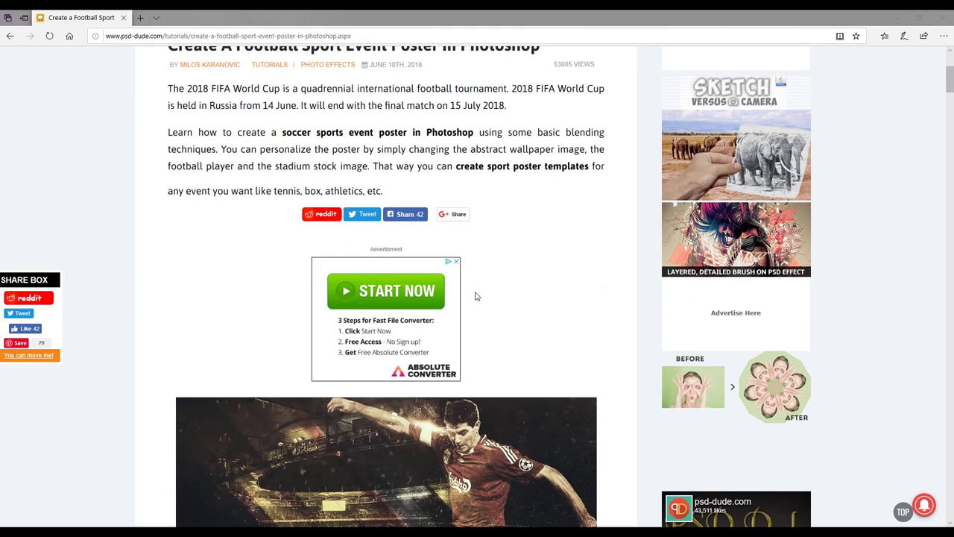
scroll("down", 3)
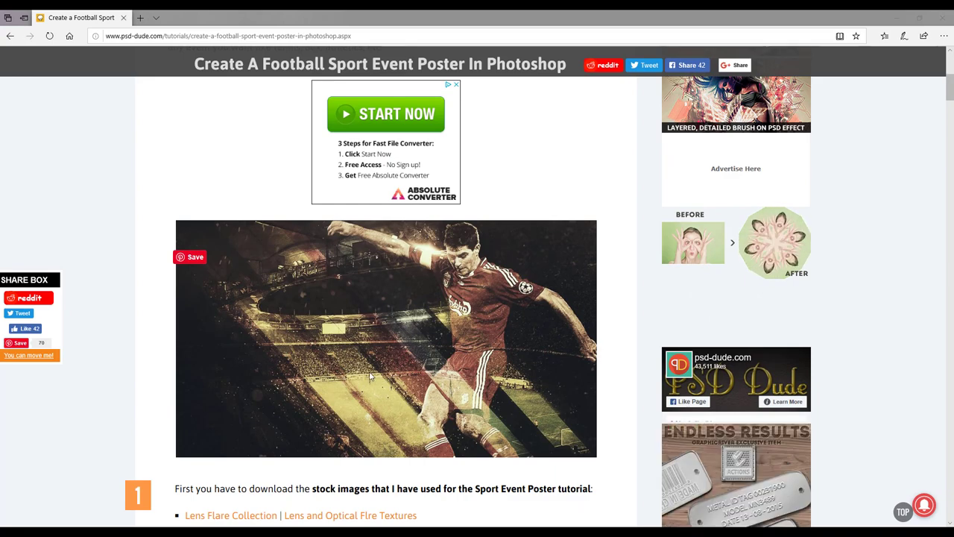
scroll("down", 3)
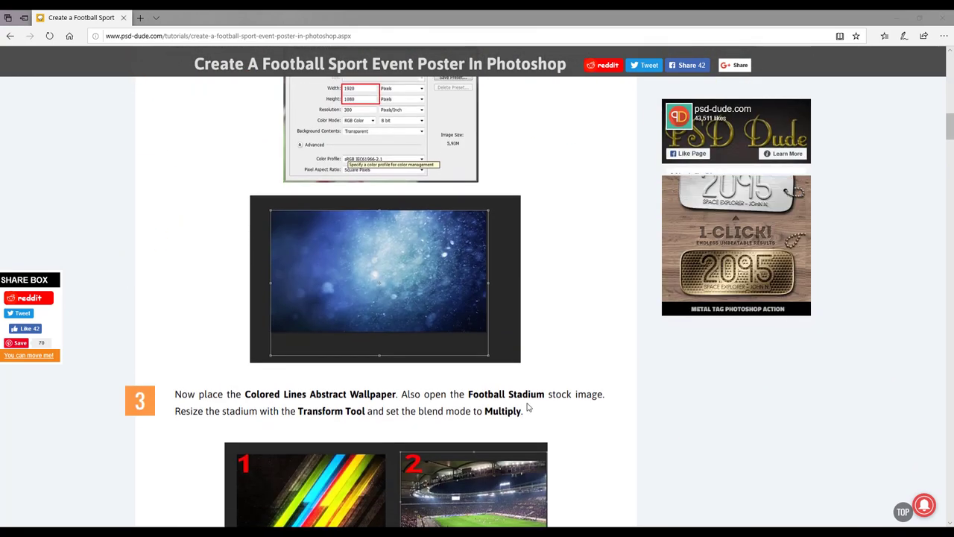
scroll("down", 3)
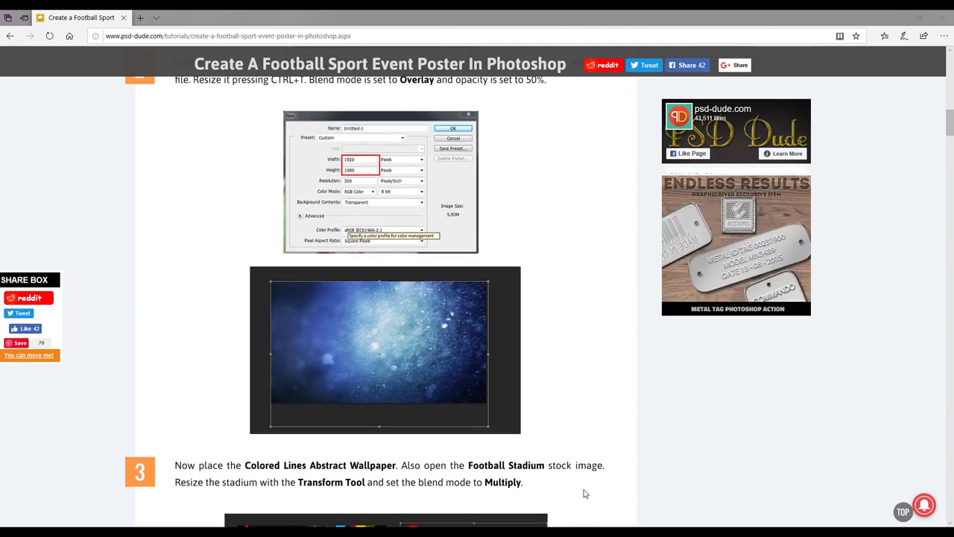
scroll("up", 3)
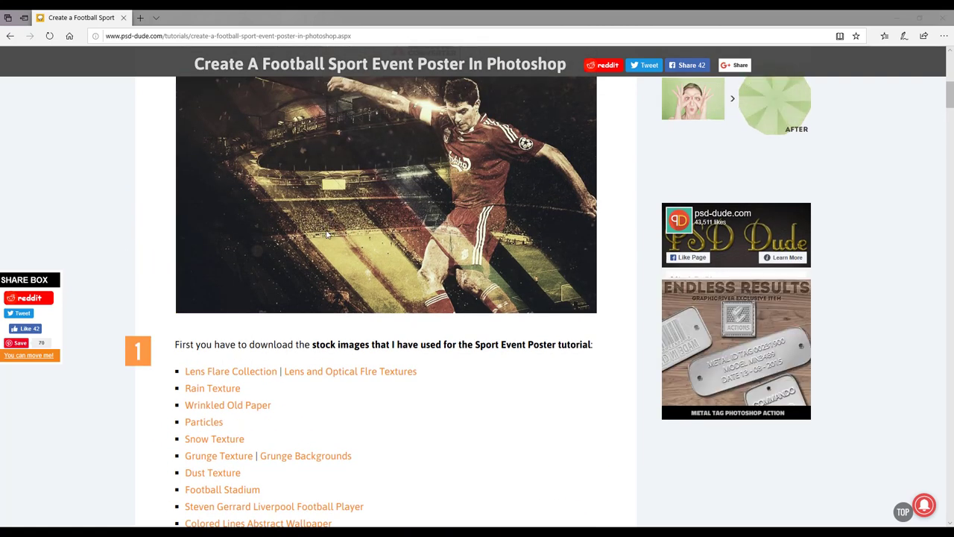
scroll("down", 3)
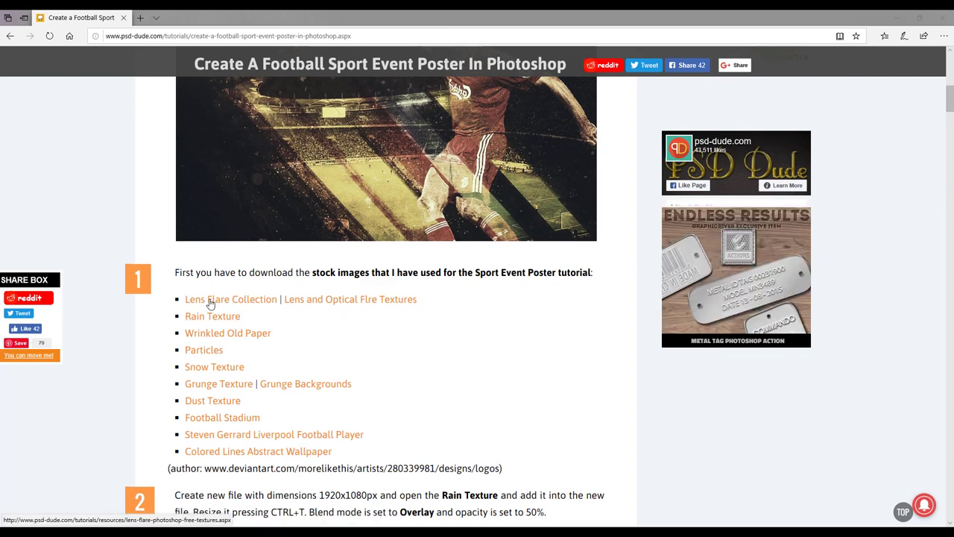
mouse_move(249, 321)
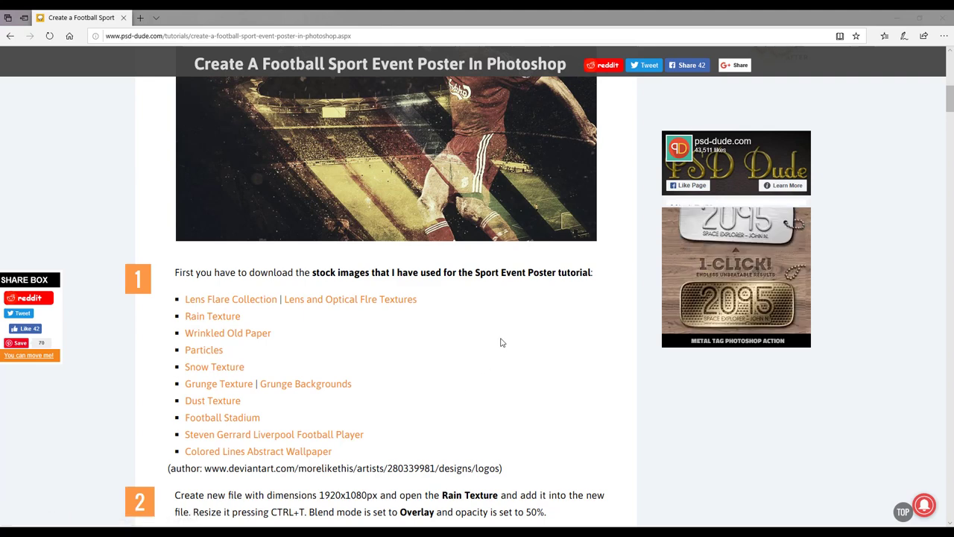
scroll("up", 3)
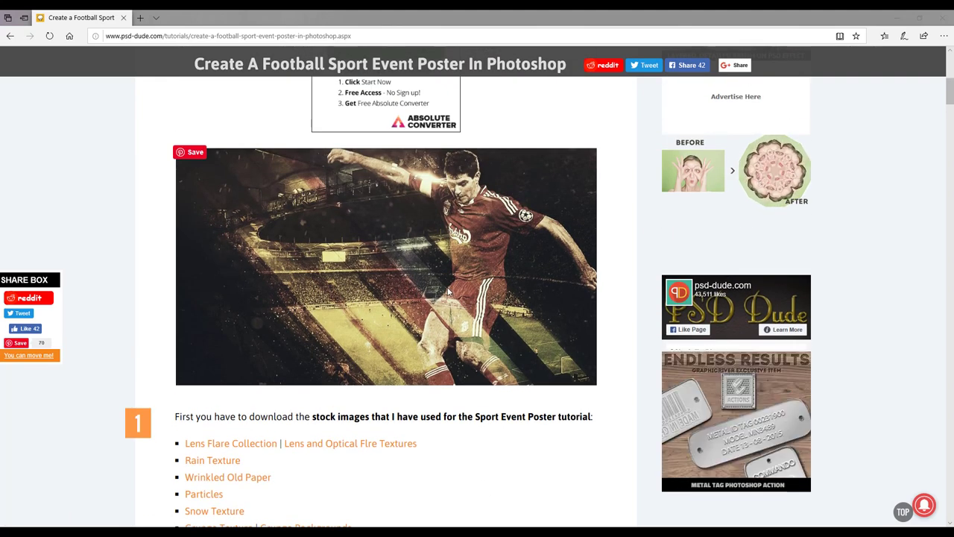
mouse_move(421, 376)
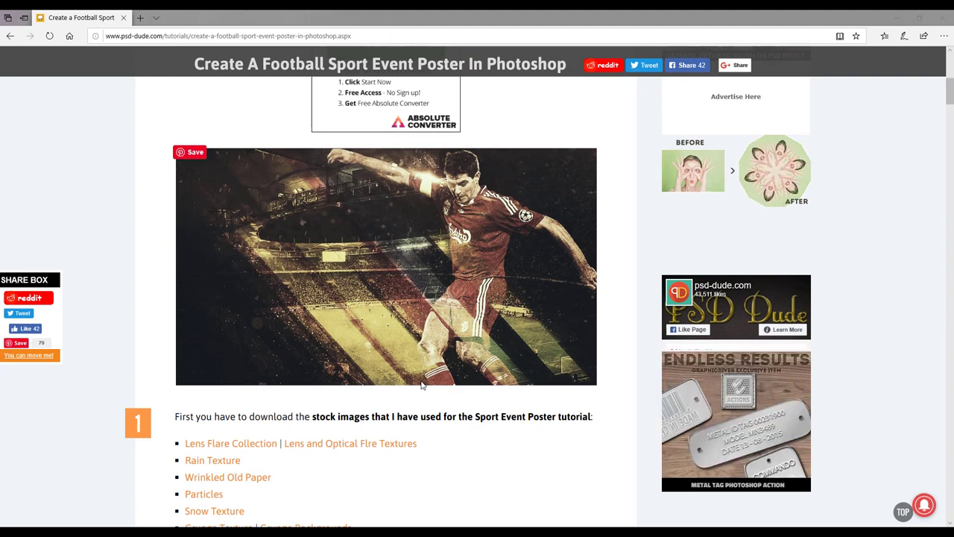
mouse_move(470, 457)
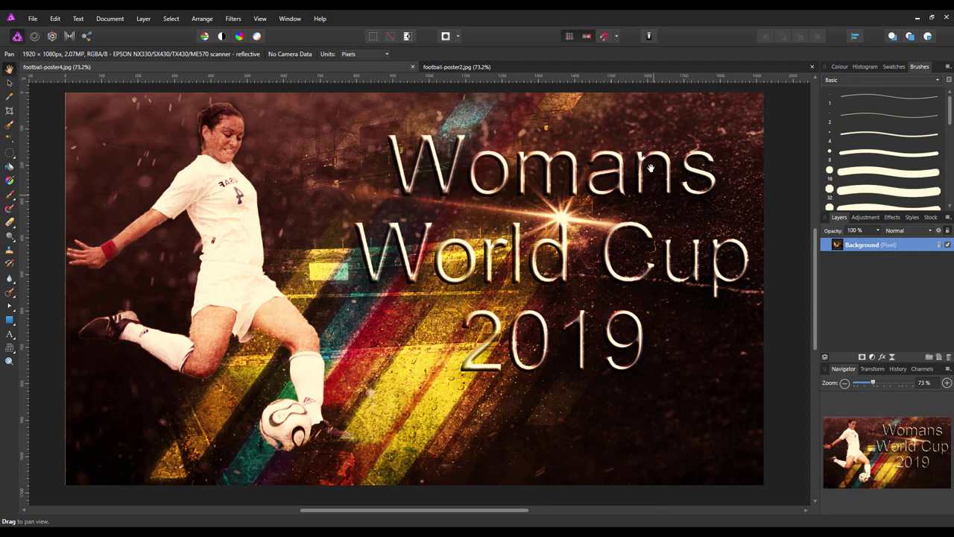
mouse_move(478, 447)
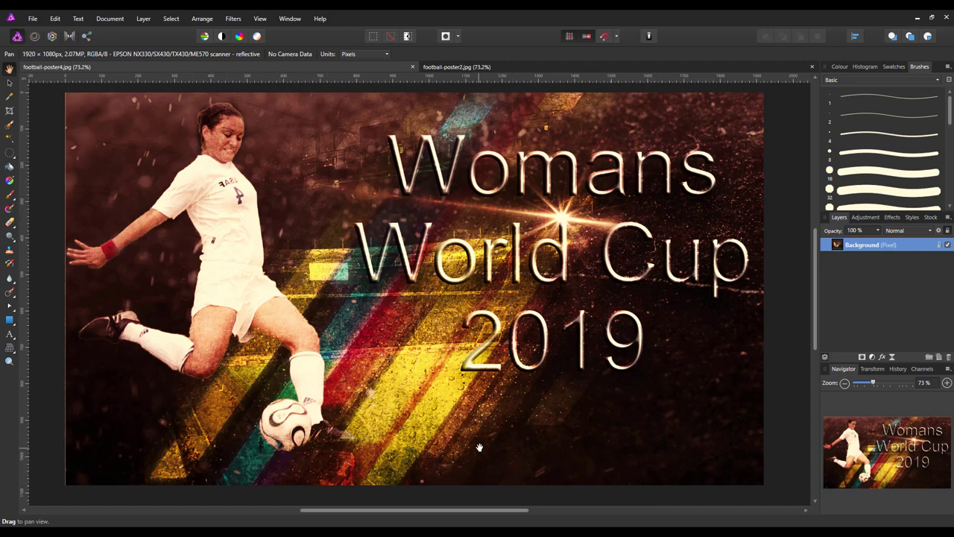
mouse_move(529, 71)
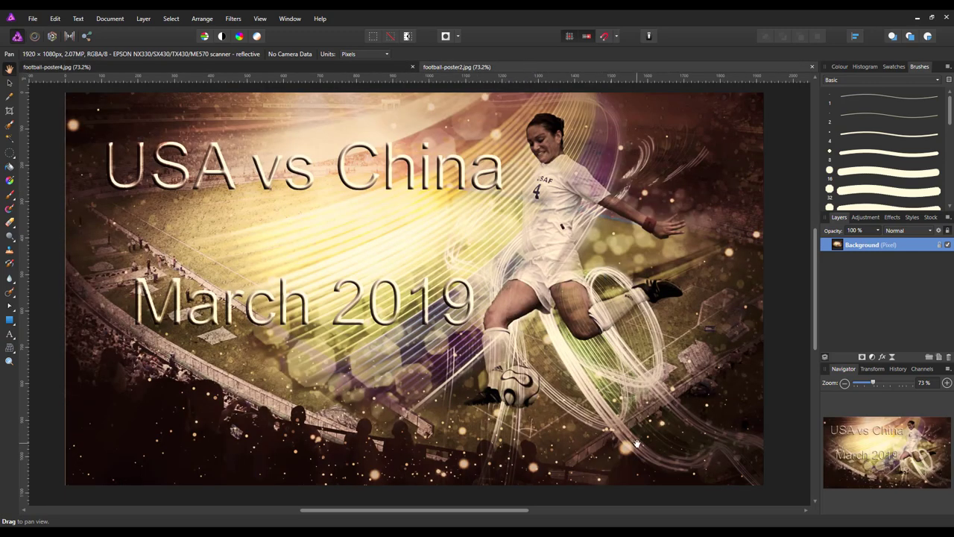
mouse_move(634, 442)
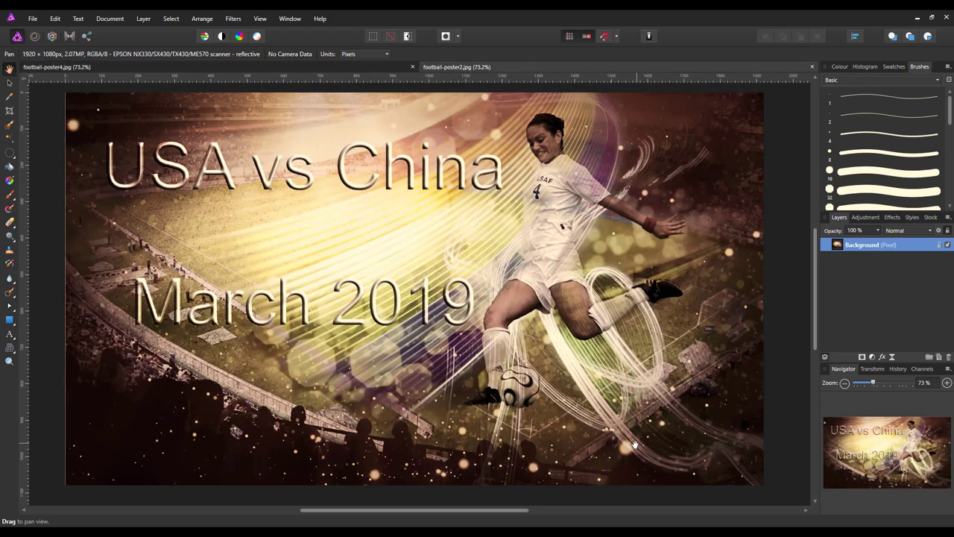
mouse_move(622, 458)
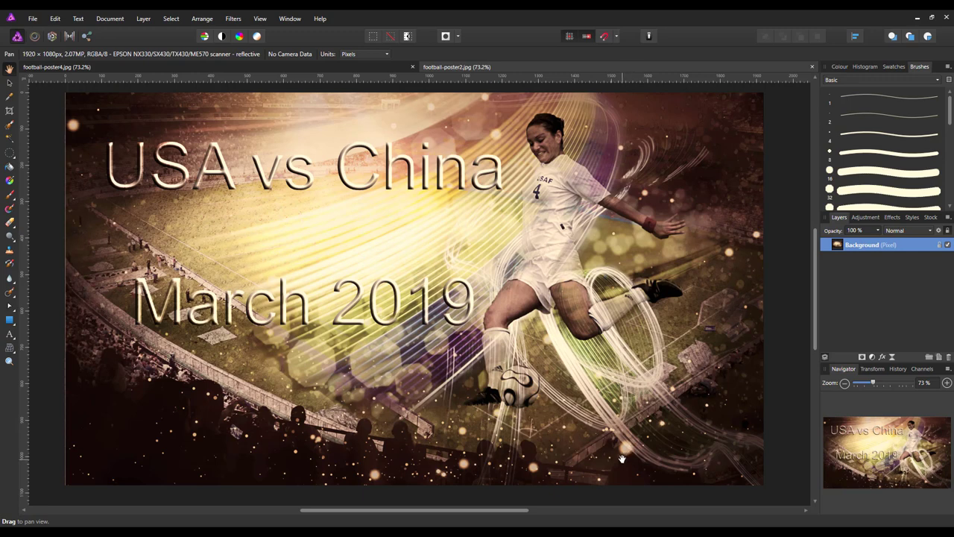
mouse_move(386, 348)
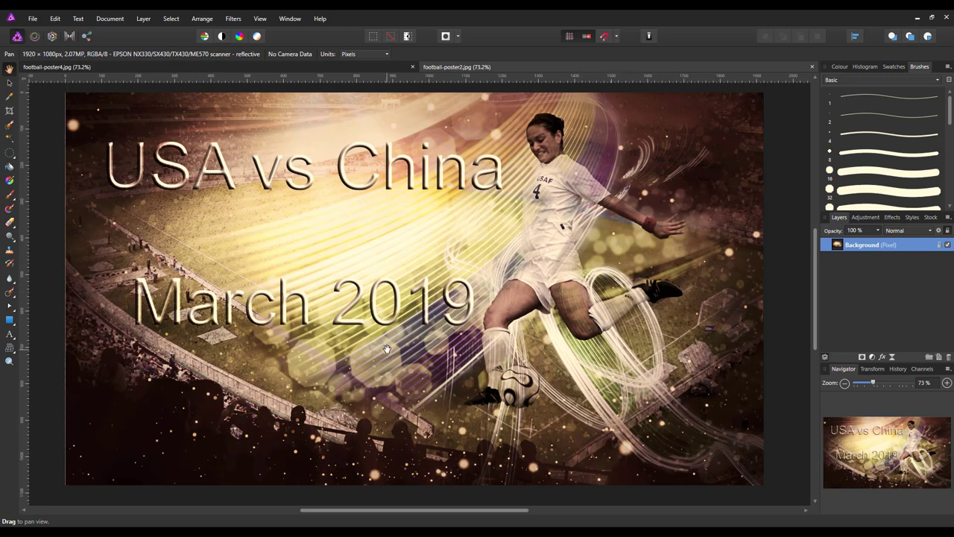
mouse_move(425, 394)
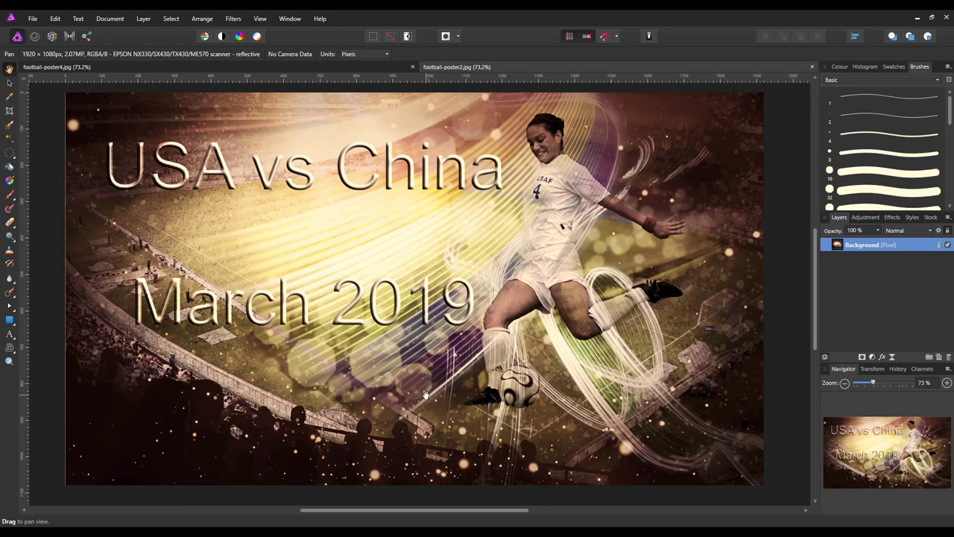
mouse_move(436, 434)
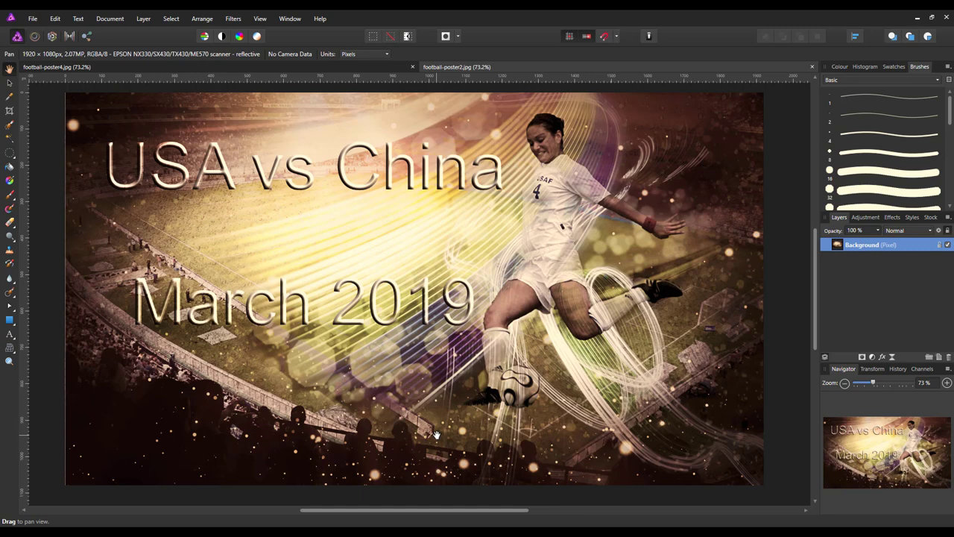
mouse_move(481, 413)
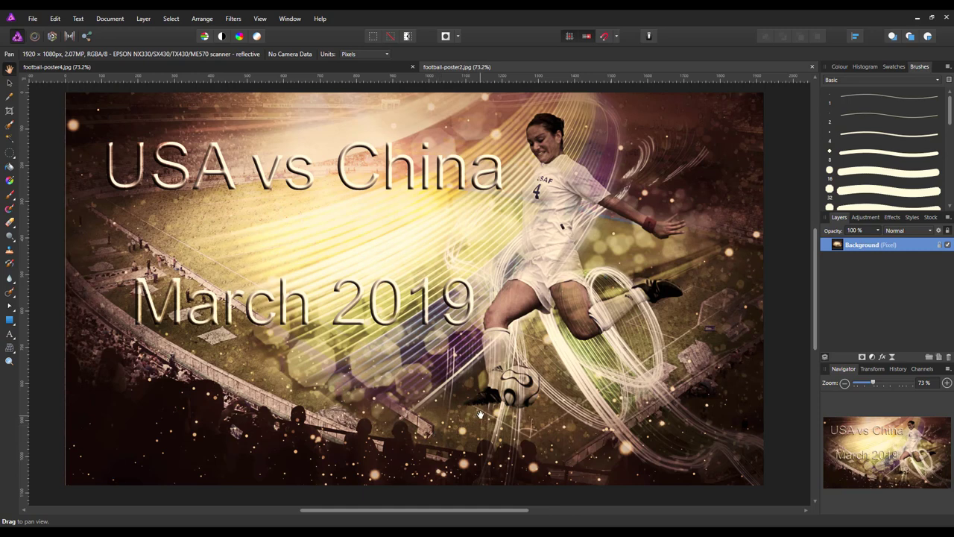
mouse_move(512, 345)
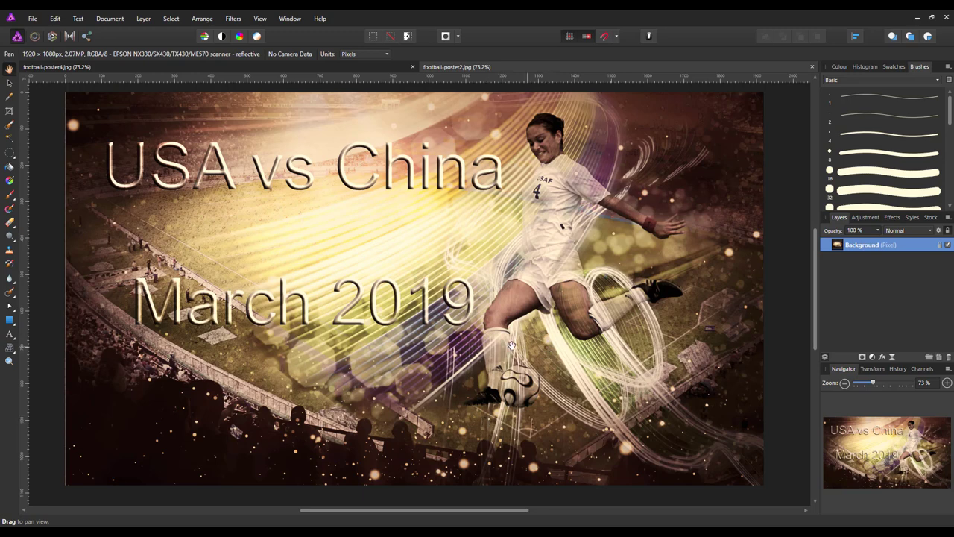
mouse_move(246, 319)
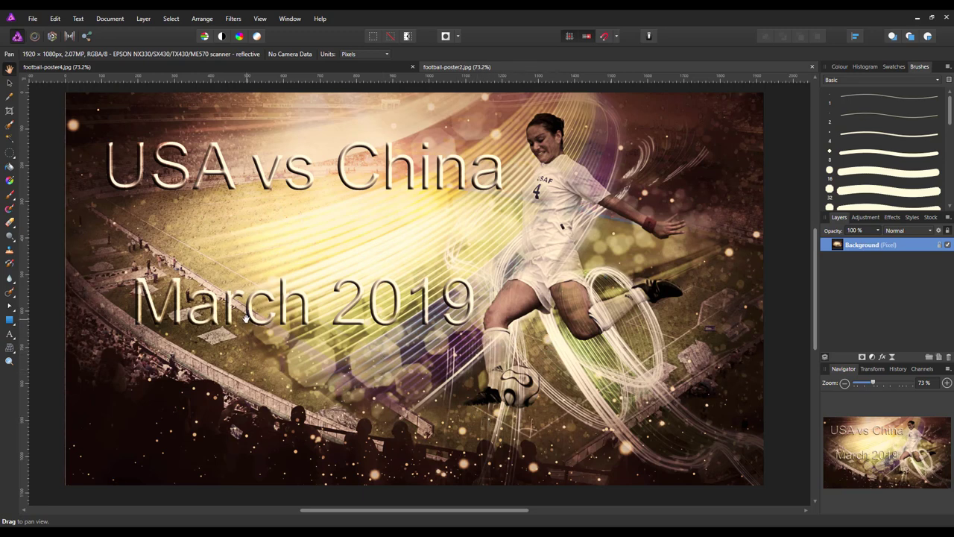
mouse_move(546, 235)
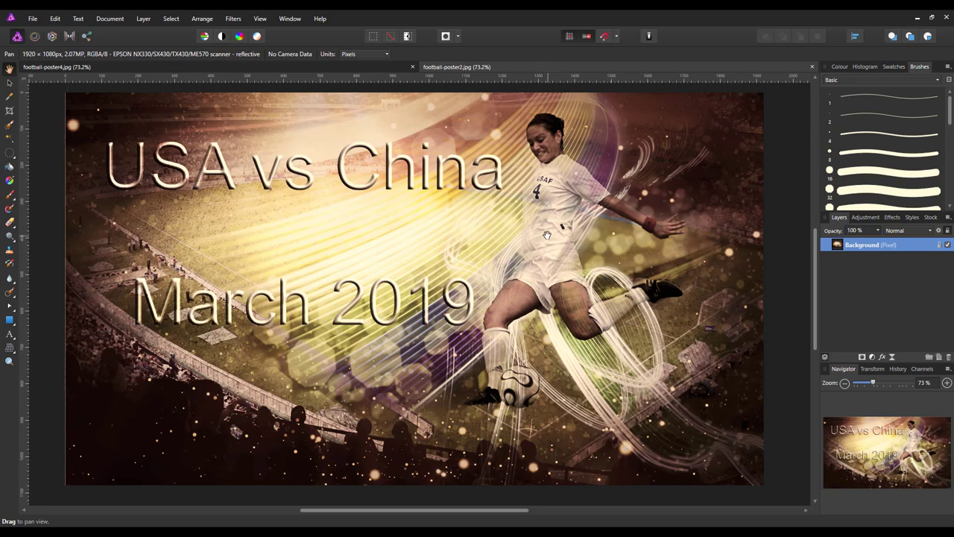
mouse_move(548, 242)
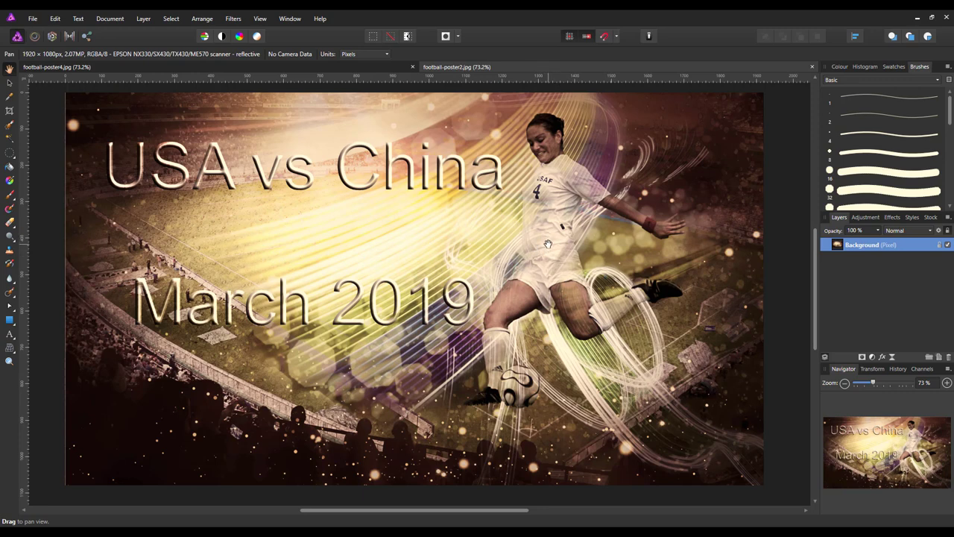
mouse_move(522, 416)
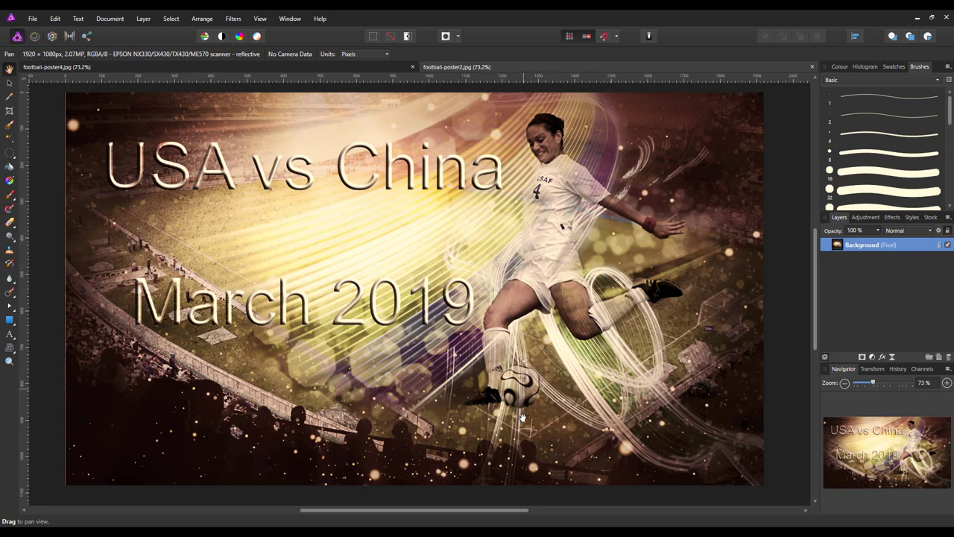
mouse_move(560, 403)
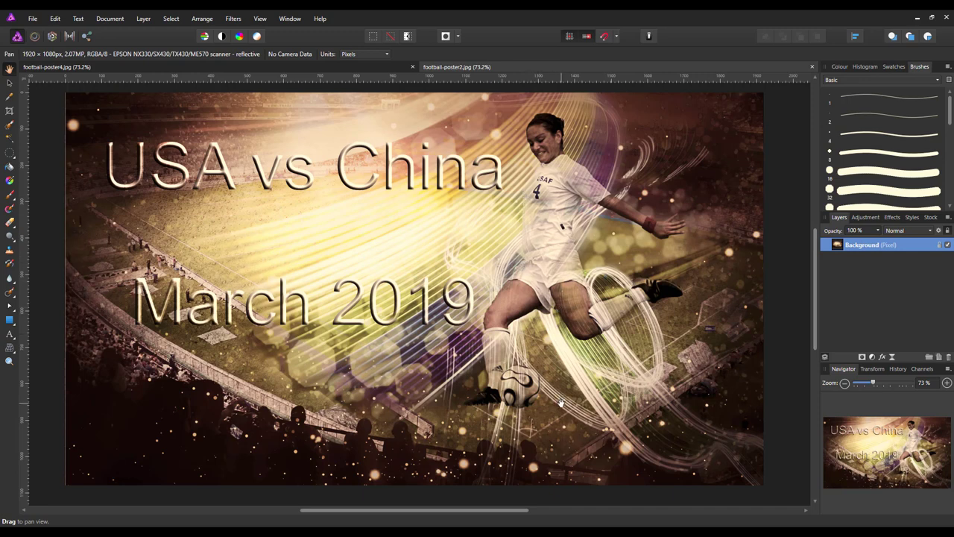
mouse_move(556, 351)
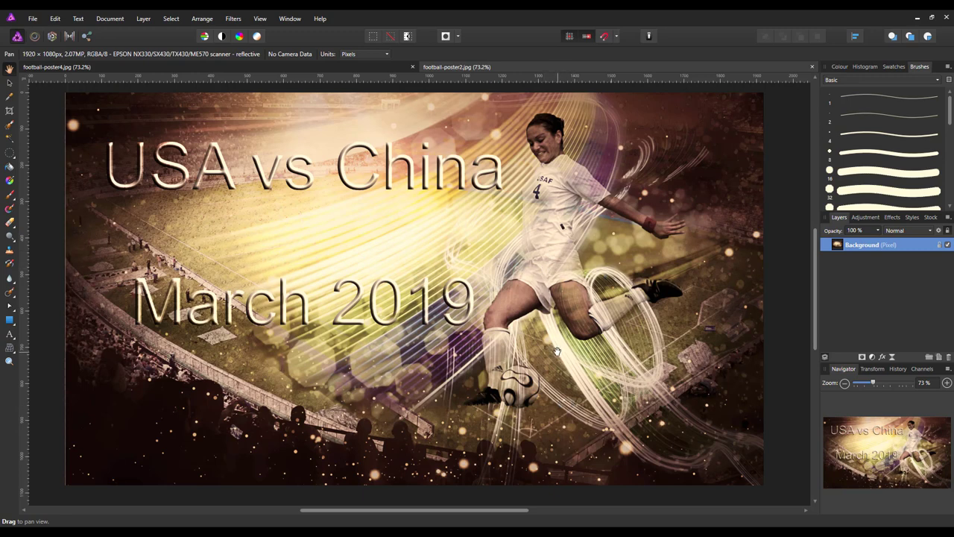
mouse_move(258, 384)
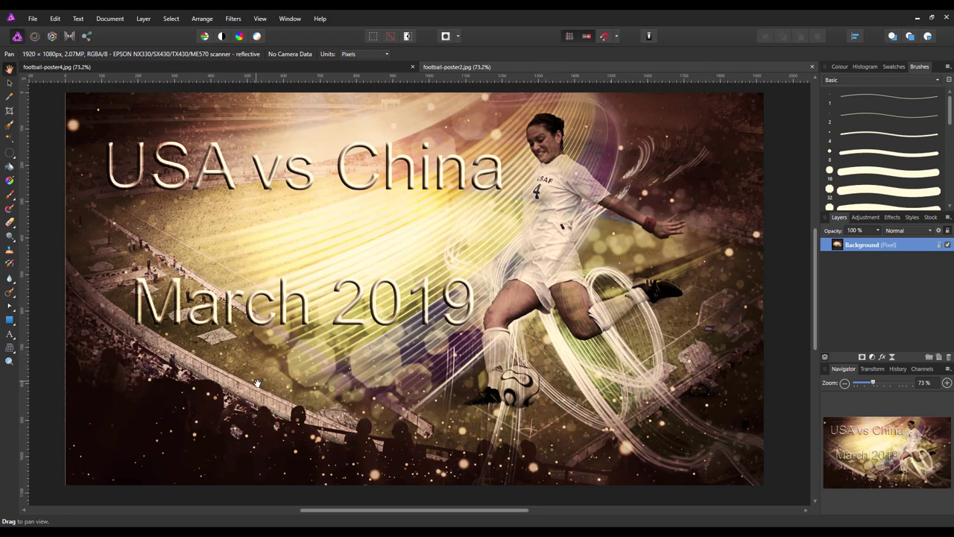
mouse_move(317, 391)
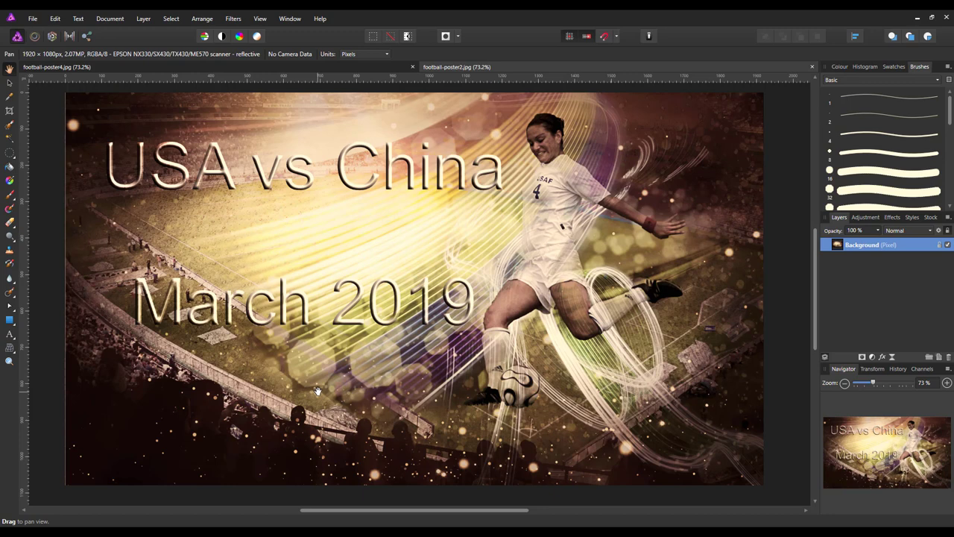
mouse_move(464, 395)
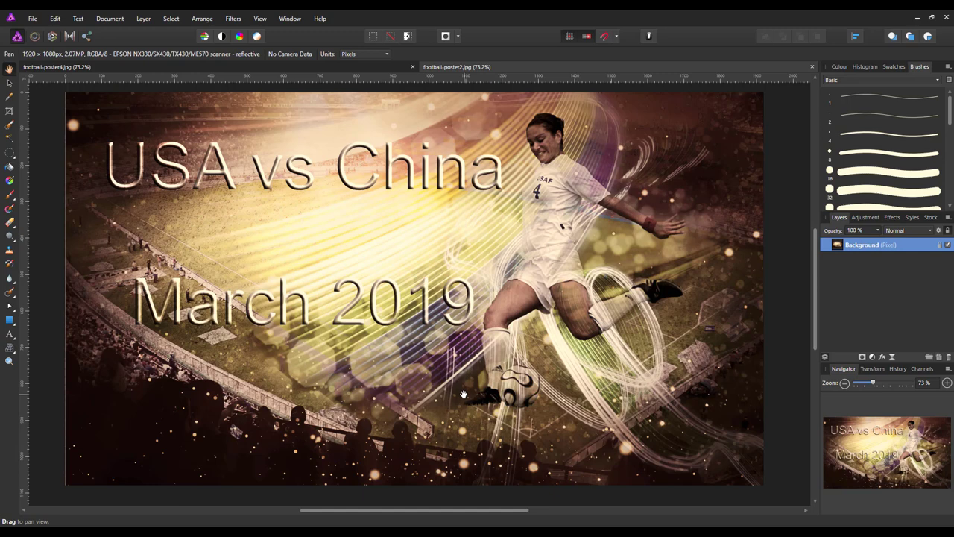
mouse_move(492, 386)
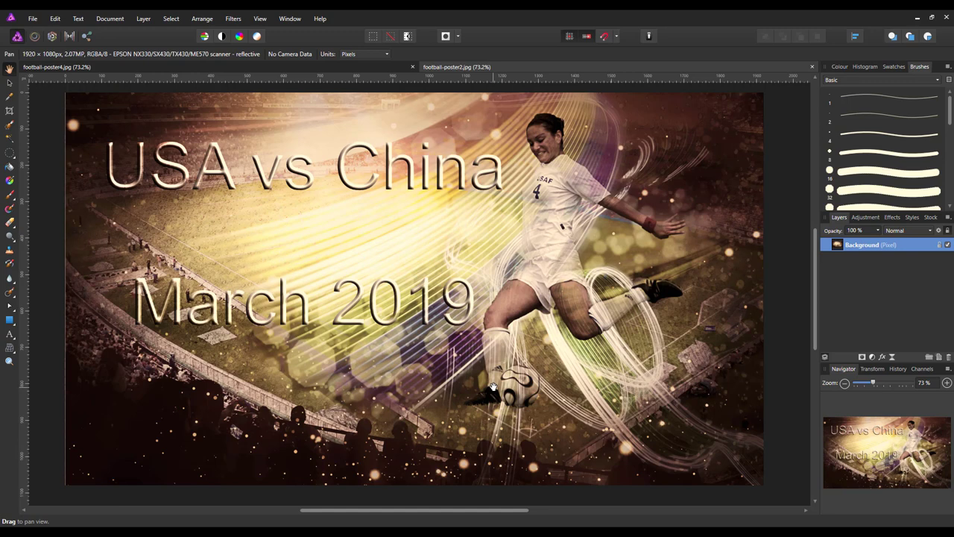
mouse_move(585, 373)
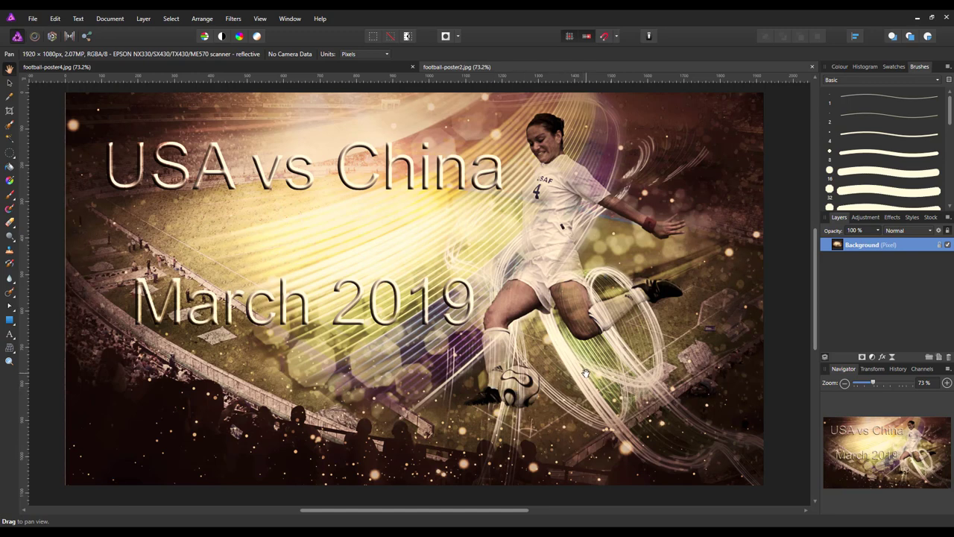
mouse_move(585, 372)
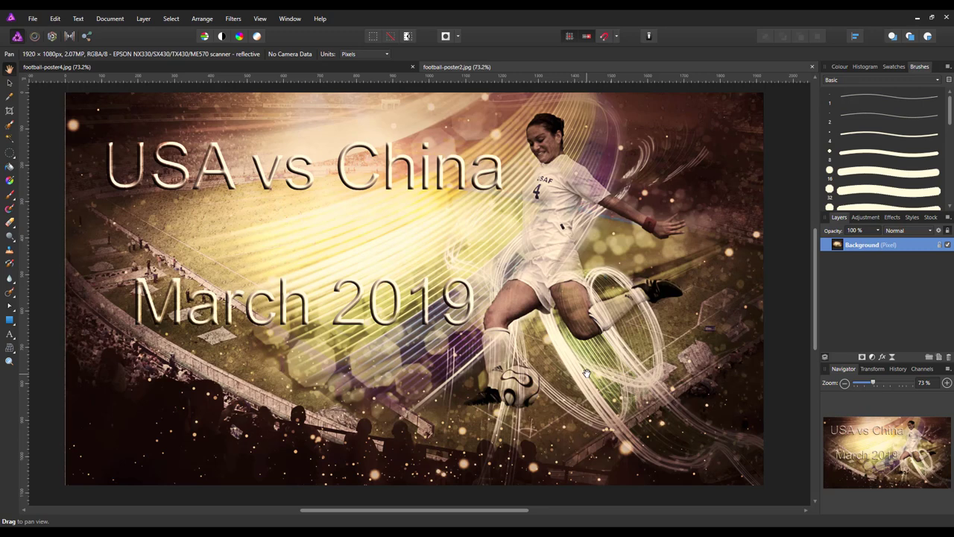
mouse_move(550, 448)
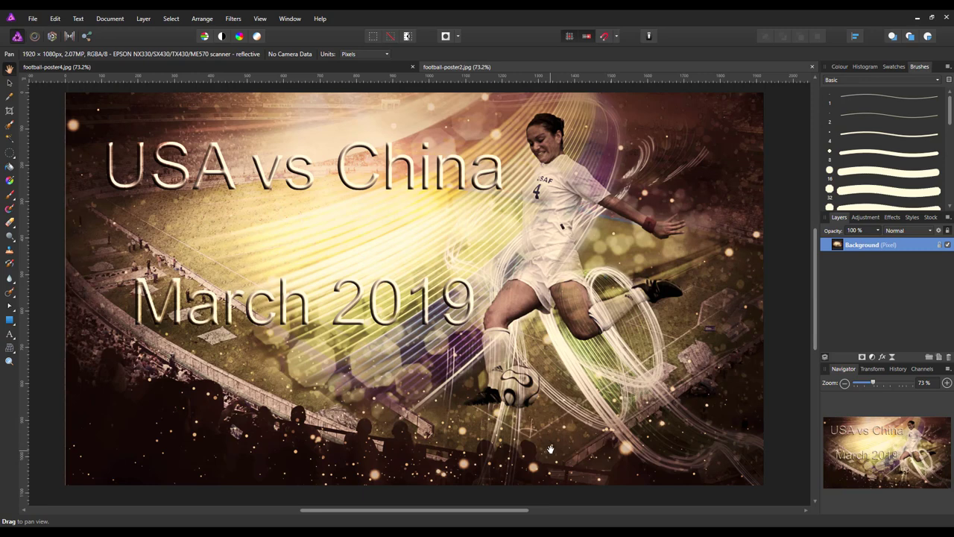
mouse_move(552, 436)
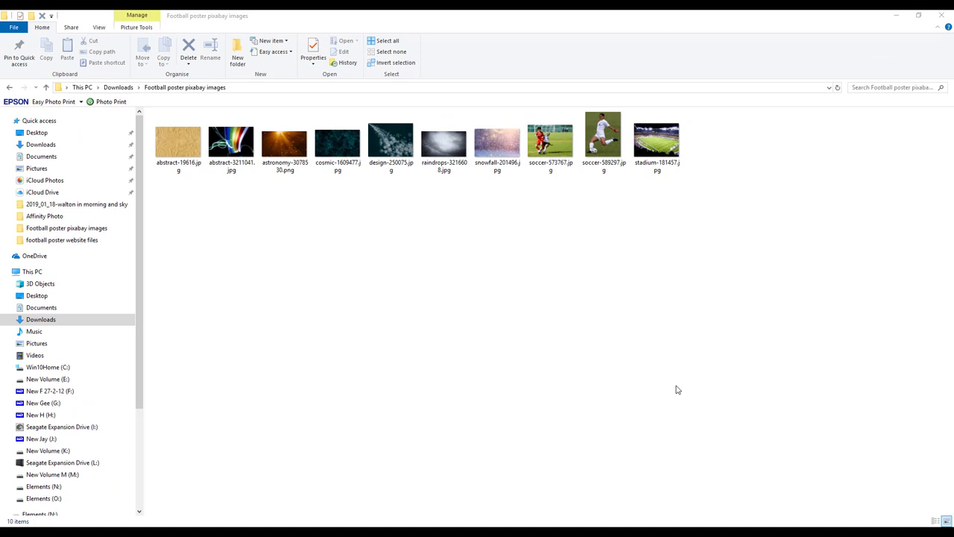
mouse_move(584, 213)
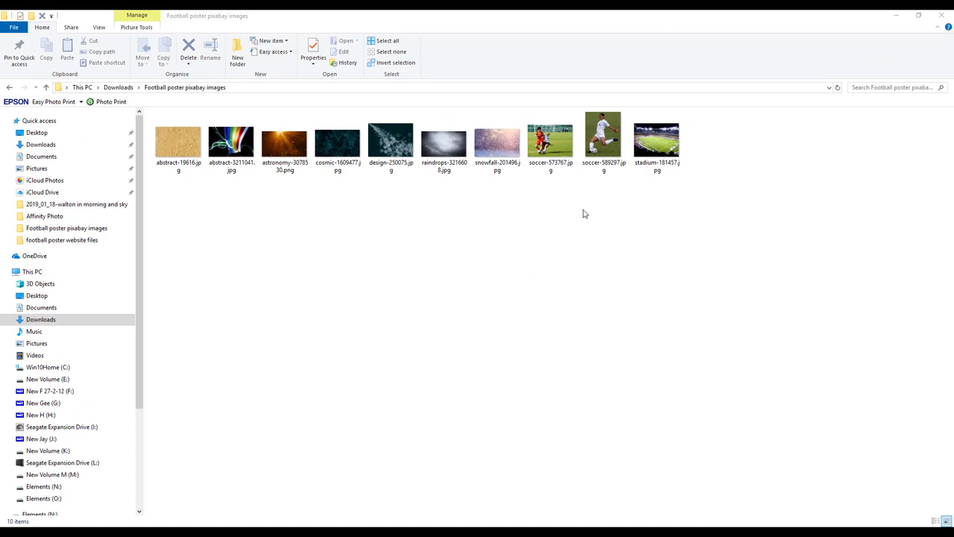
mouse_move(645, 234)
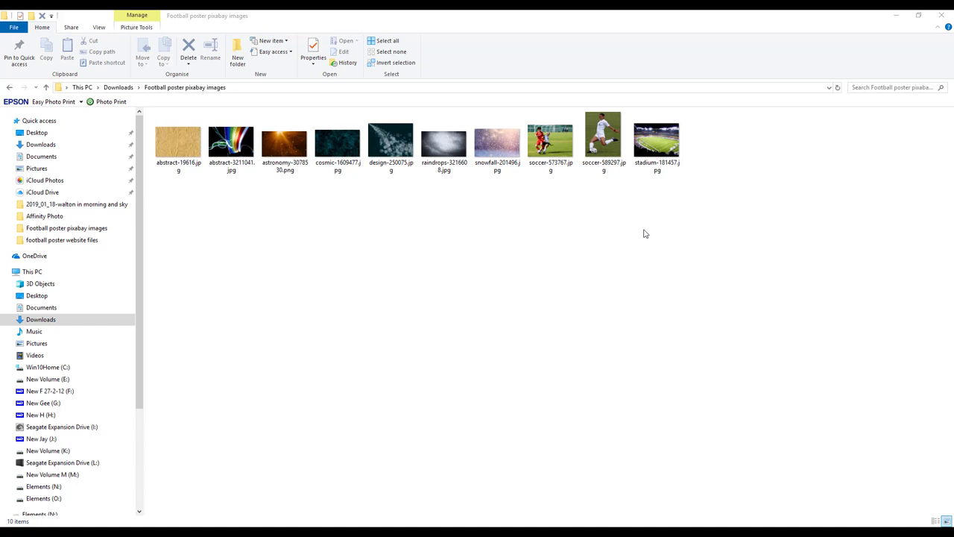
mouse_move(358, 265)
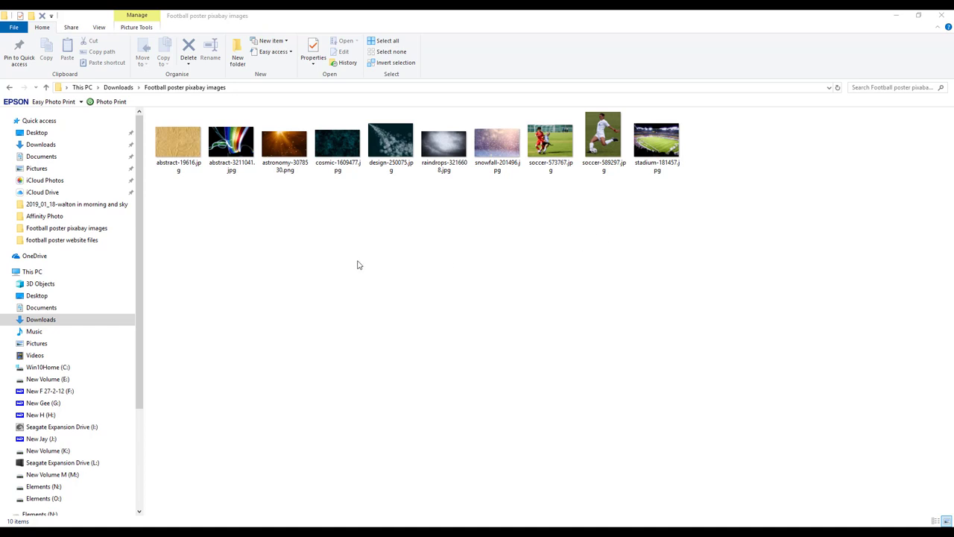
mouse_move(555, 252)
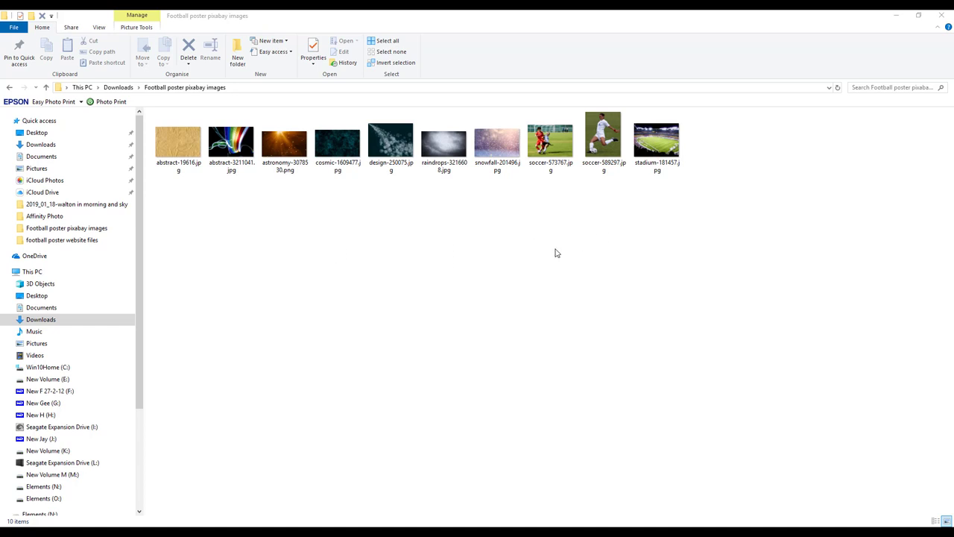
mouse_move(551, 296)
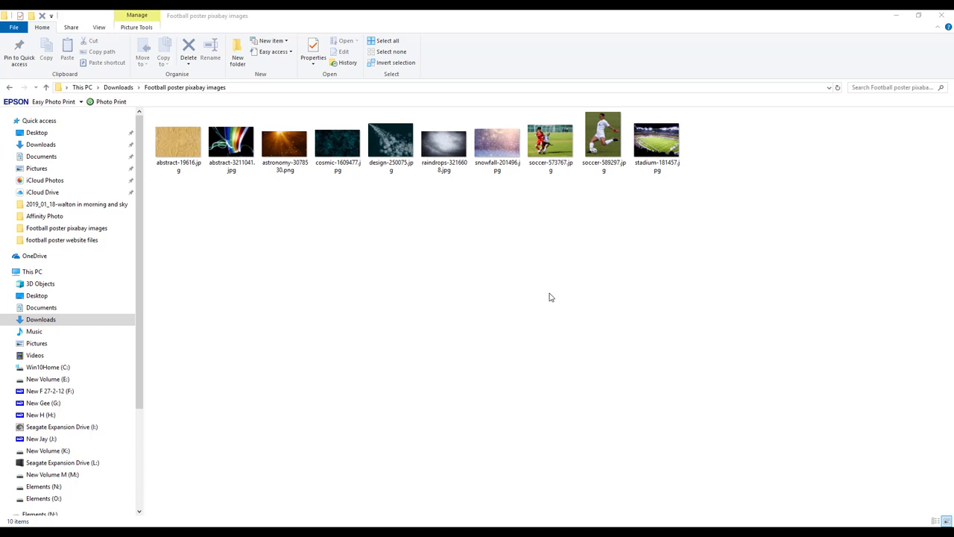
mouse_move(322, 214)
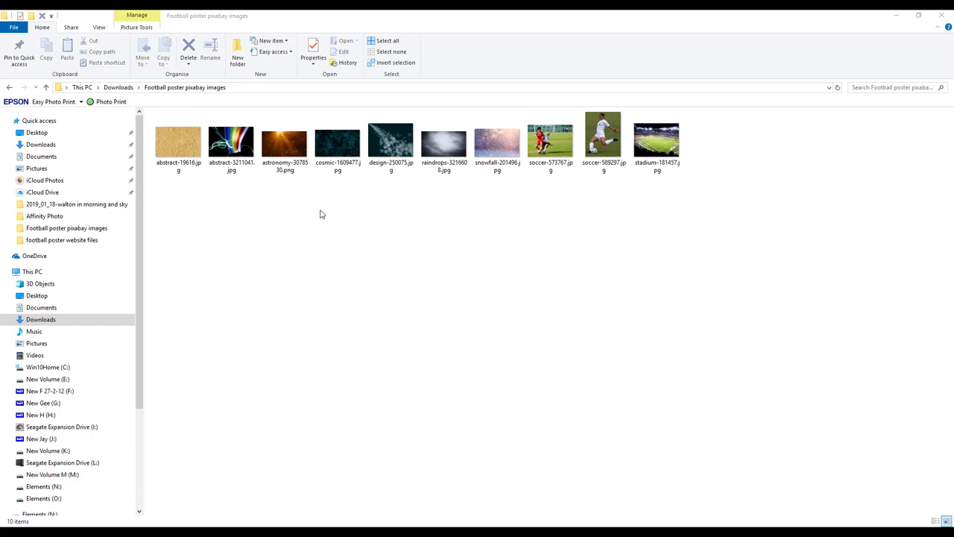
mouse_move(447, 241)
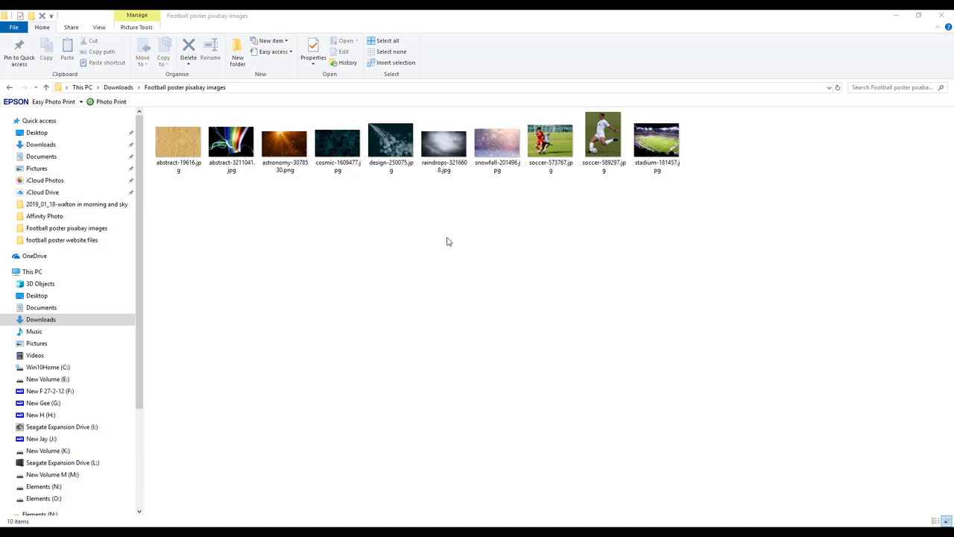
mouse_move(434, 276)
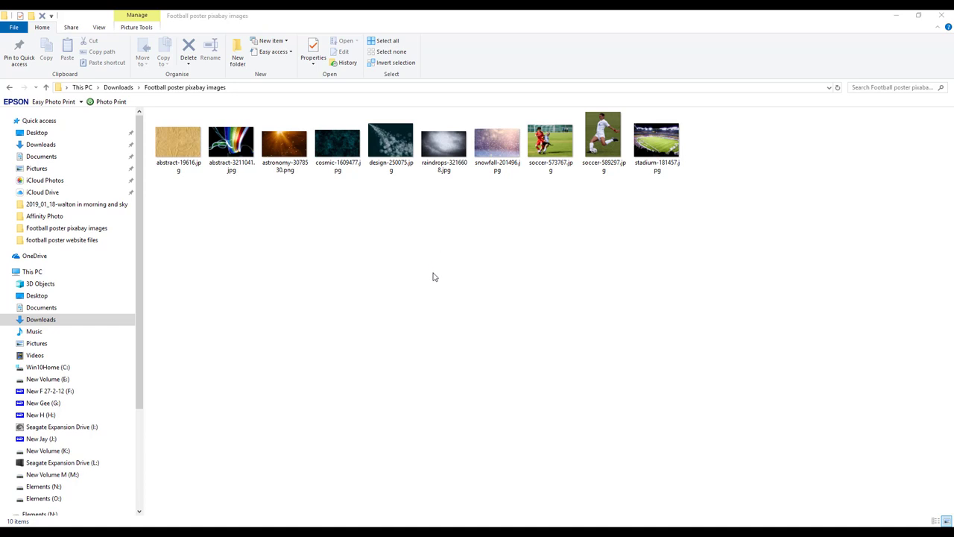
Step: Preview the astronomy, abstract light, sandy texture and soccer player thumbnails in the folder
left_click(284, 142)
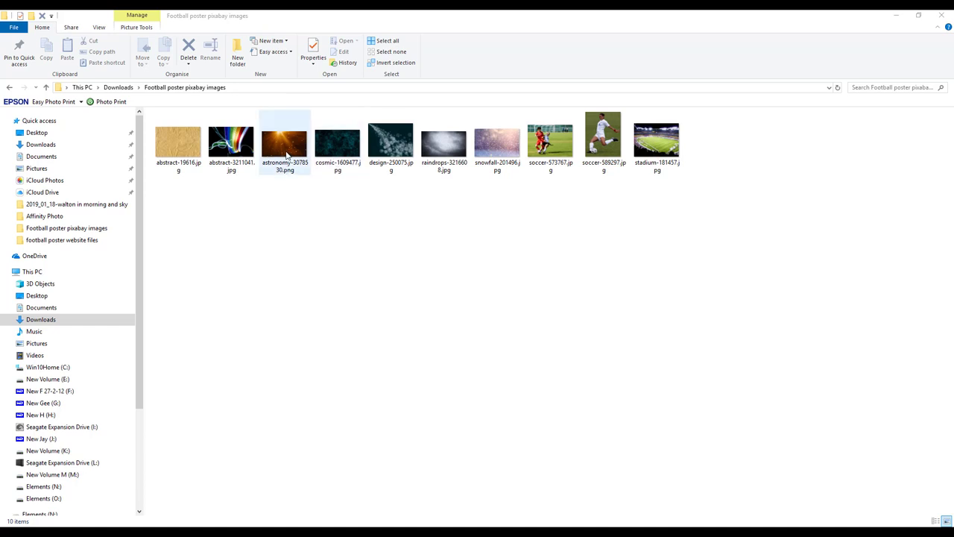
left_click(231, 141)
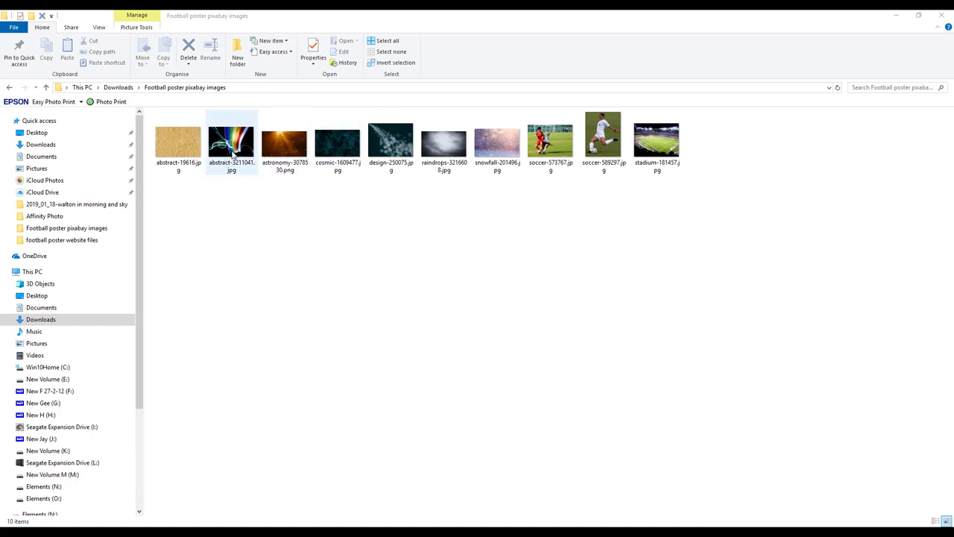
left_click(178, 141)
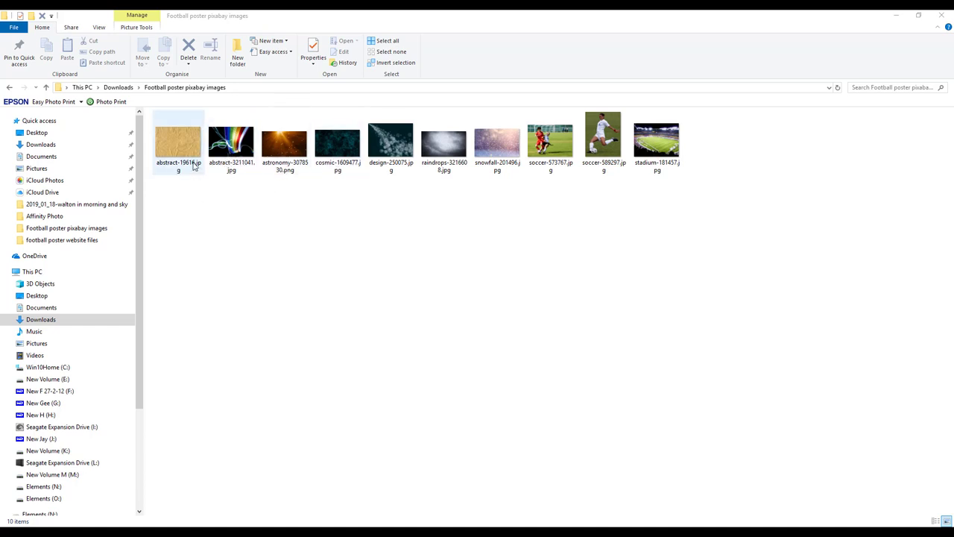
left_click(529, 254)
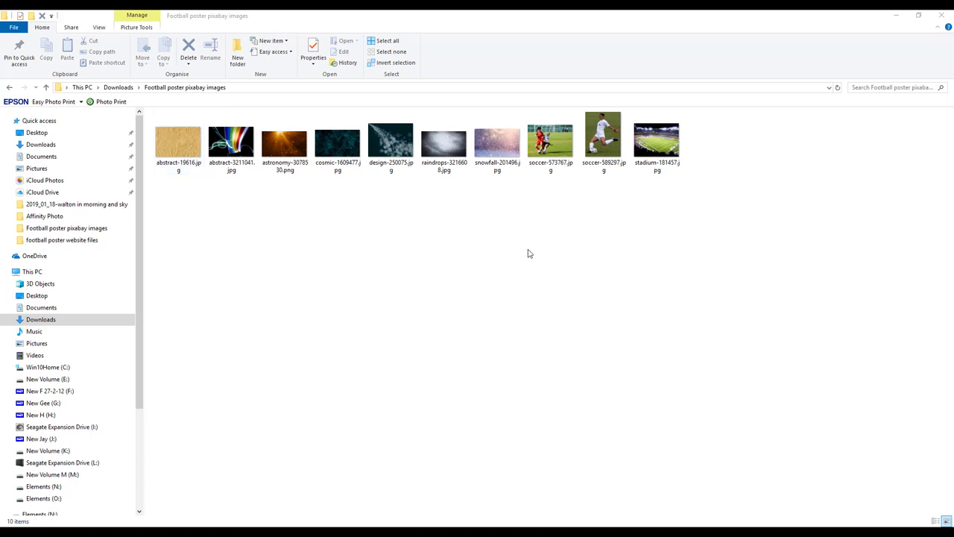
left_click(550, 141)
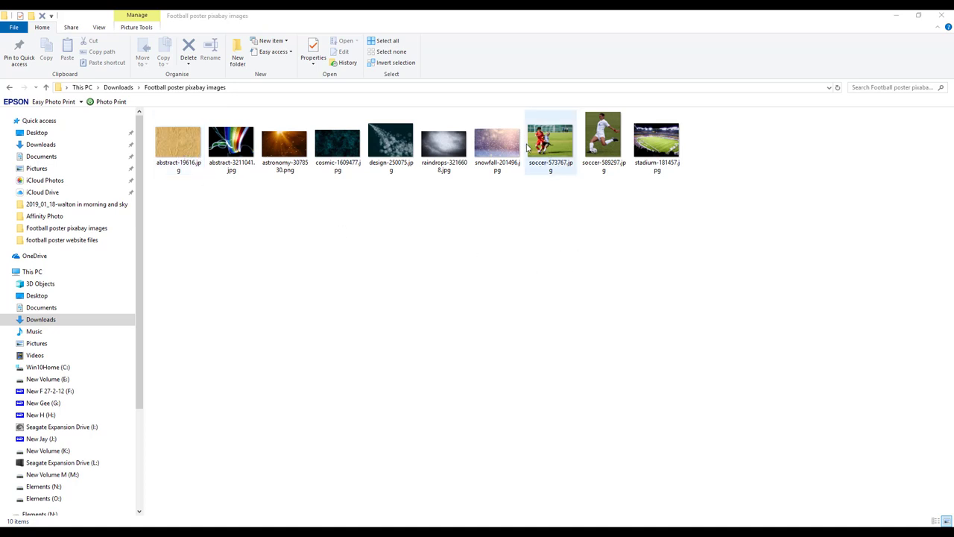
mouse_move(550, 154)
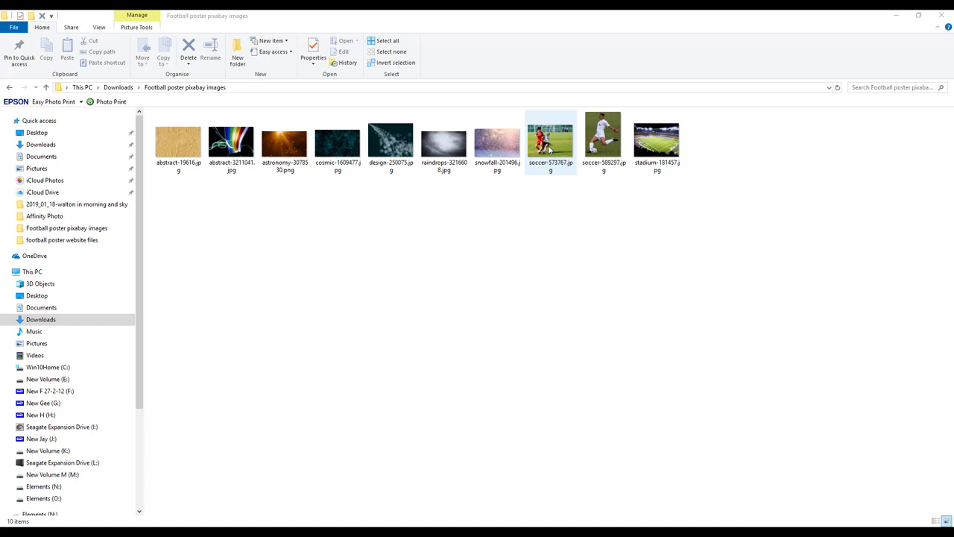
left_click(604, 140)
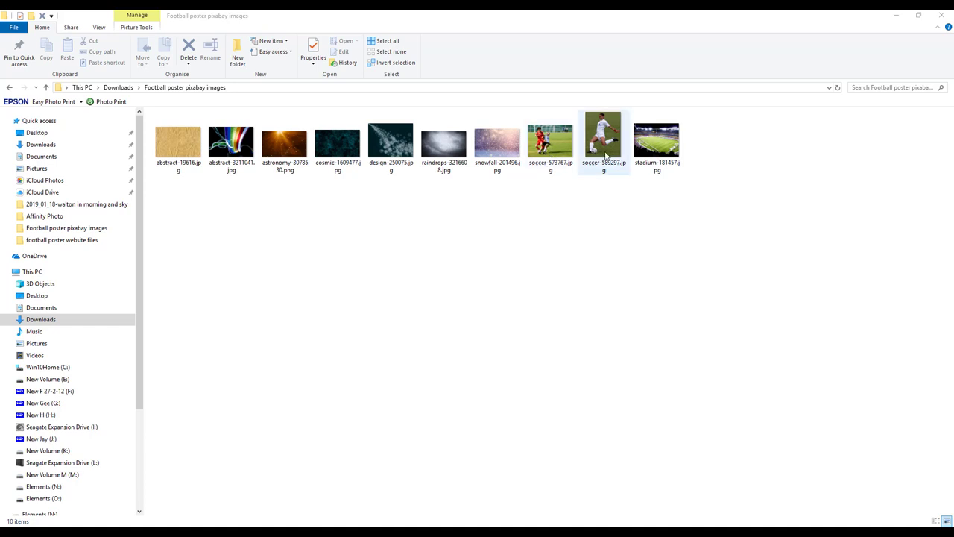
left_click(587, 226)
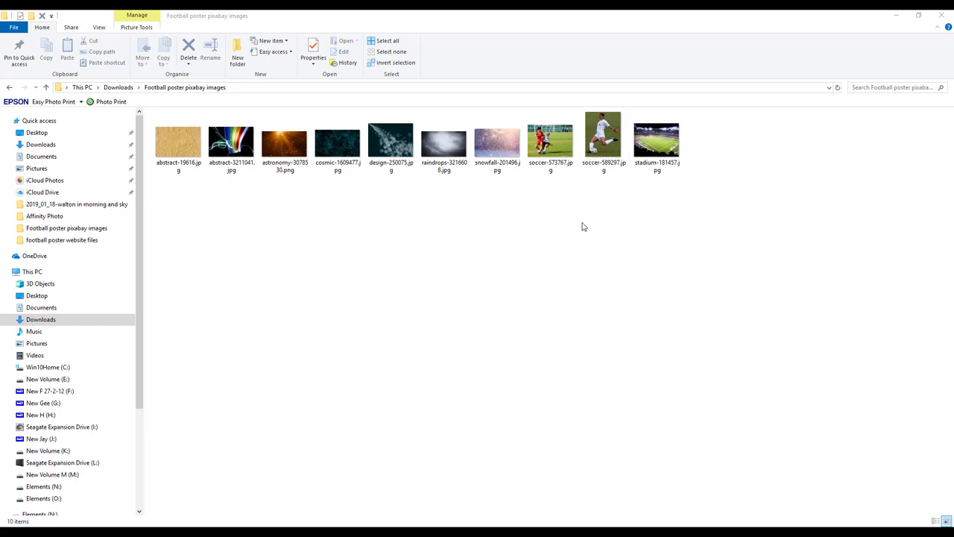
mouse_move(565, 226)
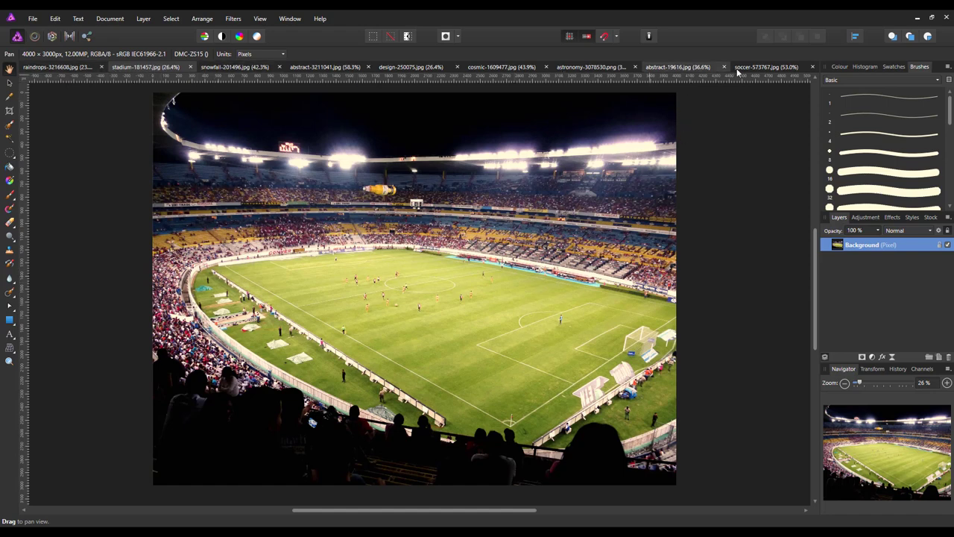
mouse_move(439, 406)
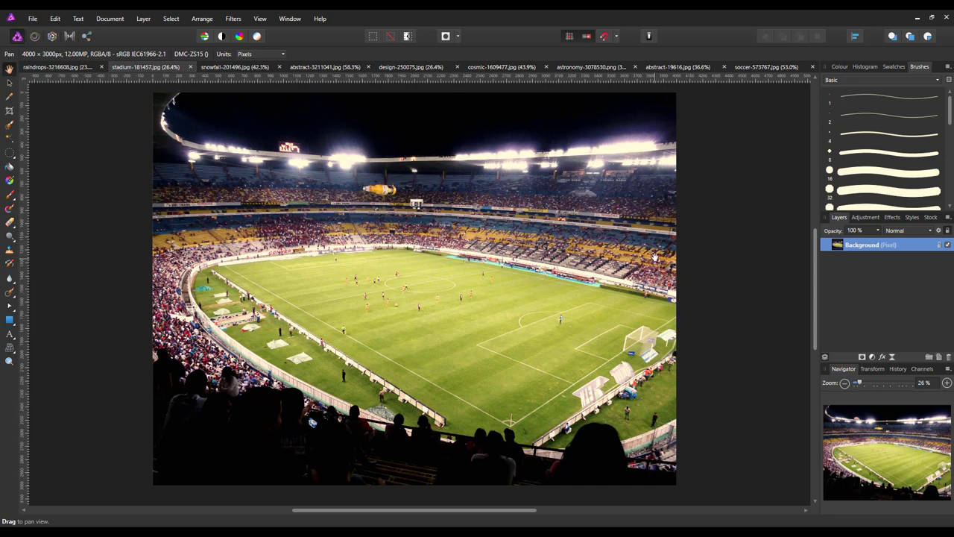
mouse_move(414, 352)
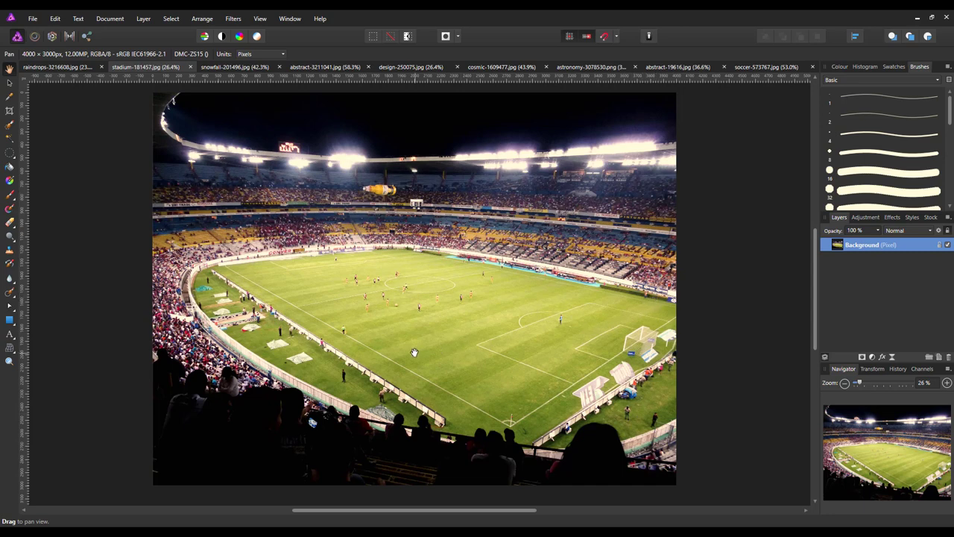
mouse_move(418, 353)
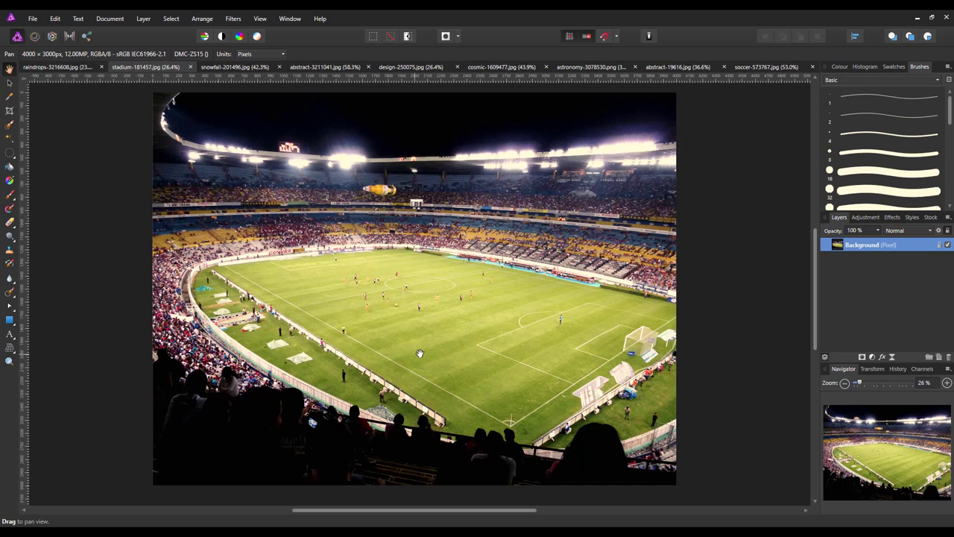
mouse_move(483, 339)
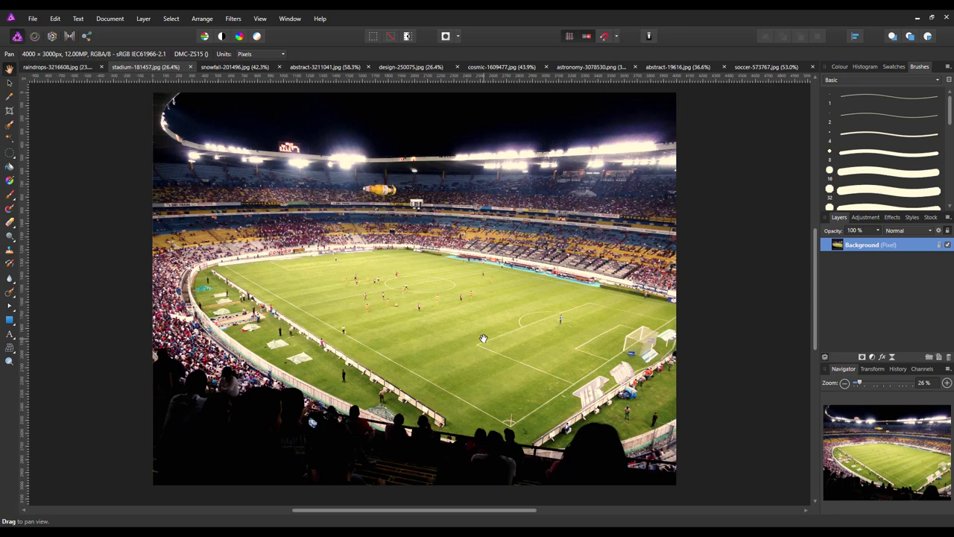
mouse_move(275, 285)
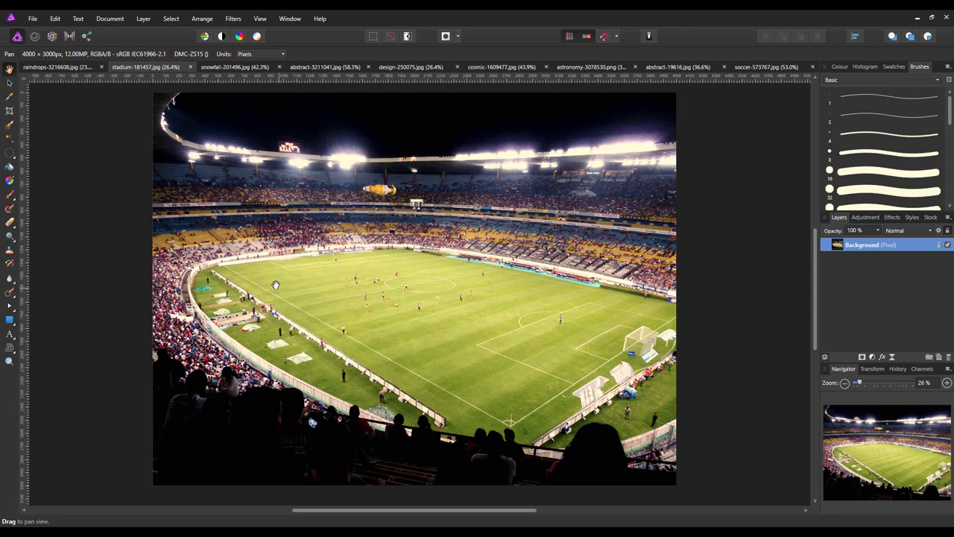
mouse_move(658, 132)
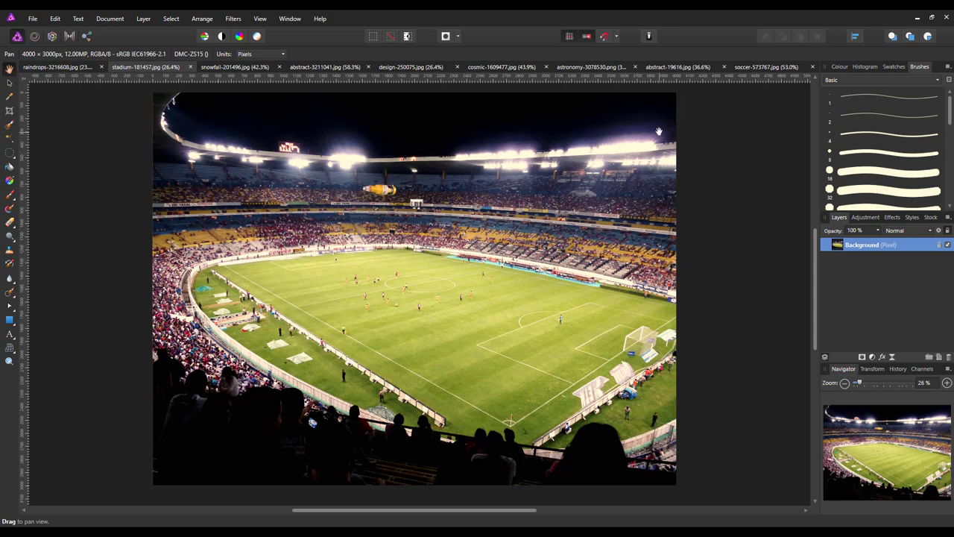
mouse_move(251, 162)
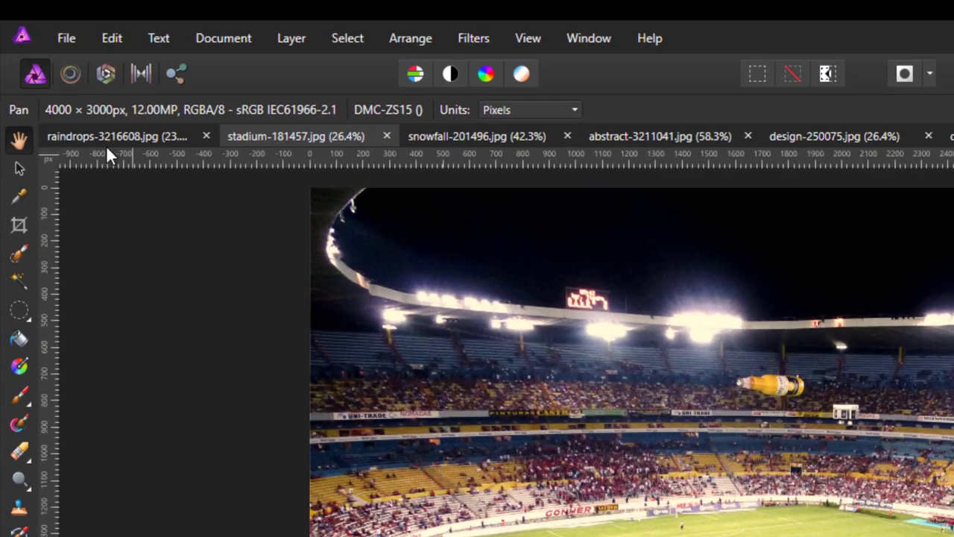
mouse_move(112, 120)
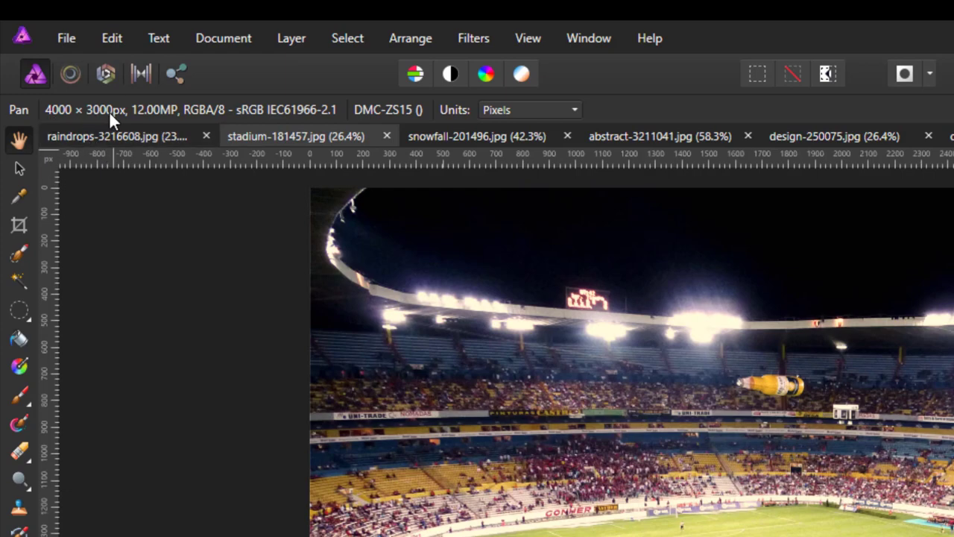
Step: Create a new Web document at 4000 × 3000 px and 300 DPI
left_click(66, 38)
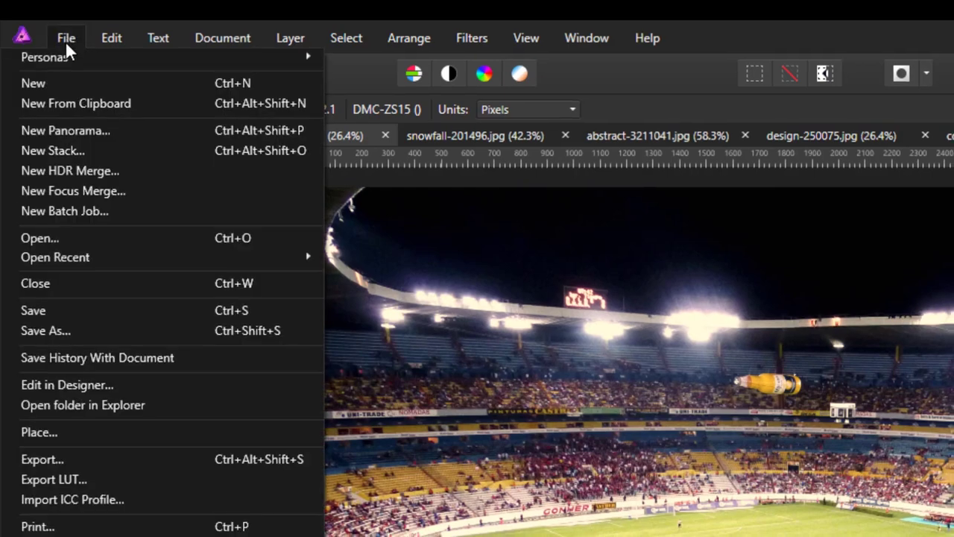
left_click(32, 82)
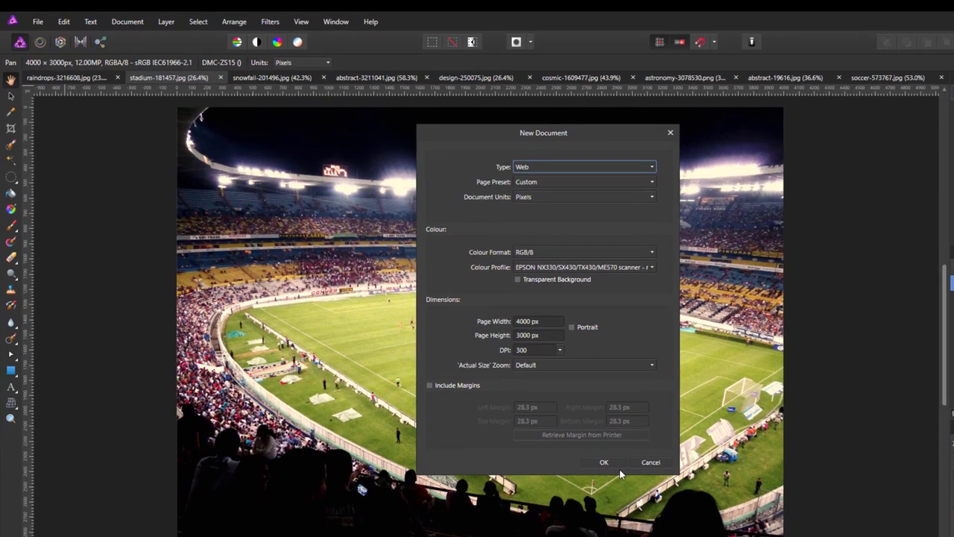
left_click(604, 461)
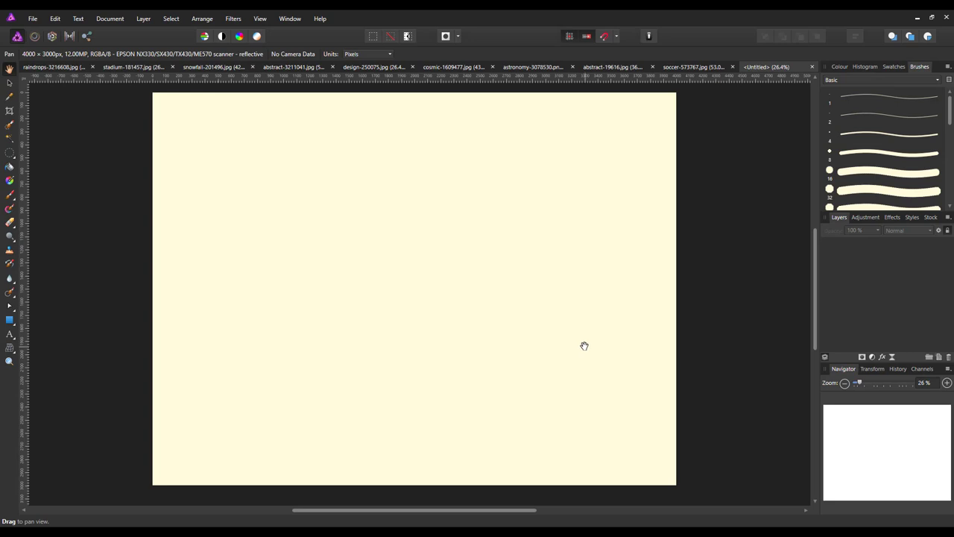
mouse_move(625, 334)
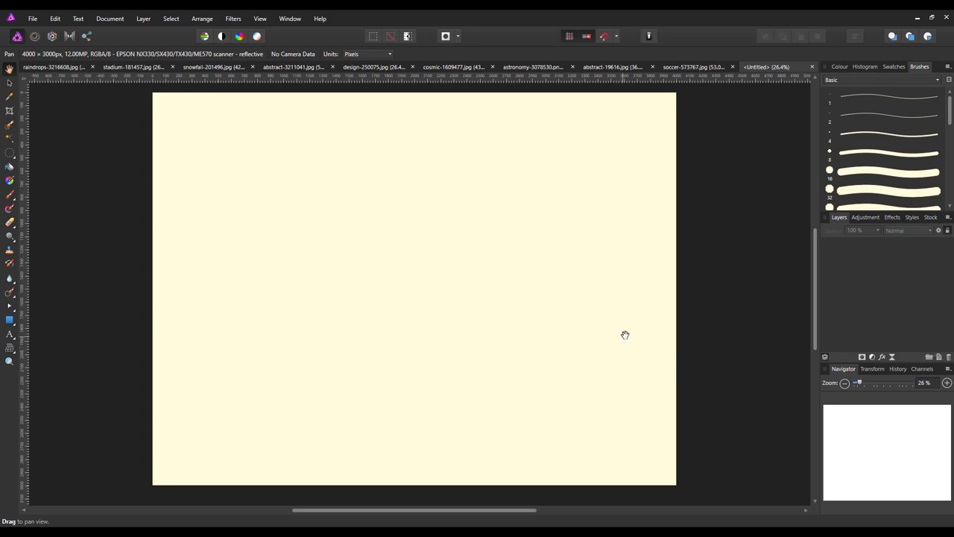
mouse_move(584, 346)
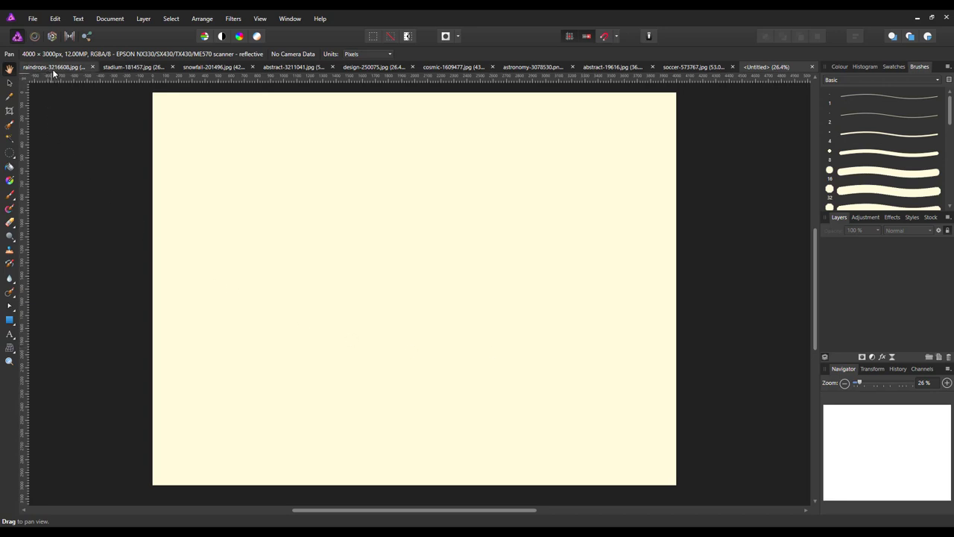
Step: Copy the raindrops photo's Background layer and return to the Untitled document
left_click(52, 67)
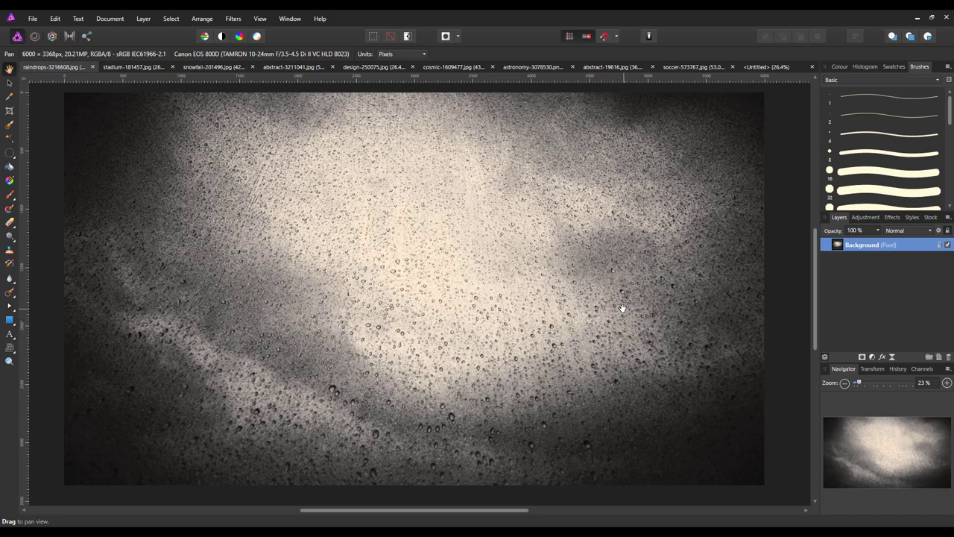
right_click(871, 244)
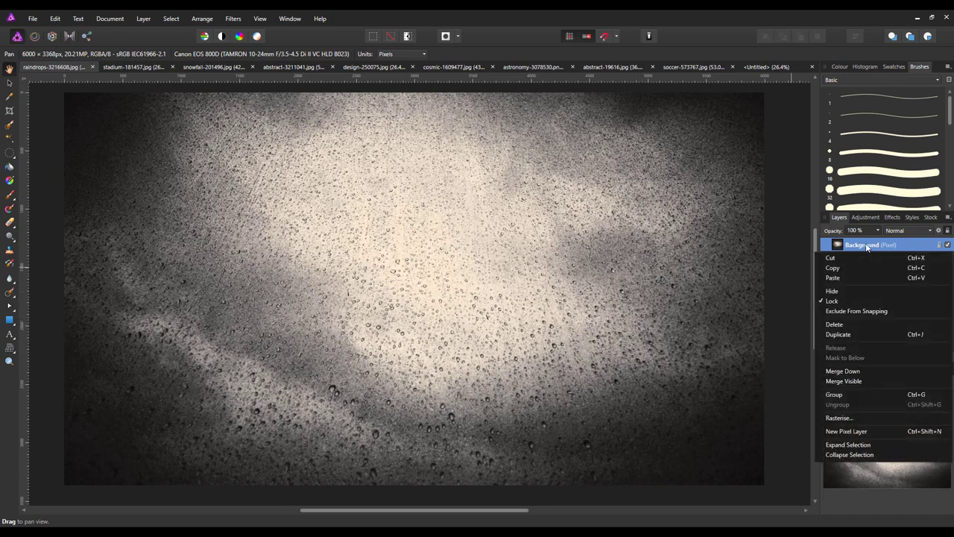
mouse_move(833, 268)
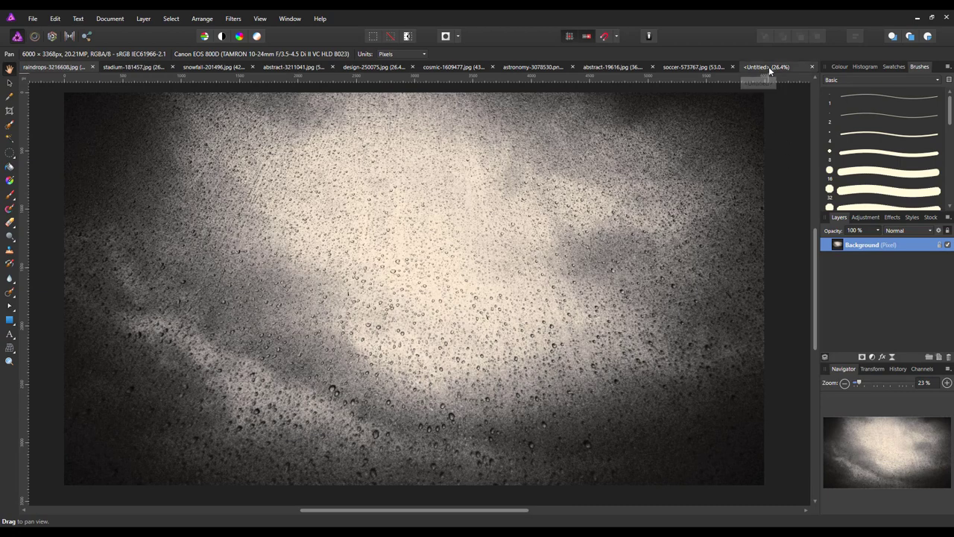
left_click(766, 66)
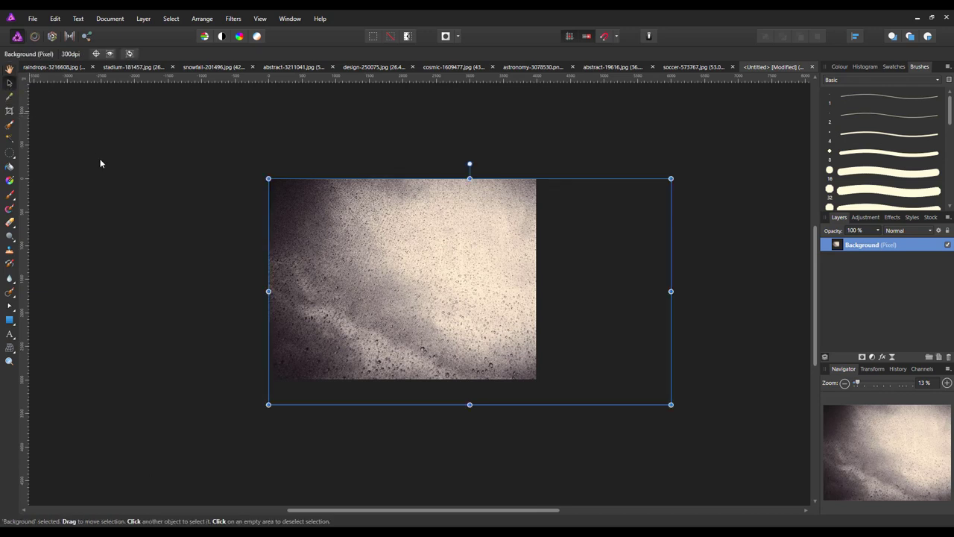
mouse_move(602, 467)
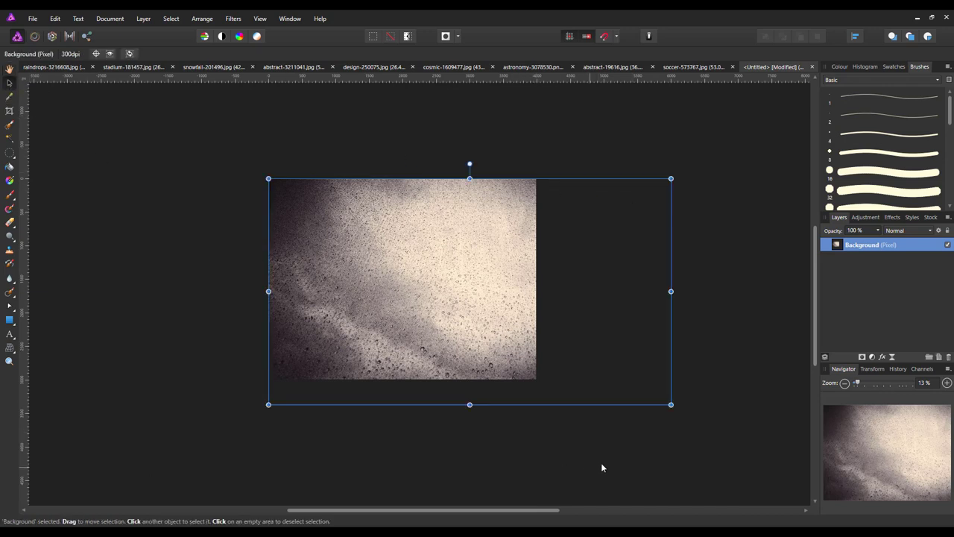
mouse_move(671, 405)
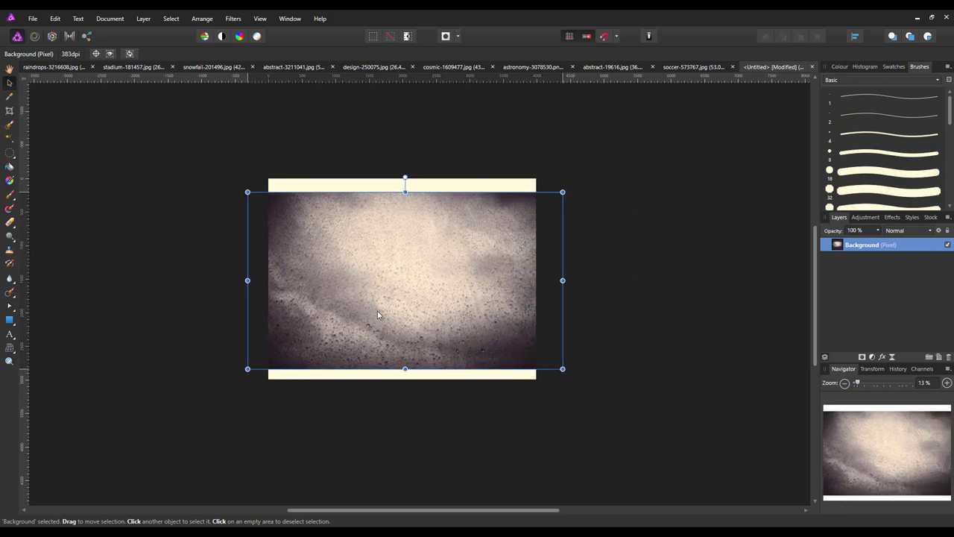
Step: Drag the texture's top, bottom and side handles until it fills the whole canvas
left_click_drag(404, 369, 405, 379)
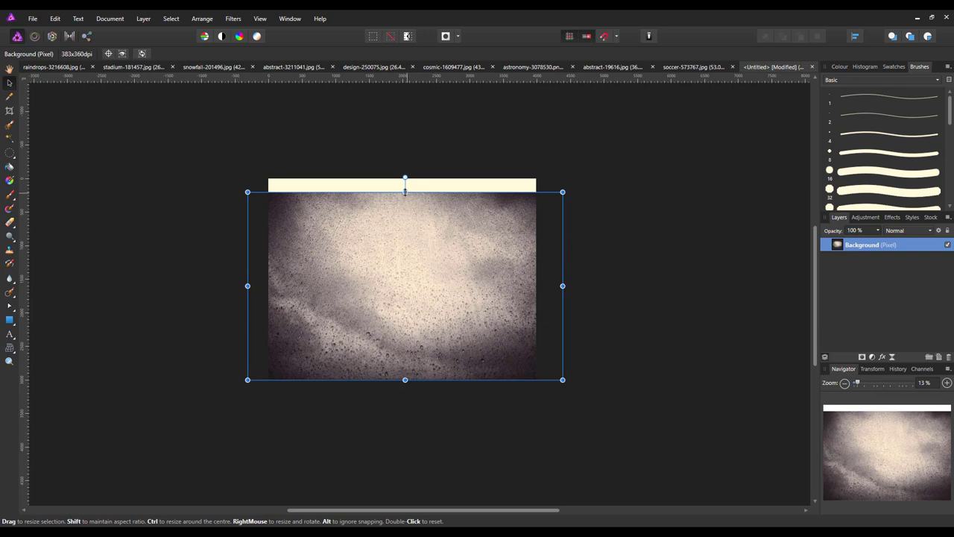
left_click_drag(405, 193, 404, 173)
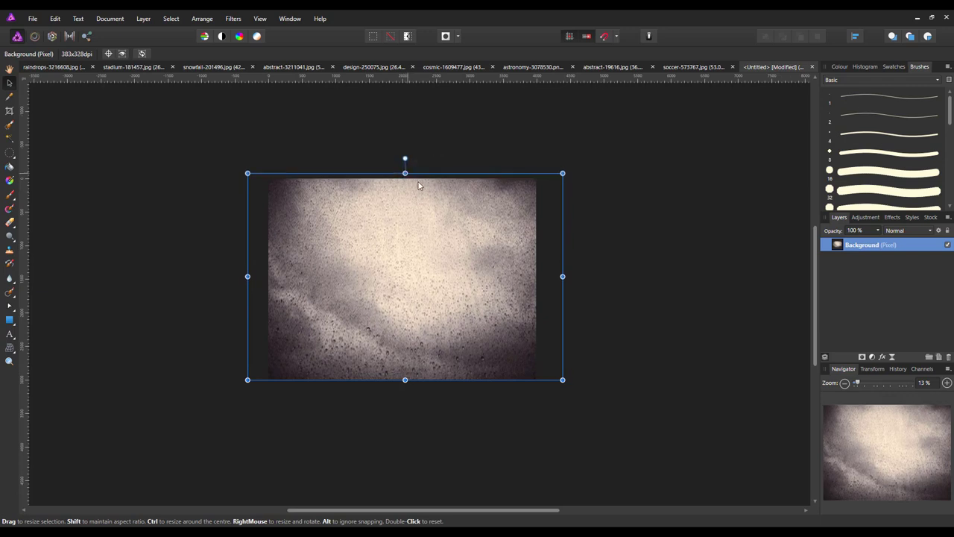
left_click_drag(563, 277, 548, 276)
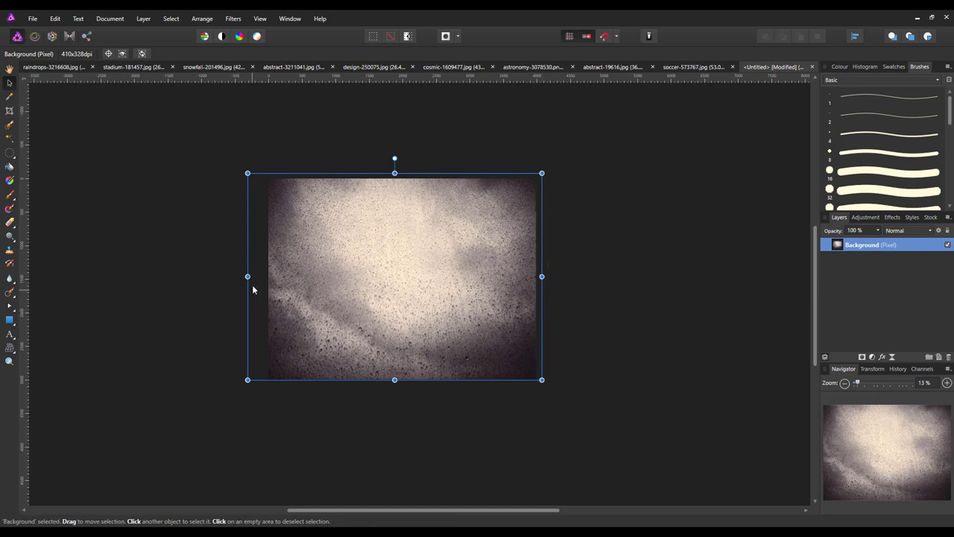
left_click_drag(248, 276, 263, 276)
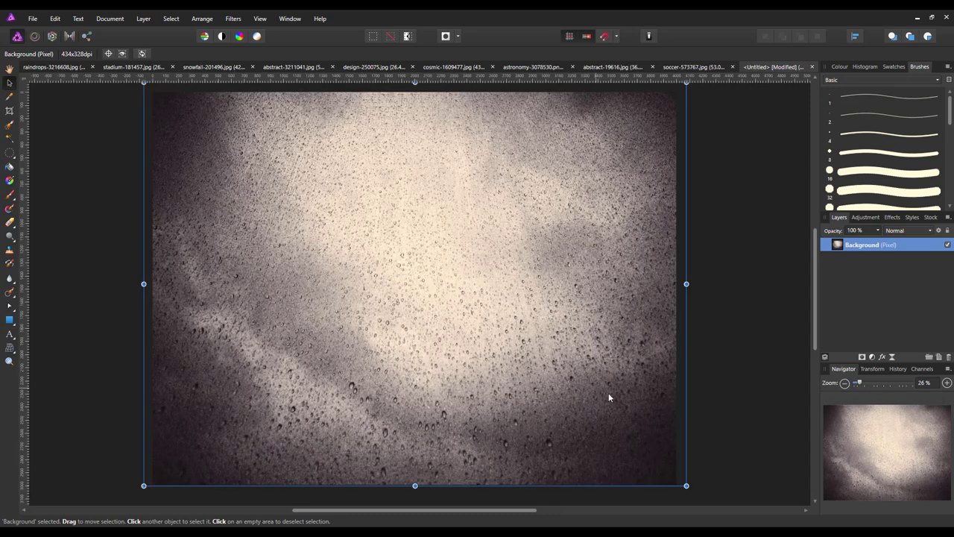
mouse_move(928, 238)
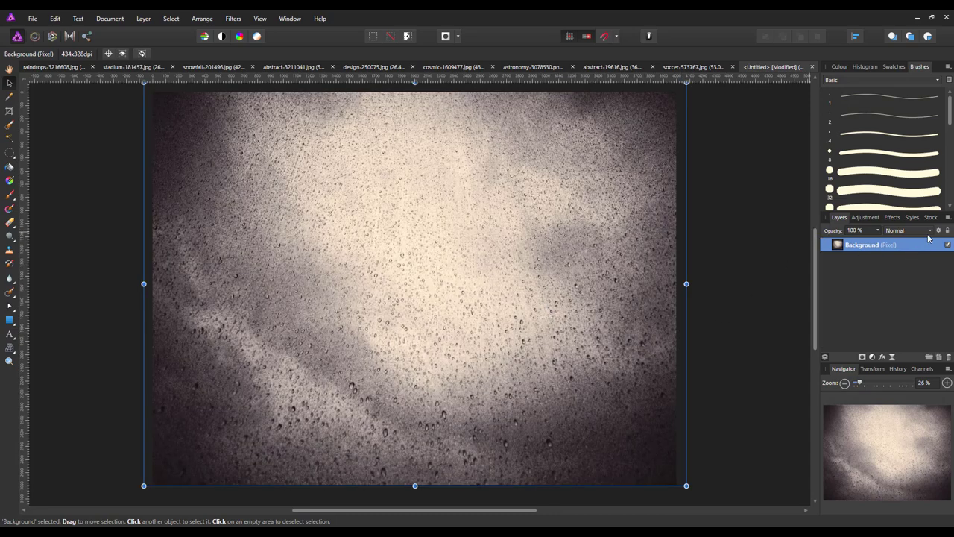
Step: Set the raindrops layer to Overlay at 50% opacity and close the raindrops photo
left_click(907, 229)
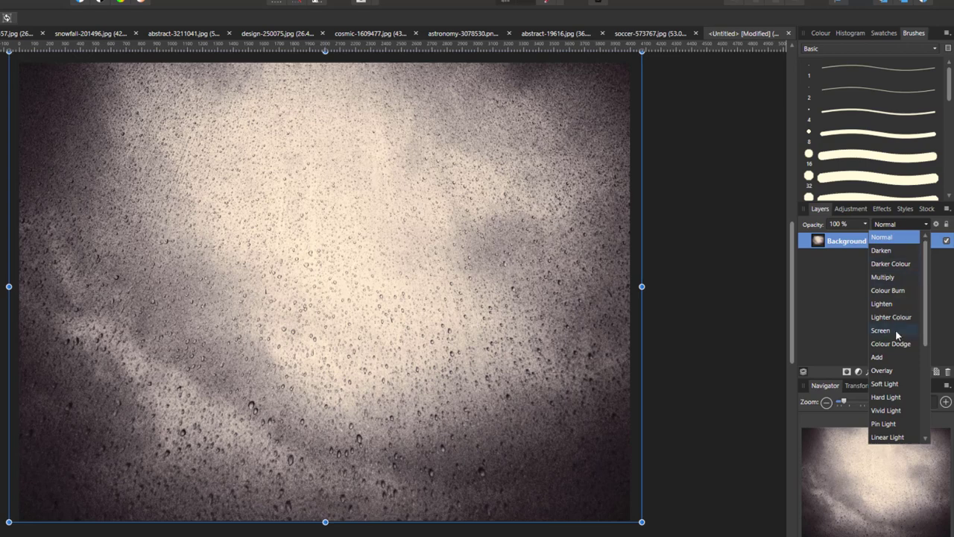
left_click(882, 370)
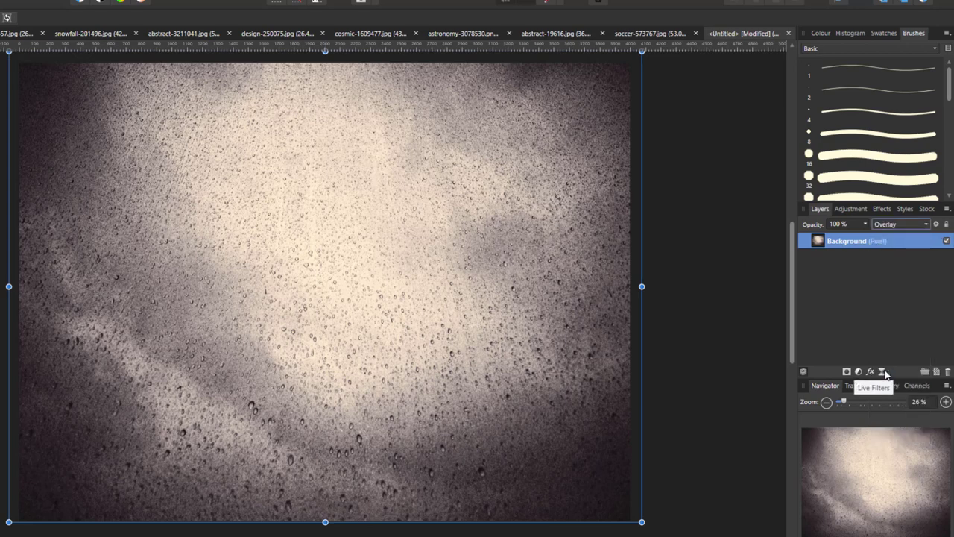
mouse_move(879, 363)
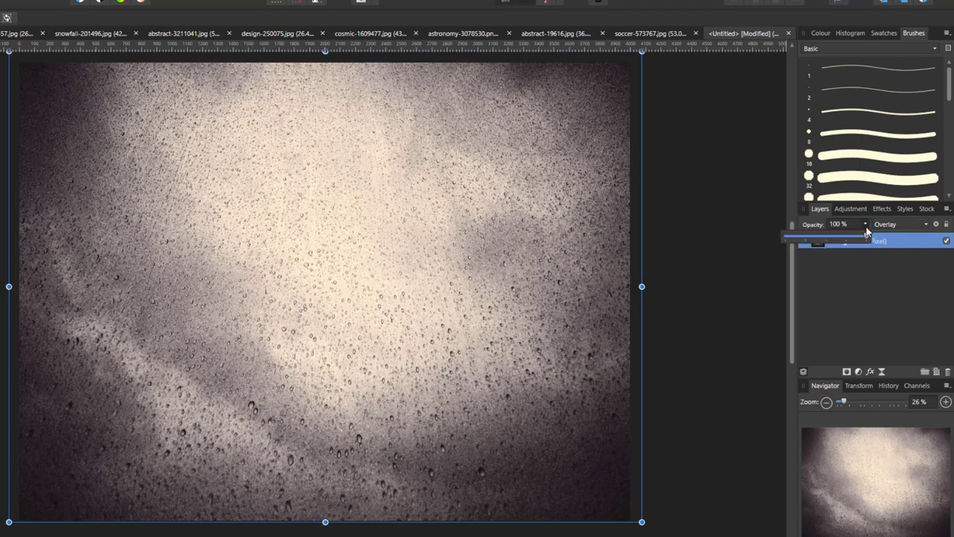
left_click_drag(865, 233, 833, 232)
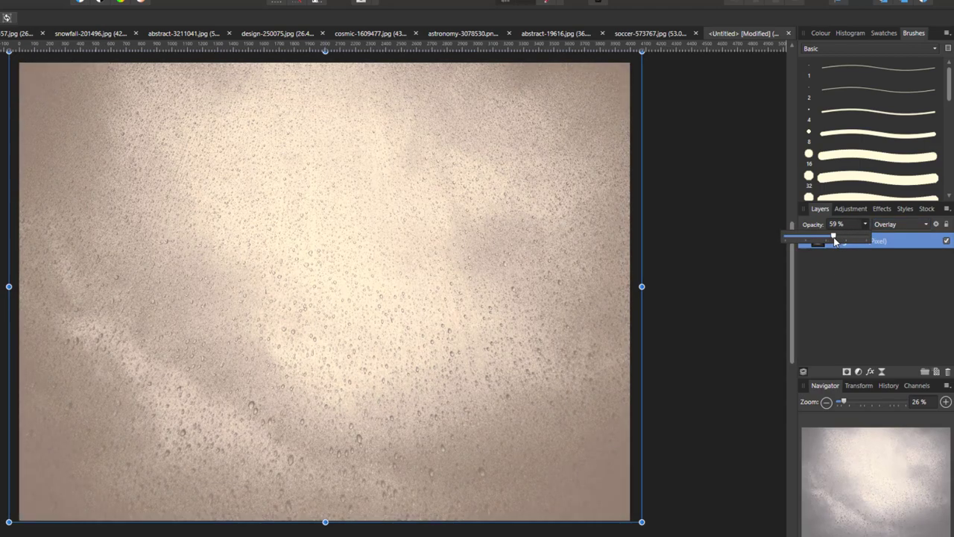
left_click_drag(834, 235, 826, 236)
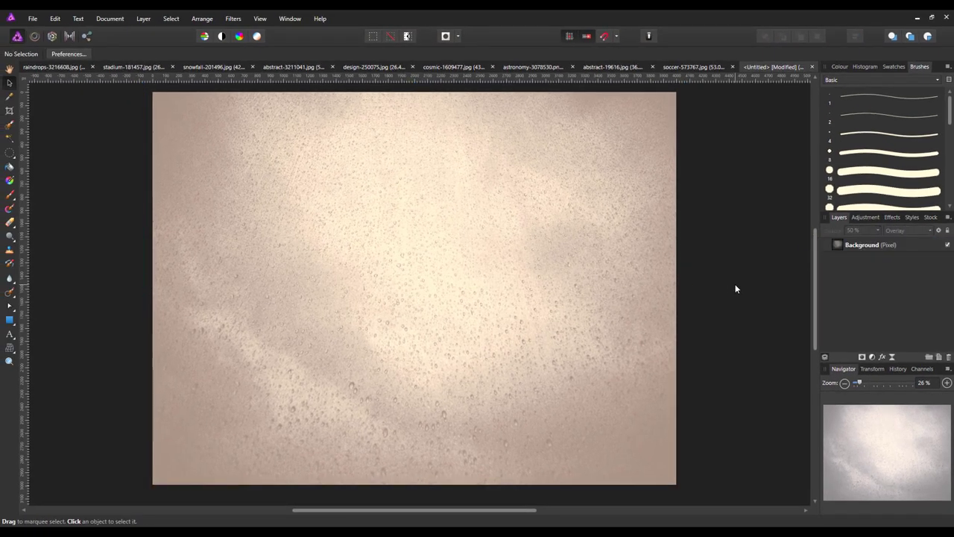
mouse_move(718, 300)
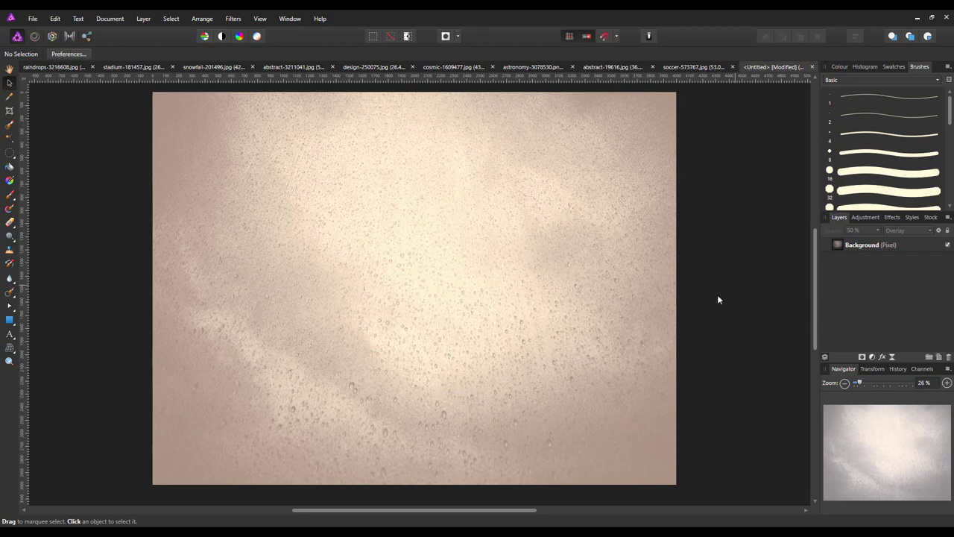
left_click(52, 67)
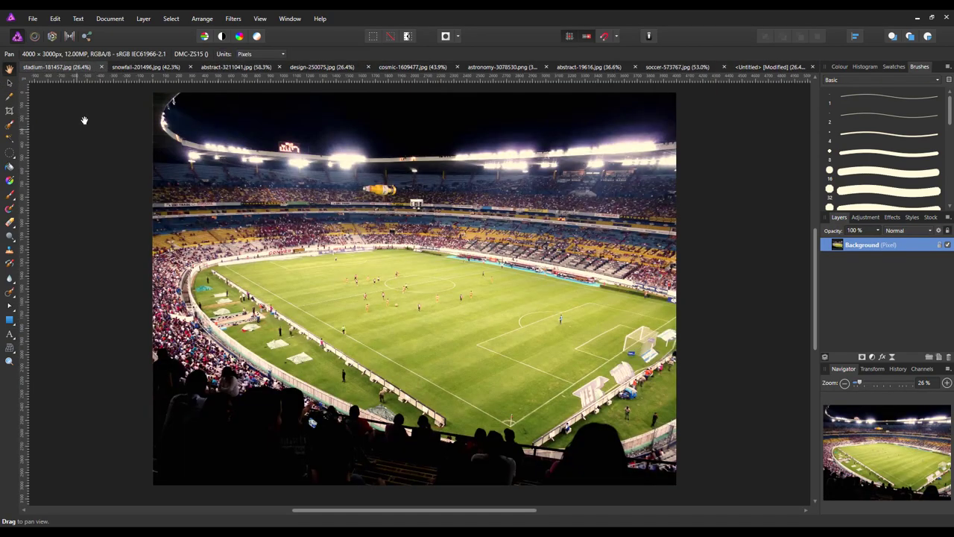
mouse_move(442, 327)
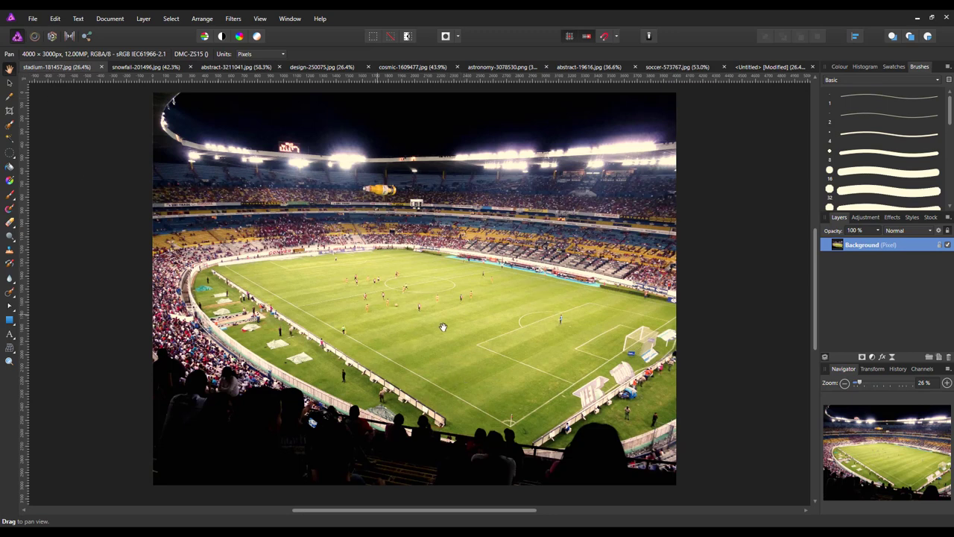
mouse_move(844, 265)
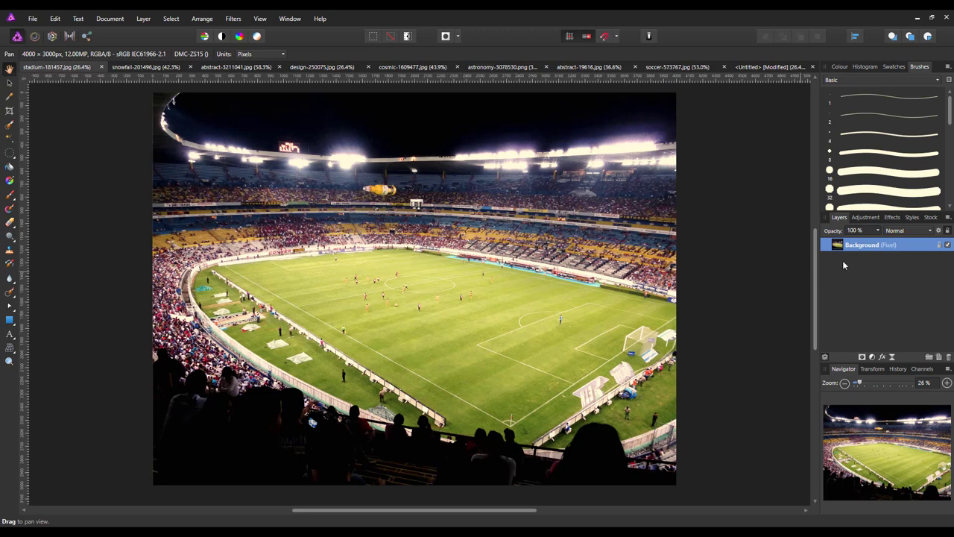
Step: Copy the stadium photo layer, paste it above the texture, and set it to Multiply
right_click(870, 245)
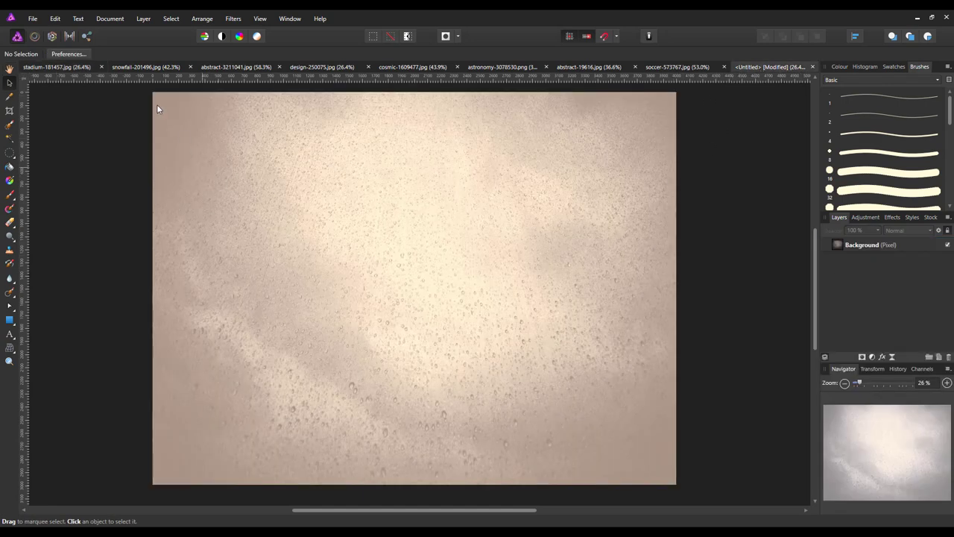
left_click(55, 18)
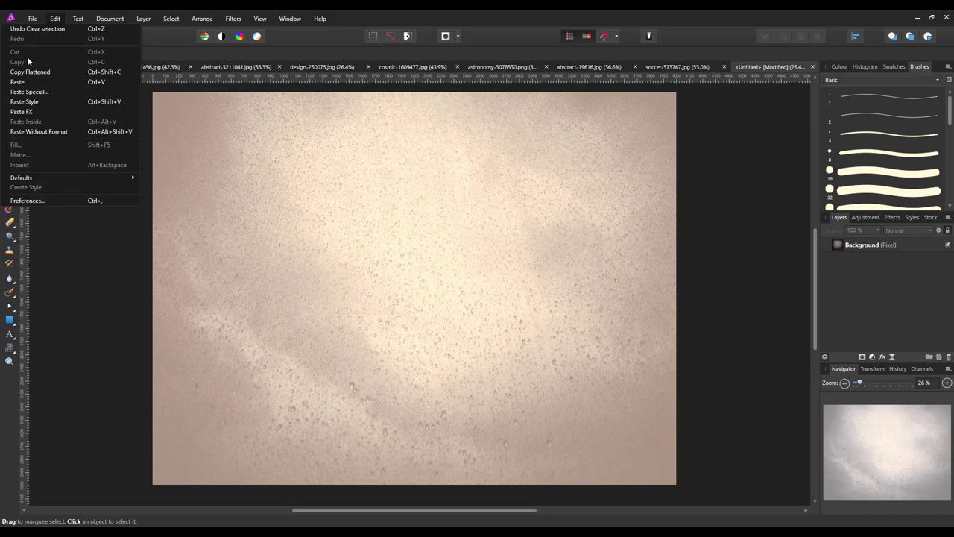
left_click(17, 81)
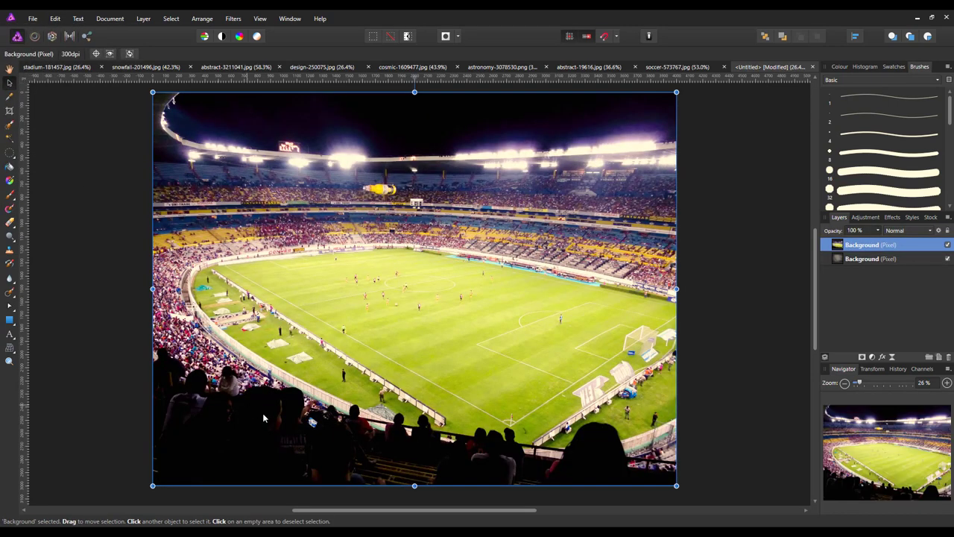
mouse_move(710, 434)
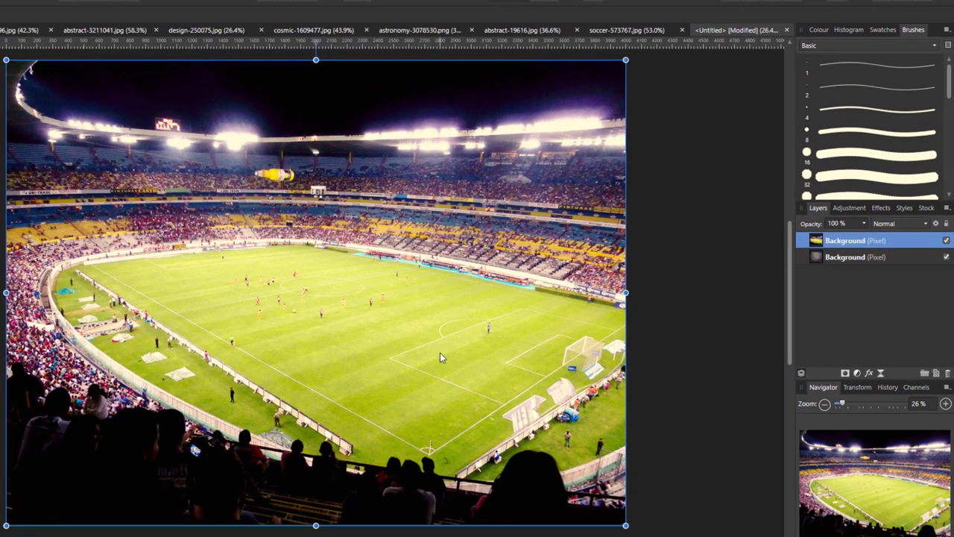
mouse_move(562, 147)
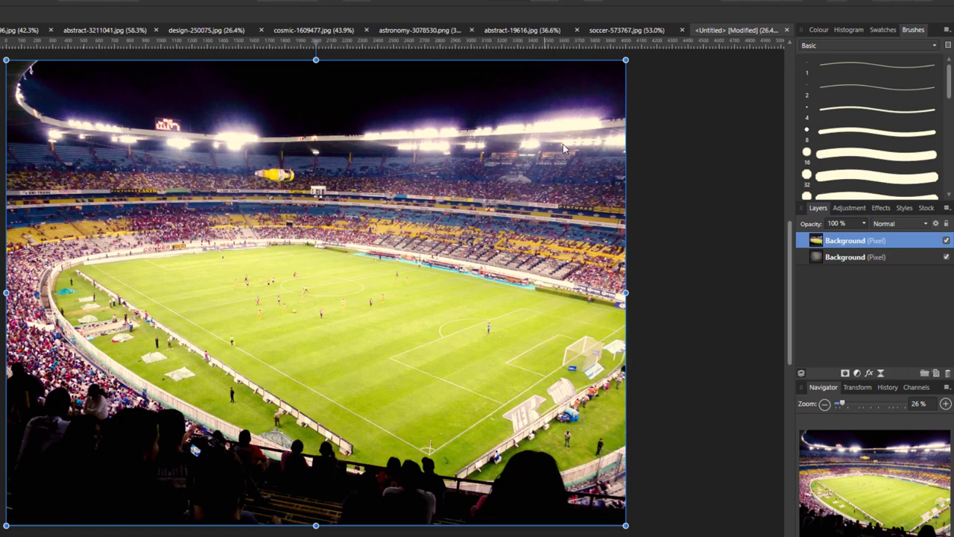
mouse_move(928, 227)
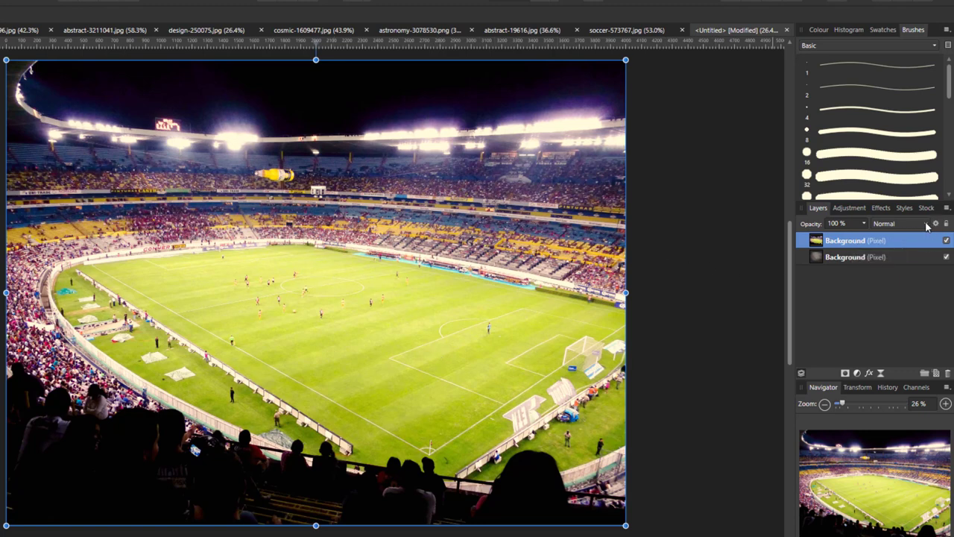
left_click(898, 224)
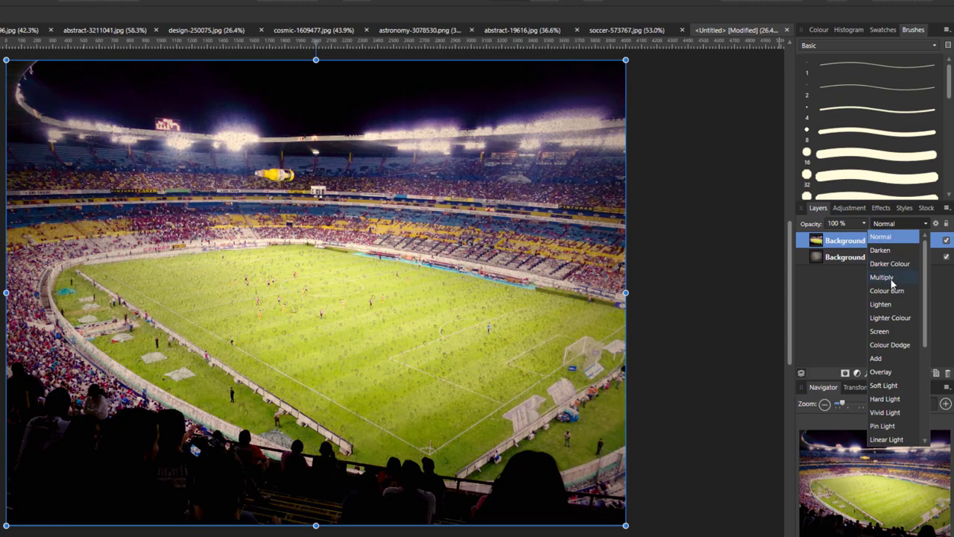
left_click(881, 276)
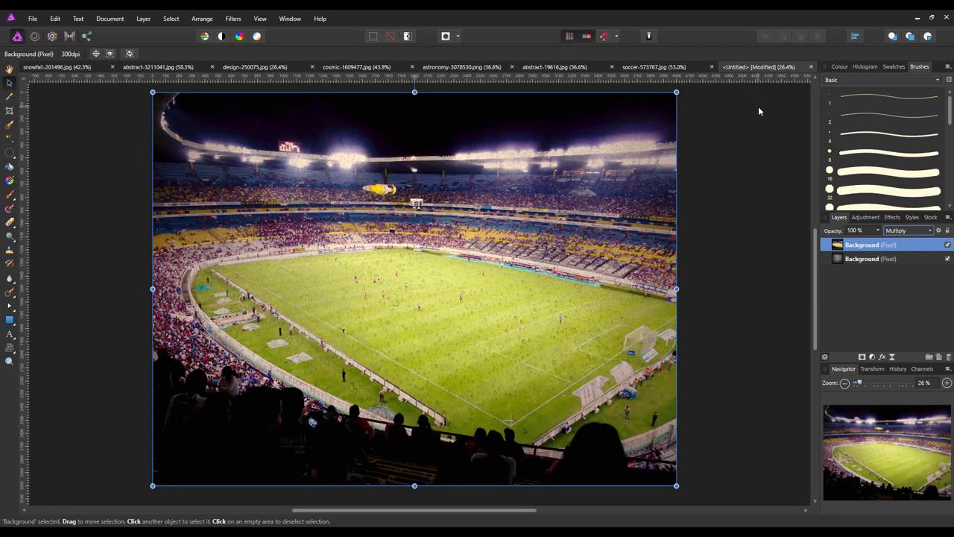
mouse_move(372, 93)
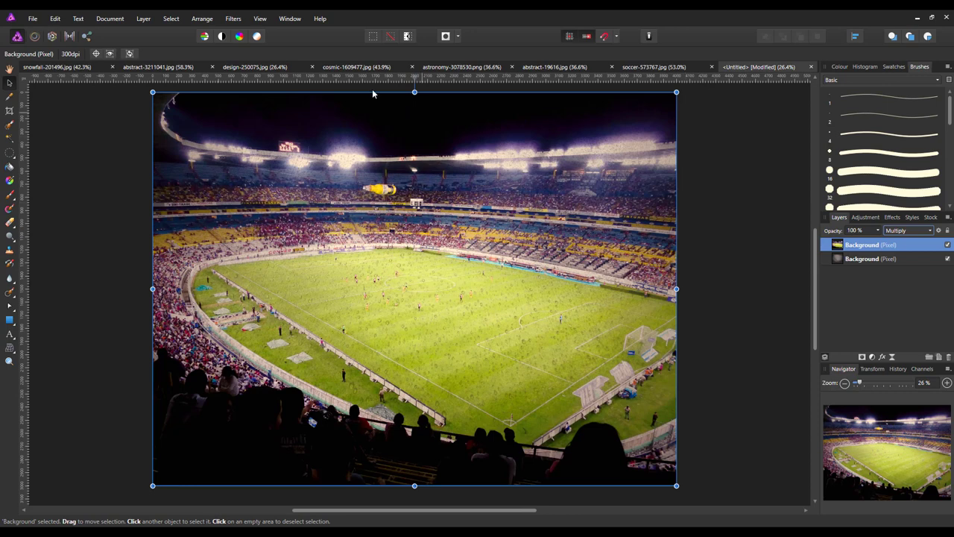
Step: Copy the rainbow light-streak image, paste it into the composite, and enlarge it over the pitch
left_click(158, 68)
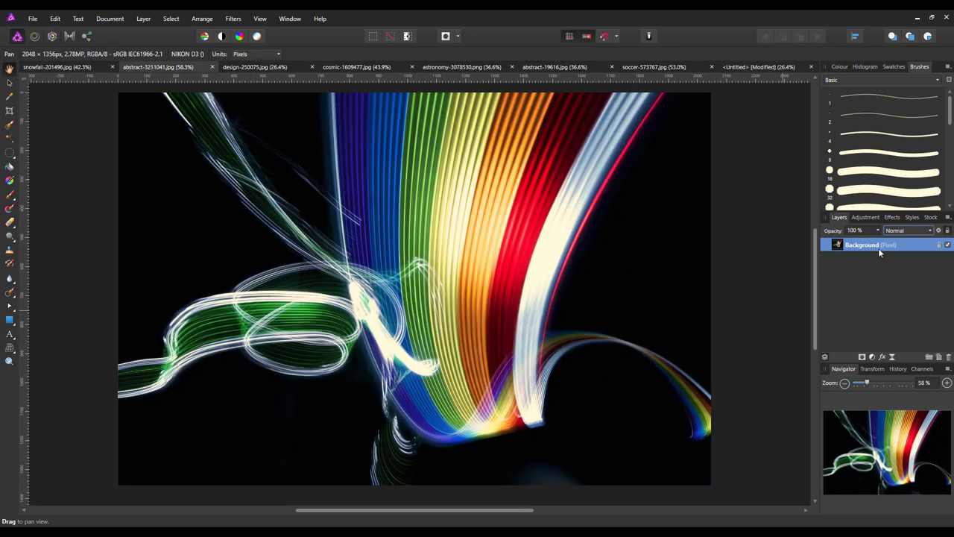
right_click(869, 244)
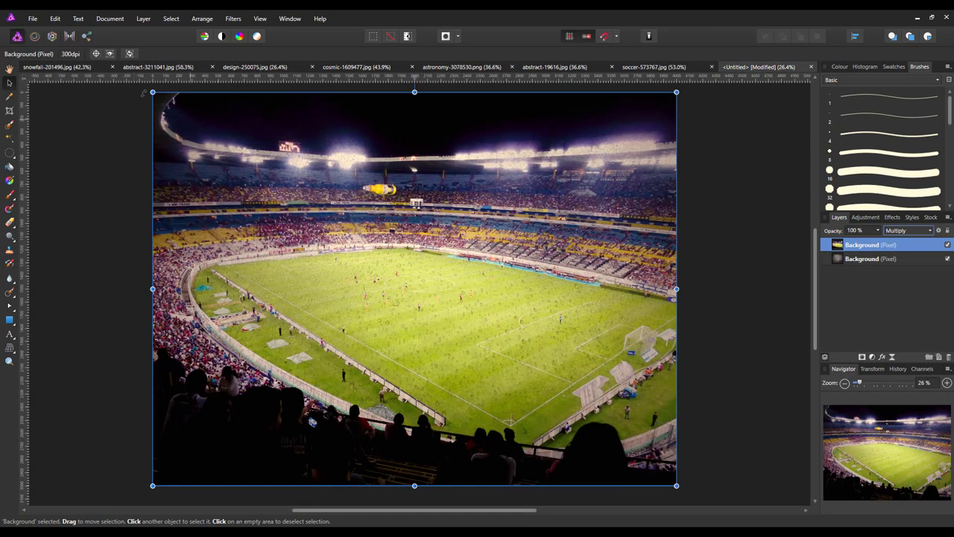
left_click(55, 18)
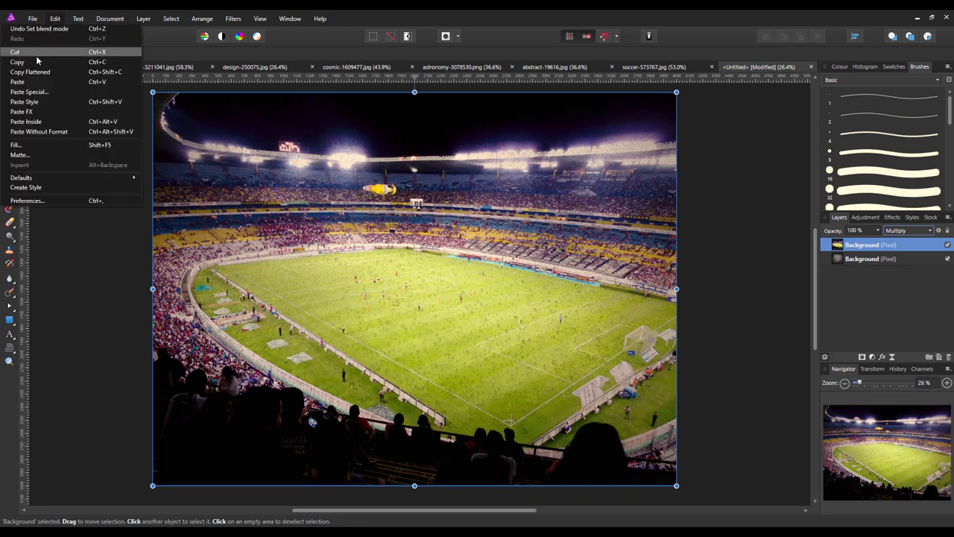
left_click(18, 81)
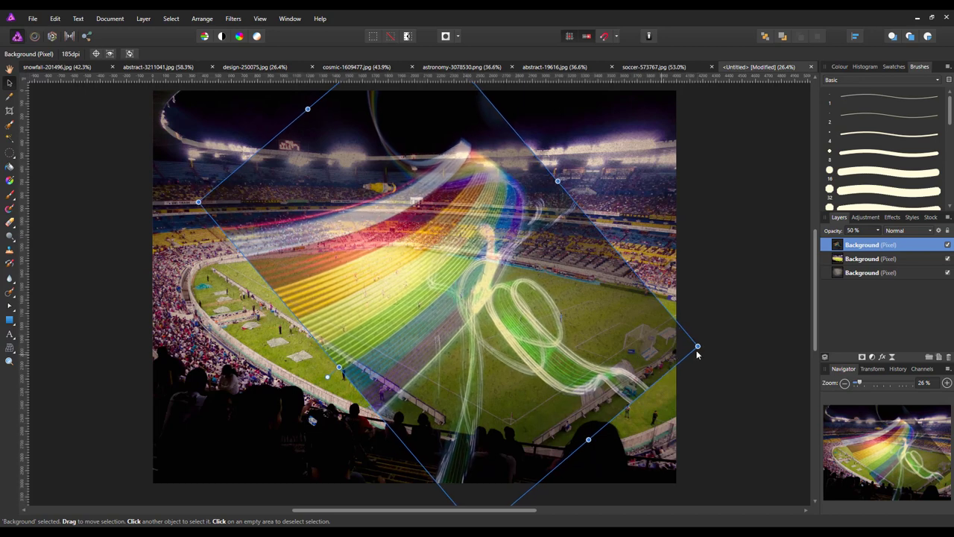
left_click_drag(697, 346, 699, 347)
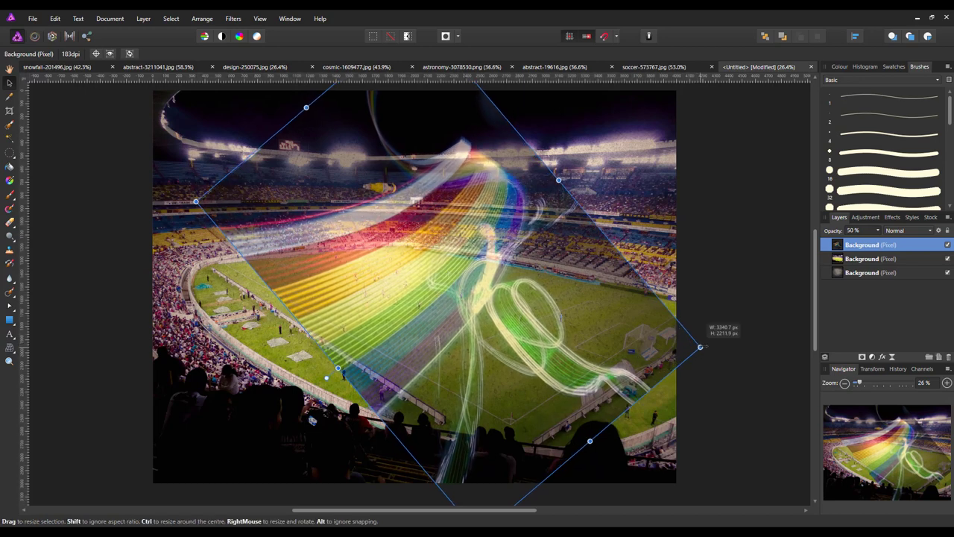
left_click_drag(700, 345, 725, 354)
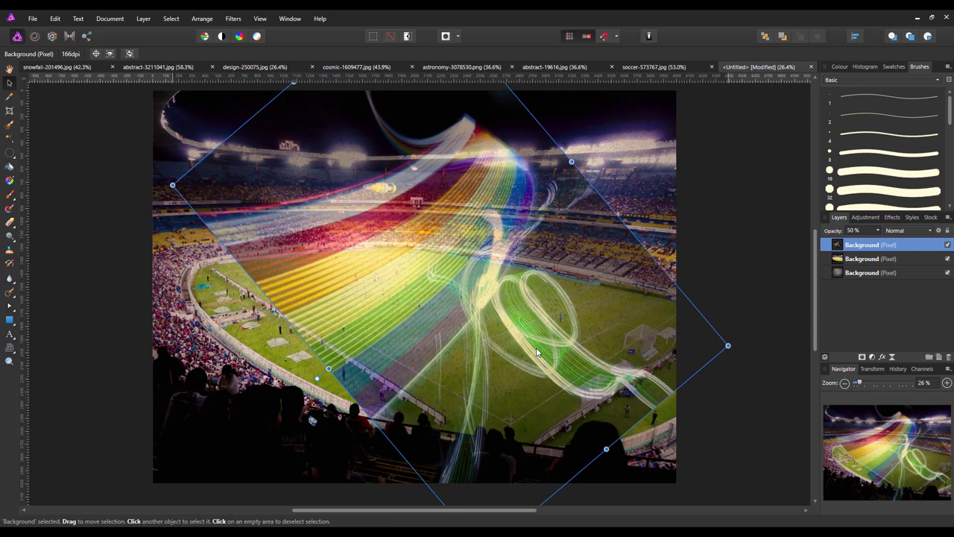
mouse_move(347, 123)
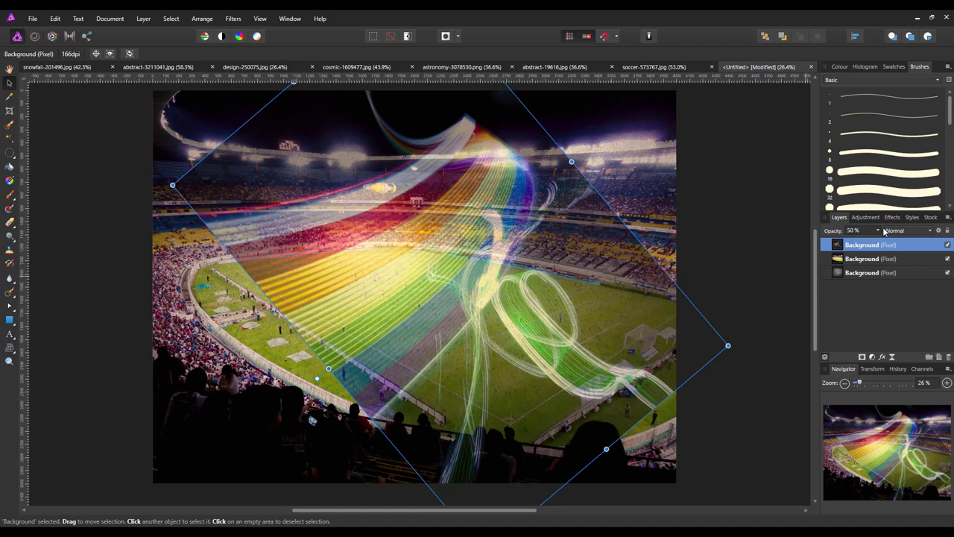
Step: Raise the light-streak layer to 100% opacity and set its blend mode to Screen
left_click_drag(857, 244, 909, 244)
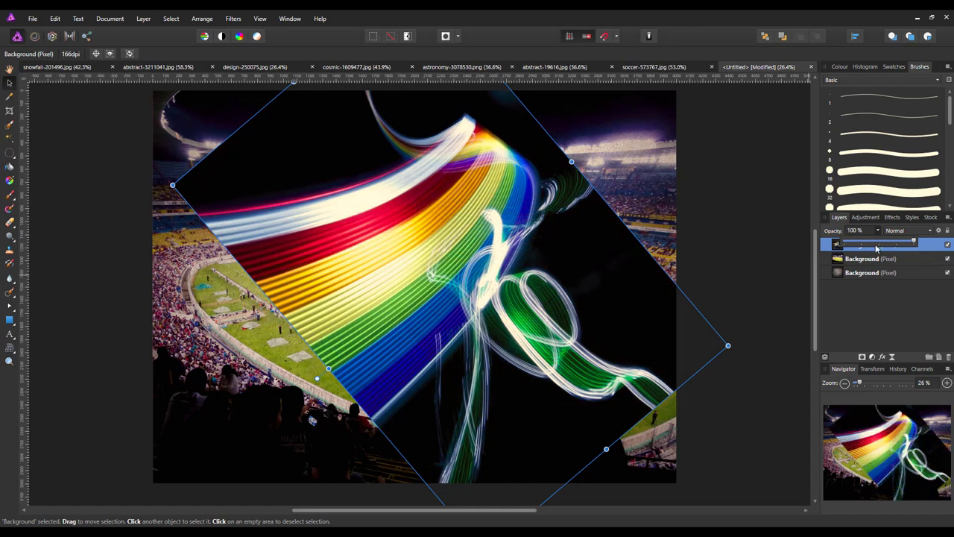
left_click(876, 244)
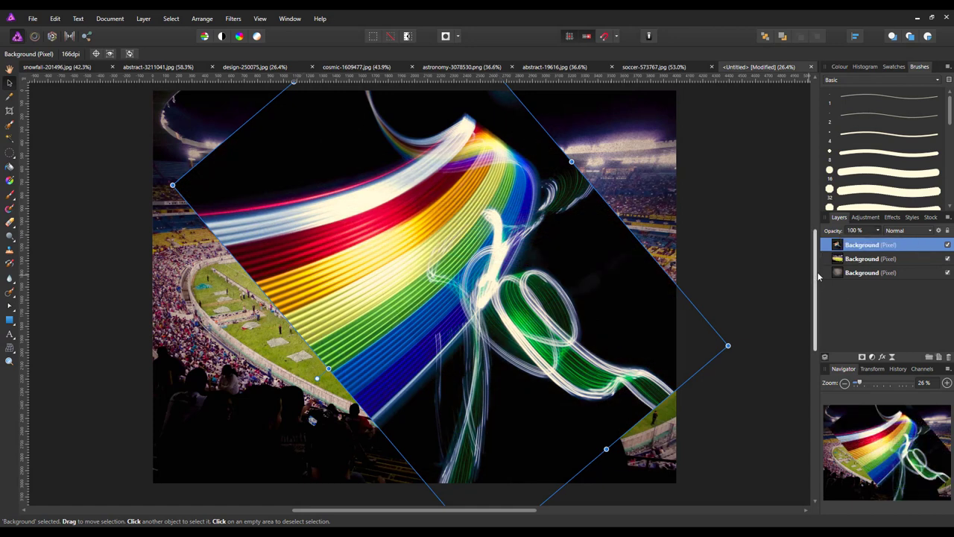
mouse_move(912, 276)
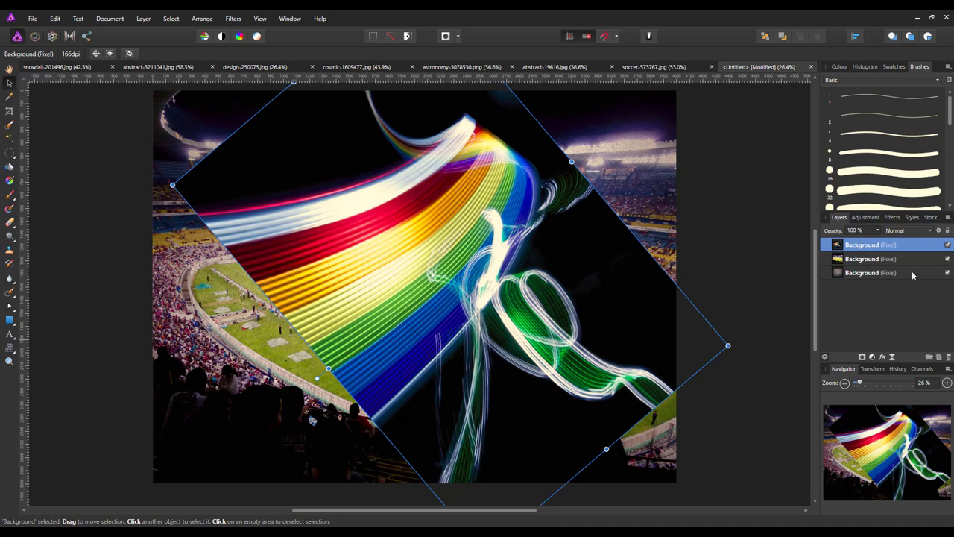
mouse_move(929, 244)
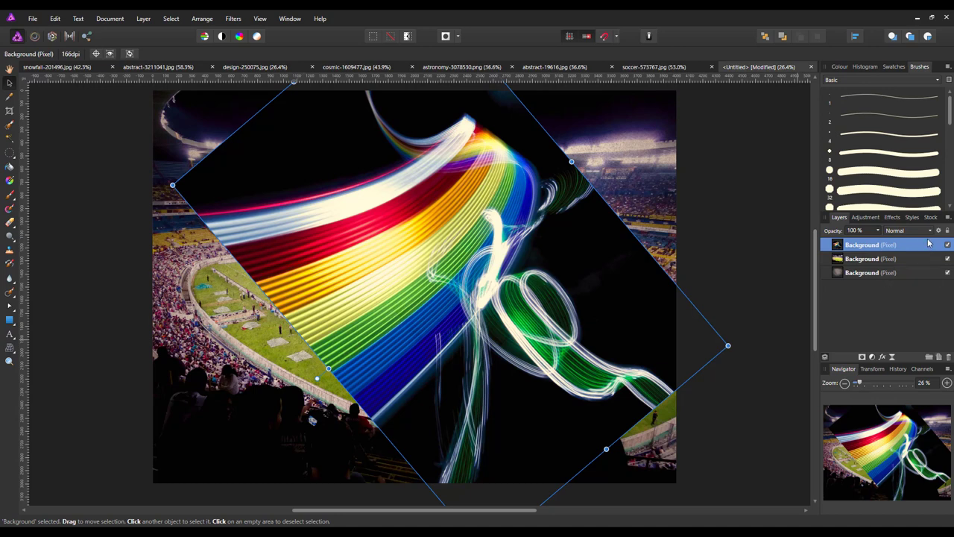
left_click(907, 230)
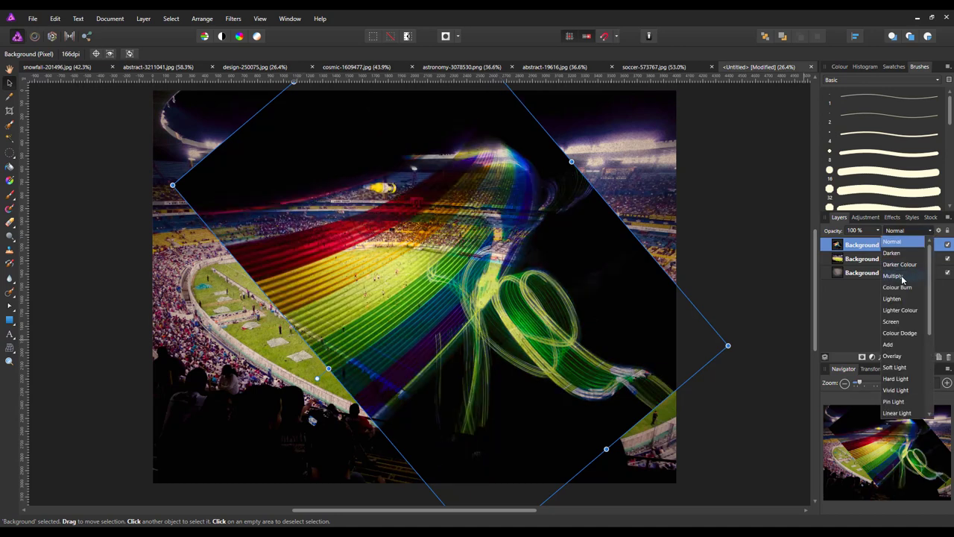
mouse_move(900, 277)
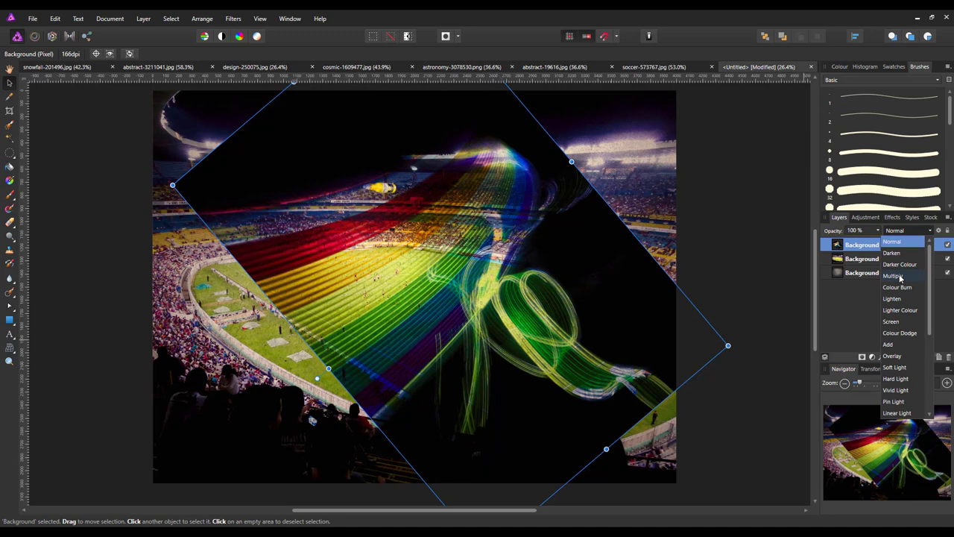
mouse_move(918, 278)
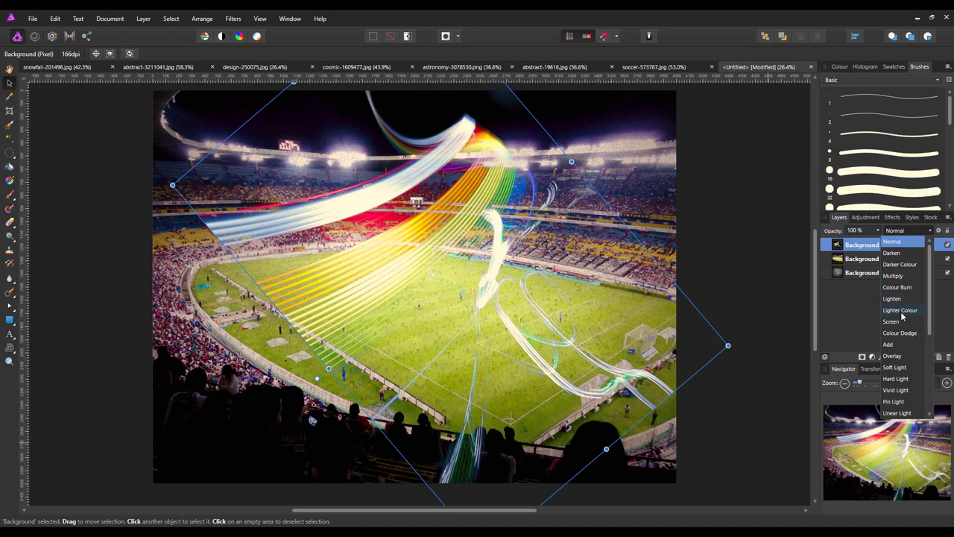
left_click(891, 321)
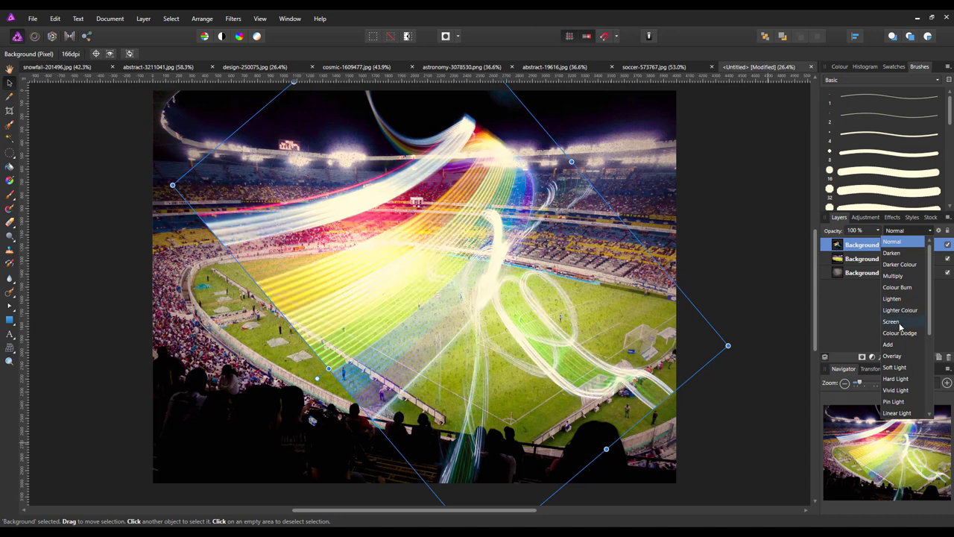
left_click(891, 321)
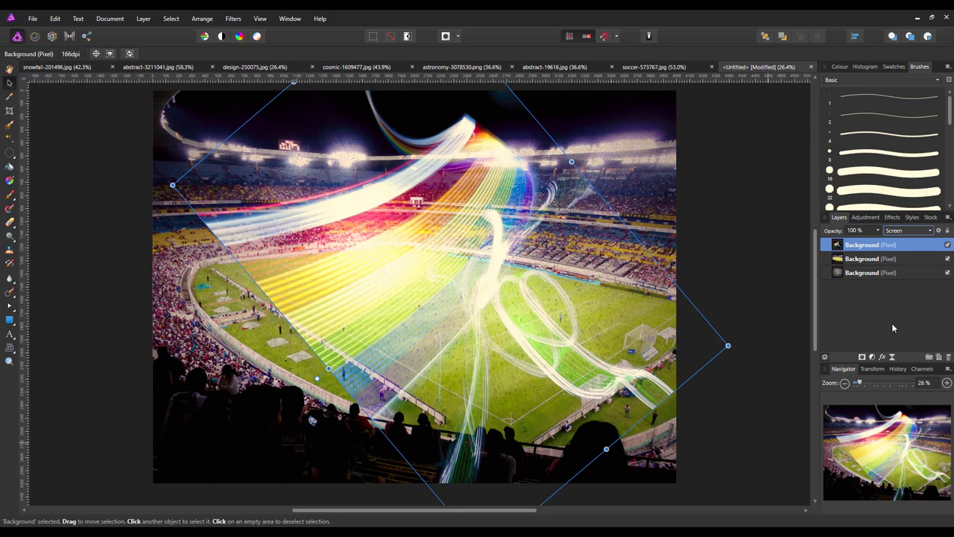
mouse_move(489, 351)
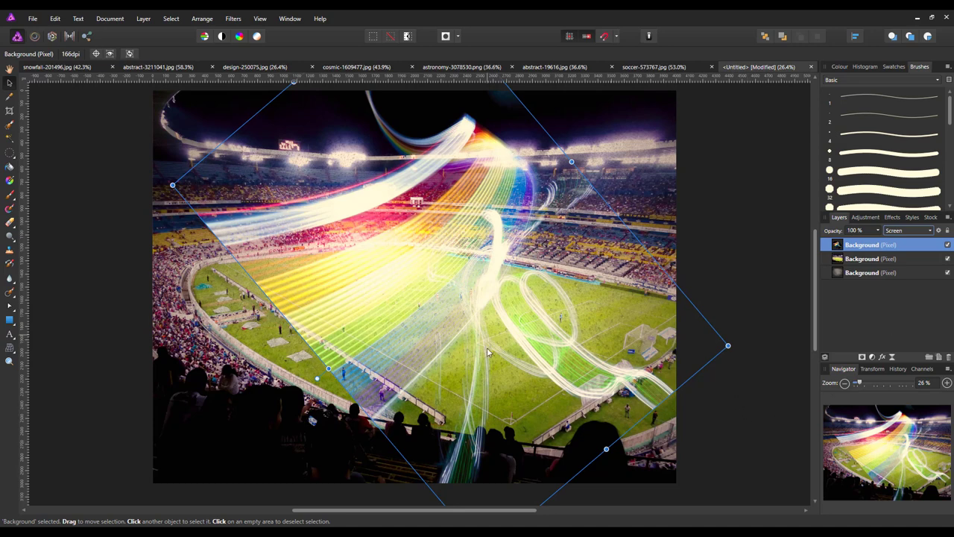
mouse_move(315, 152)
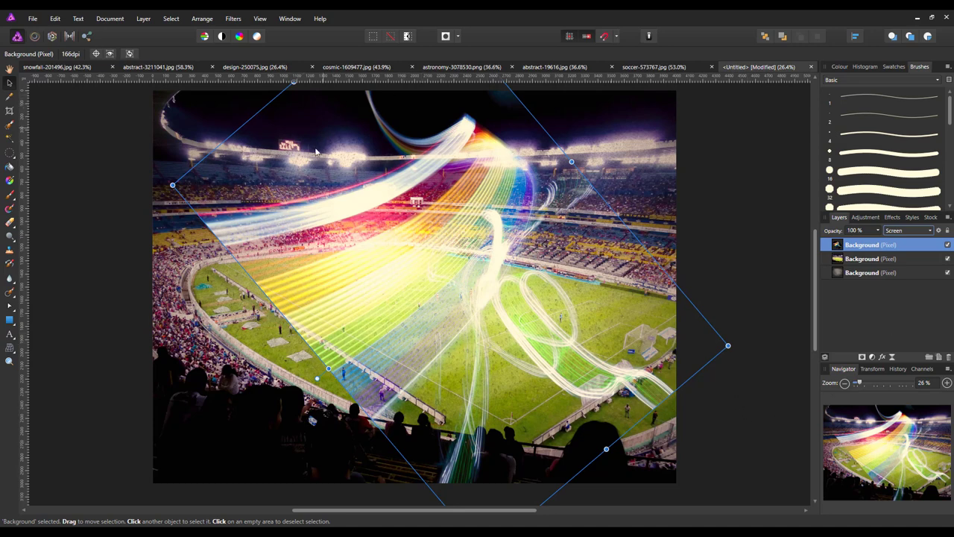
mouse_move(396, 298)
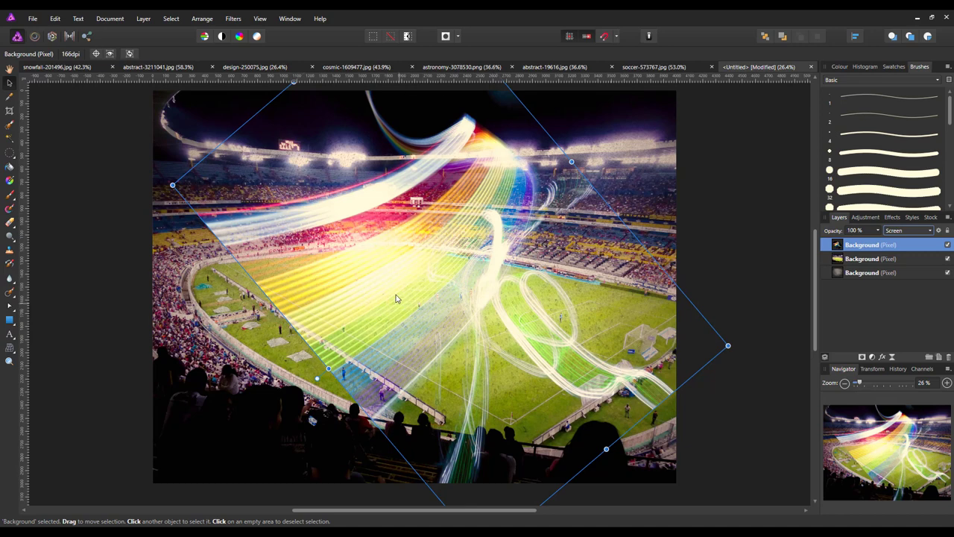
mouse_move(437, 136)
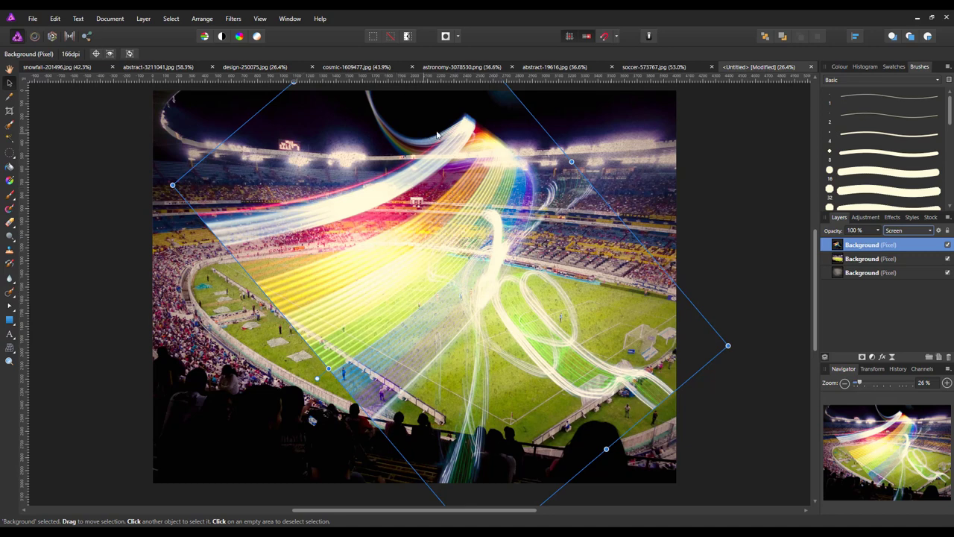
mouse_move(490, 229)
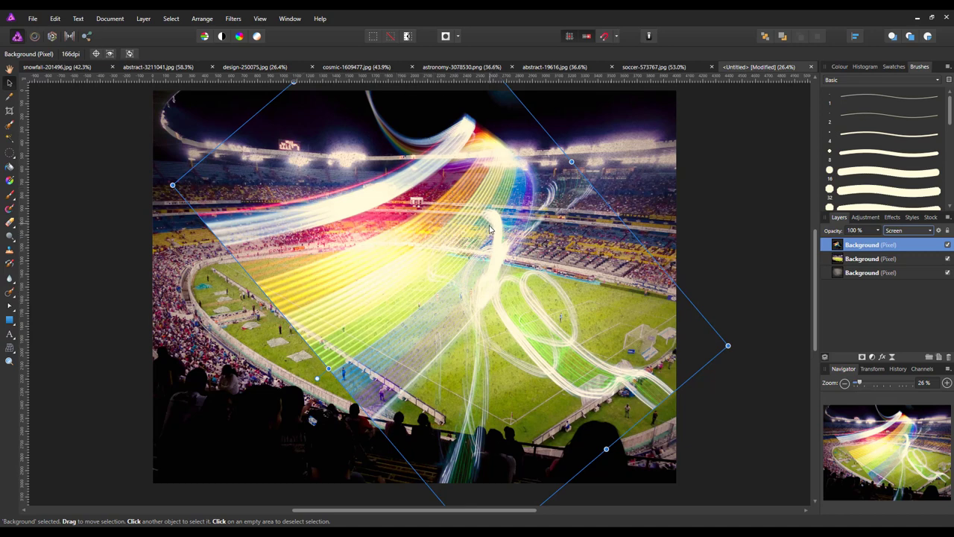
mouse_move(498, 330)
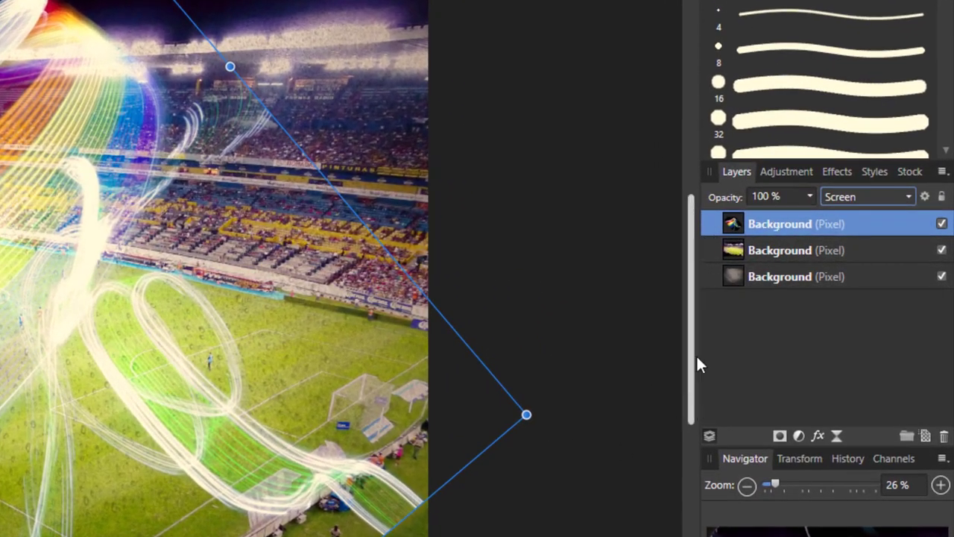
mouse_move(780, 436)
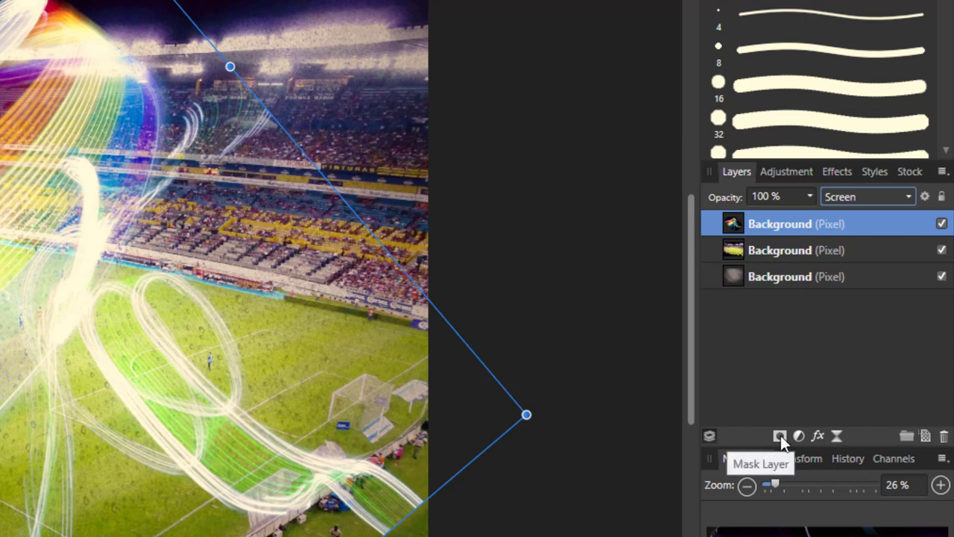
Step: Add a mask to the light-streak layer and lower the brush opacity to about half
left_click(780, 436)
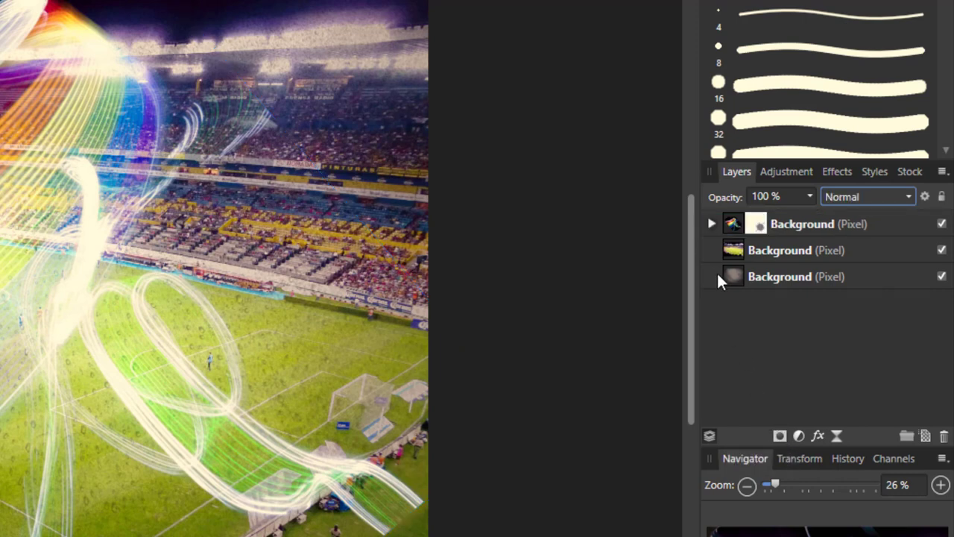
left_click(710, 223)
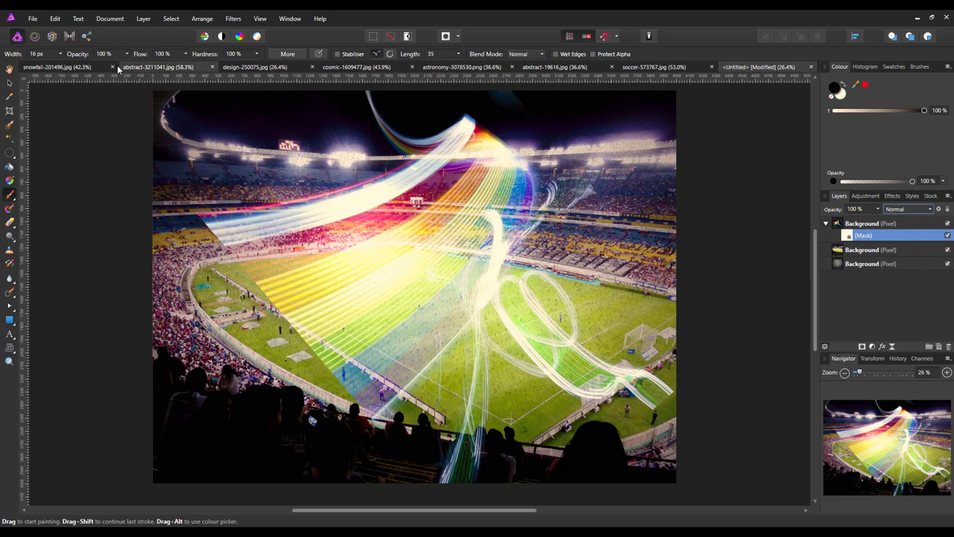
mouse_move(105, 54)
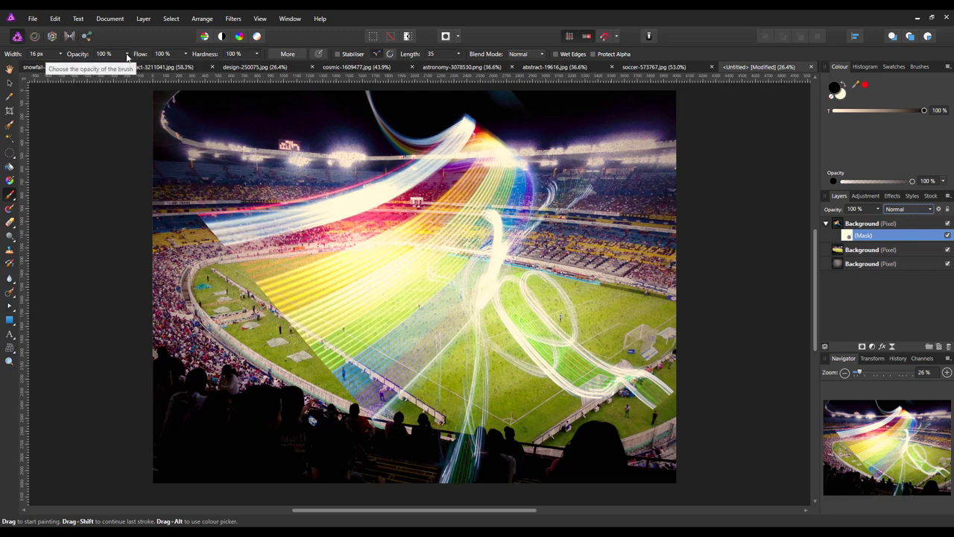
mouse_move(257, 57)
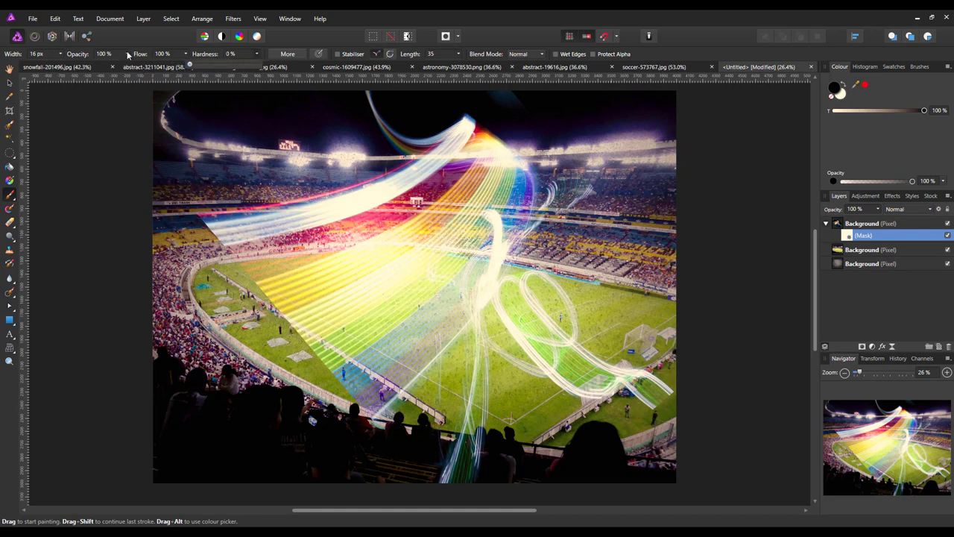
left_click_drag(127, 63, 110, 63)
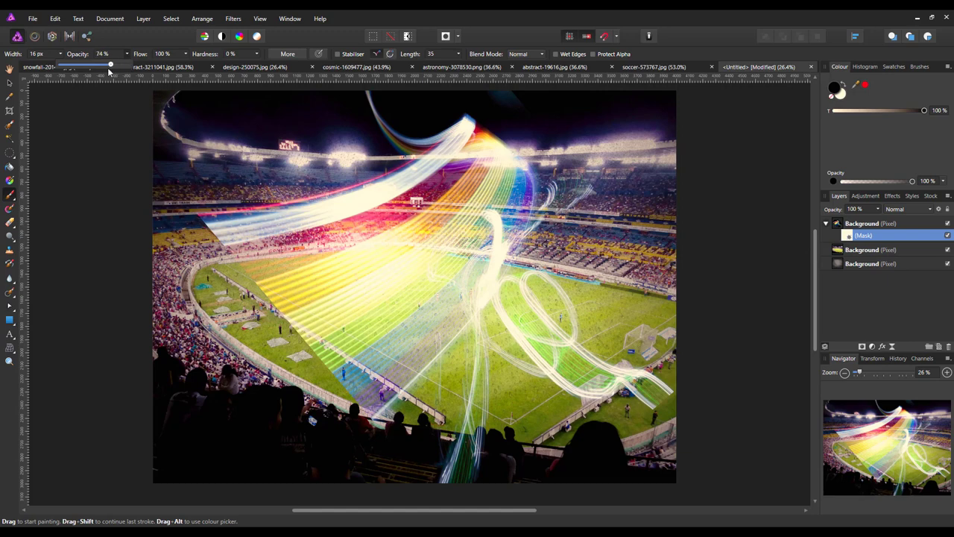
left_click_drag(111, 64, 94, 64)
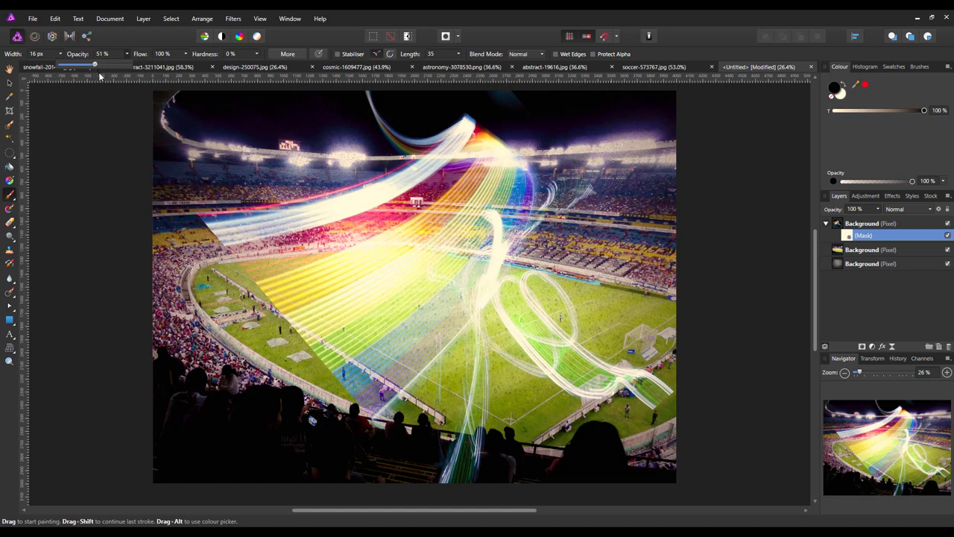
mouse_move(239, 246)
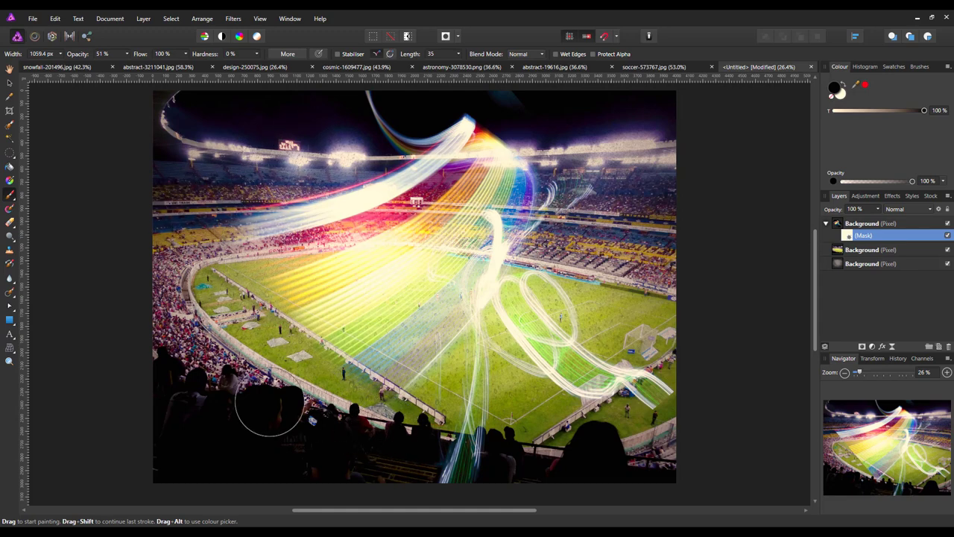
mouse_move(675, 425)
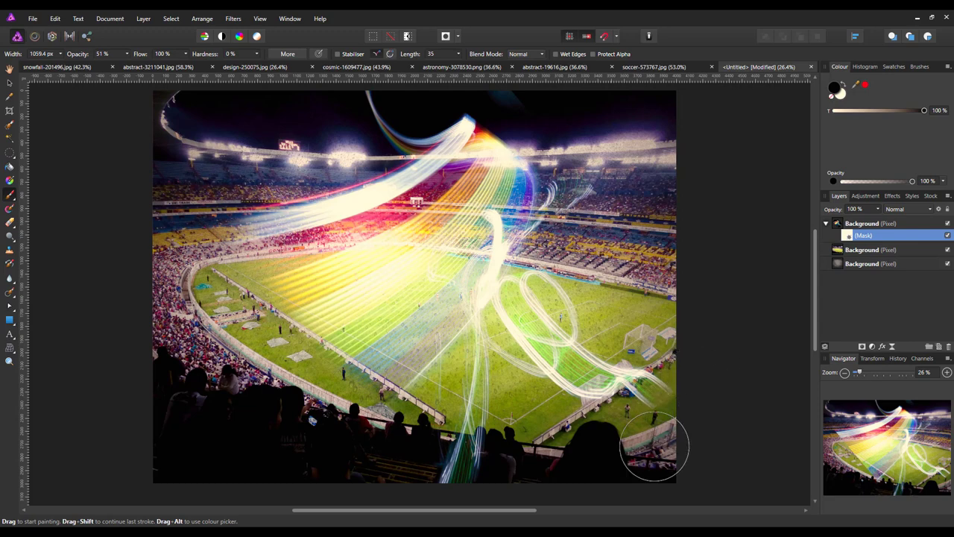
mouse_move(652, 439)
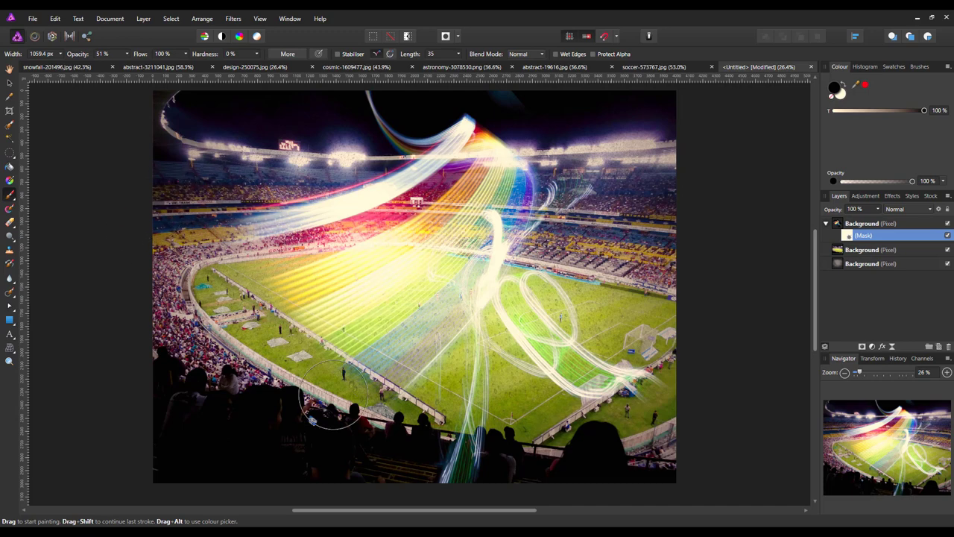
mouse_move(663, 216)
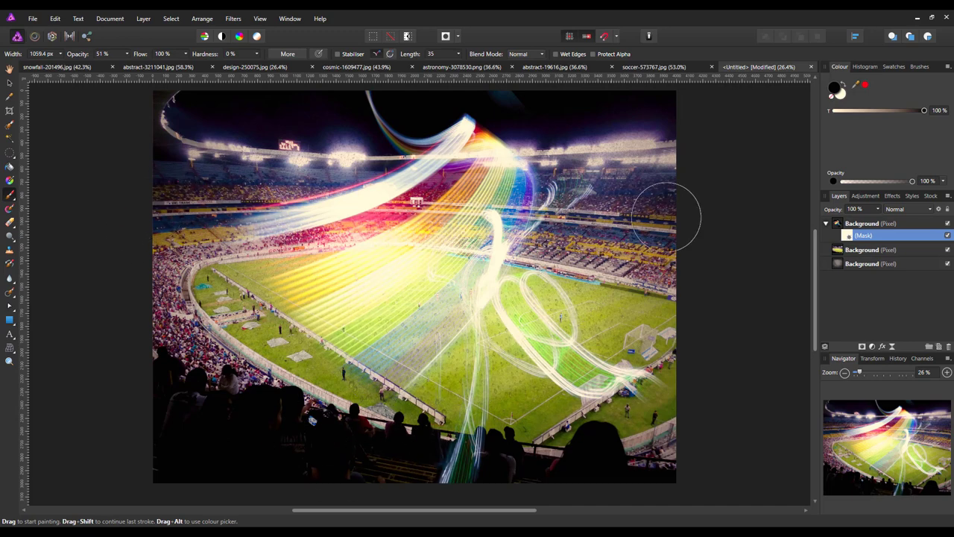
mouse_move(71, 246)
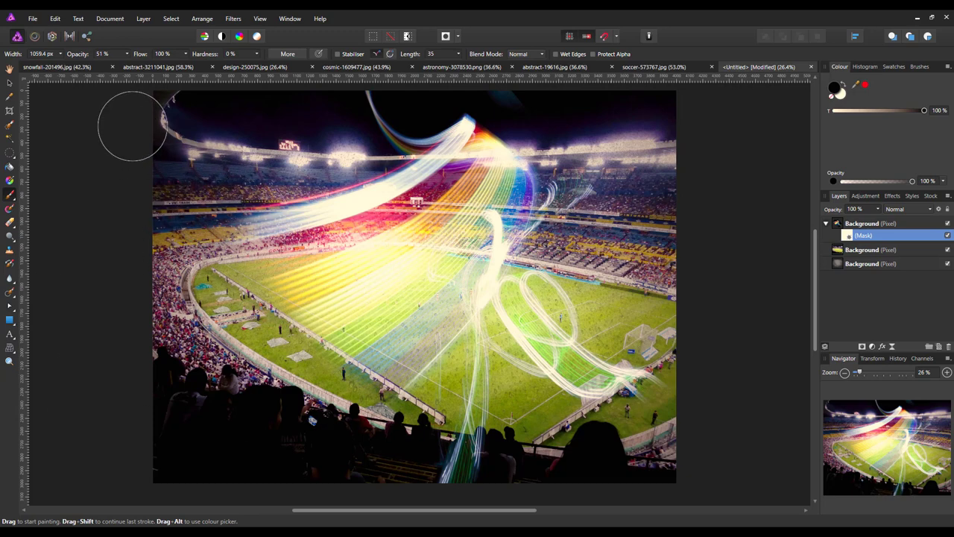
mouse_move(723, 410)
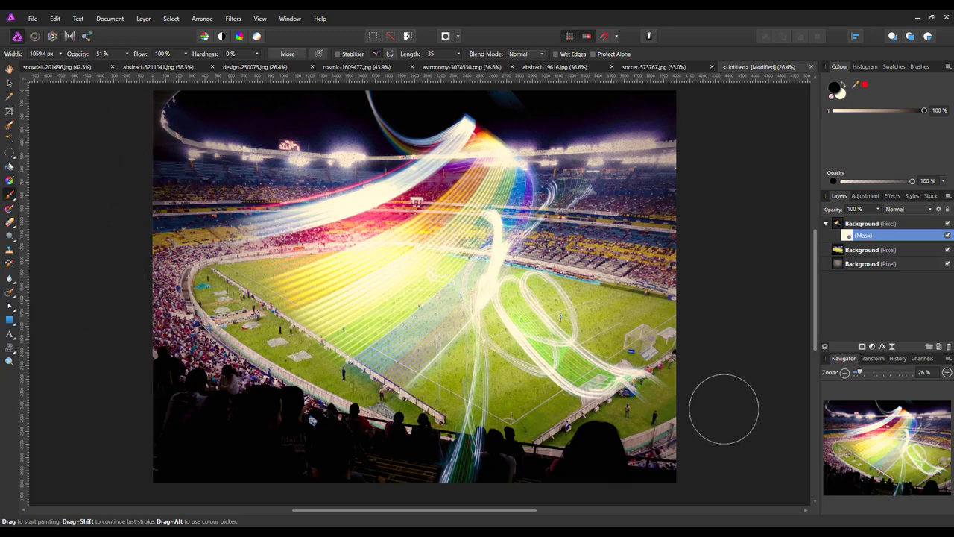
Step: Collapse the light-streak layer, close the abstract-3211041 photo, and pick the Selection Brush on the soccer photo
left_click(907, 209)
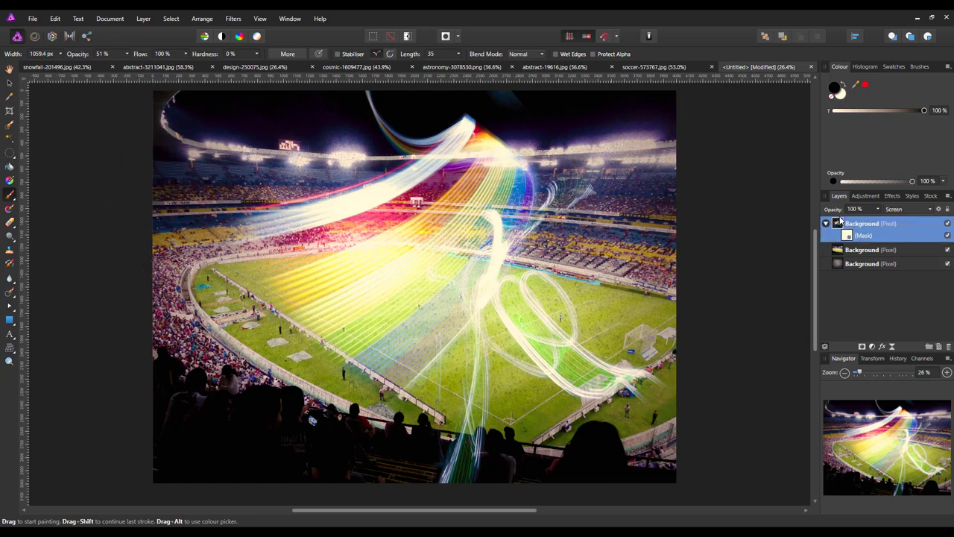
left_click(848, 234)
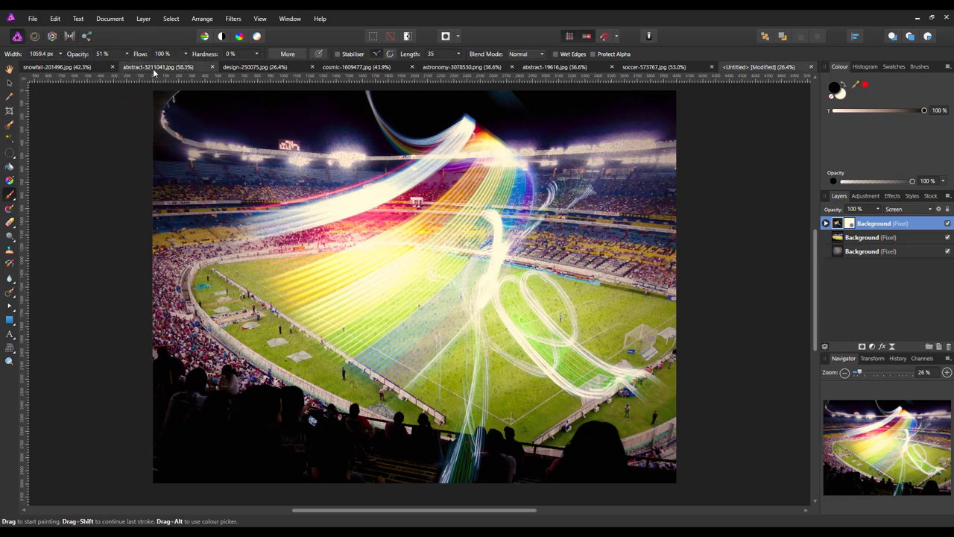
left_click(157, 67)
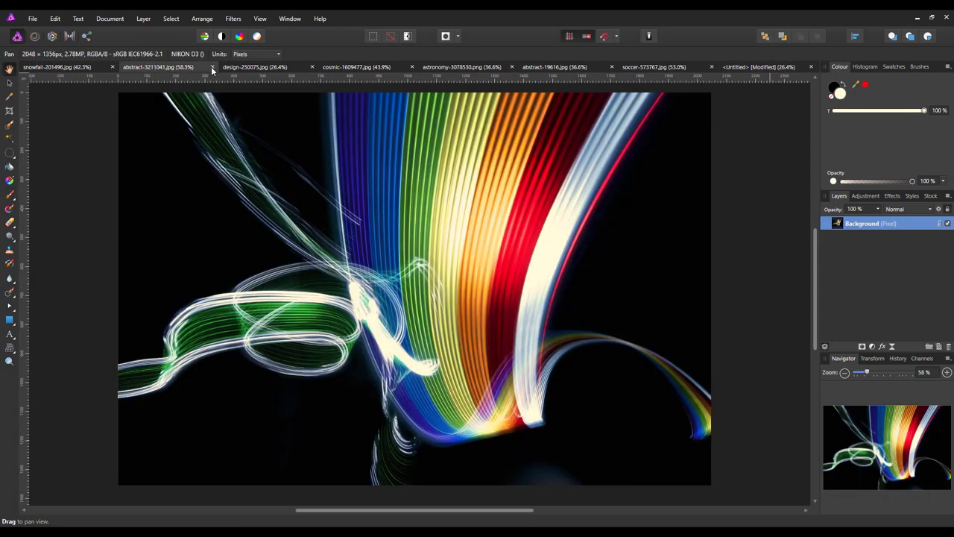
left_click(213, 67)
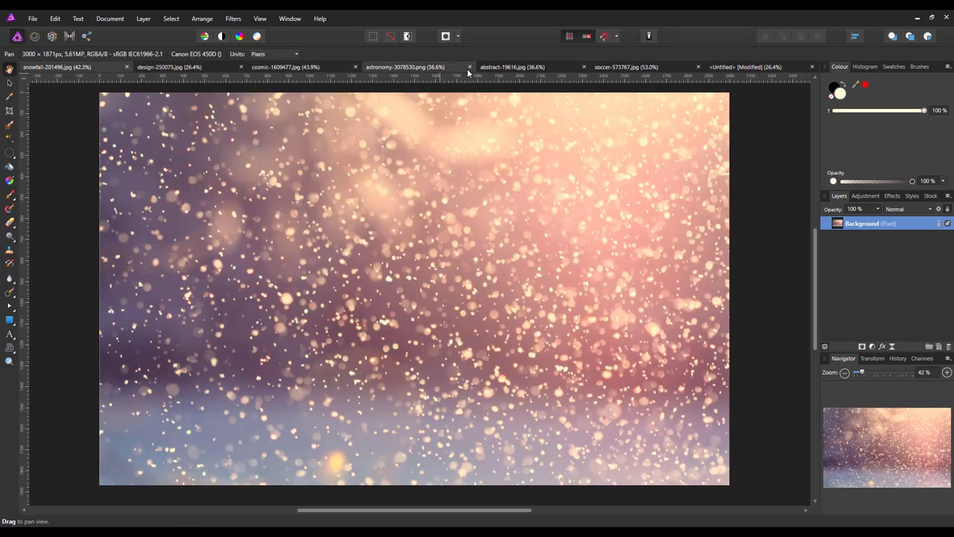
left_click(626, 67)
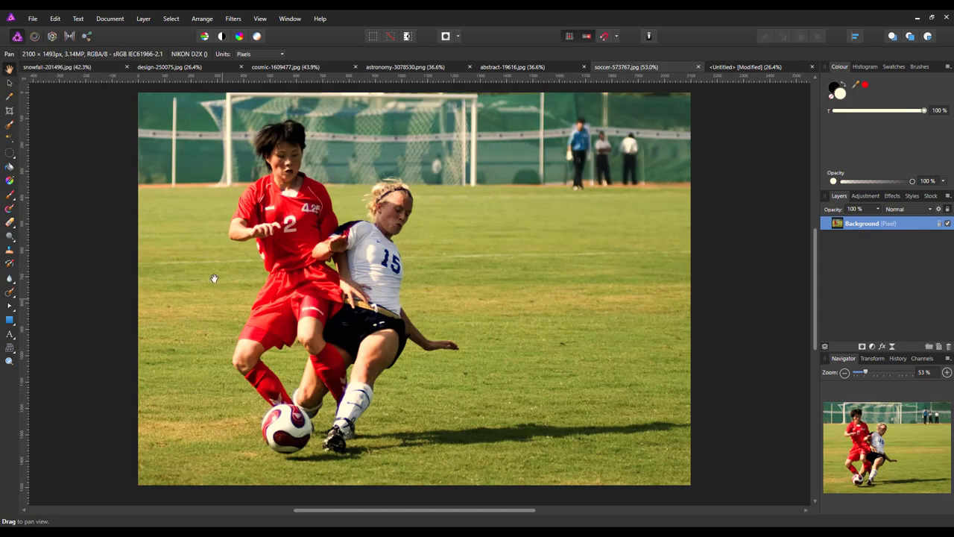
mouse_move(10, 129)
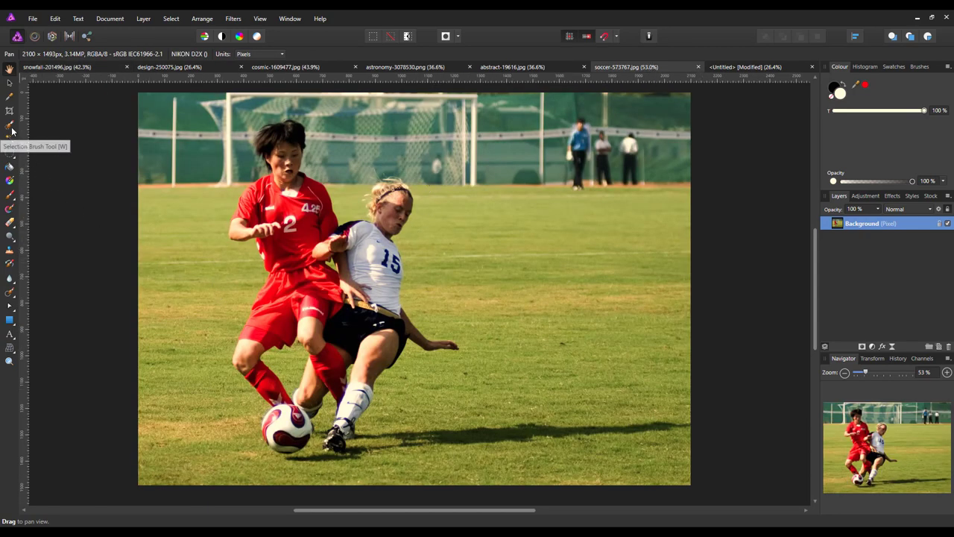
left_click(10, 127)
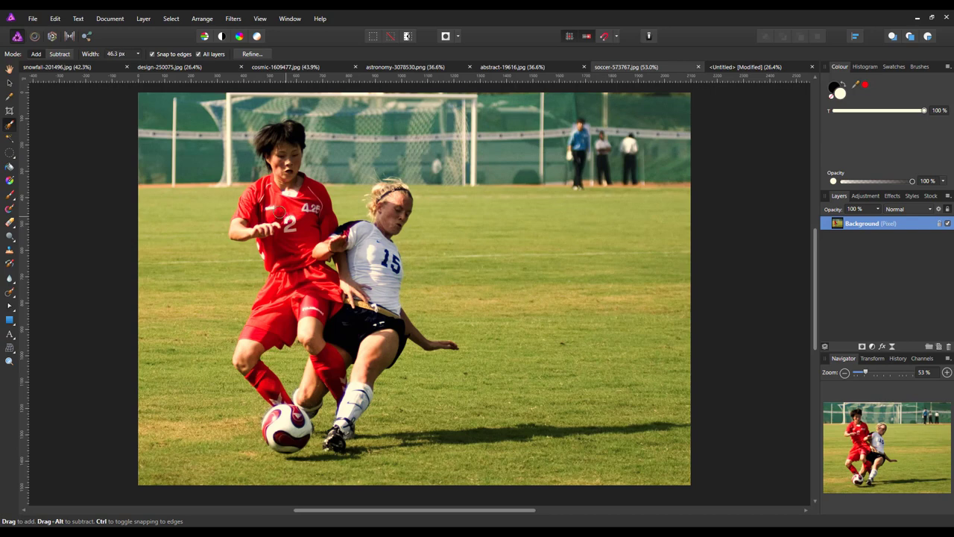
mouse_move(259, 161)
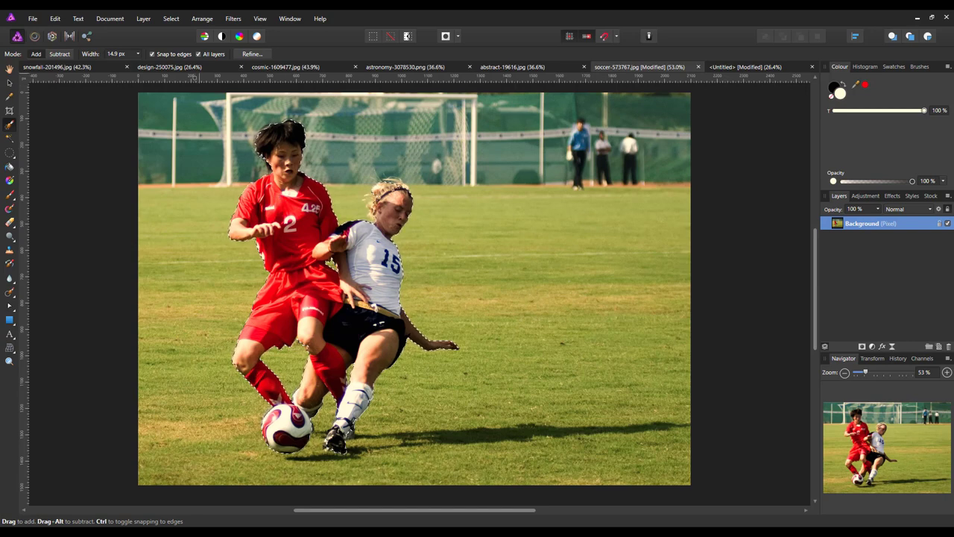
left_click(252, 54)
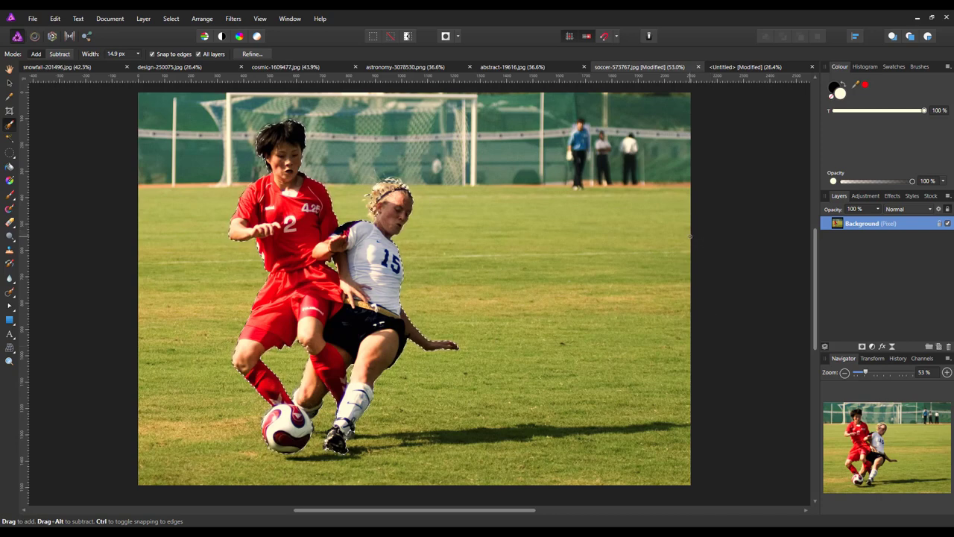
Step: Duplicate the selected players onto their own layer with Ctrl+J and deselect
key("Ctrl+j")
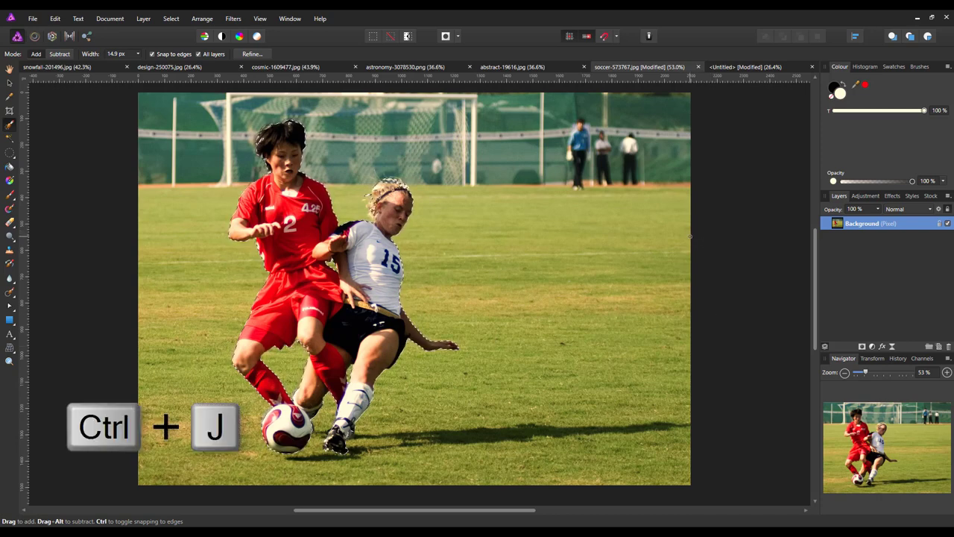
key("ctrl+j")
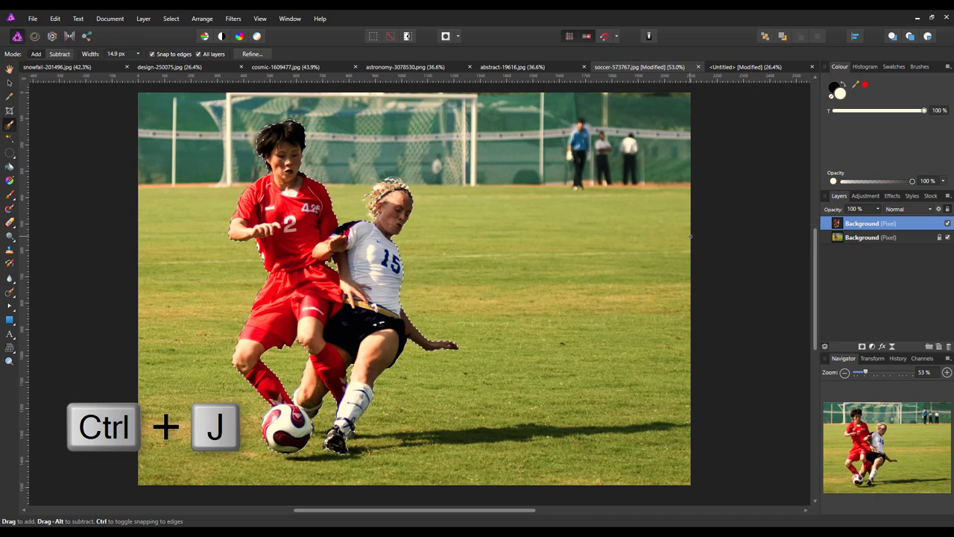
key("ctrl+j")
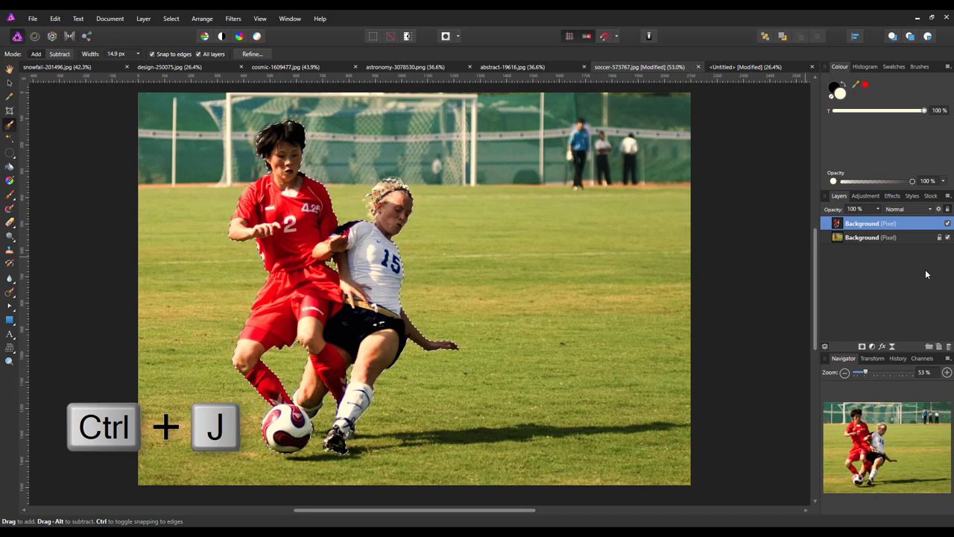
key("ctrl+j")
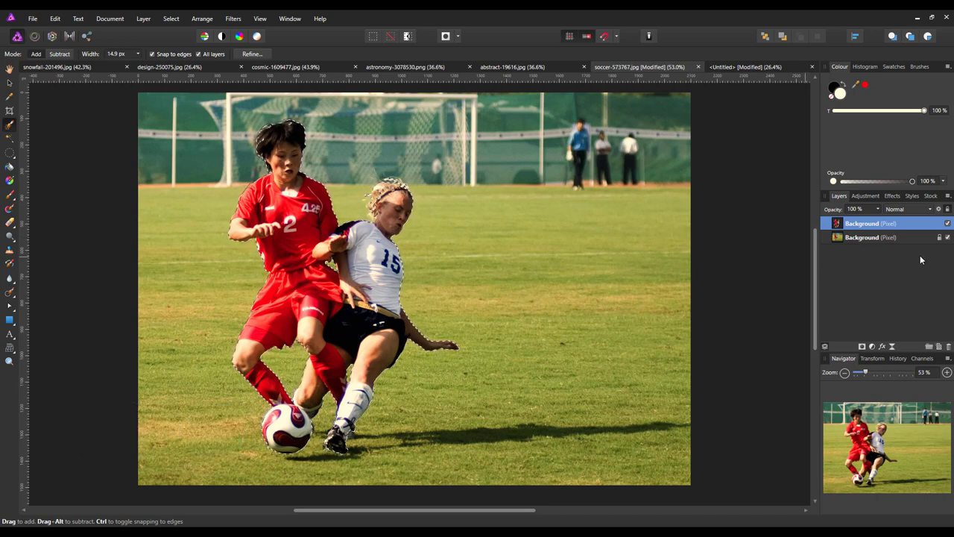
key("ctrl+d")
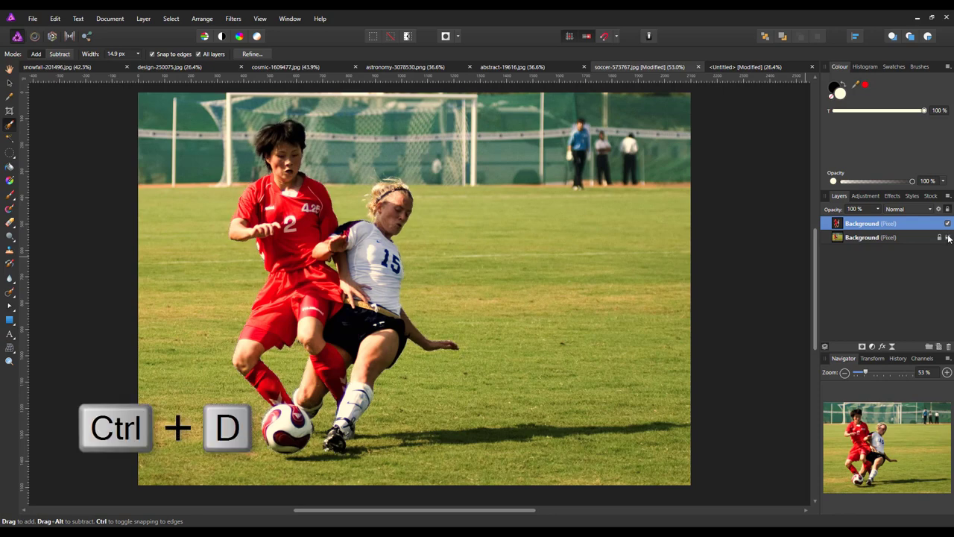
Step: Hide the original soccer photo layer and copy the cut-out players layer
left_click(939, 237)
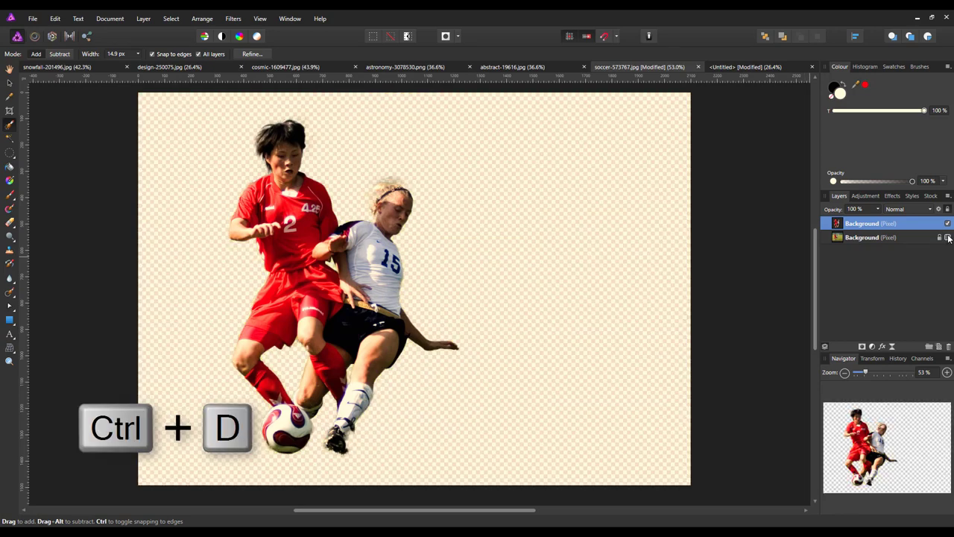
key("ctrl+d")
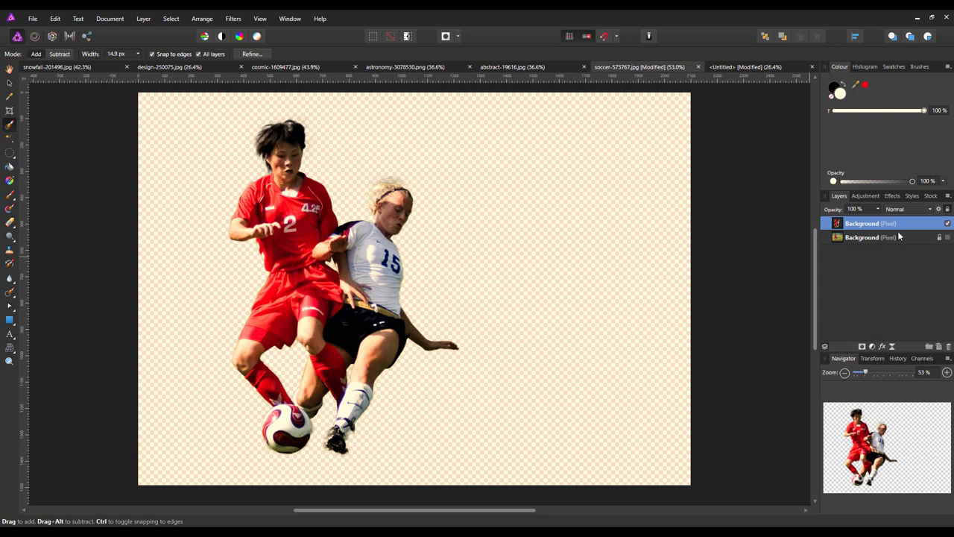
right_click(868, 224)
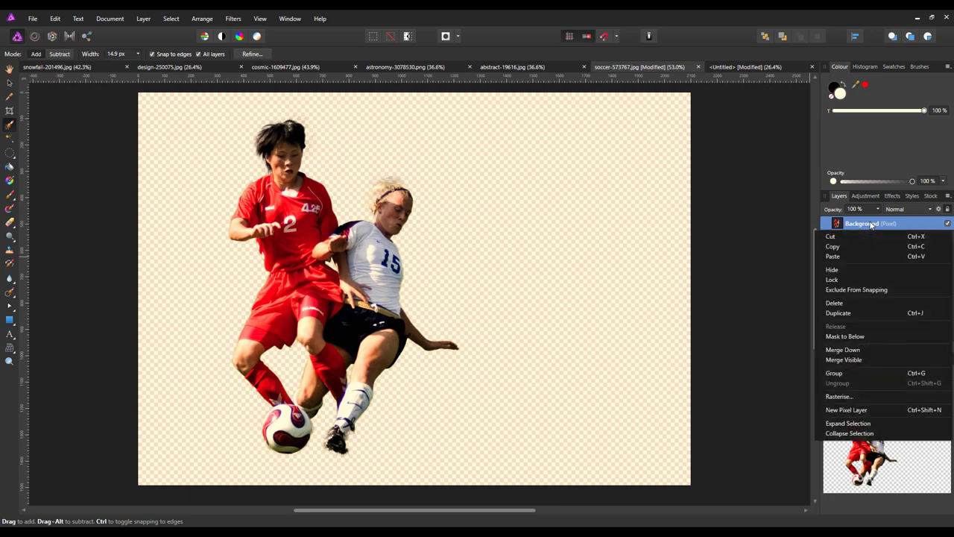
left_click(838, 312)
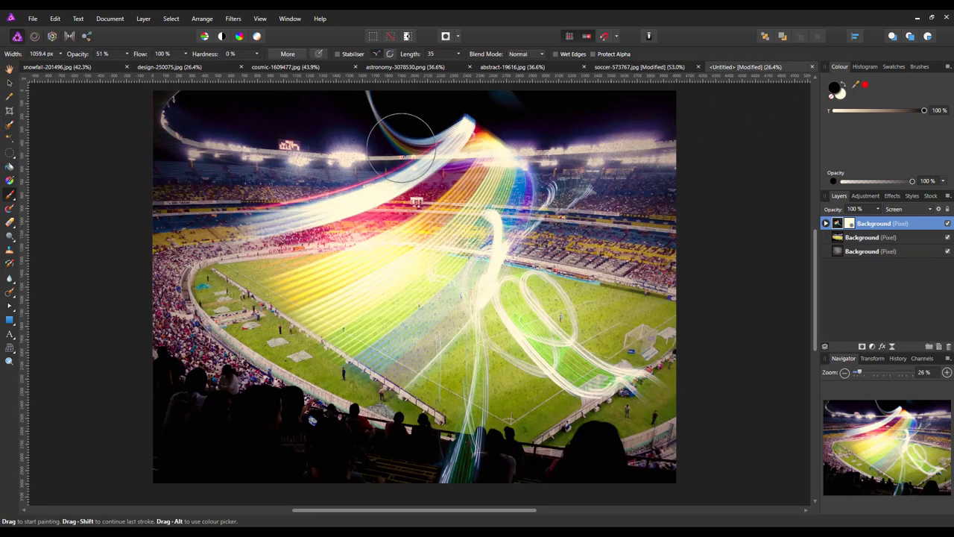
Step: Move and enlarge the pasted players over the light streaks, just right of centre
left_click(55, 18)
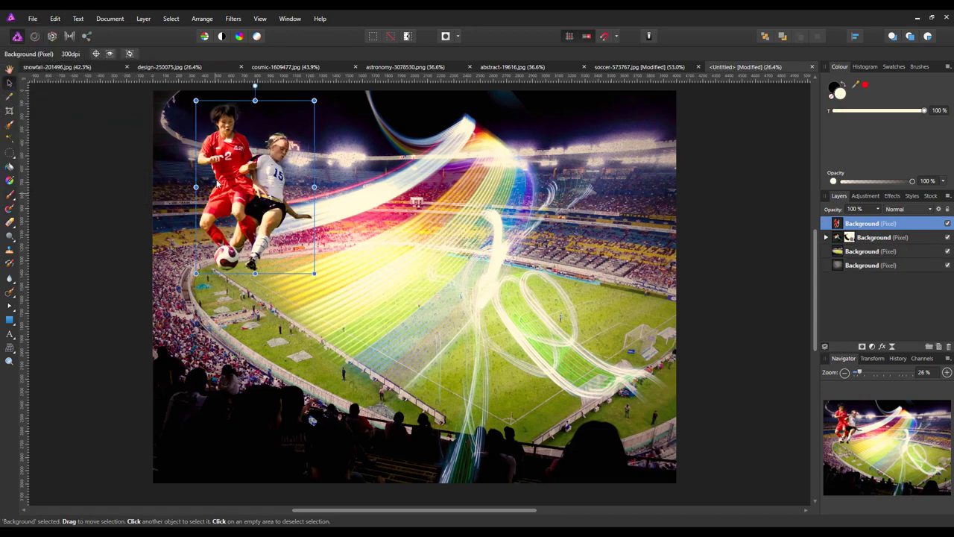
left_click_drag(255, 186, 331, 265)
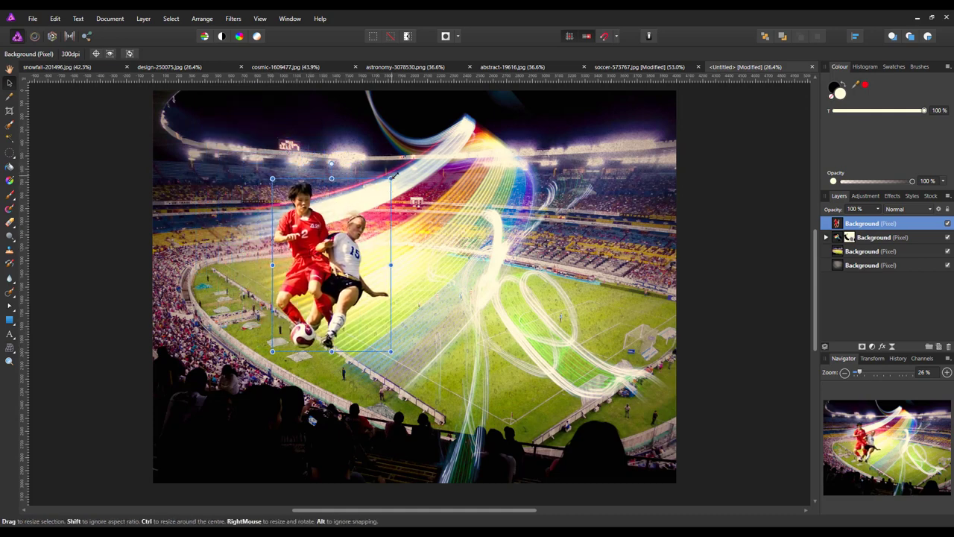
left_click_drag(272, 177, 229, 116)
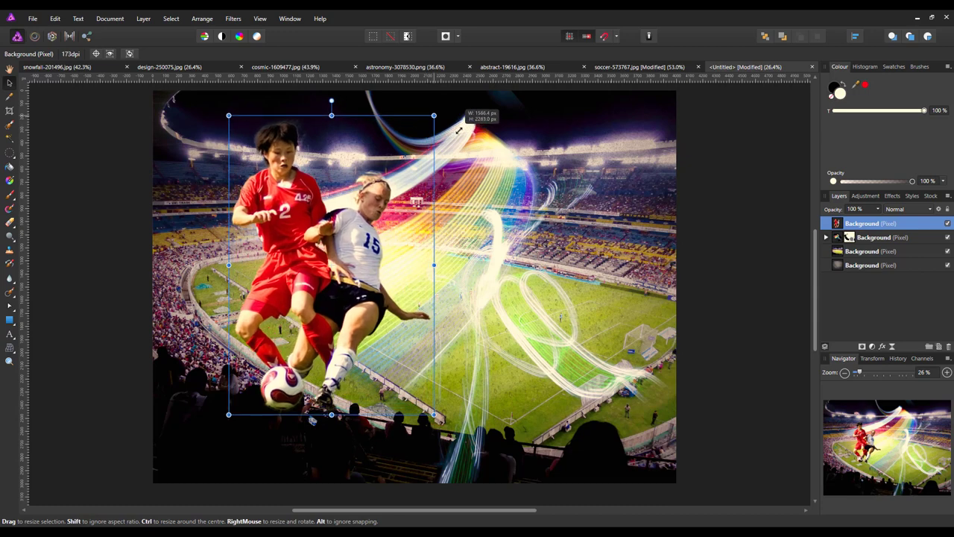
left_click_drag(331, 265, 471, 271)
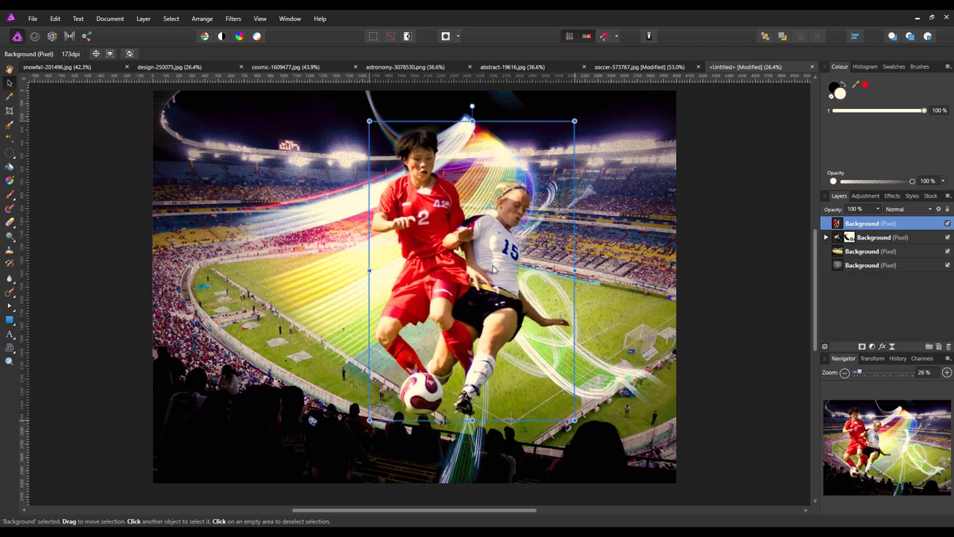
left_click_drag(472, 268, 522, 274)
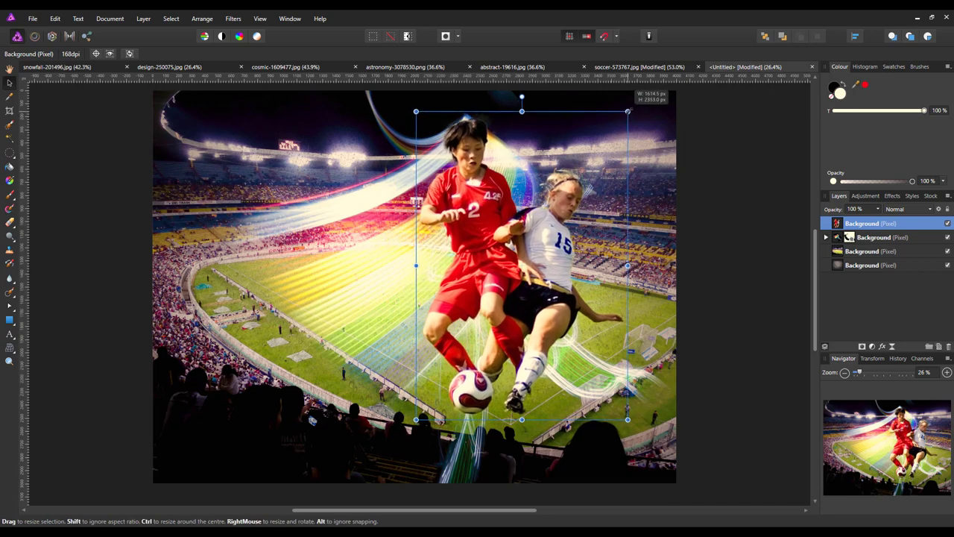
left_click_drag(521, 111, 522, 97)
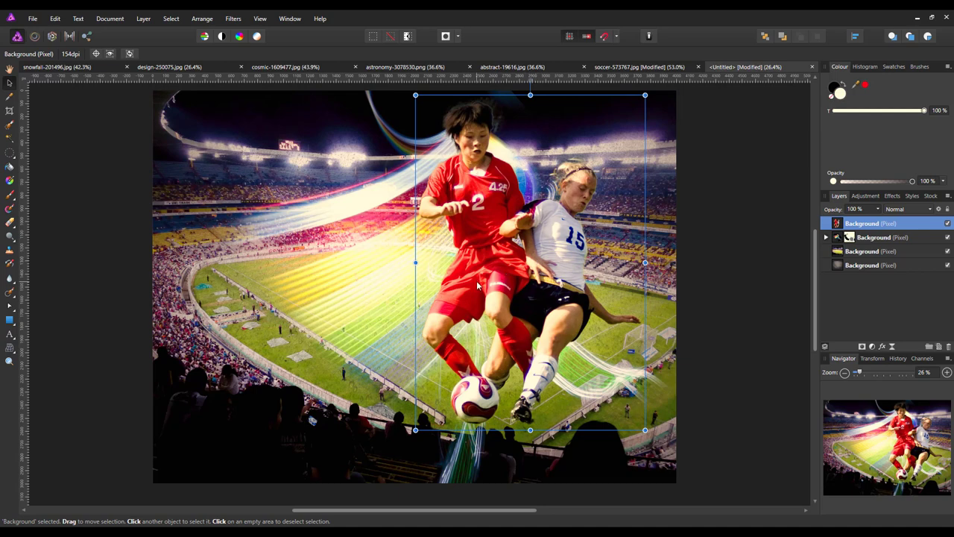
mouse_move(451, 298)
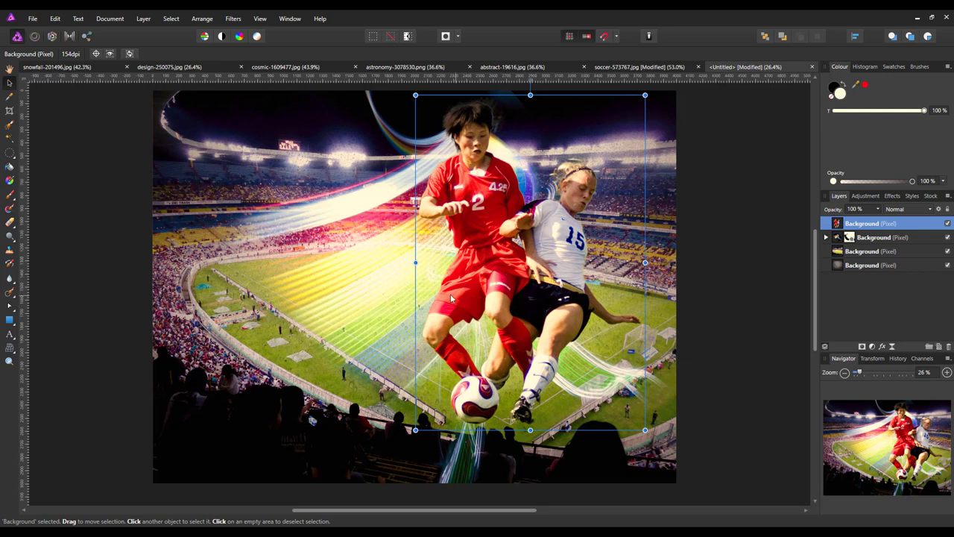
mouse_move(531, 298)
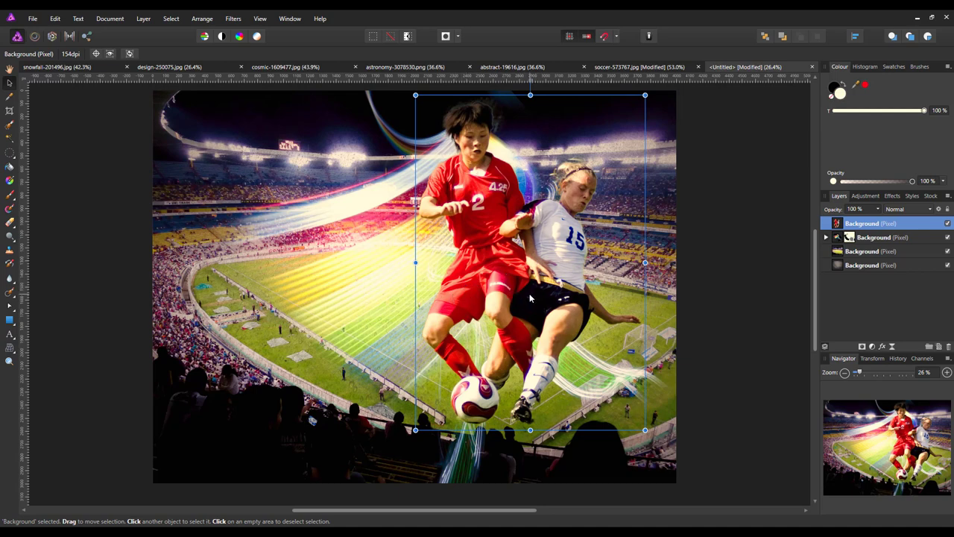
mouse_move(559, 317)
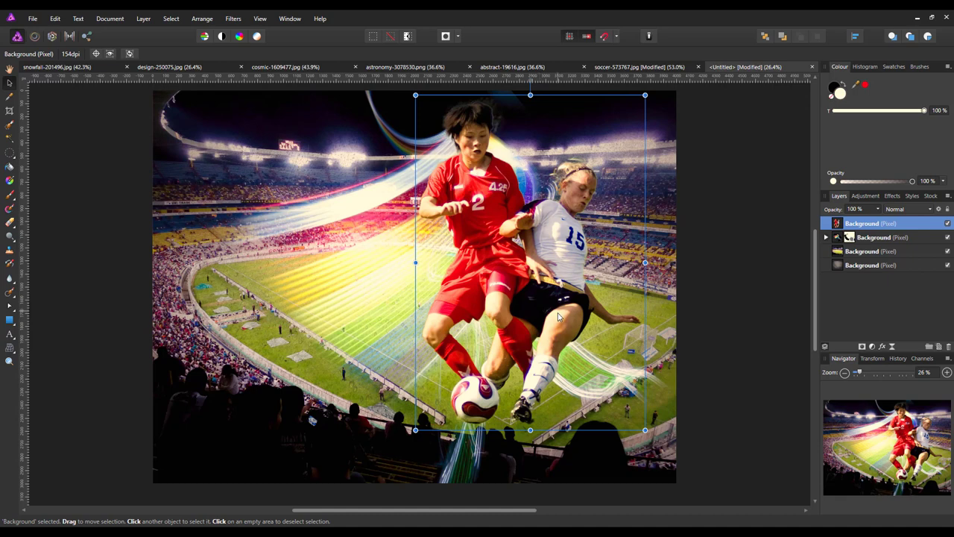
mouse_move(673, 383)
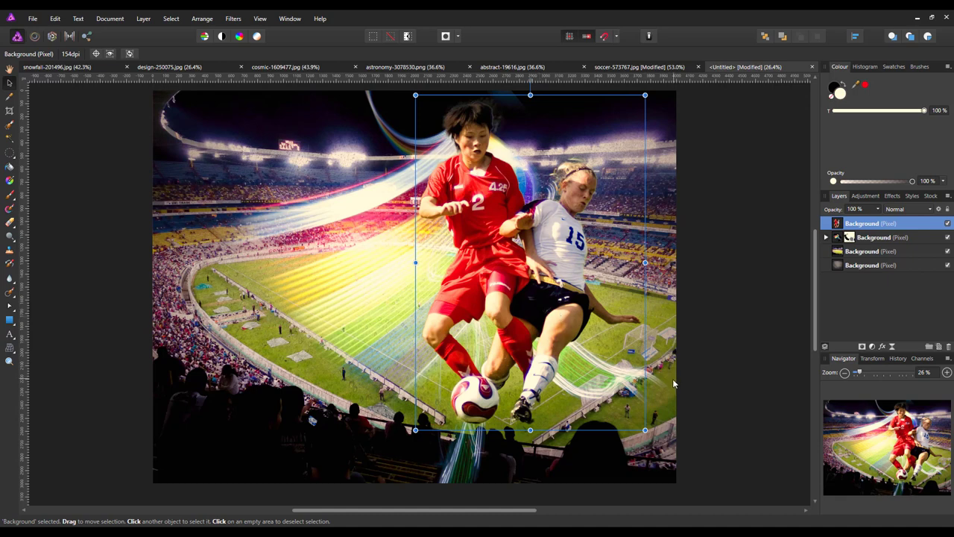
mouse_move(565, 333)
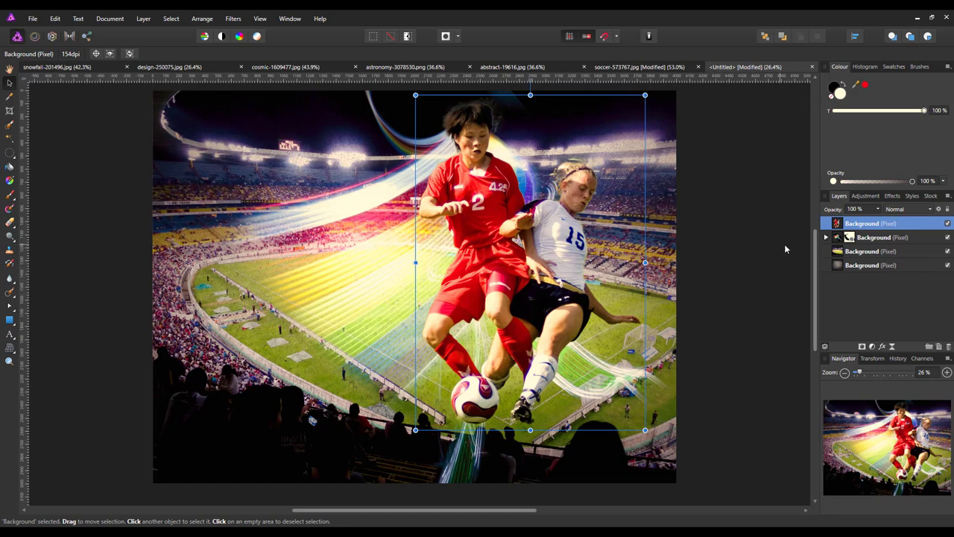
mouse_move(483, 170)
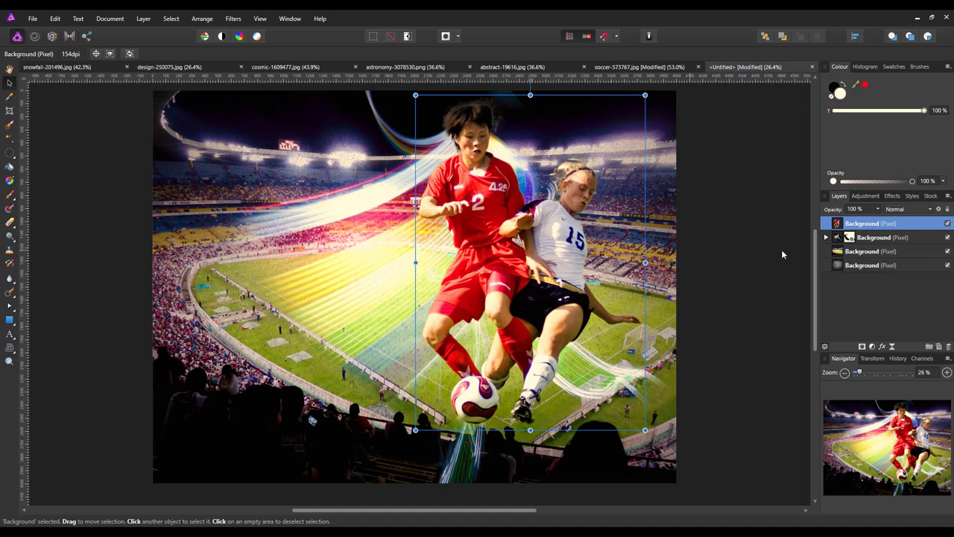
Step: Preview several blend modes on the players layer and settle on Average
left_click(908, 209)
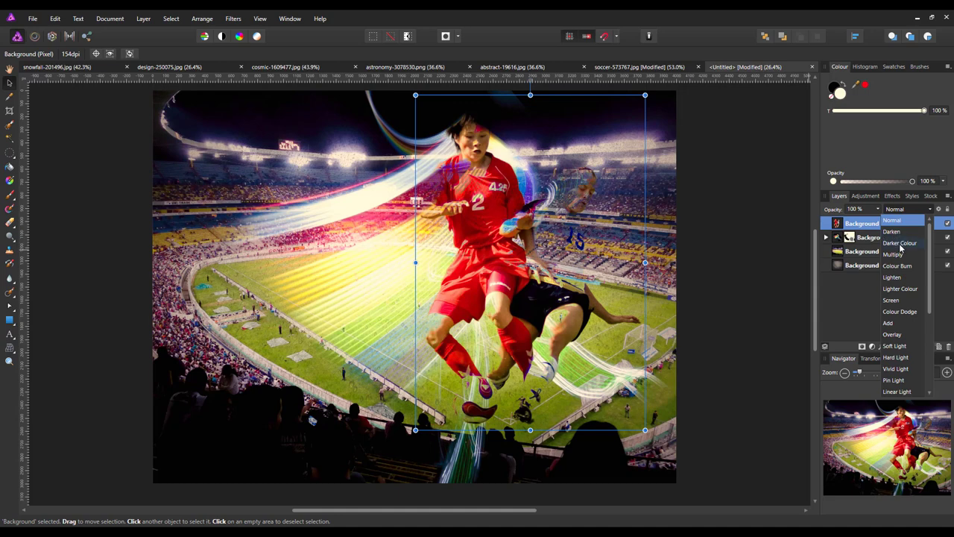
left_click(892, 276)
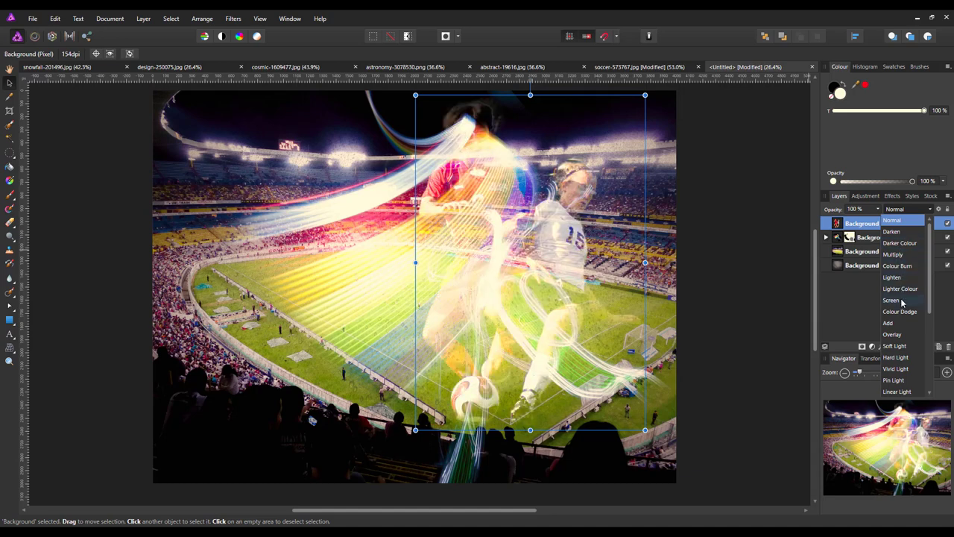
left_click(887, 323)
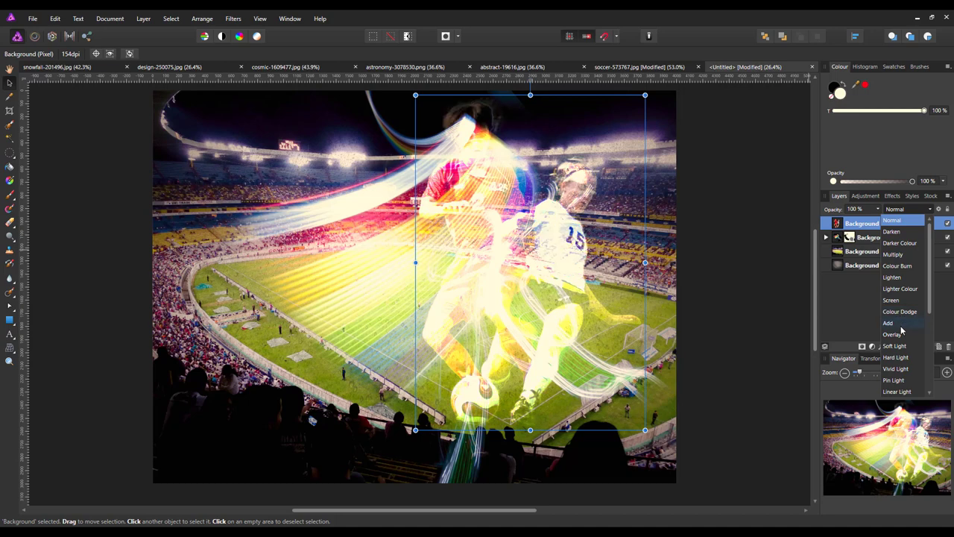
left_click(896, 357)
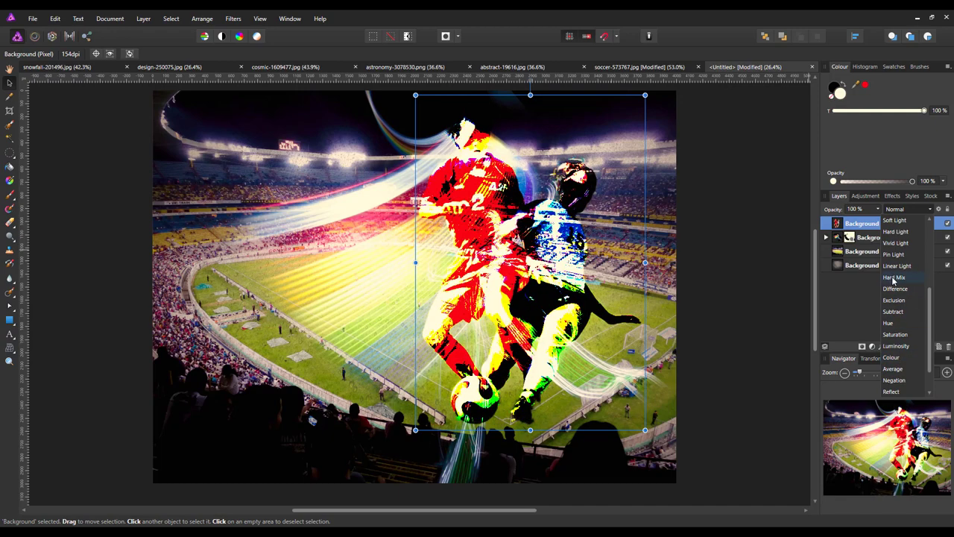
left_click(892, 312)
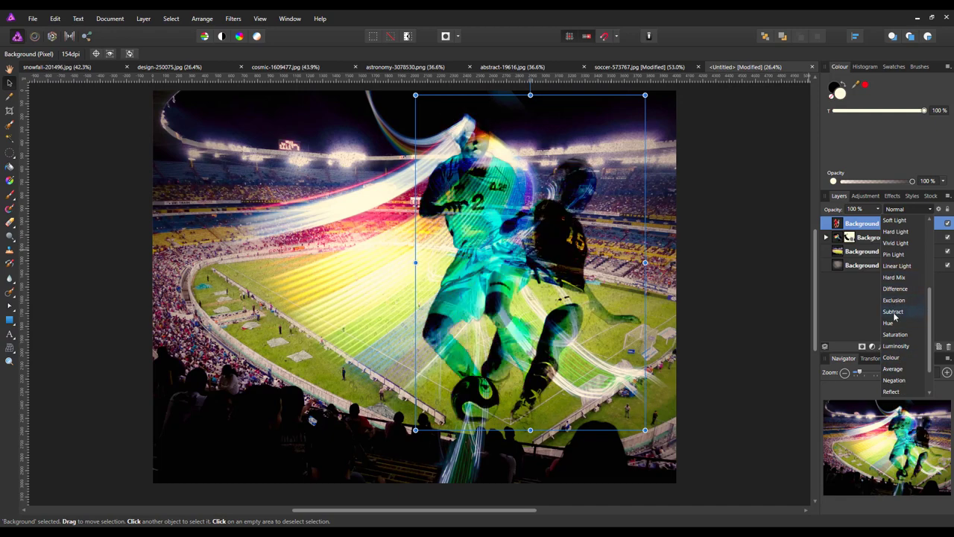
left_click(895, 345)
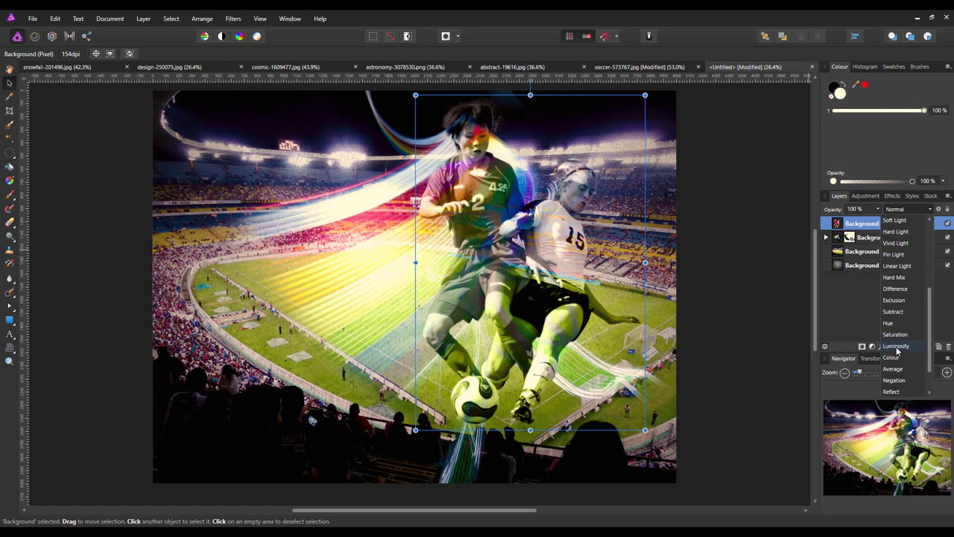
left_click(895, 346)
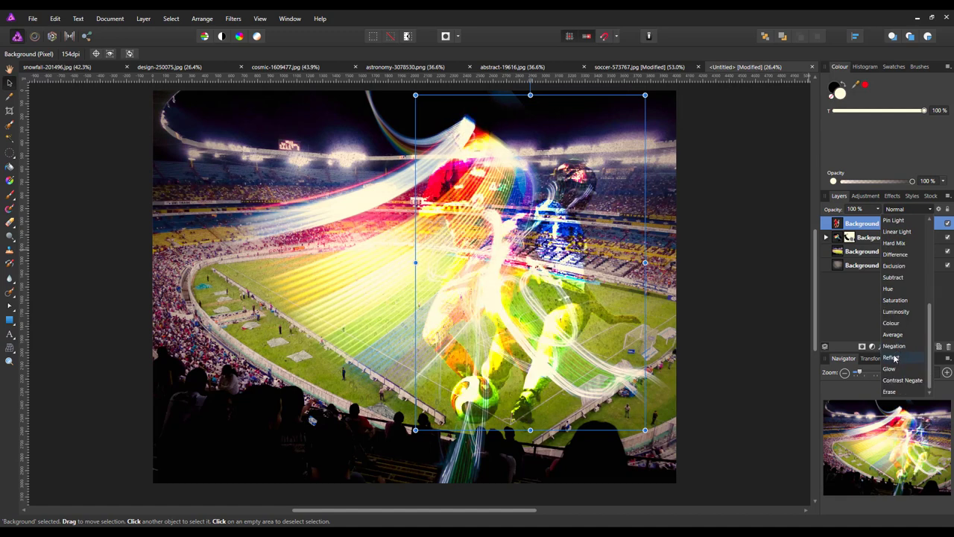
left_click(894, 346)
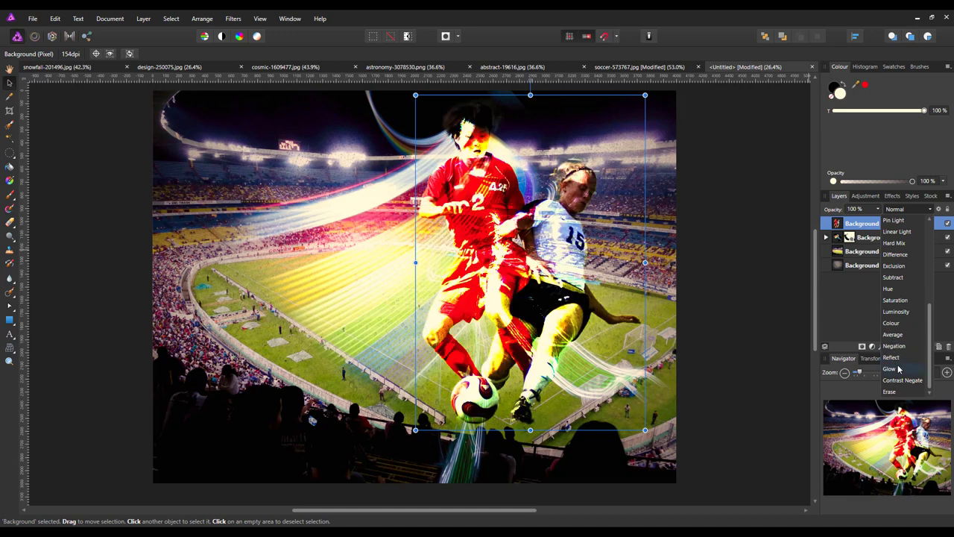
left_click(903, 380)
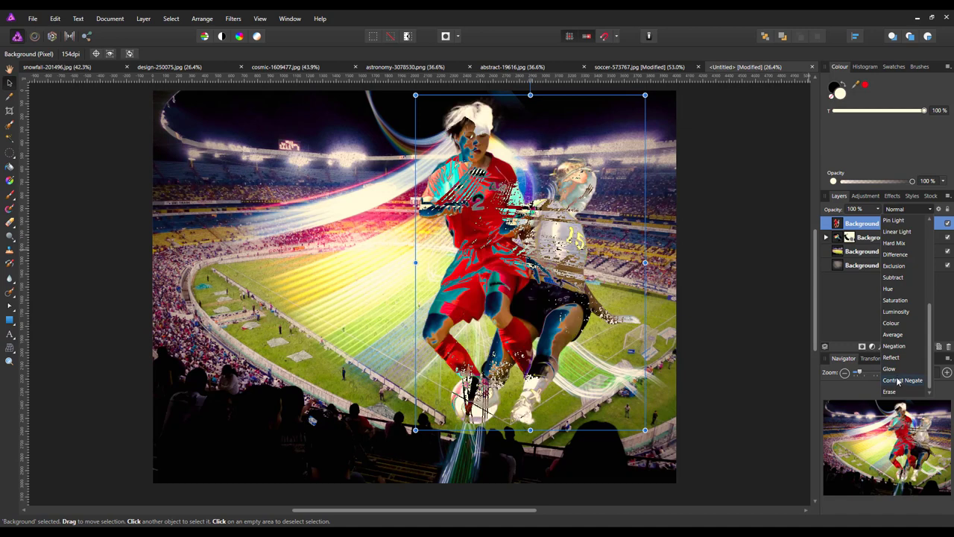
left_click(891, 357)
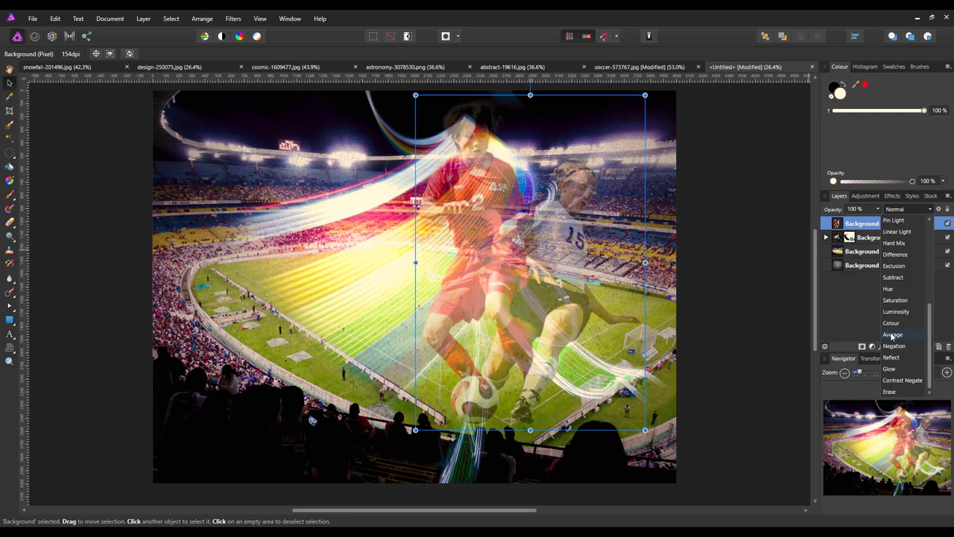
left_click(896, 311)
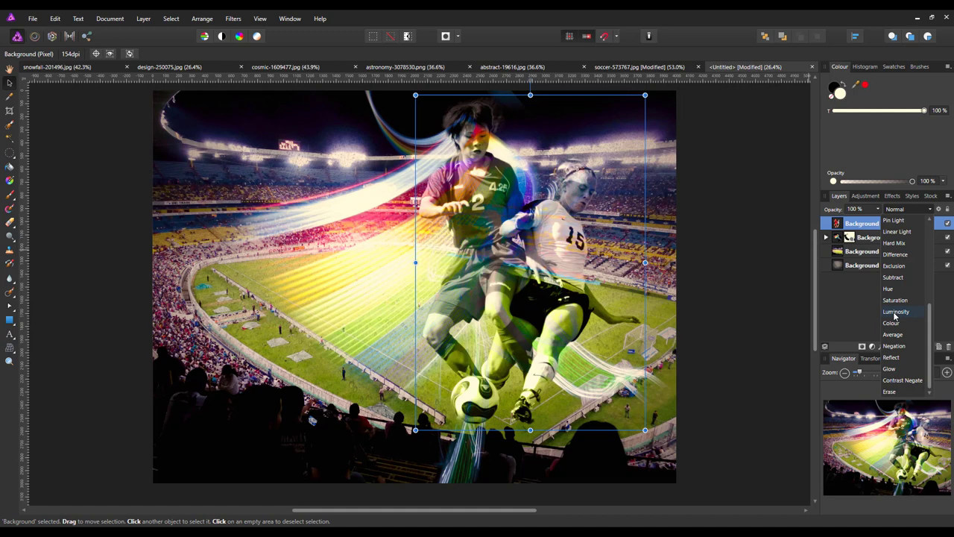
left_click(892, 334)
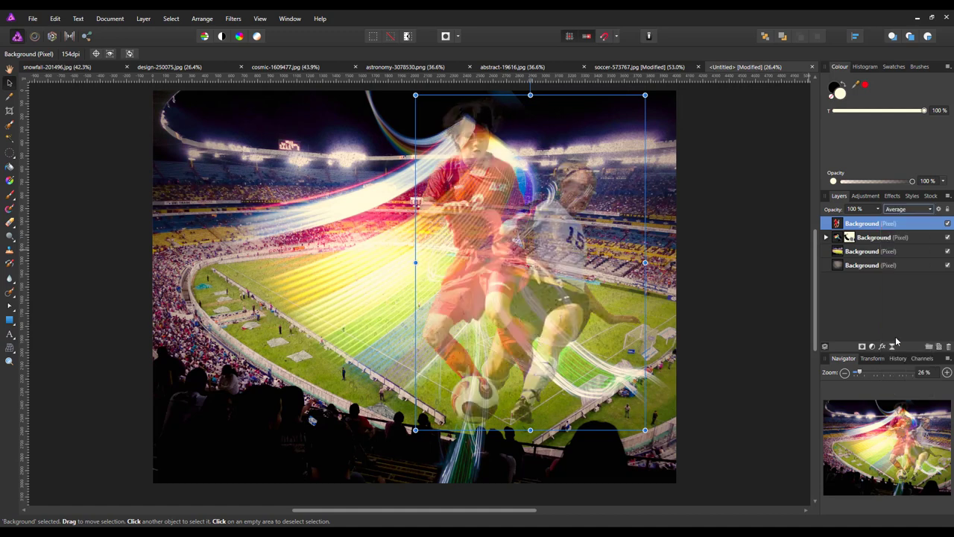
Step: Duplicate the players layer twice and set the top copy to 22% opacity
right_click(879, 223)
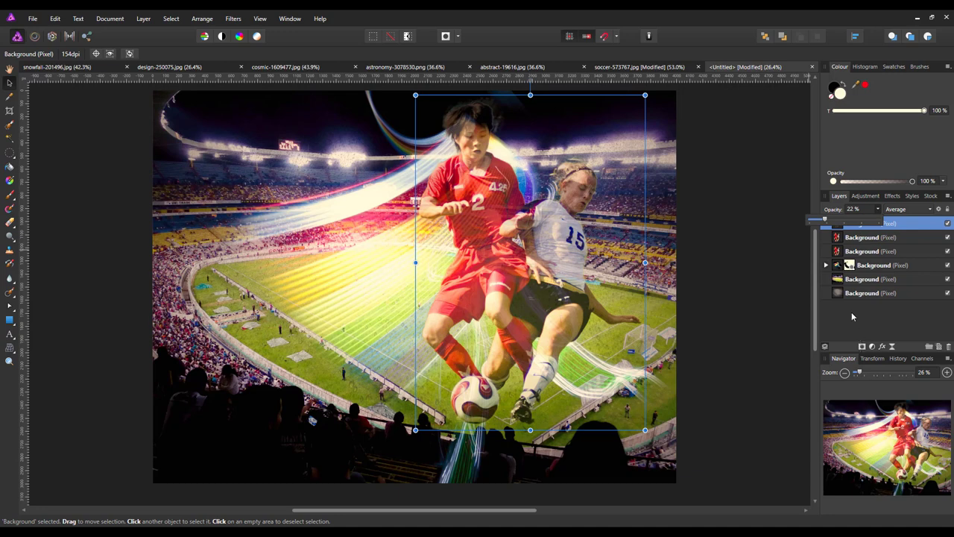
left_click(879, 223)
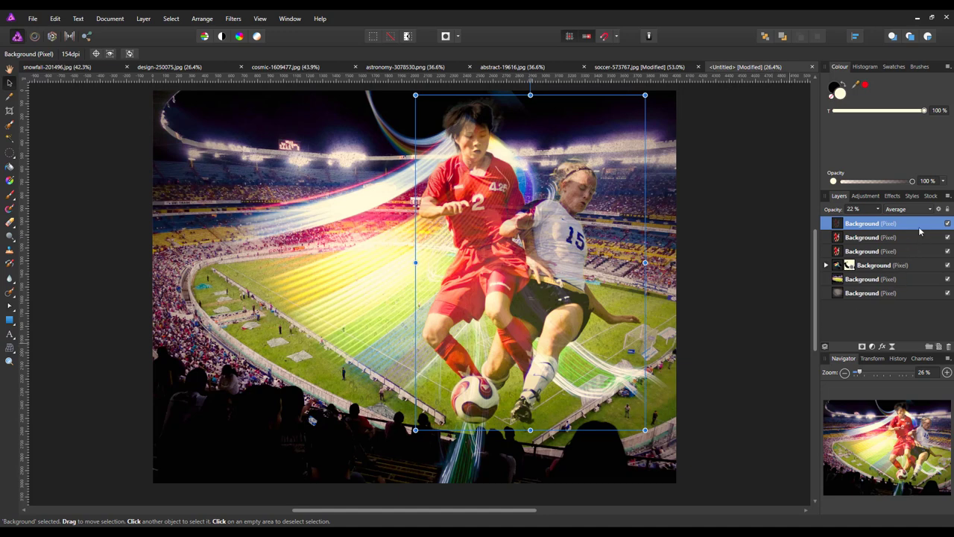
Step: Shift-select the three player layers and group them from the right-click menu
left_click(861, 250)
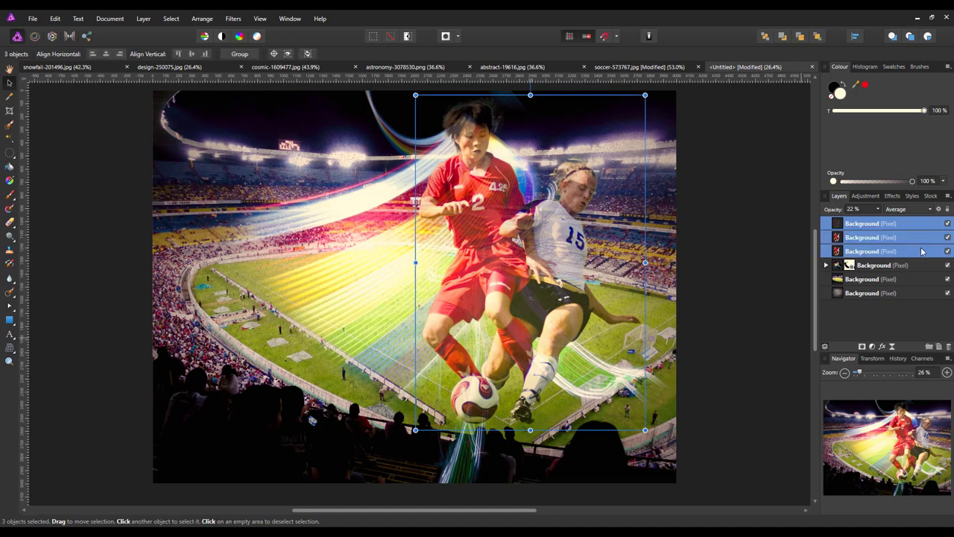
right_click(879, 237)
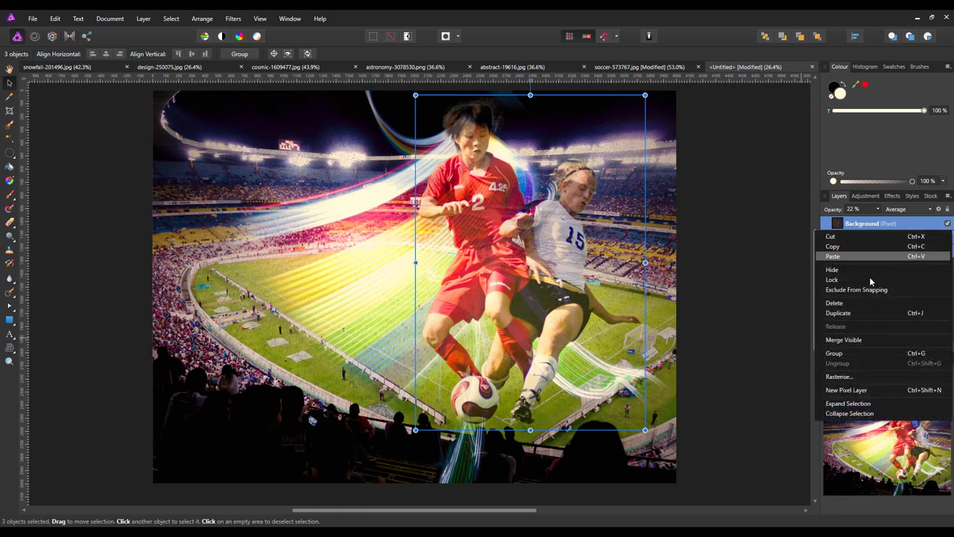
left_click(834, 352)
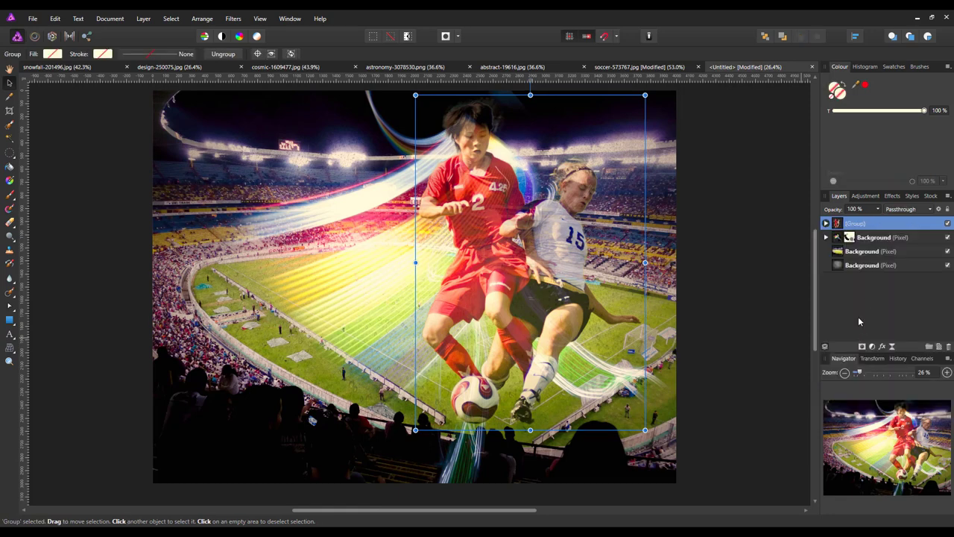
mouse_move(863, 303)
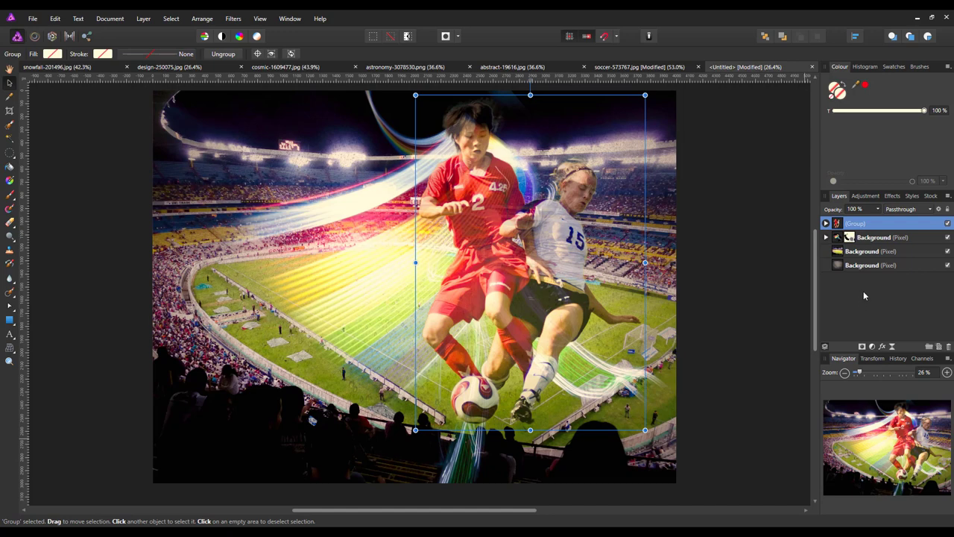
mouse_move(460, 456)
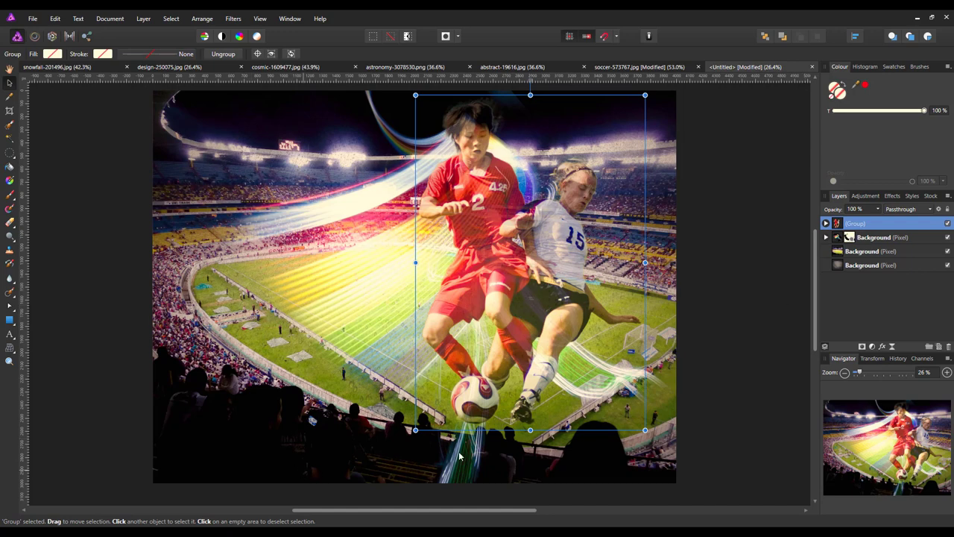
mouse_move(125, 192)
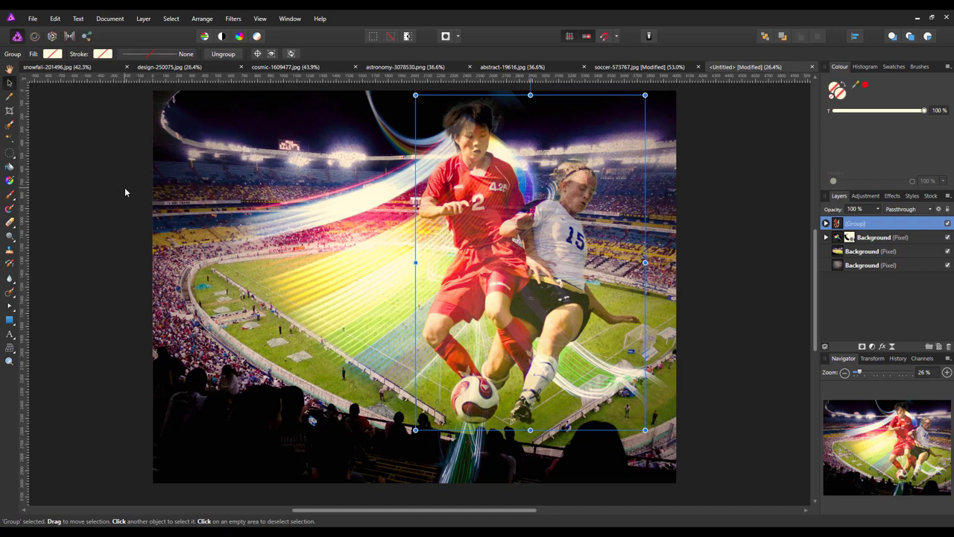
mouse_move(656, 126)
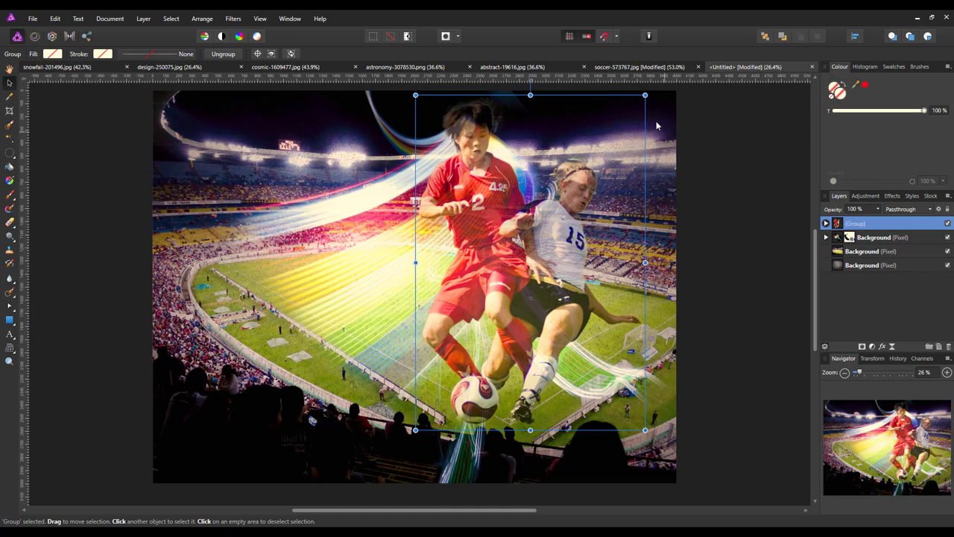
mouse_move(630, 132)
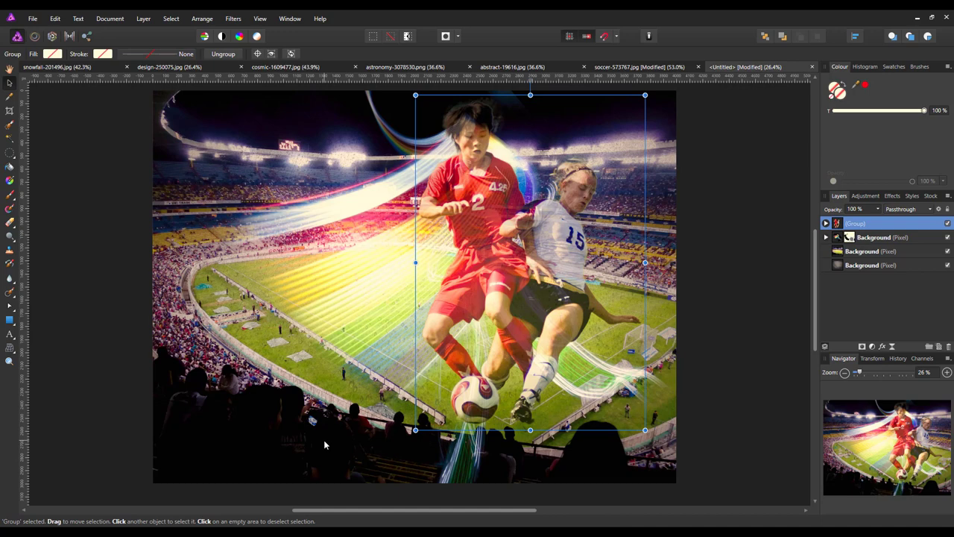
mouse_move(776, 299)
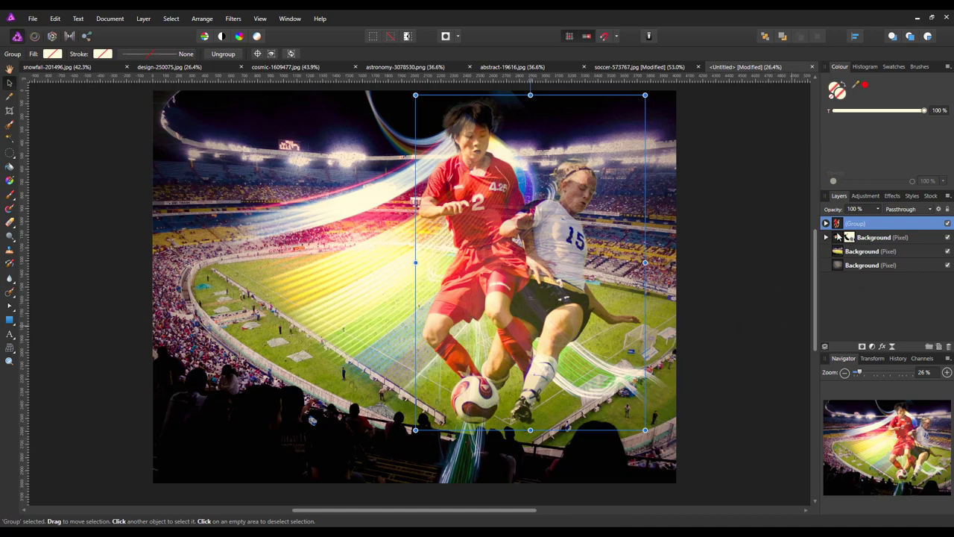
Step: Add a new empty pixel layer below the players group
left_click(874, 237)
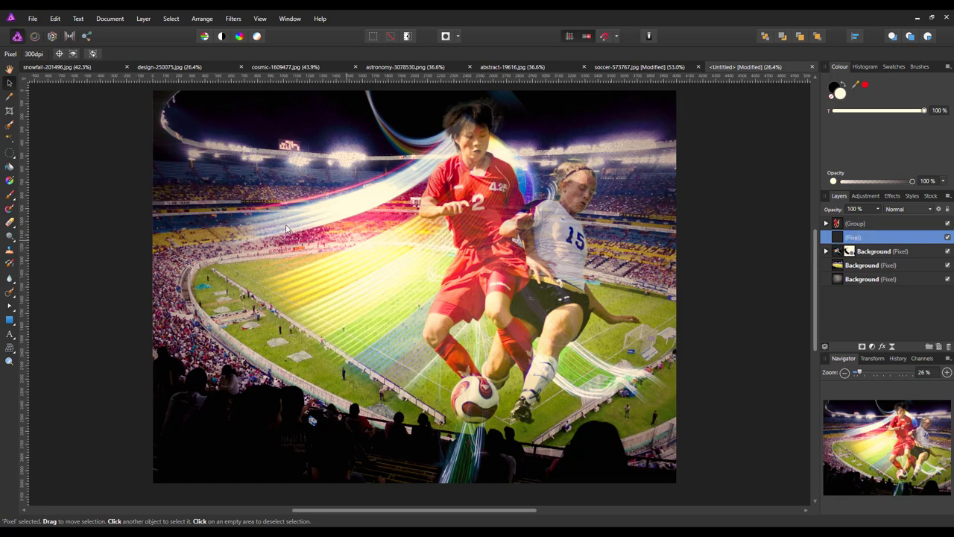
mouse_move(10, 154)
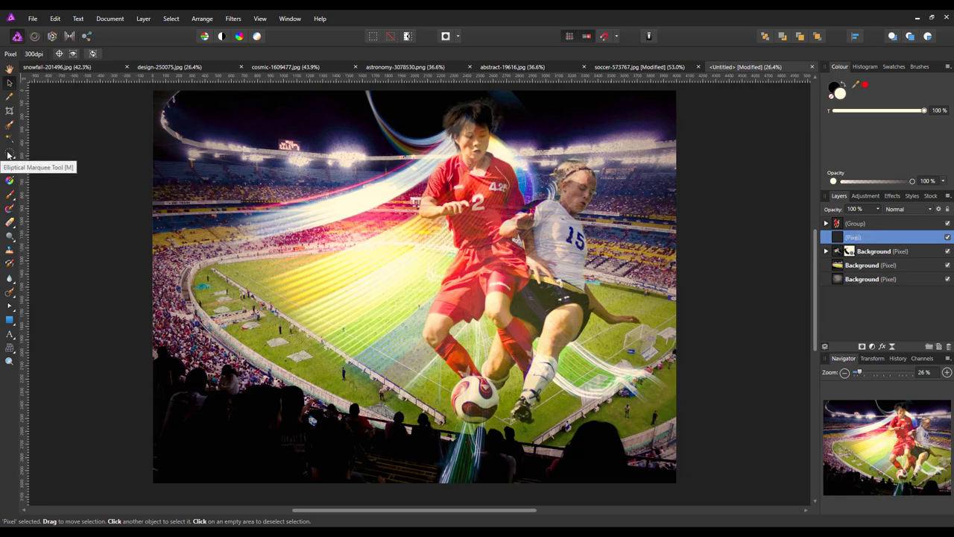
Step: Draw a 400 px feathered oval around the players and invert the selection
left_click(9, 153)
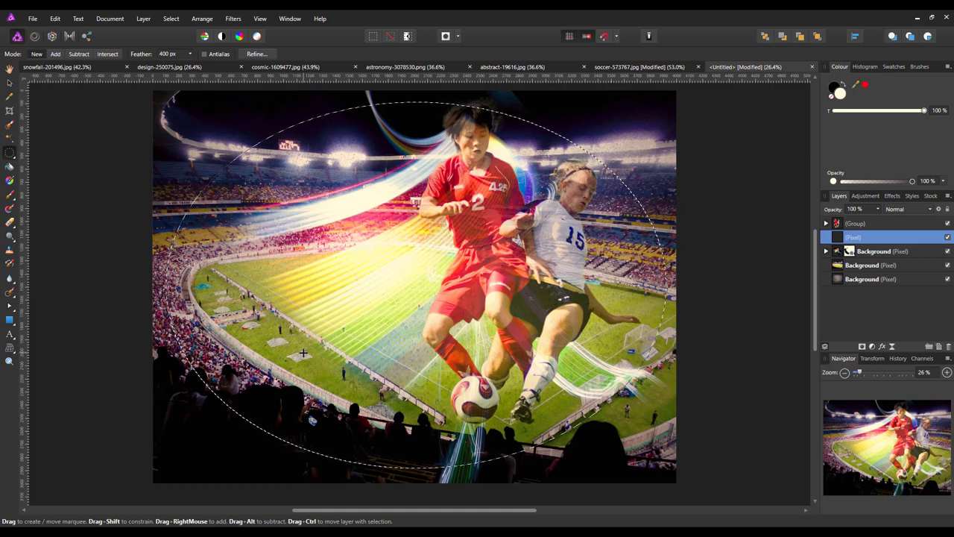
mouse_move(293, 267)
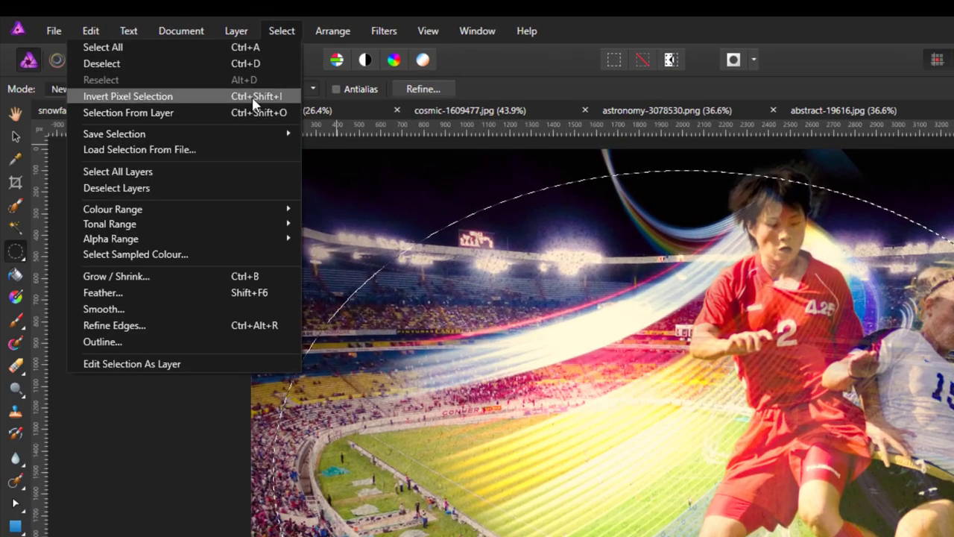
left_click(127, 96)
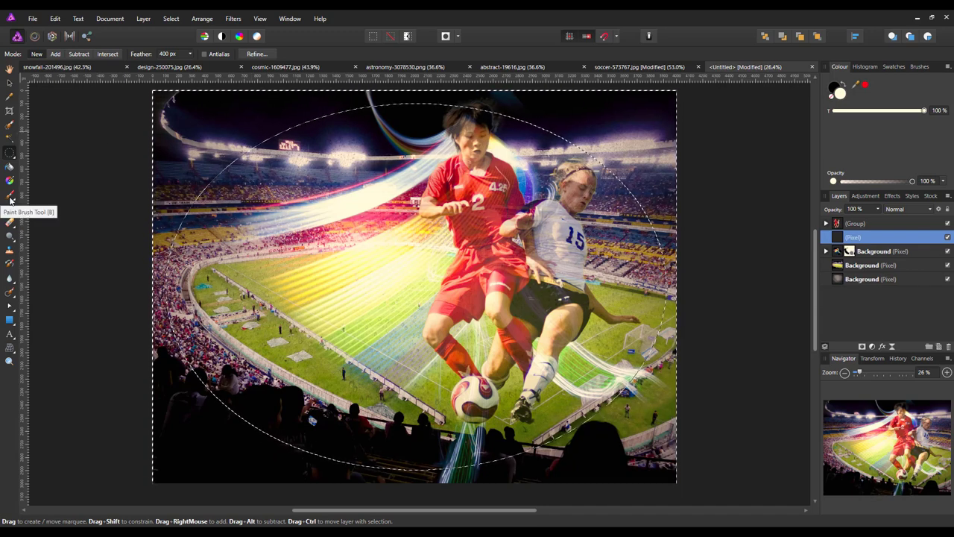
Step: Choose the Paint Brush and raise its opacity to about 83%
left_click(9, 196)
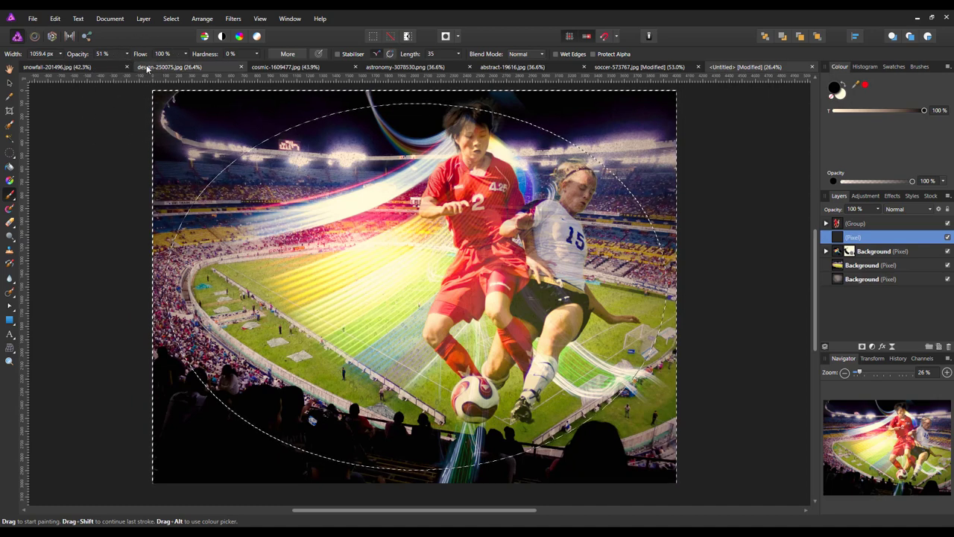
mouse_move(127, 54)
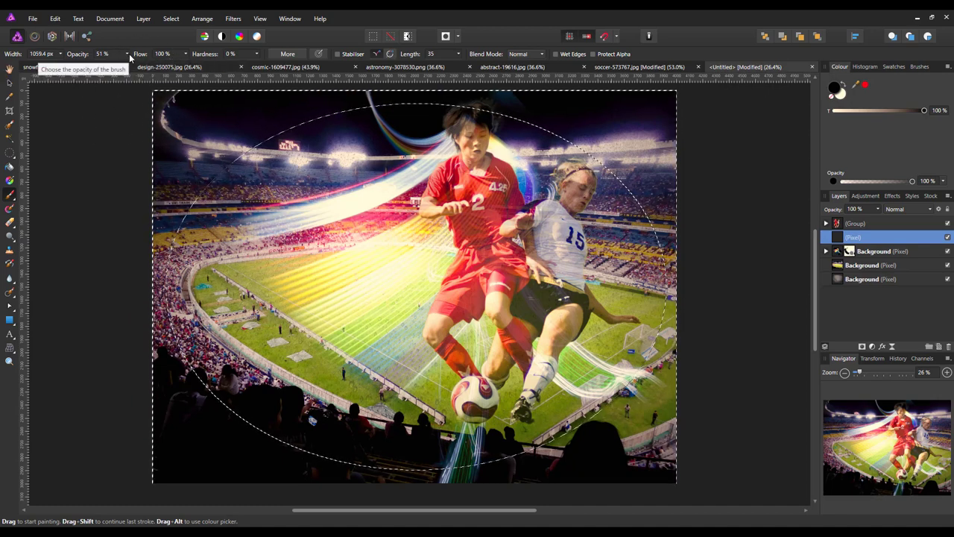
left_click_drag(104, 66, 142, 65)
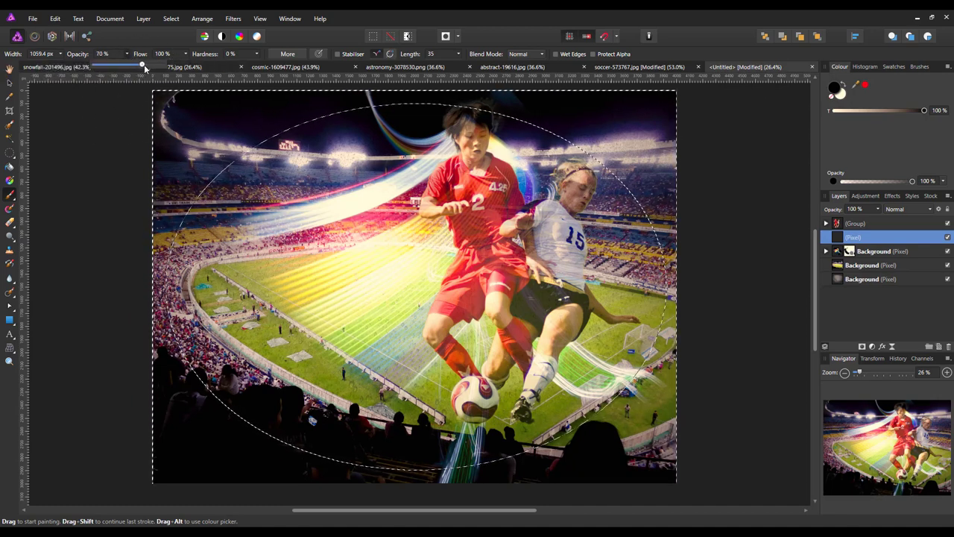
left_click_drag(142, 67, 152, 66)
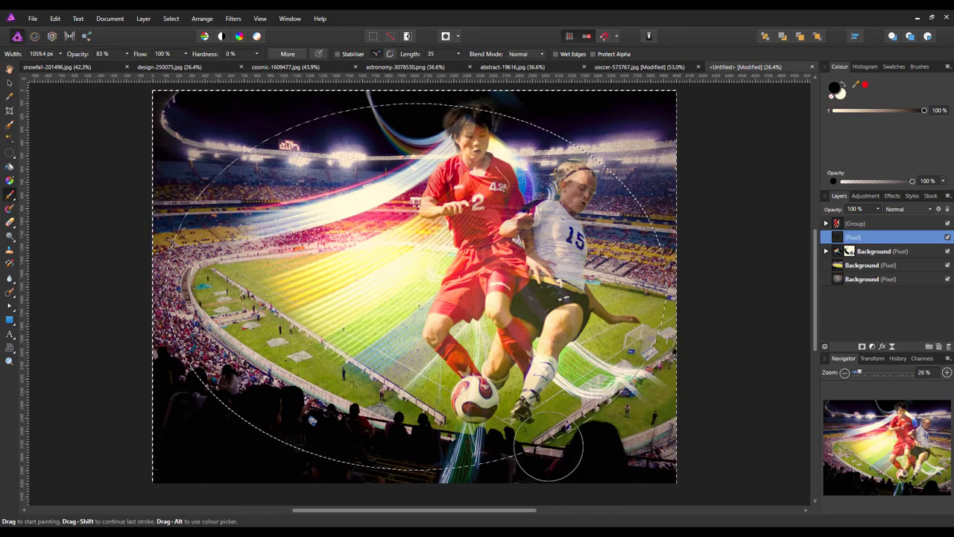
mouse_move(689, 447)
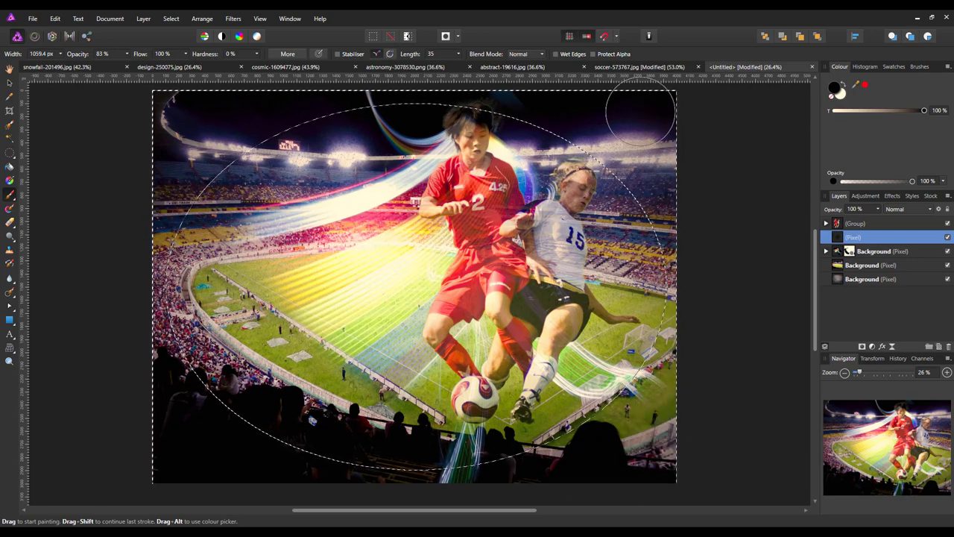
mouse_move(377, 291)
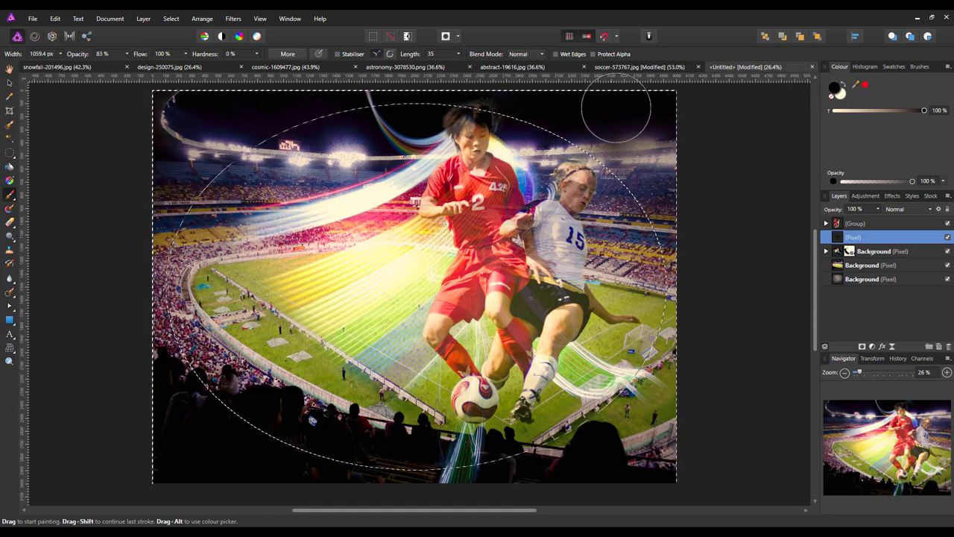
mouse_move(663, 257)
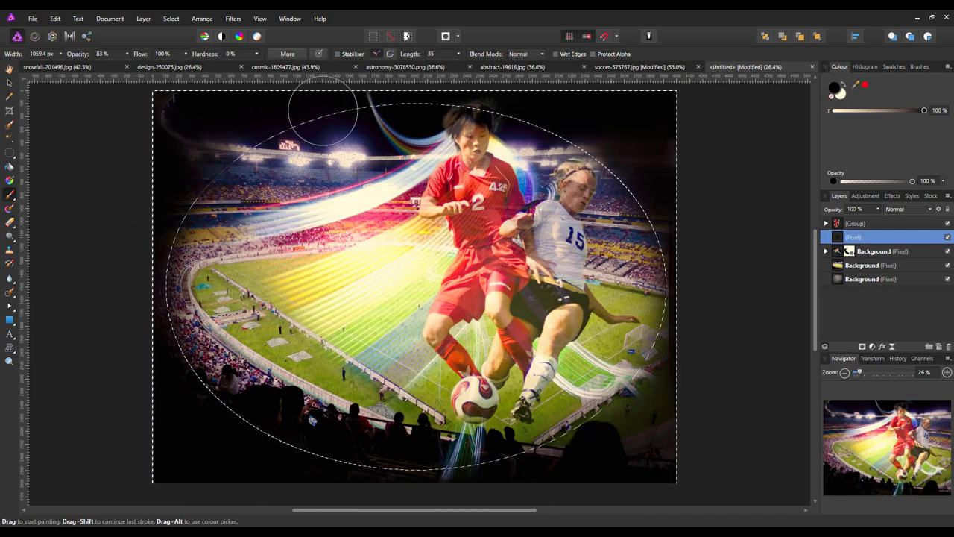
mouse_move(701, 291)
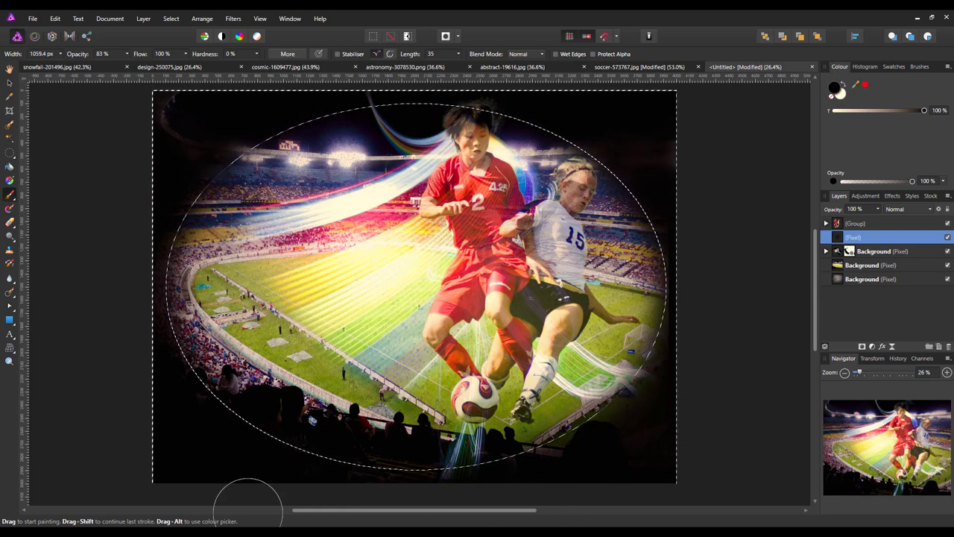
mouse_move(121, 317)
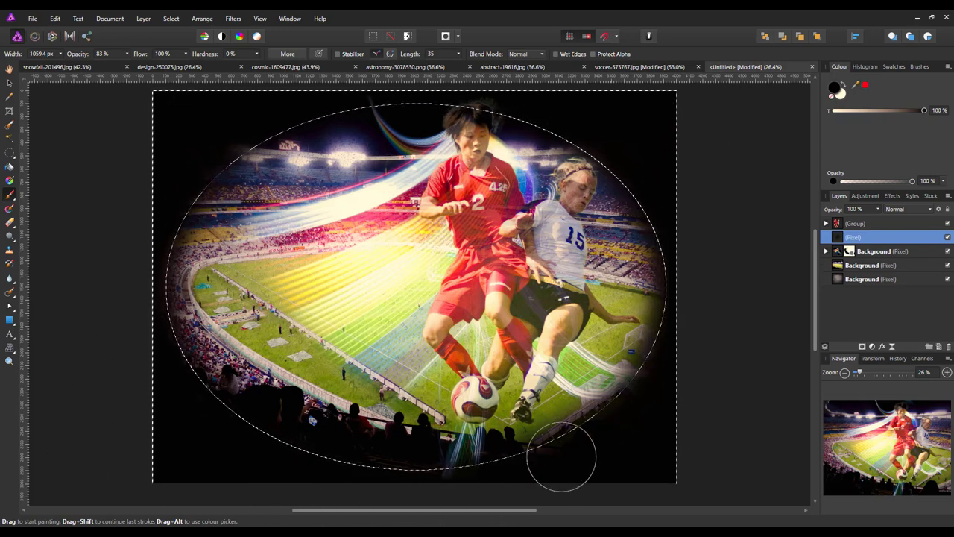
mouse_move(760, 284)
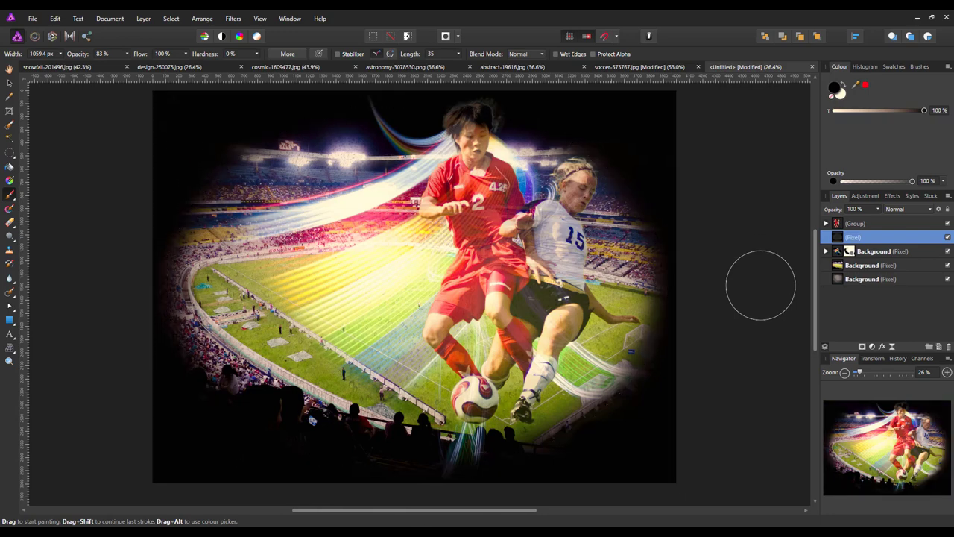
Step: Select the vignette pixel layer and lower its opacity to soften the darkening
left_click(825, 224)
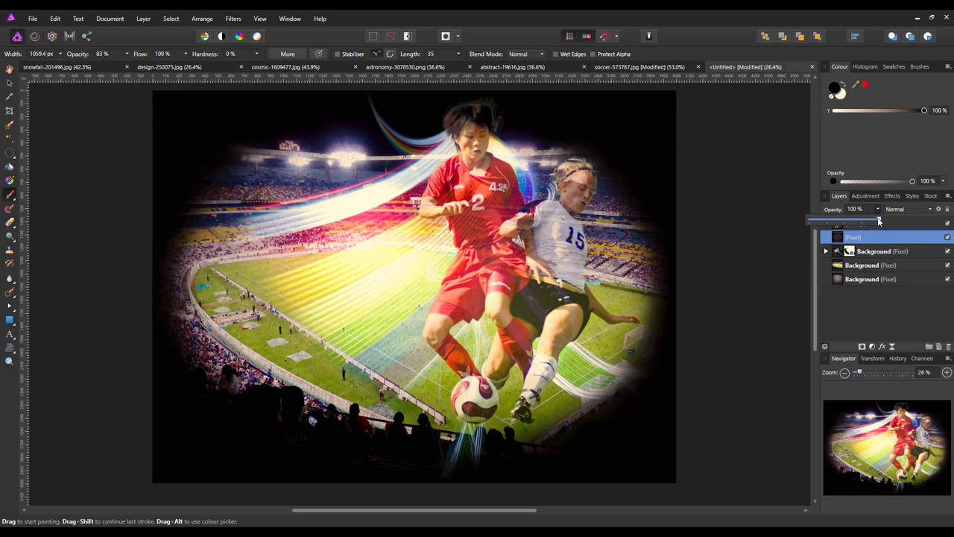
left_click_drag(878, 217, 866, 217)
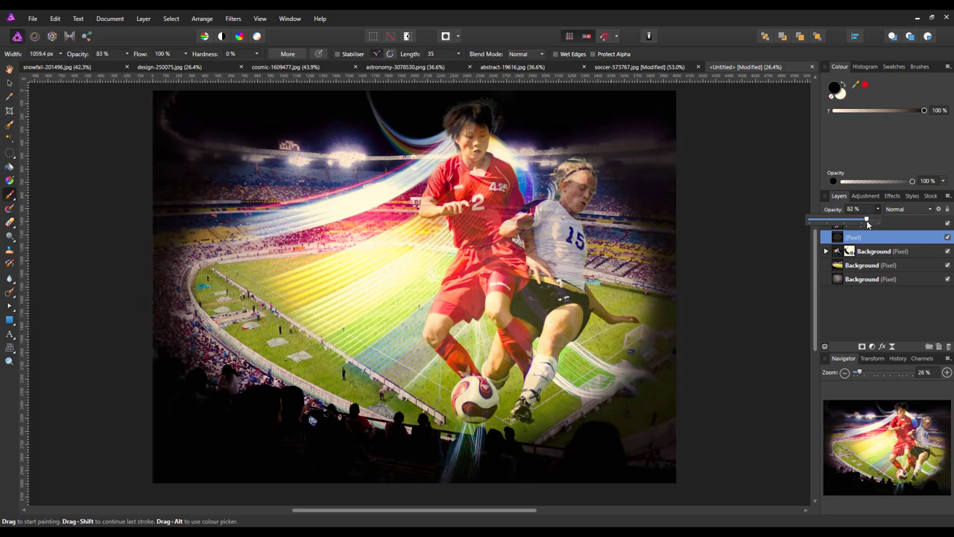
left_click_drag(867, 218, 856, 218)
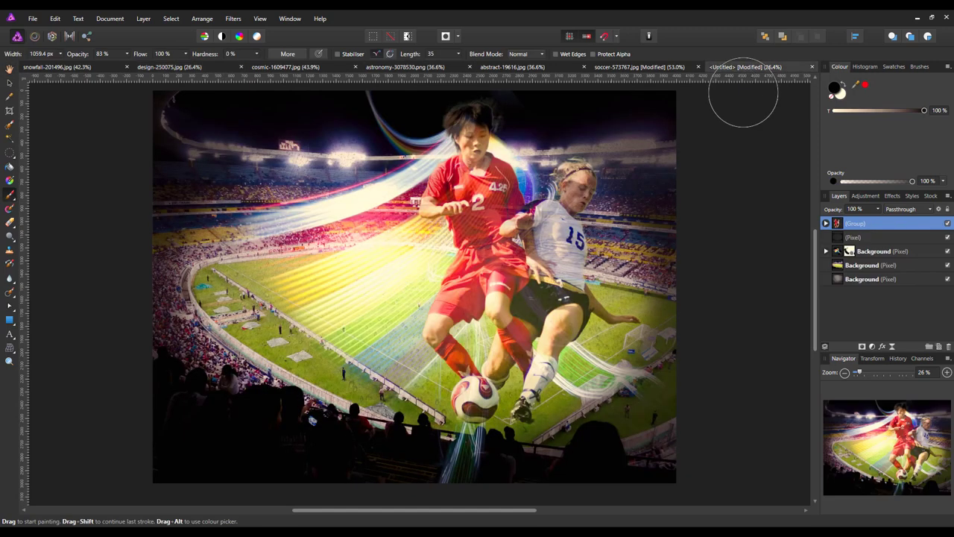
mouse_move(875, 312)
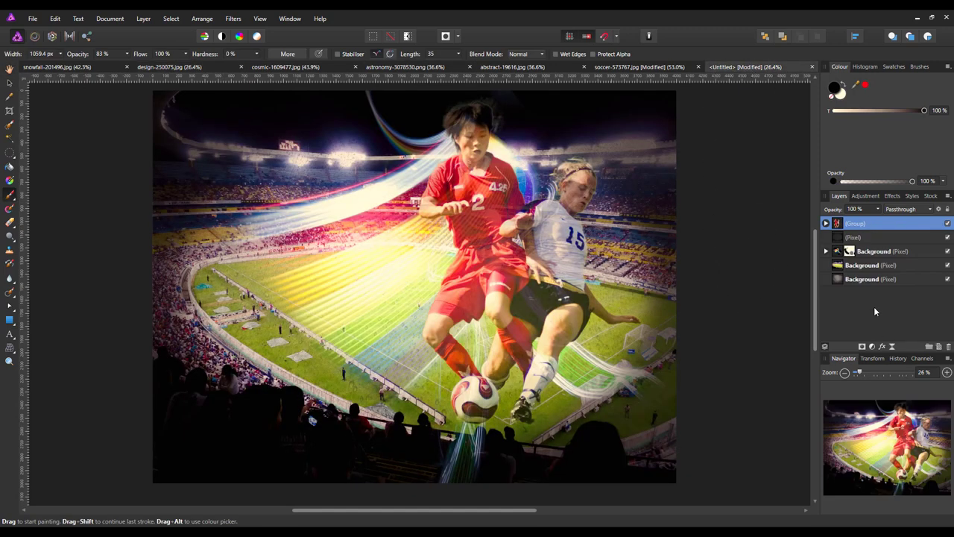
mouse_move(732, 339)
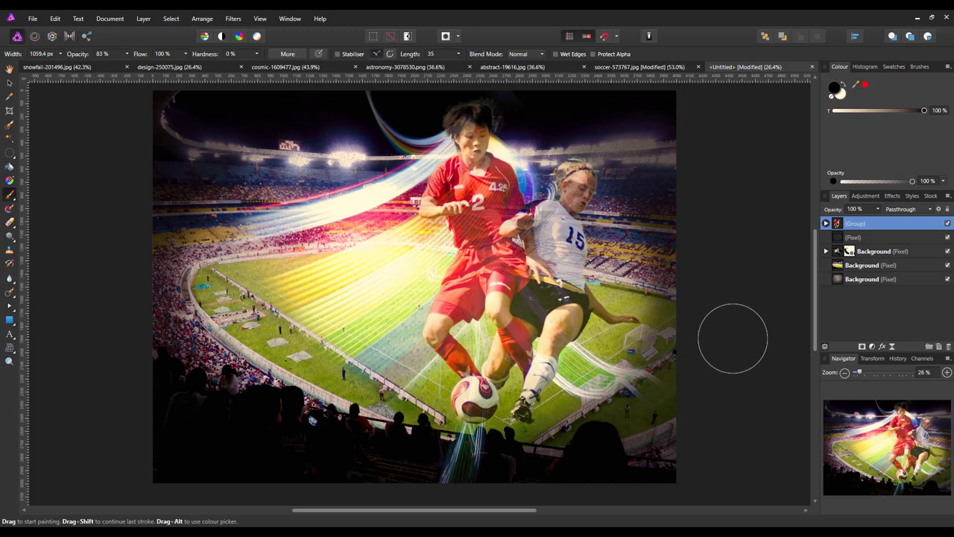
mouse_move(629, 362)
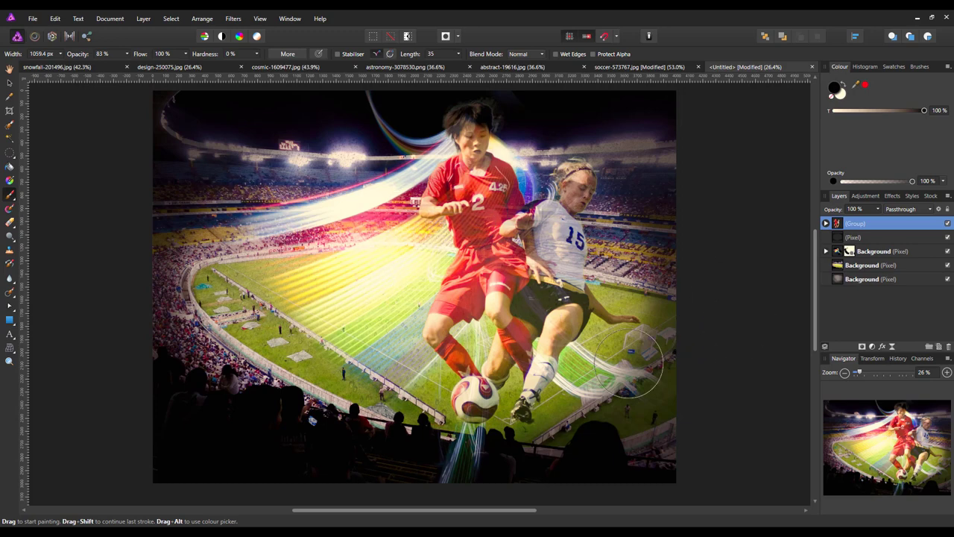
mouse_move(740, 347)
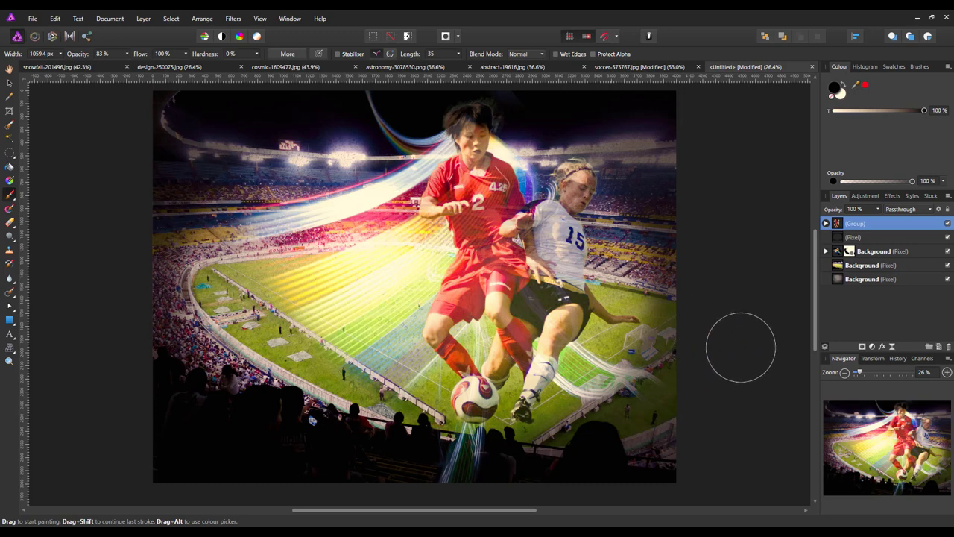
mouse_move(918, 272)
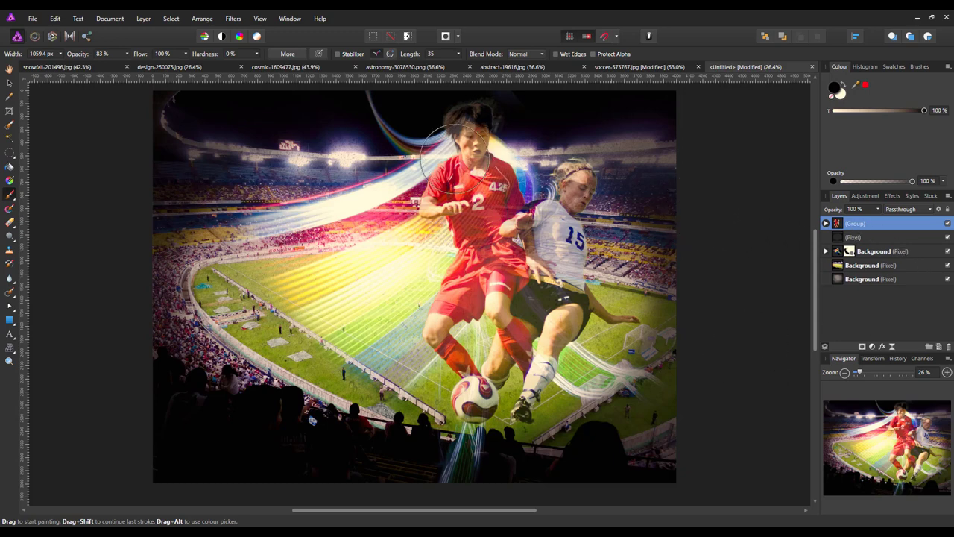
mouse_move(794, 319)
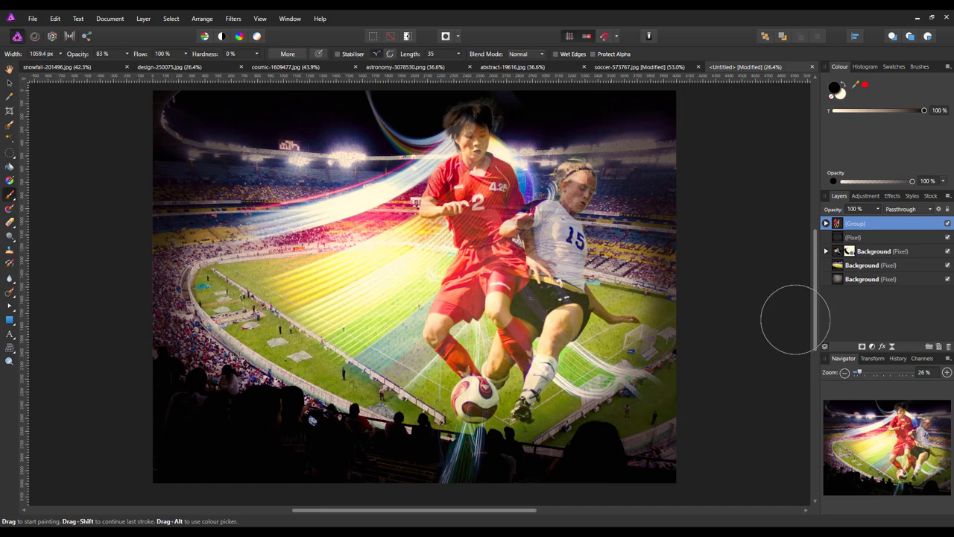
mouse_move(876, 278)
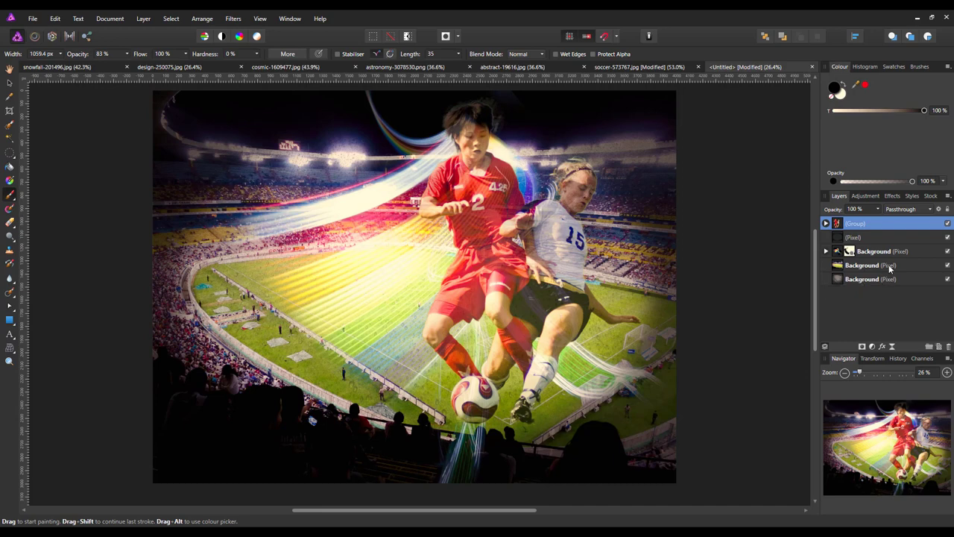
Step: Copy the teal bokeh Background layer from design-250075 into the Untitled poster
left_click(861, 264)
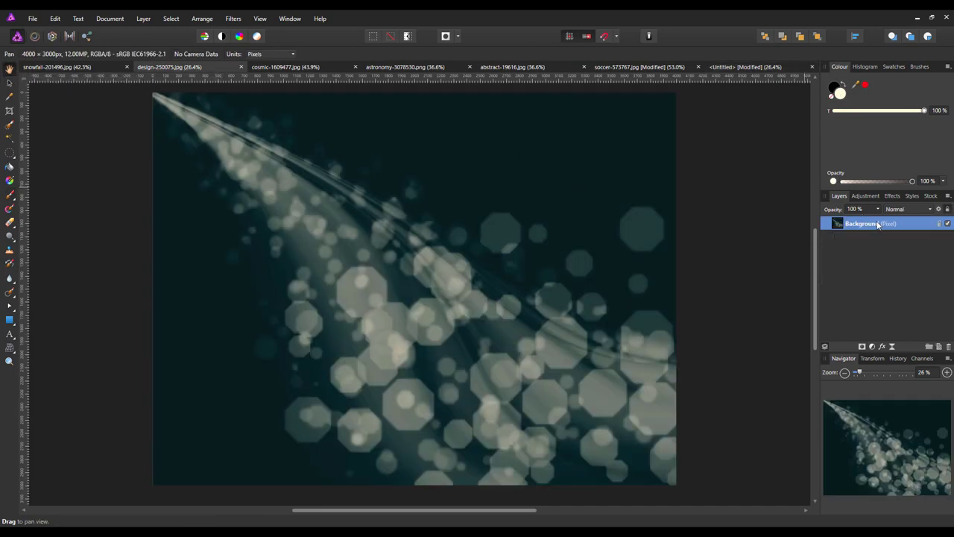
right_click(870, 223)
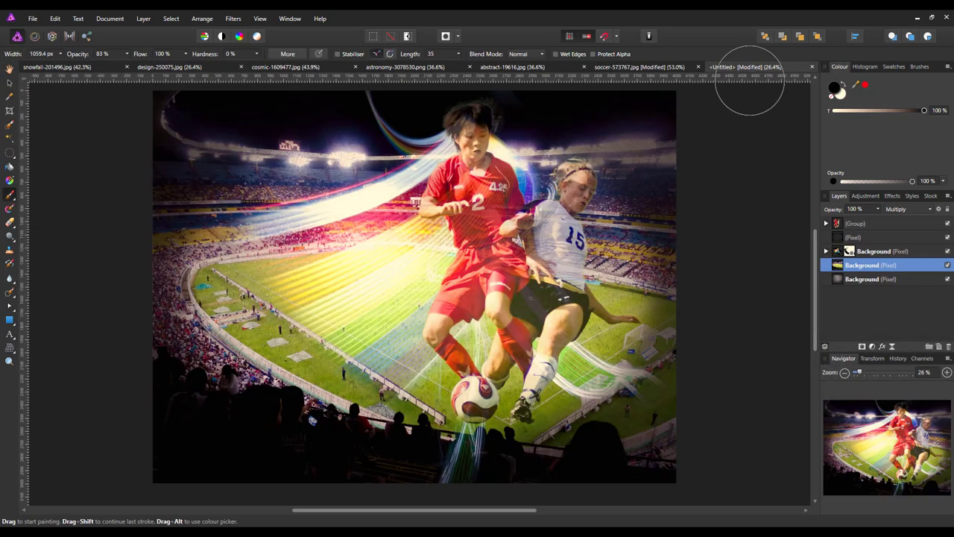
left_click(55, 18)
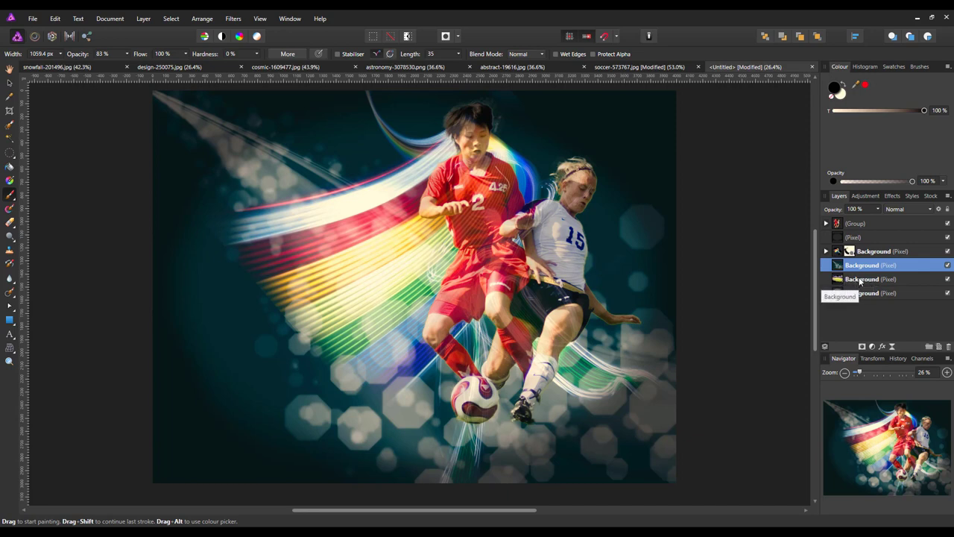
mouse_move(872, 280)
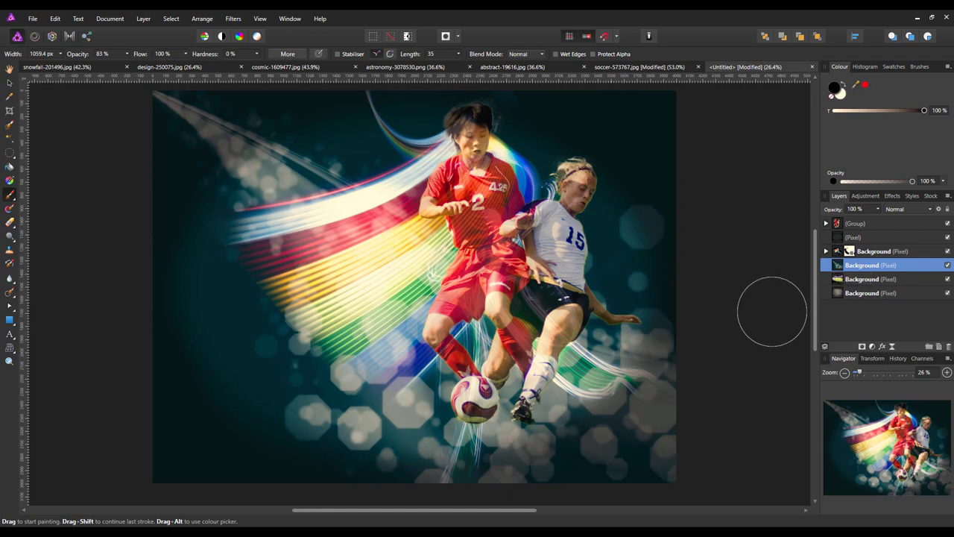
mouse_move(761, 329)
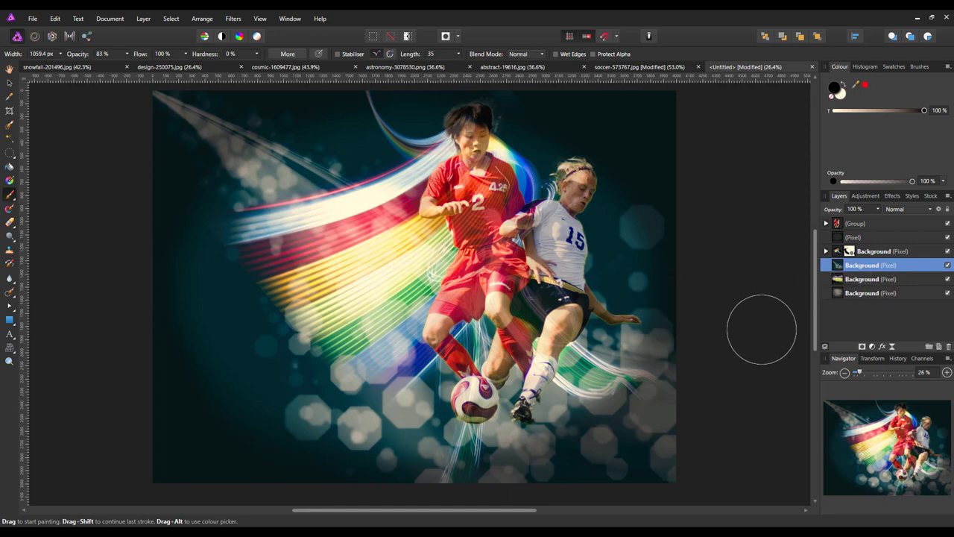
mouse_move(754, 350)
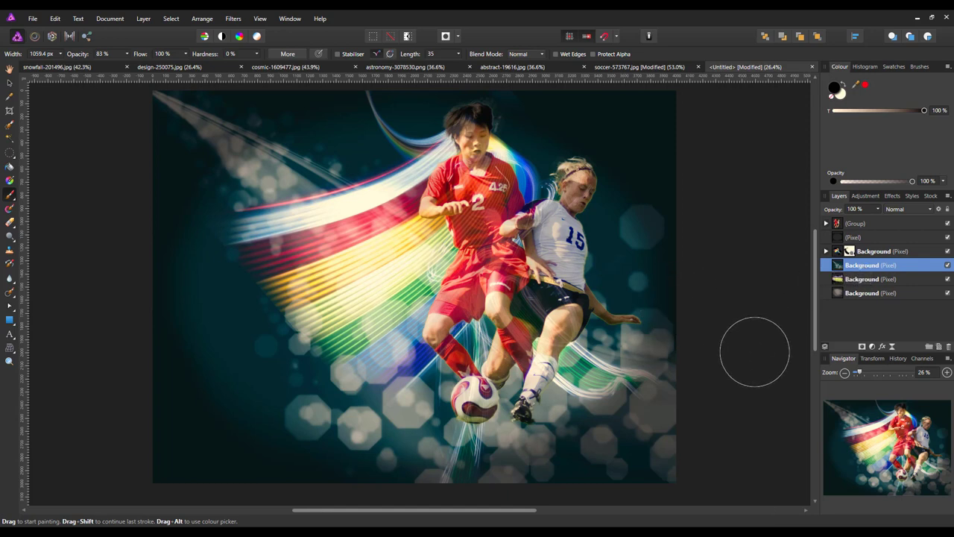
mouse_move(752, 394)
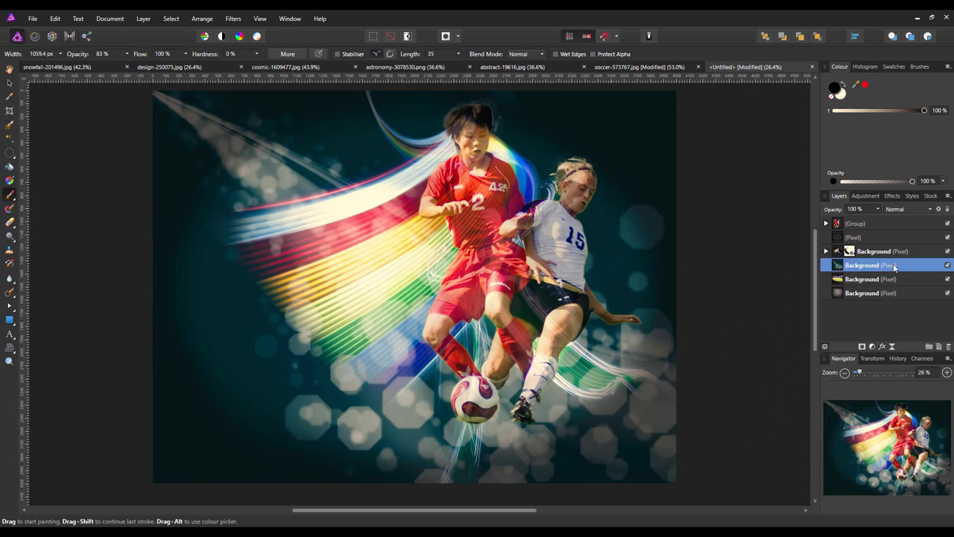
Step: Set the teal bokeh layer to Luminosity blend mode at 25% opacity
left_click(908, 209)
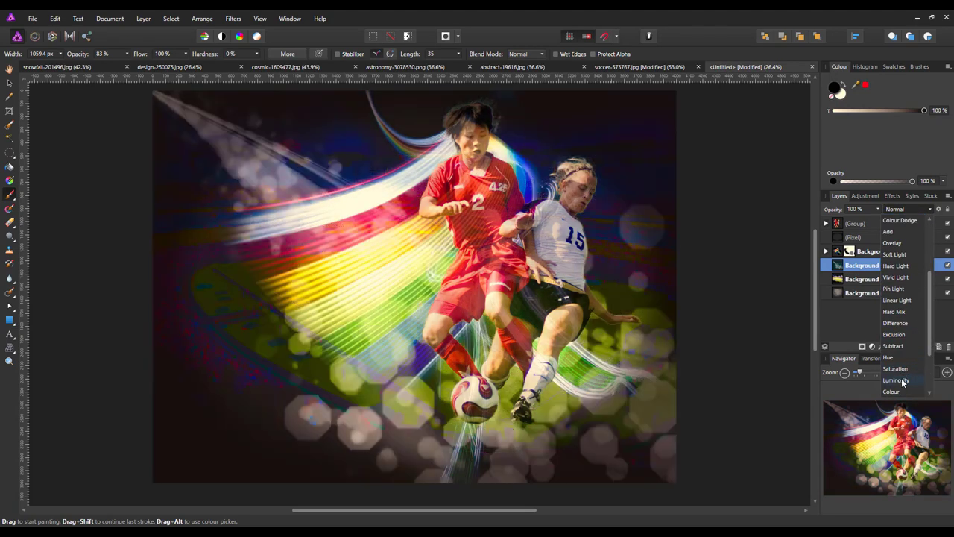
left_click(896, 380)
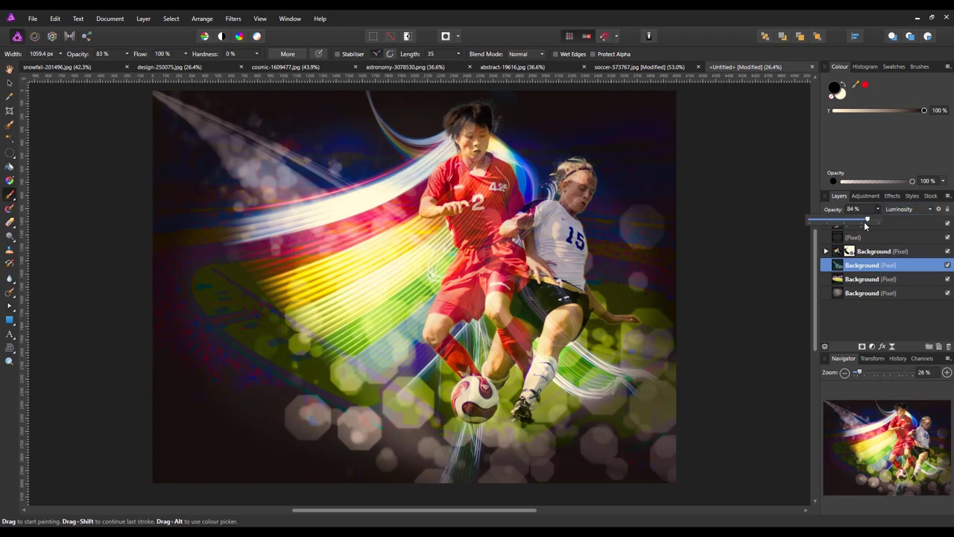
left_click_drag(866, 219, 835, 220)
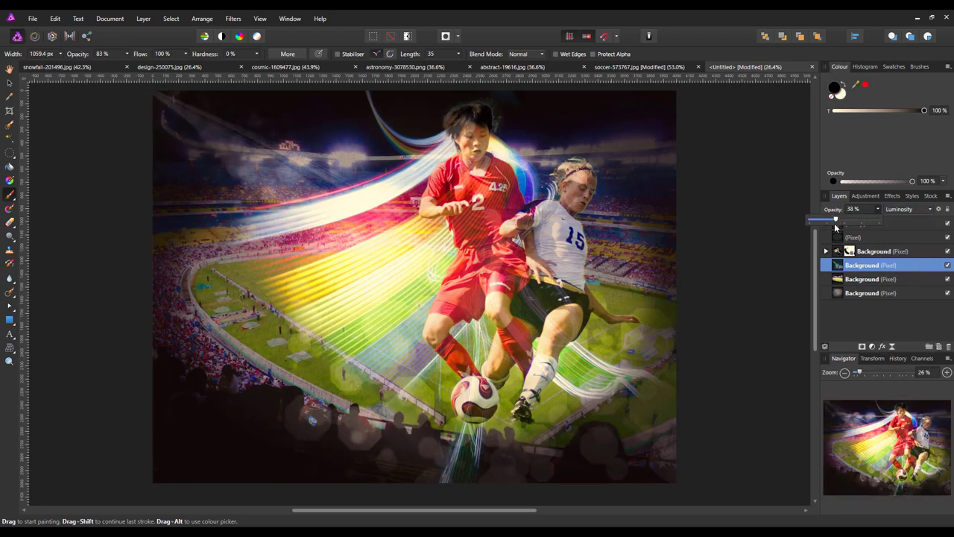
left_click_drag(835, 220, 825, 219)
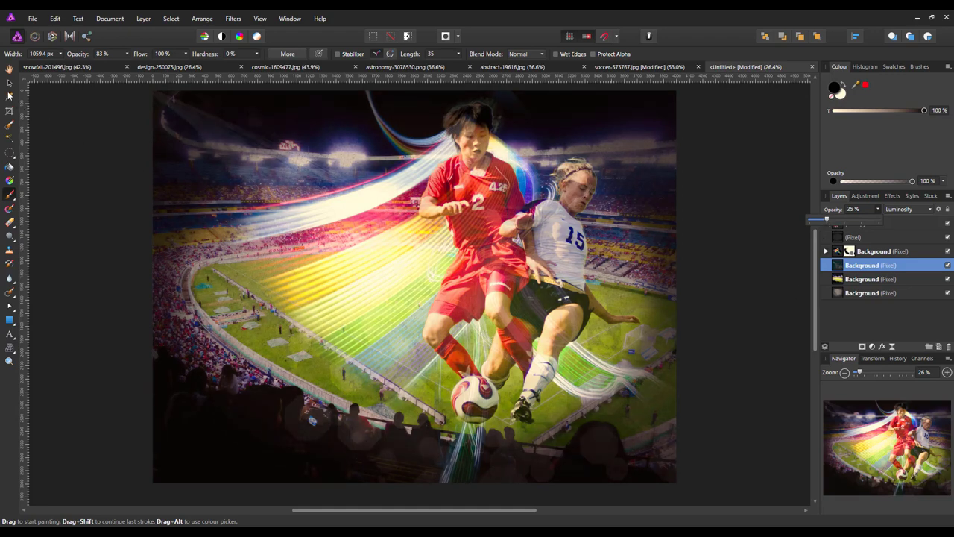
Step: Rotate the teal bokeh overlay layer to a tilt and enlarge it slightly
left_click(10, 82)
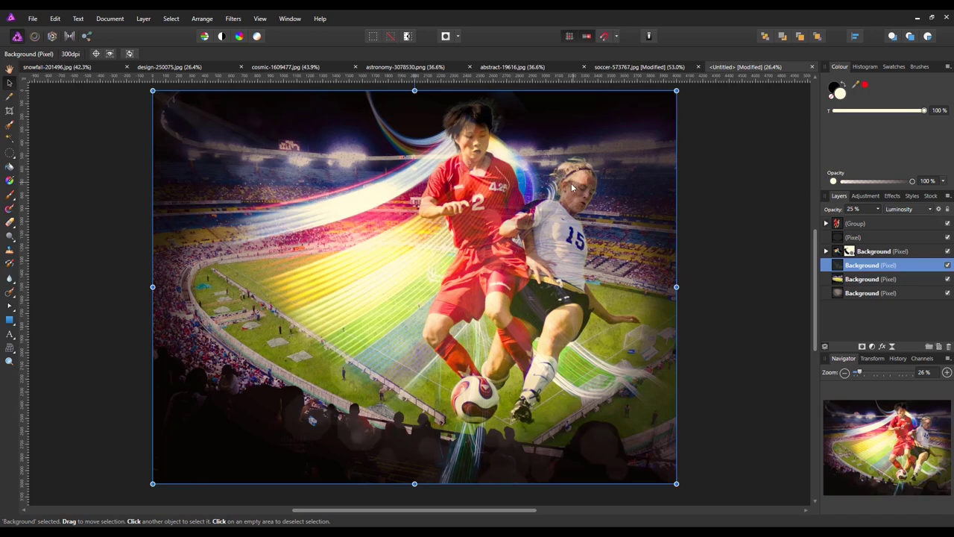
scroll("down", 3)
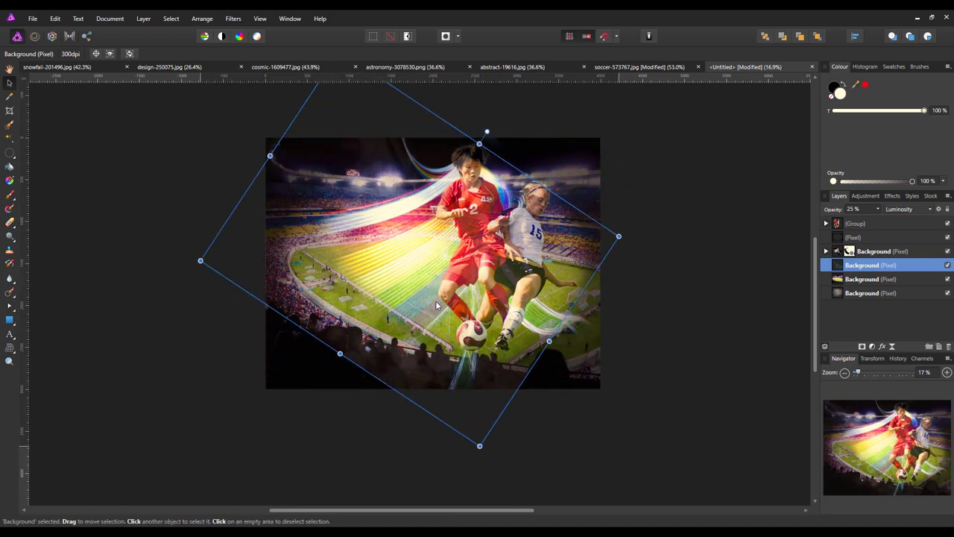
left_click_drag(487, 133, 487, 122)
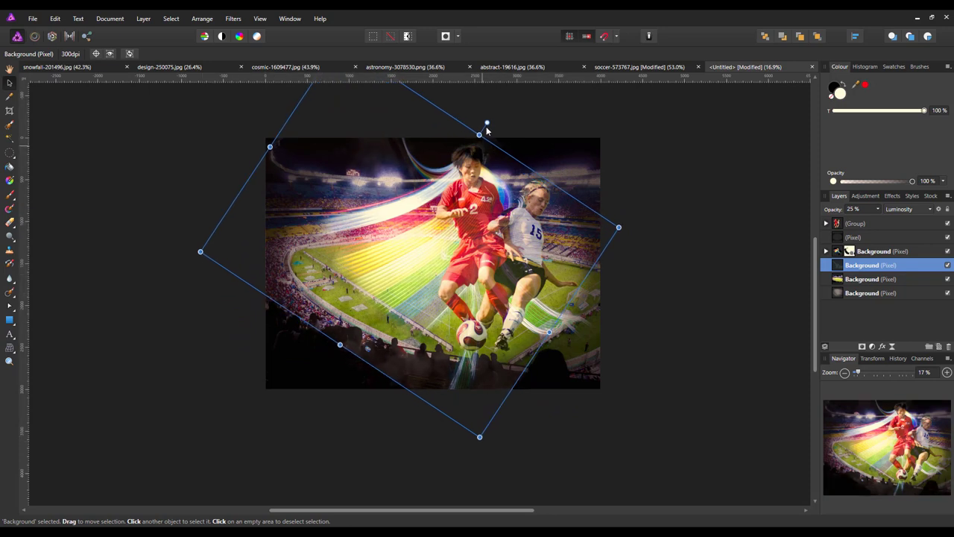
left_click_drag(487, 123, 506, 138)
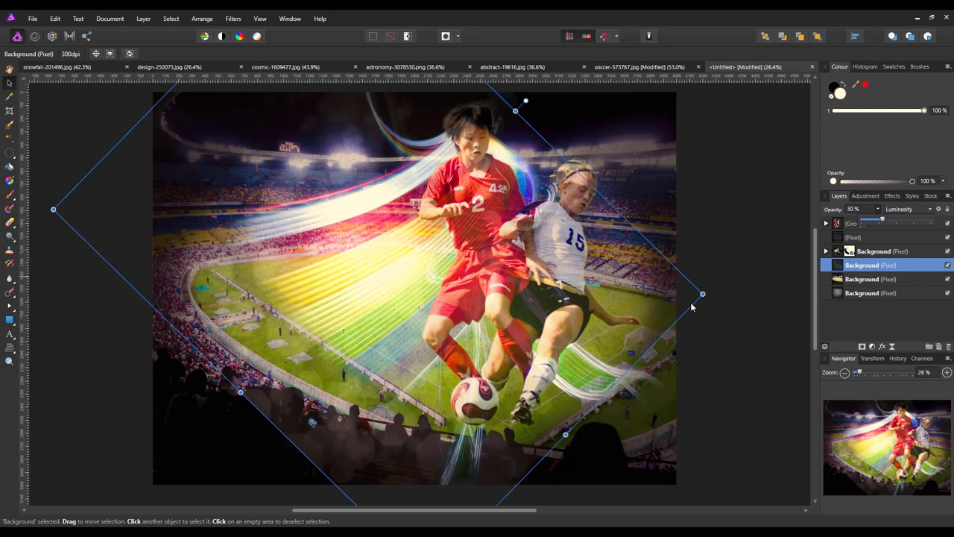
mouse_move(361, 329)
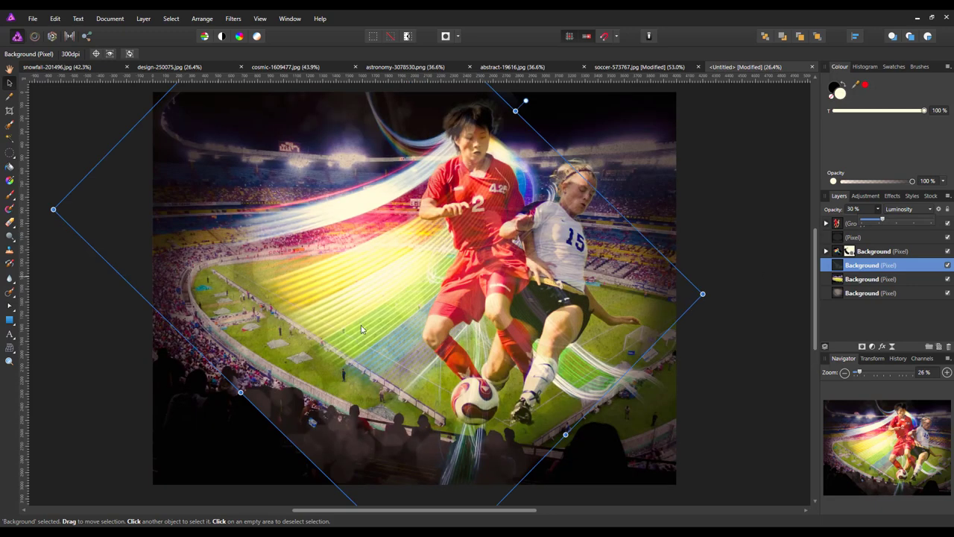
mouse_move(366, 393)
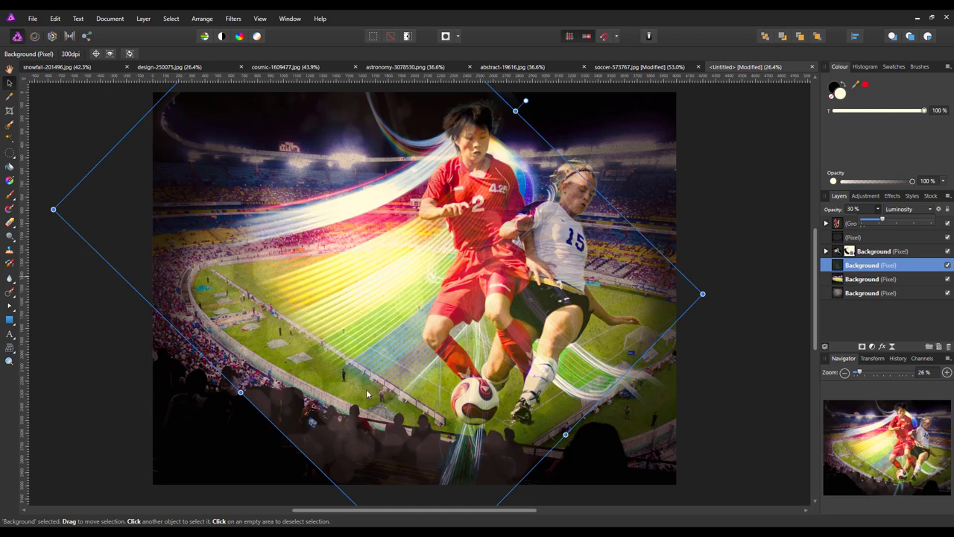
mouse_move(360, 388)
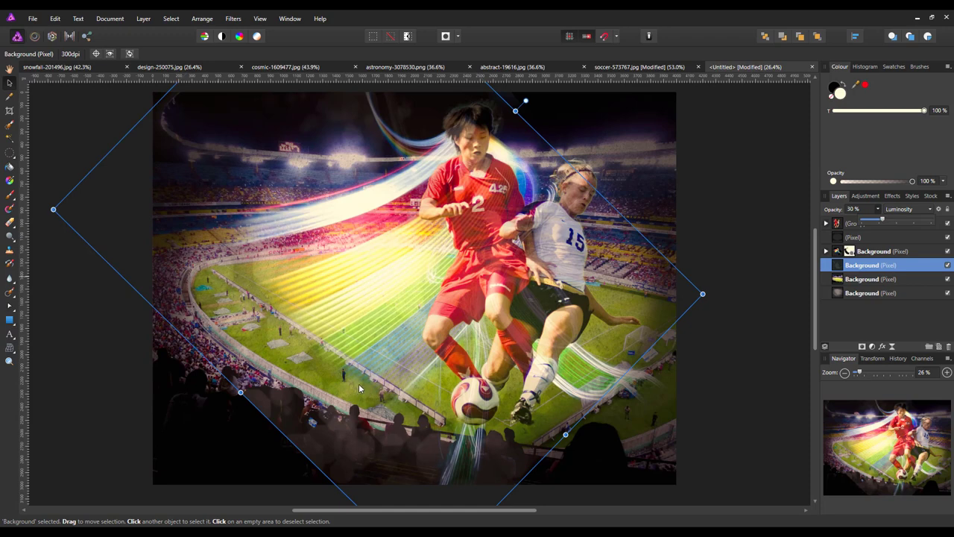
mouse_move(363, 378)
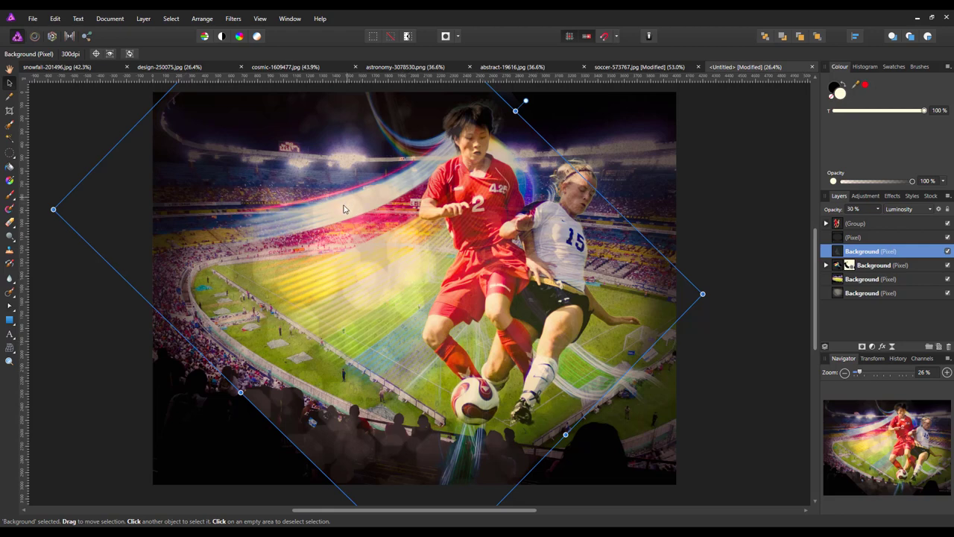
mouse_move(373, 314)
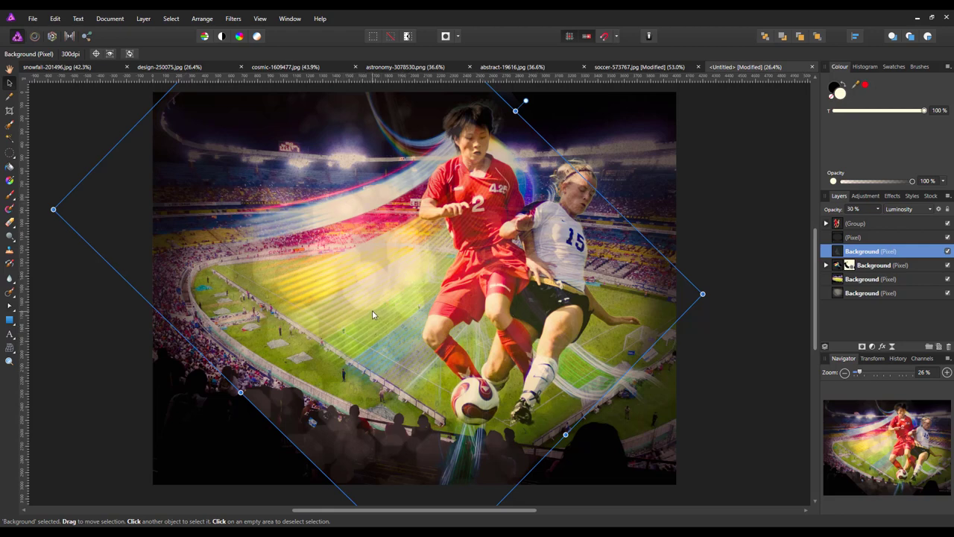
mouse_move(389, 309)
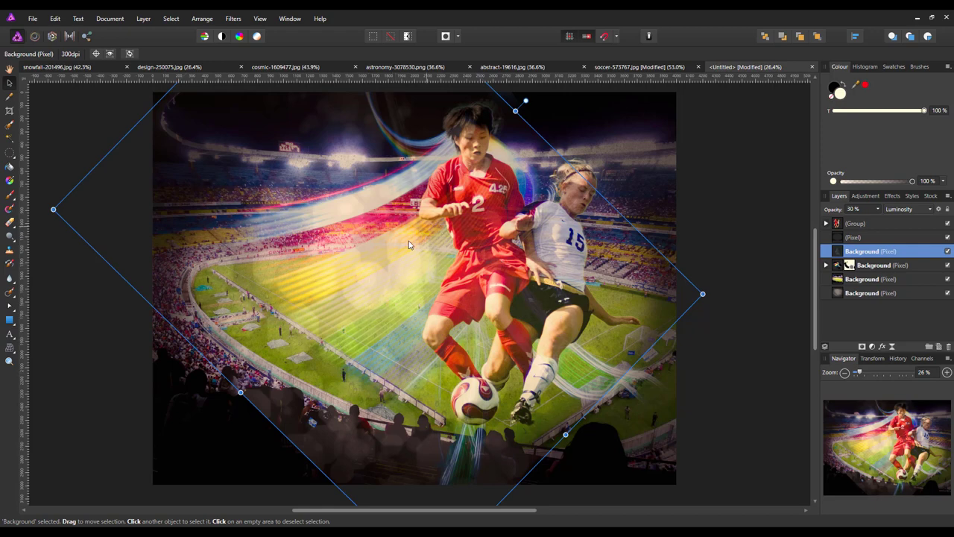
mouse_move(239, 277)
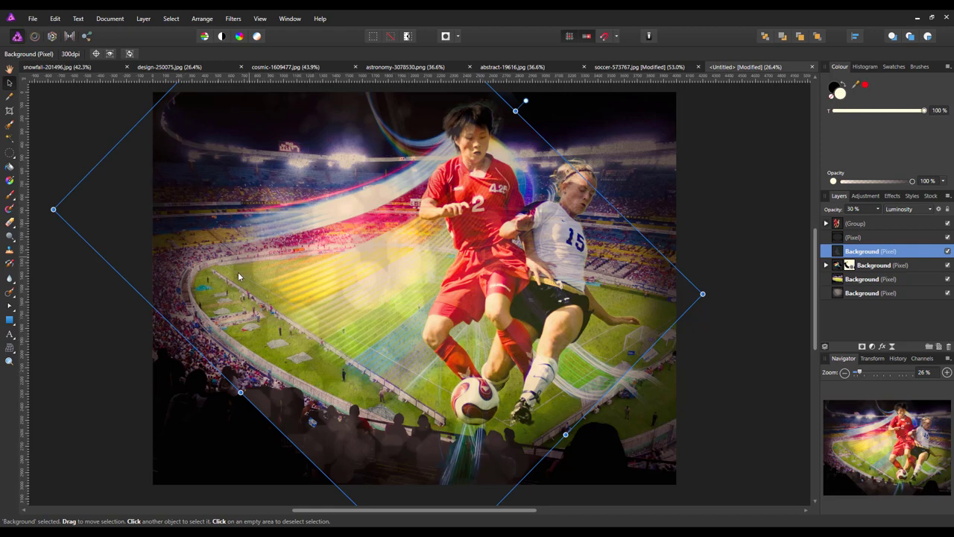
mouse_move(563, 453)
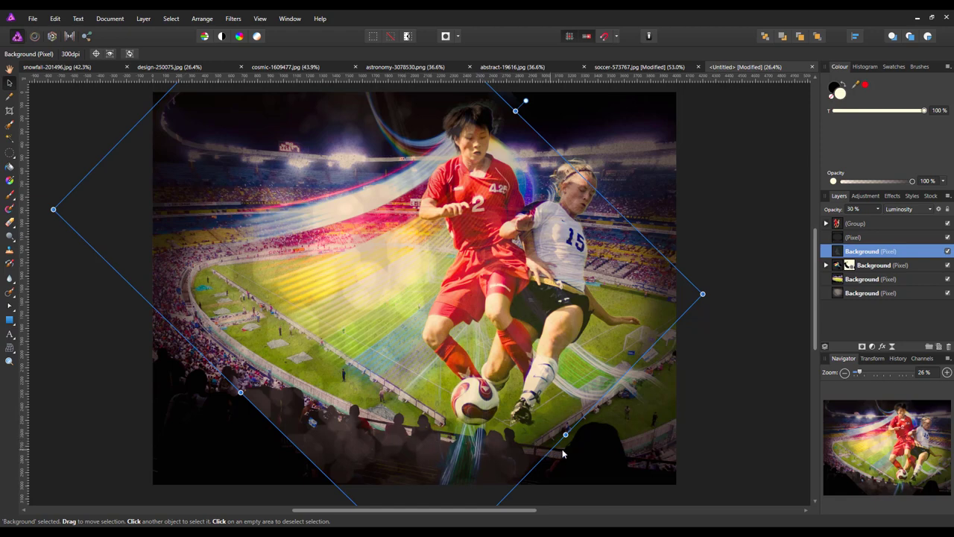
left_click_drag(565, 434, 589, 456)
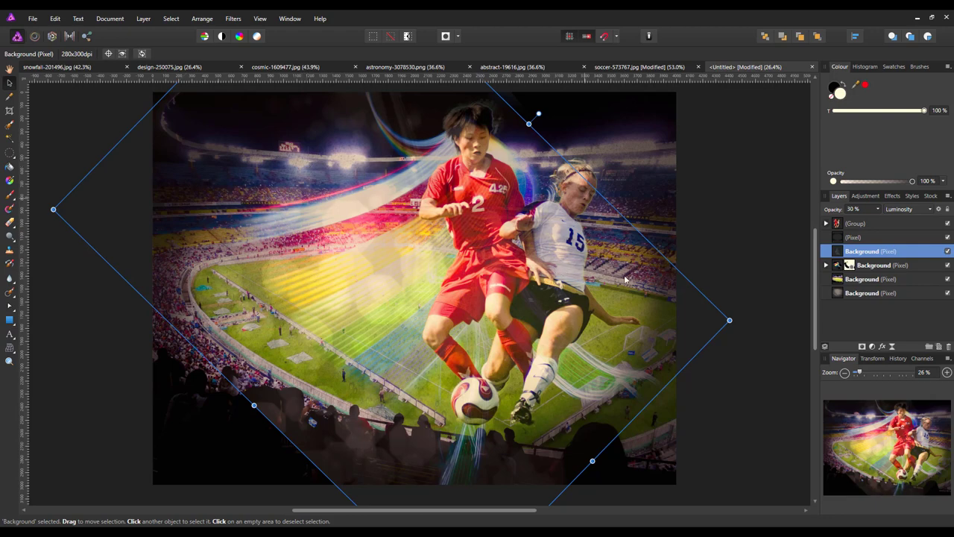
mouse_move(855, 356)
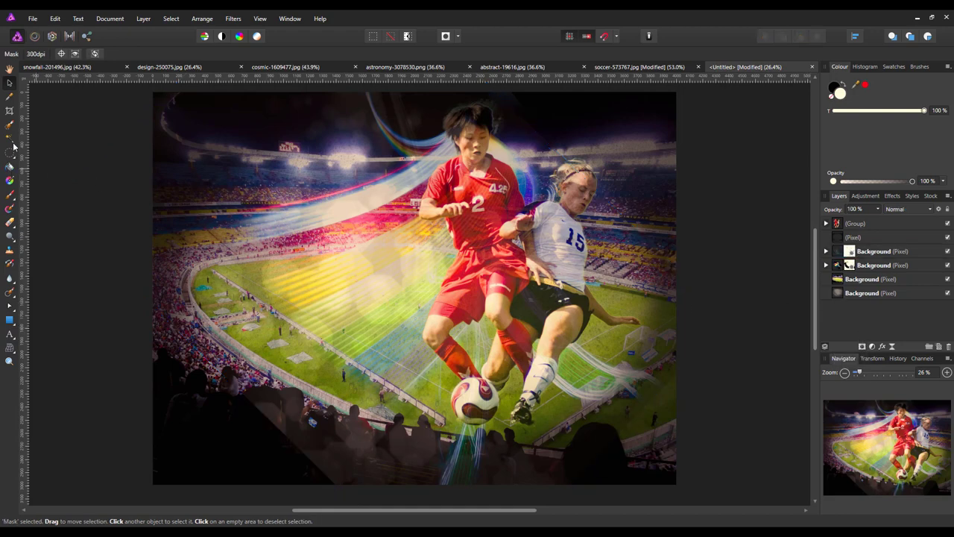
Step: Select the soft Paint Brush for painting the overlay's mask
left_click(9, 125)
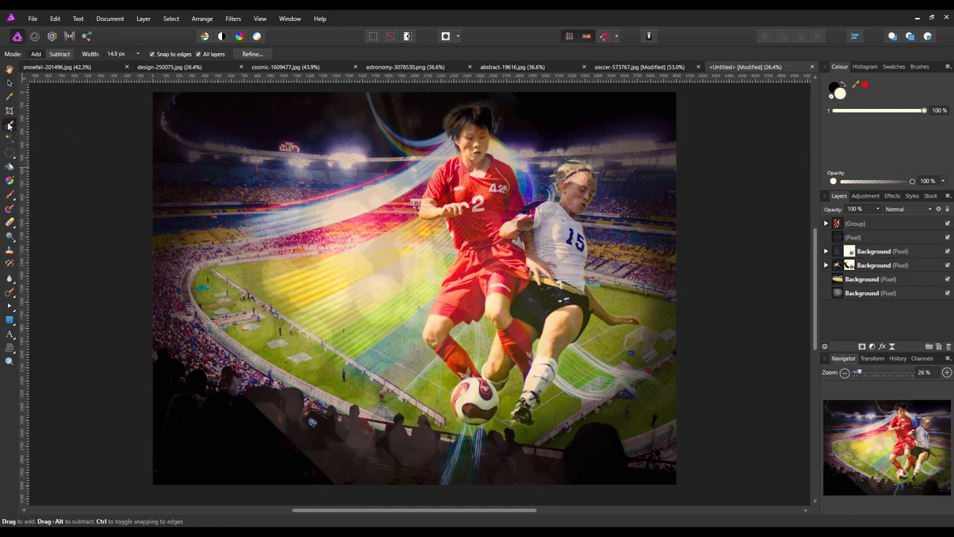
mouse_move(10, 198)
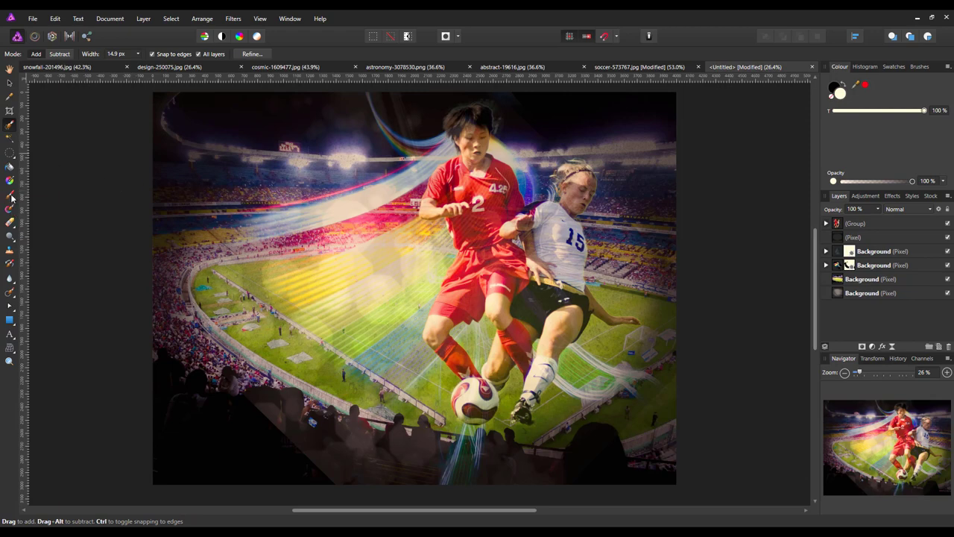
left_click(10, 194)
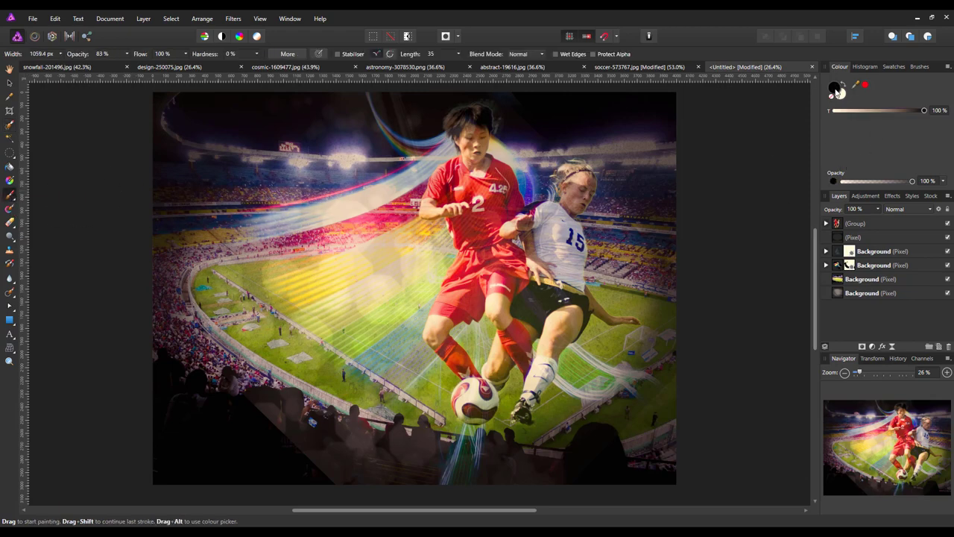
mouse_move(350, 455)
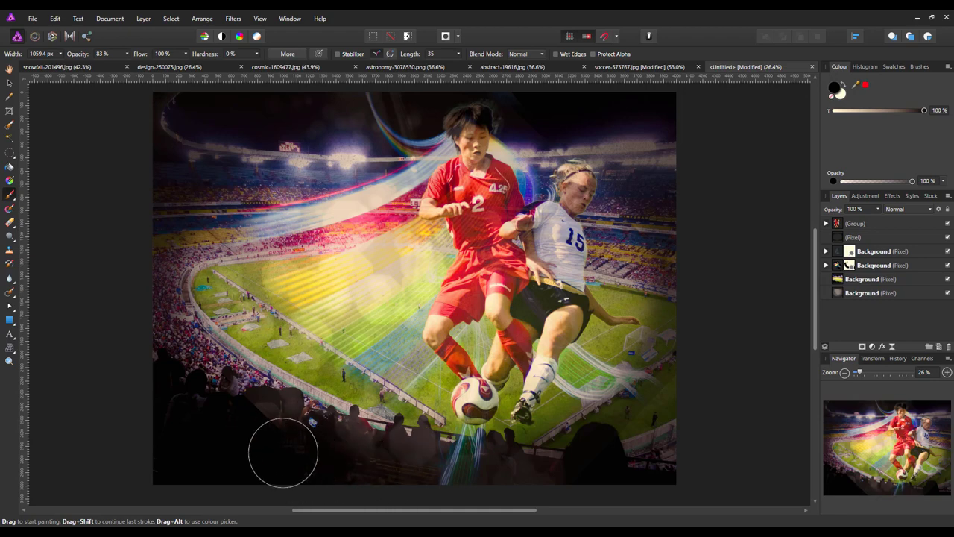
mouse_move(310, 464)
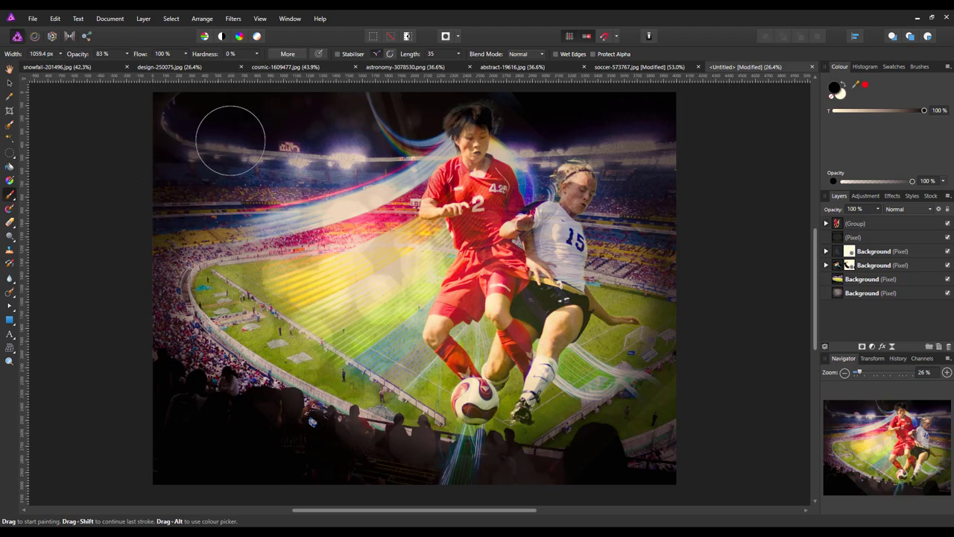
mouse_move(328, 468)
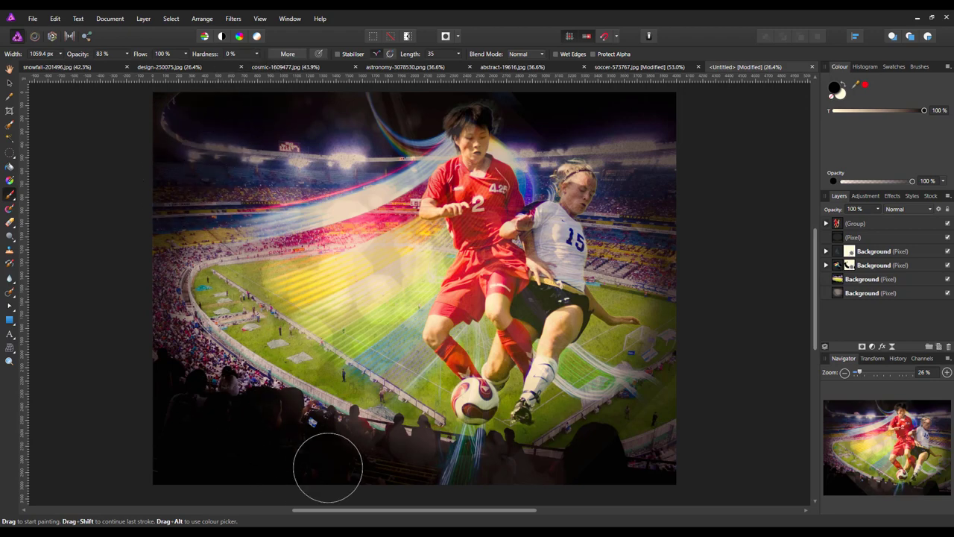
mouse_move(689, 414)
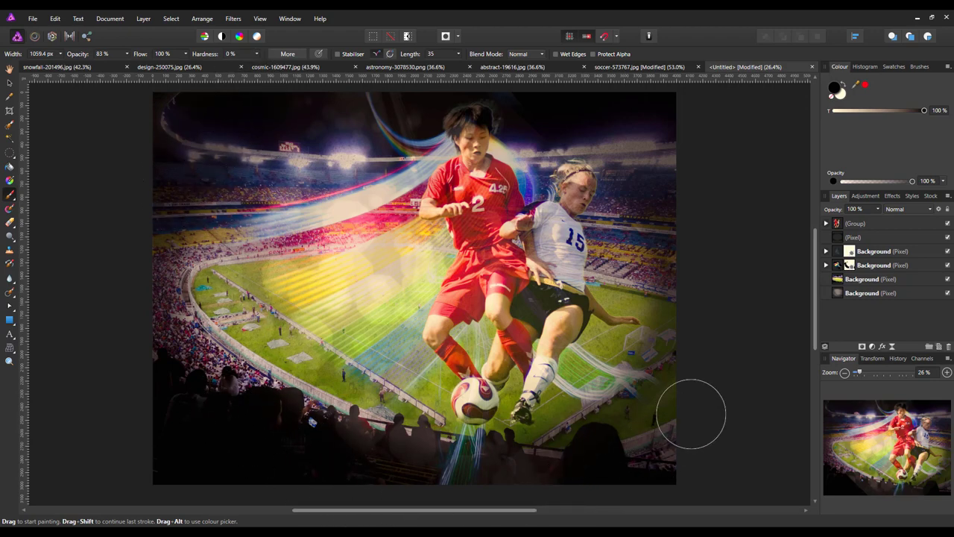
mouse_move(663, 127)
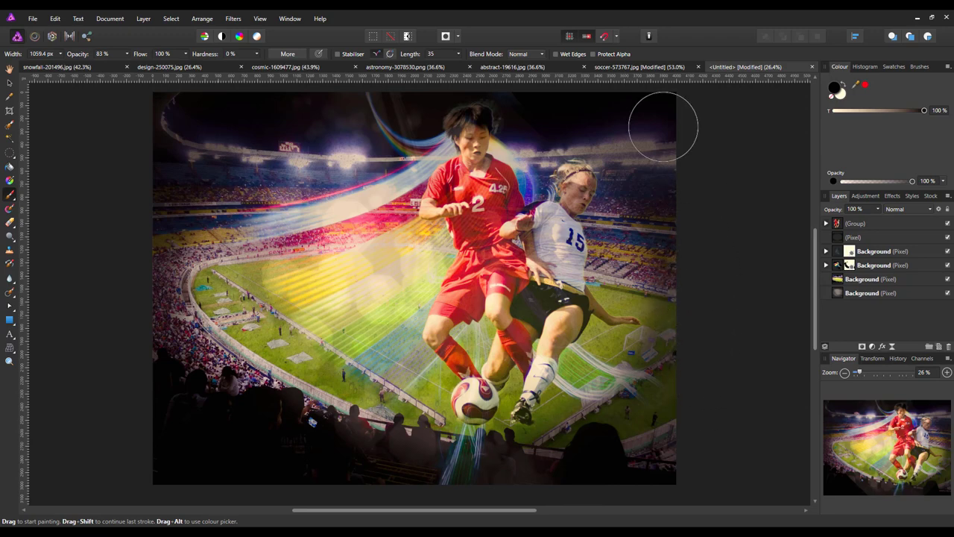
mouse_move(465, 495)
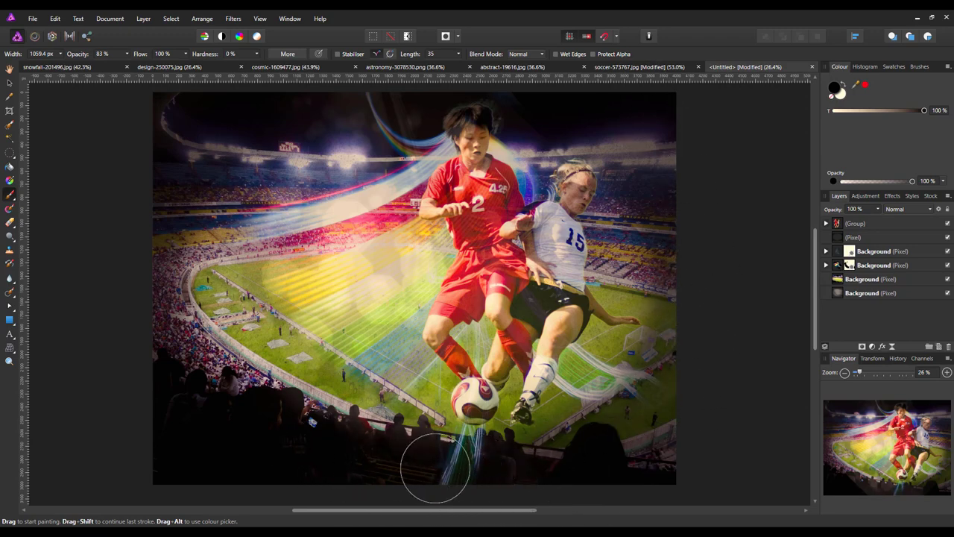
mouse_move(212, 402)
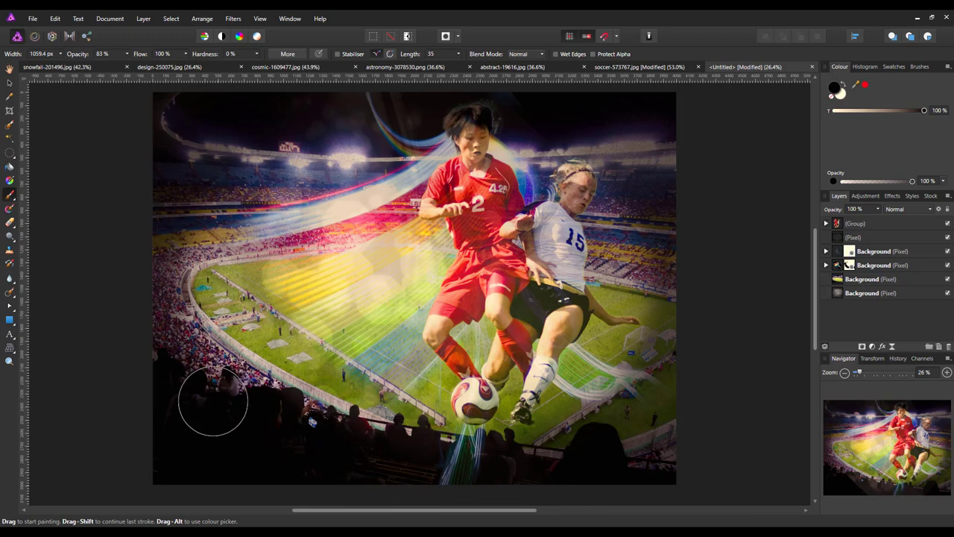
mouse_move(142, 265)
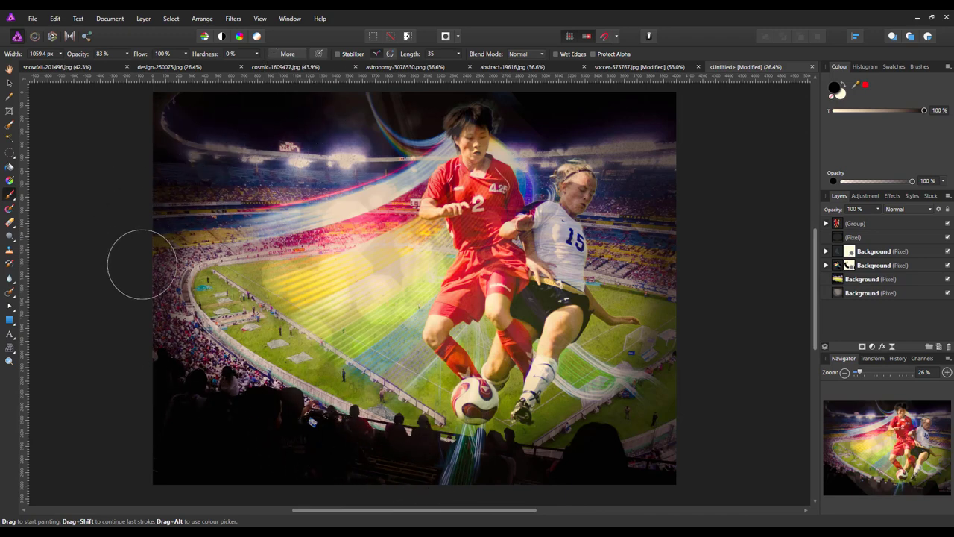
mouse_move(715, 238)
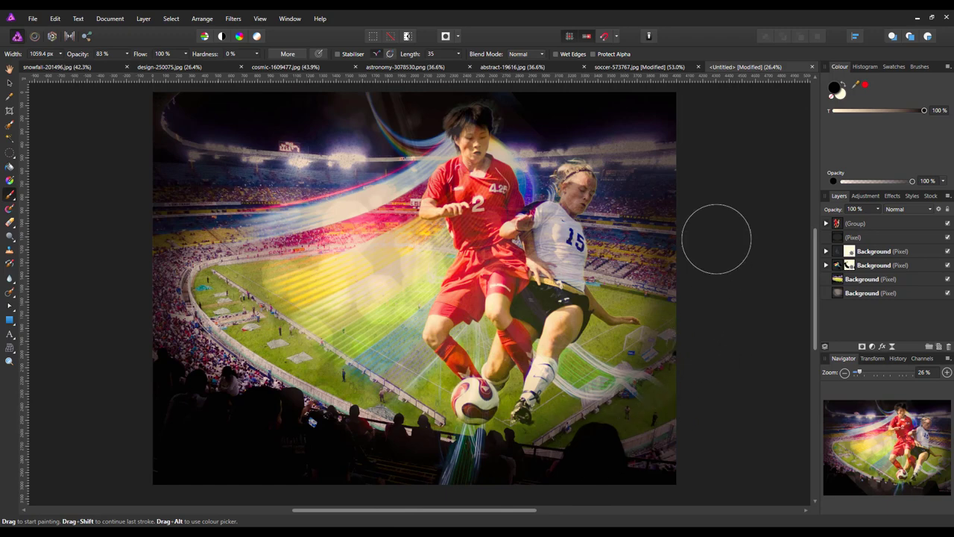
mouse_move(336, 209)
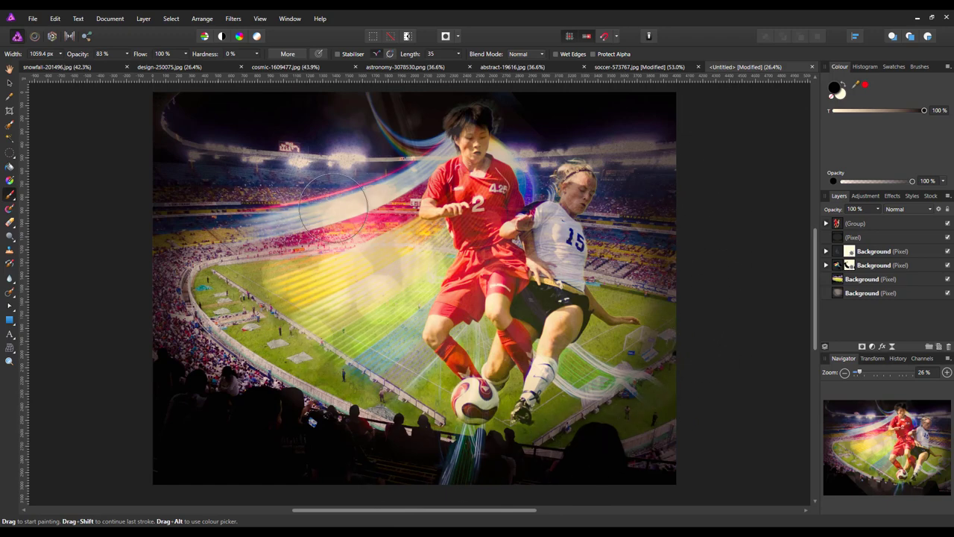
mouse_move(412, 454)
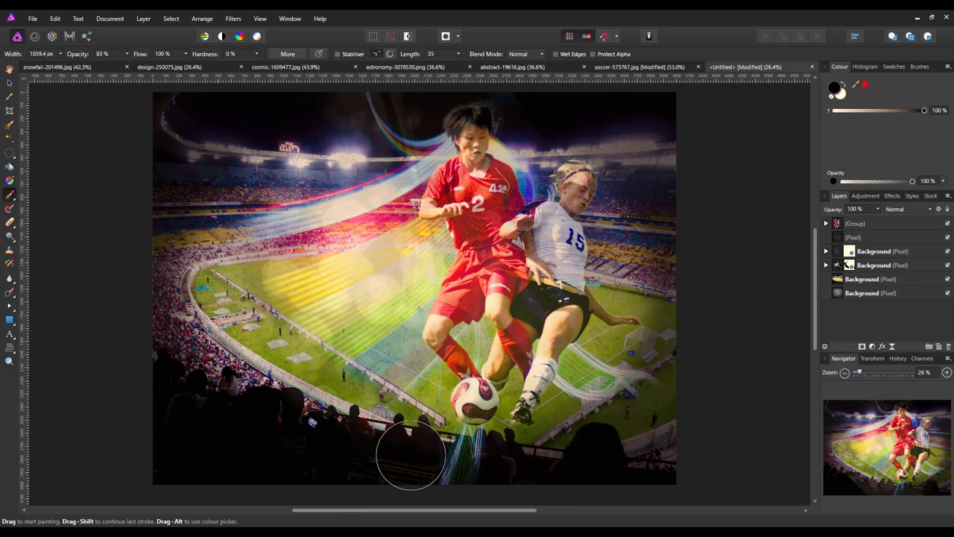
mouse_move(309, 100)
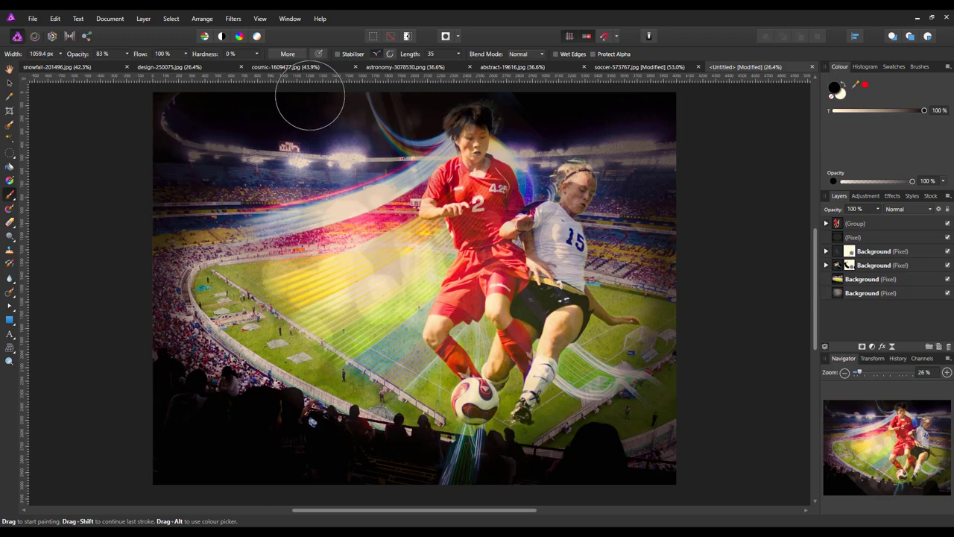
mouse_move(650, 462)
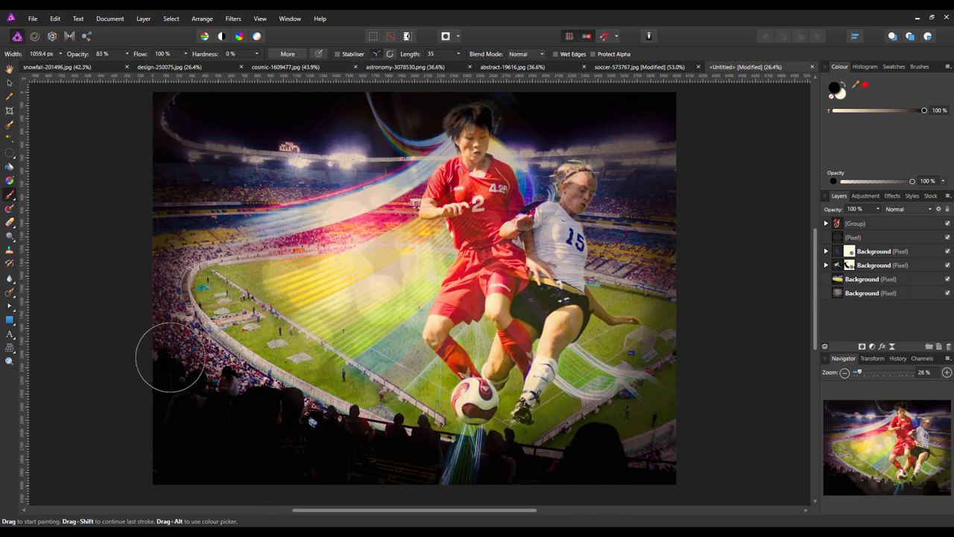
mouse_move(468, 495)
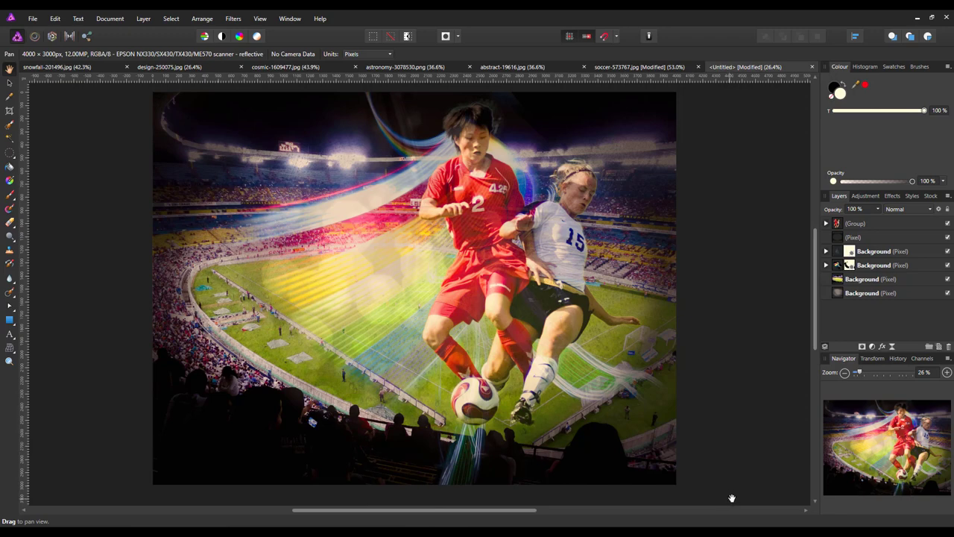
mouse_move(723, 495)
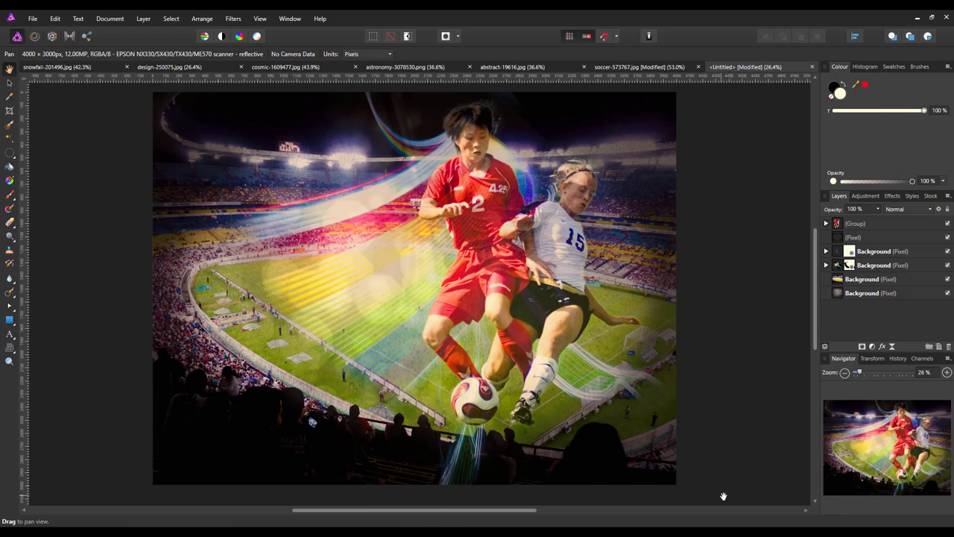
mouse_move(200, 68)
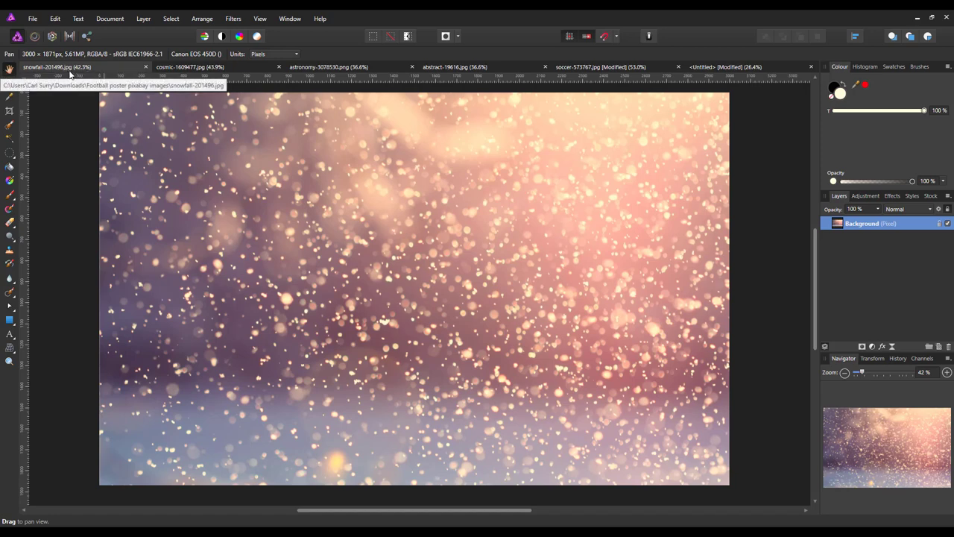
mouse_move(579, 291)
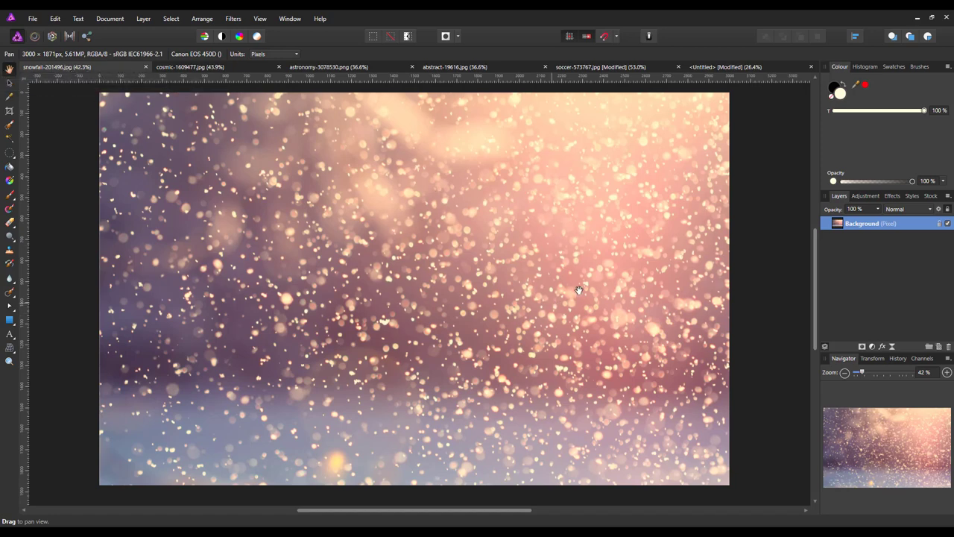
mouse_move(878, 223)
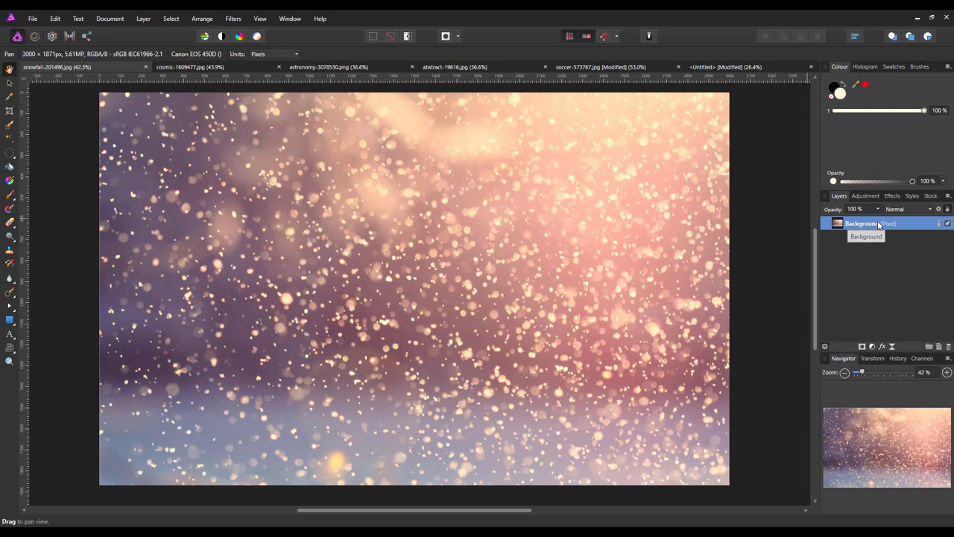
Step: Paste the snowfall bokeh above the top group and stretch it over the canvas
right_click(865, 224)
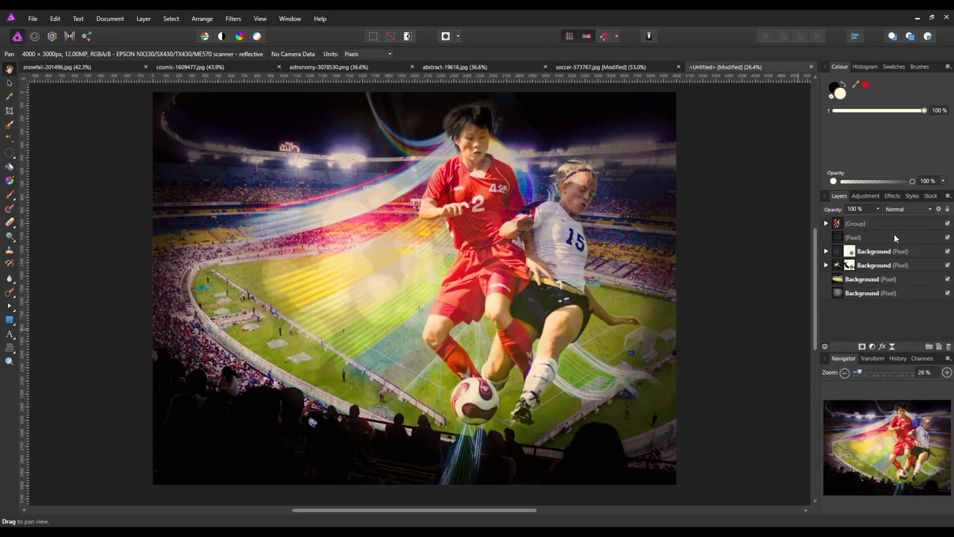
left_click(879, 223)
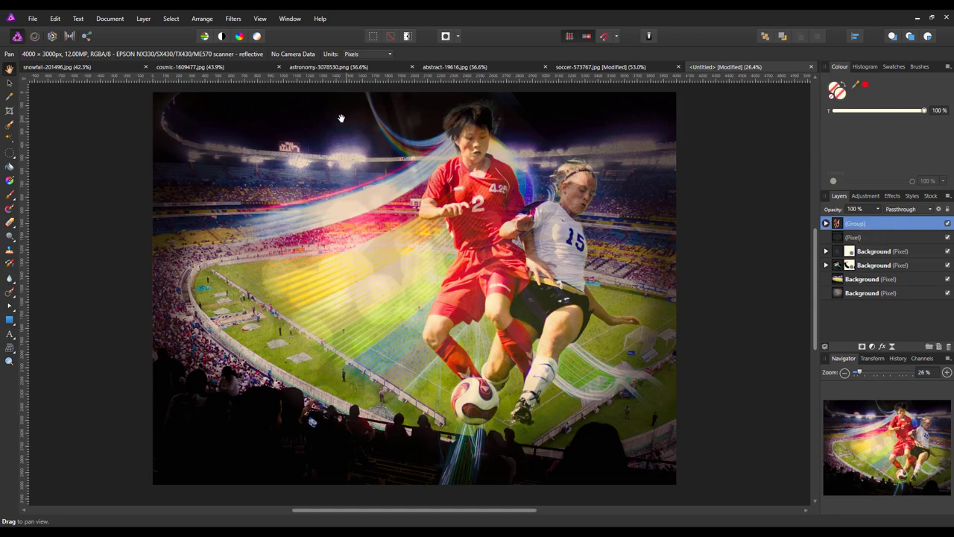
left_click(55, 19)
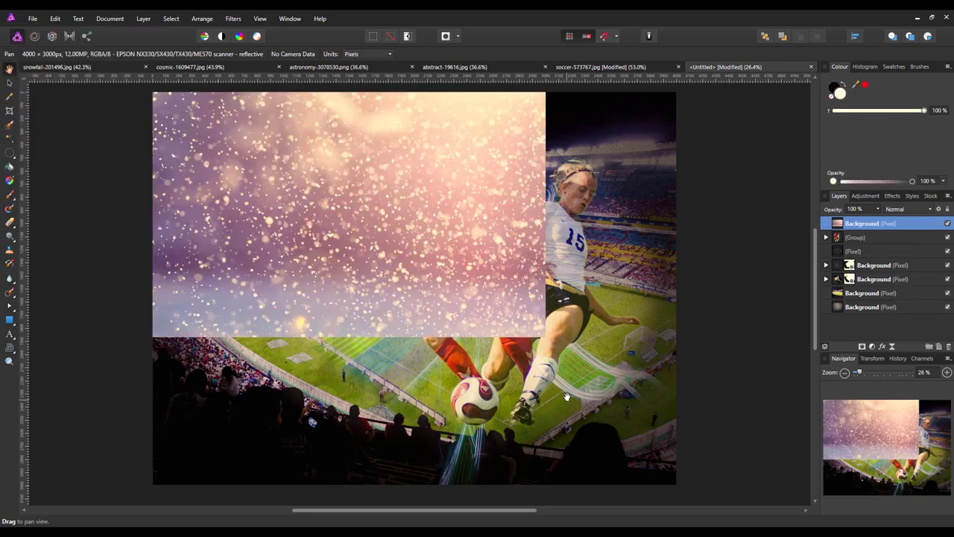
left_click(349, 216)
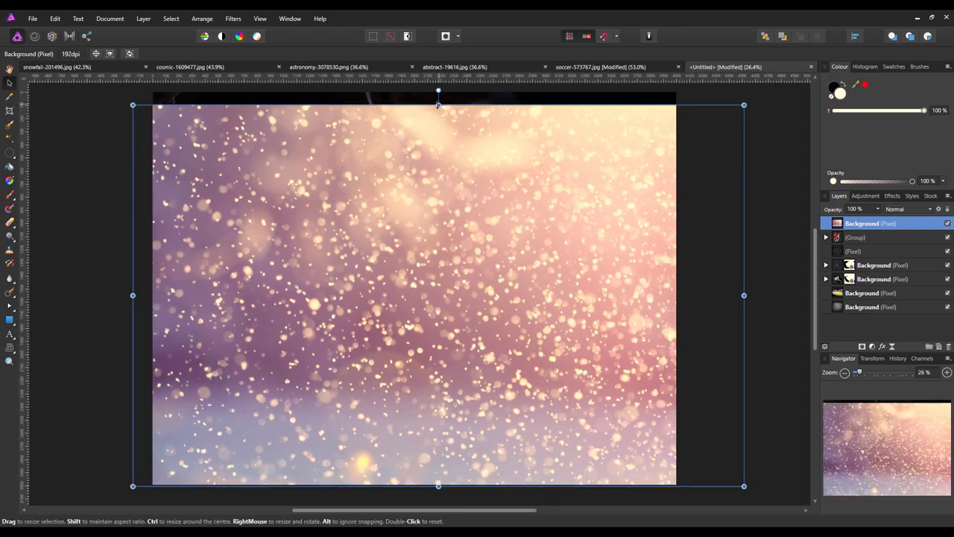
left_click_drag(439, 89, 438, 103)
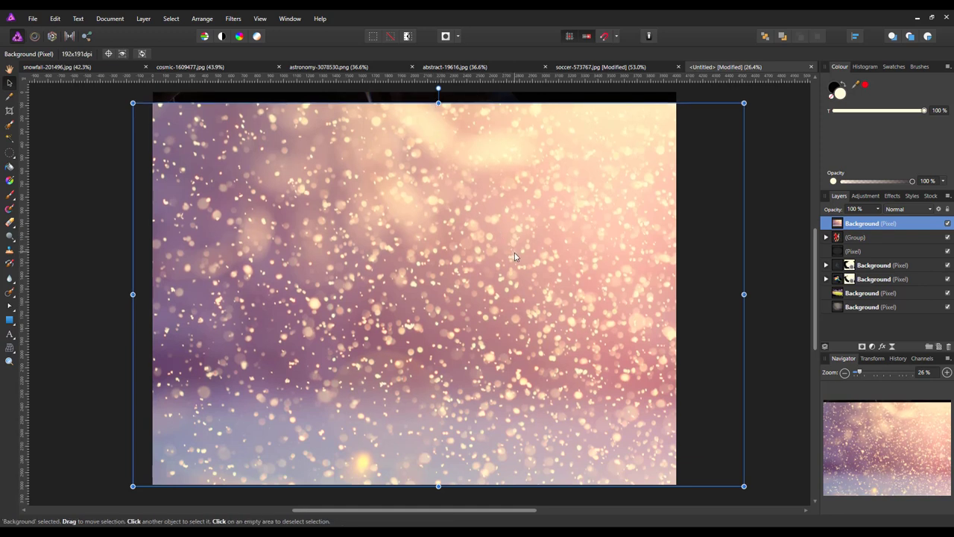
mouse_move(562, 309)
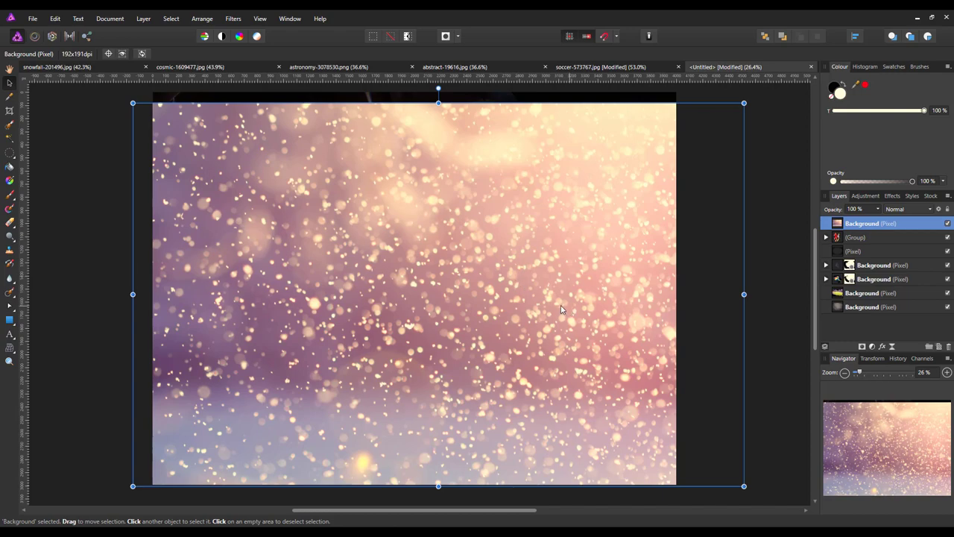
mouse_move(852, 252)
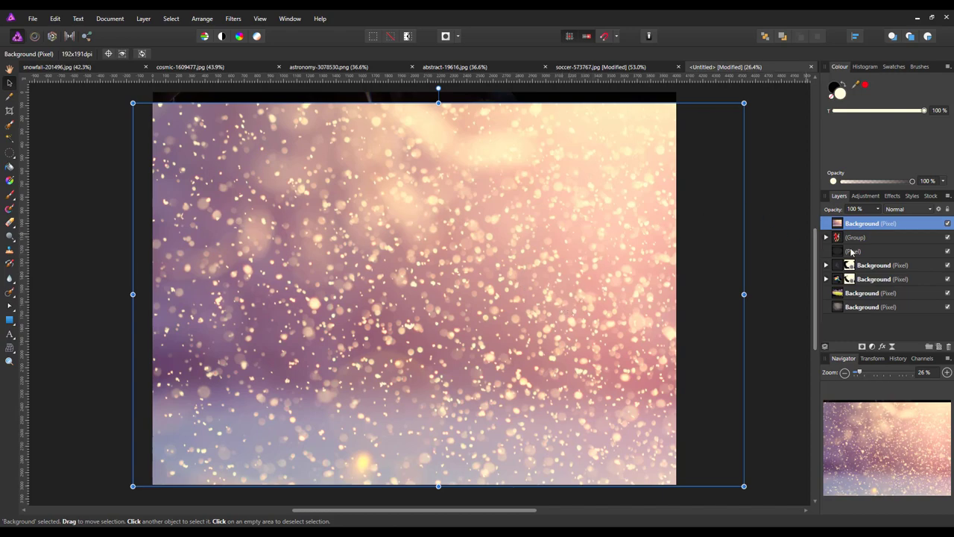
Step: Set the snowfall bokeh layer to Vivid Light blend mode at 14% opacity
left_click(908, 209)
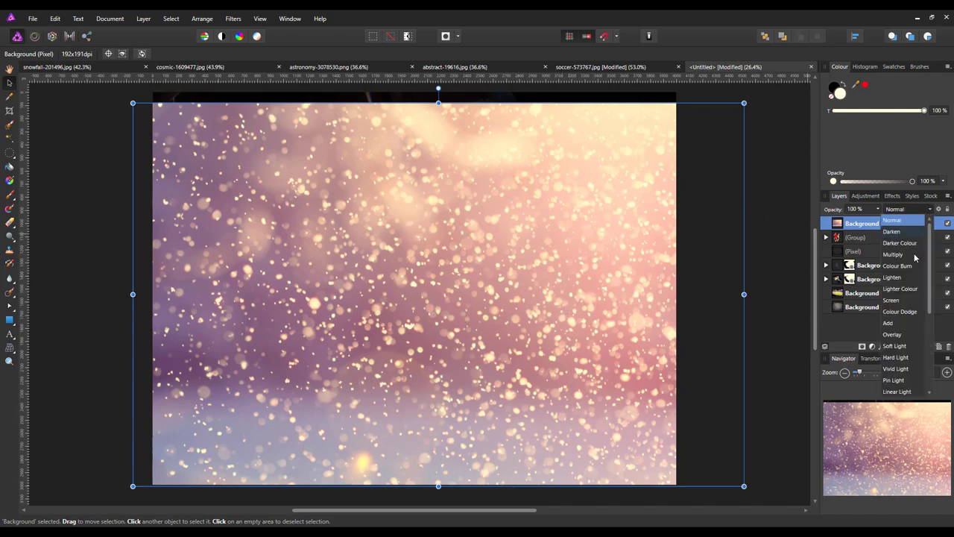
left_click(895, 368)
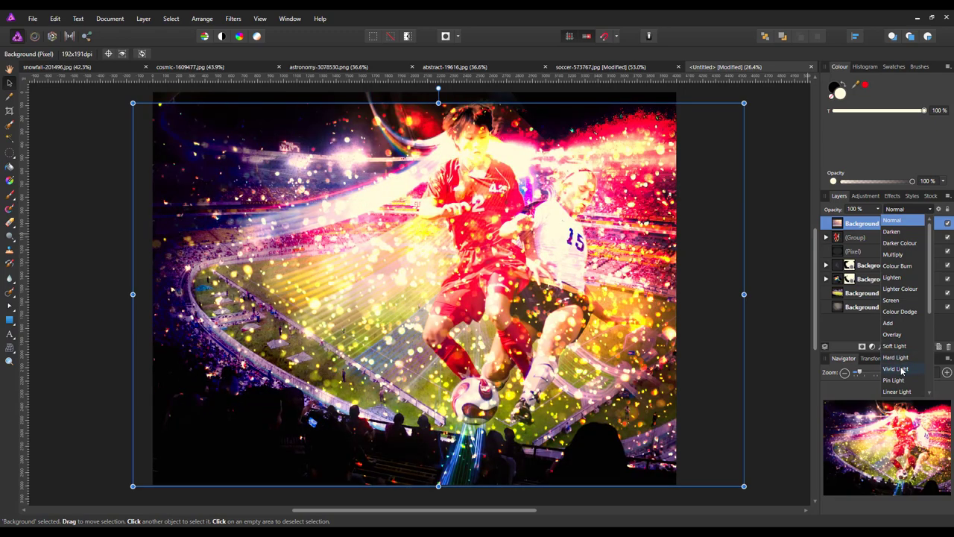
left_click(898, 368)
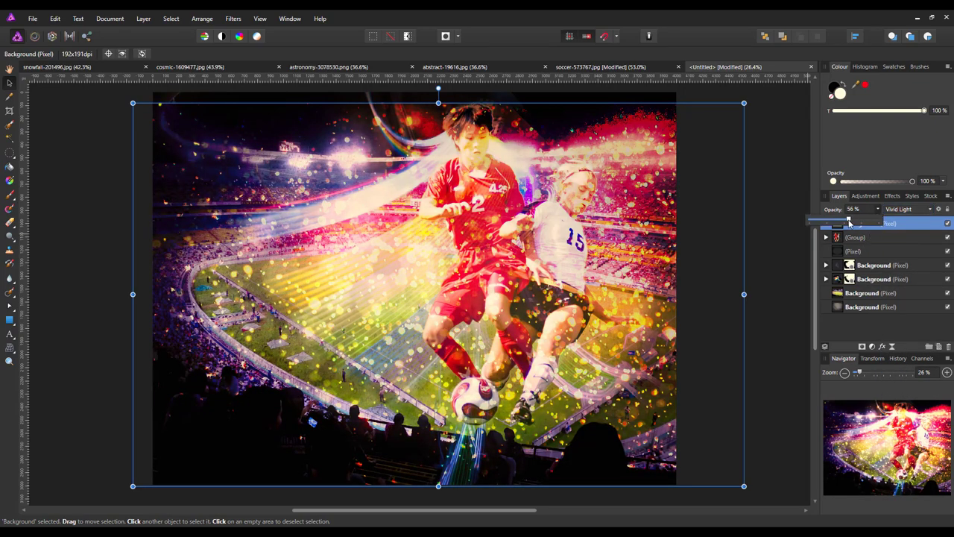
left_click_drag(848, 220, 825, 220)
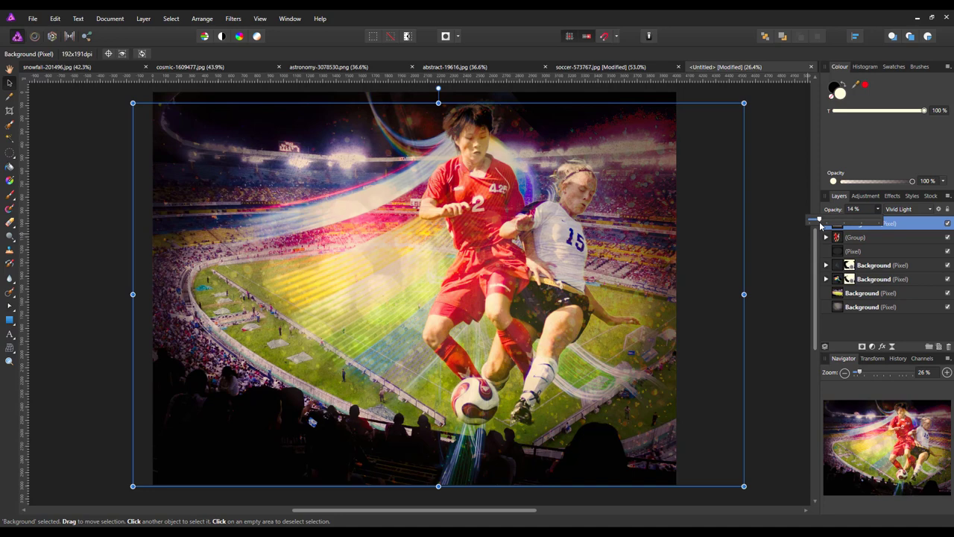
mouse_move(814, 229)
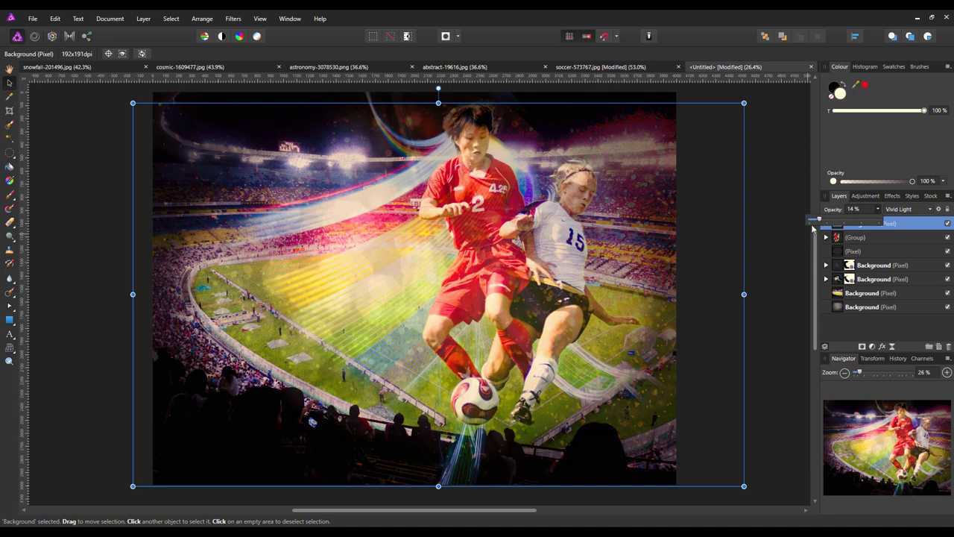
mouse_move(492, 186)
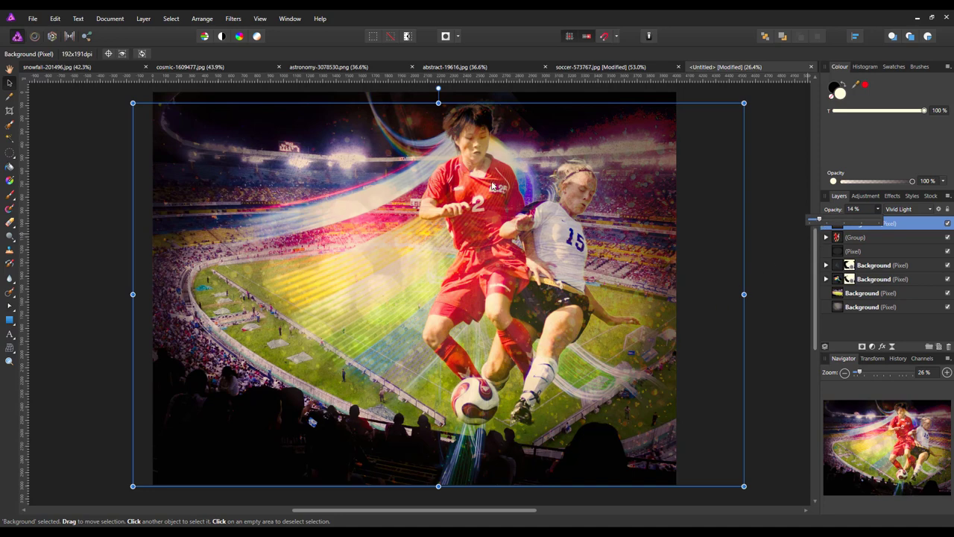
mouse_move(369, 383)
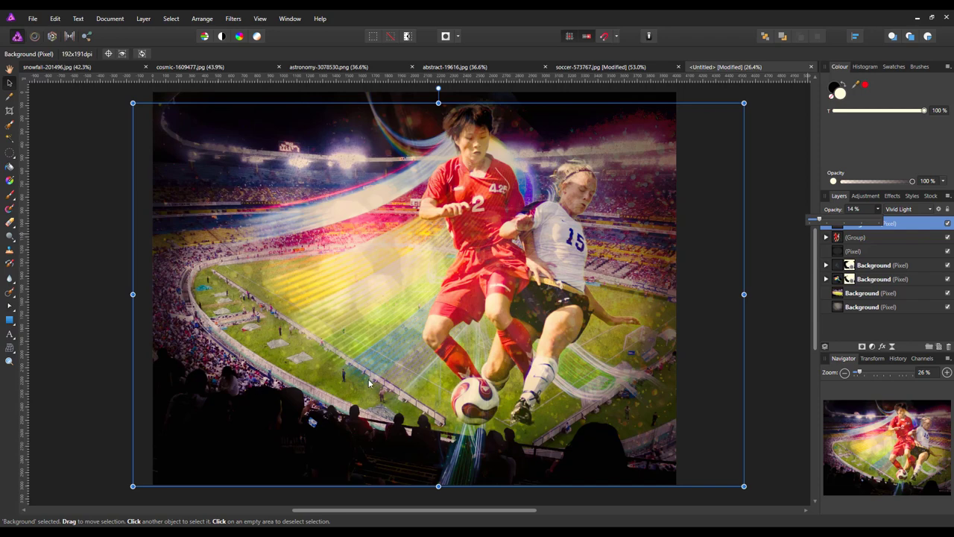
mouse_move(459, 463)
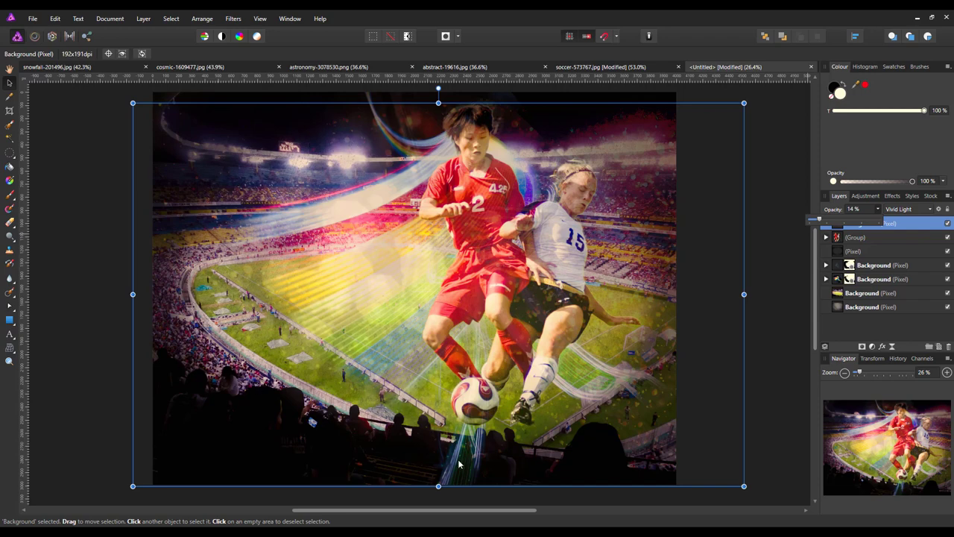
mouse_move(308, 194)
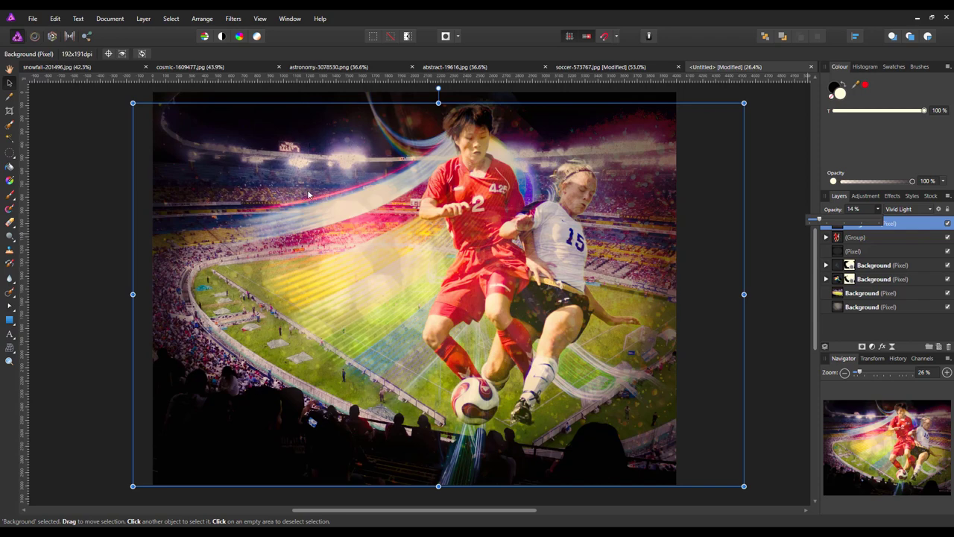
mouse_move(256, 340)
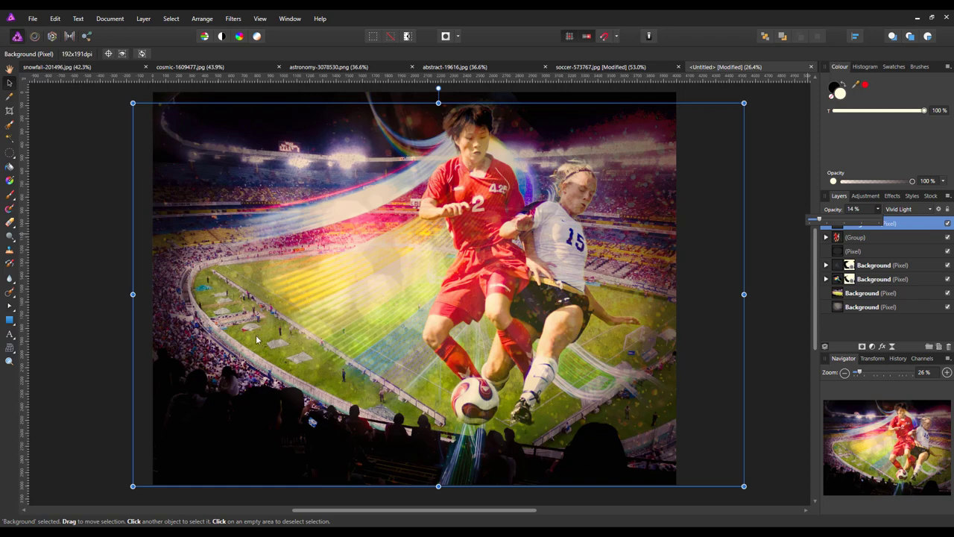
mouse_move(564, 354)
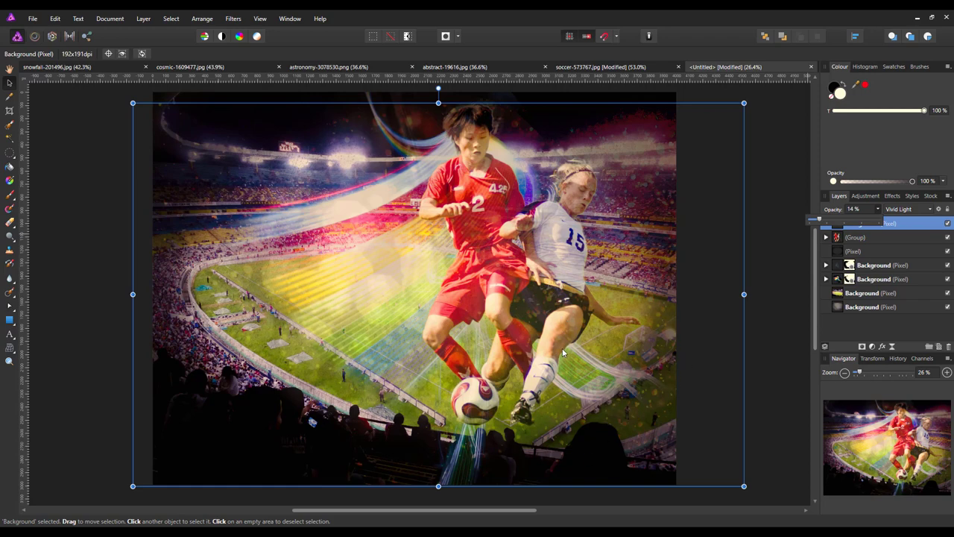
mouse_move(808, 295)
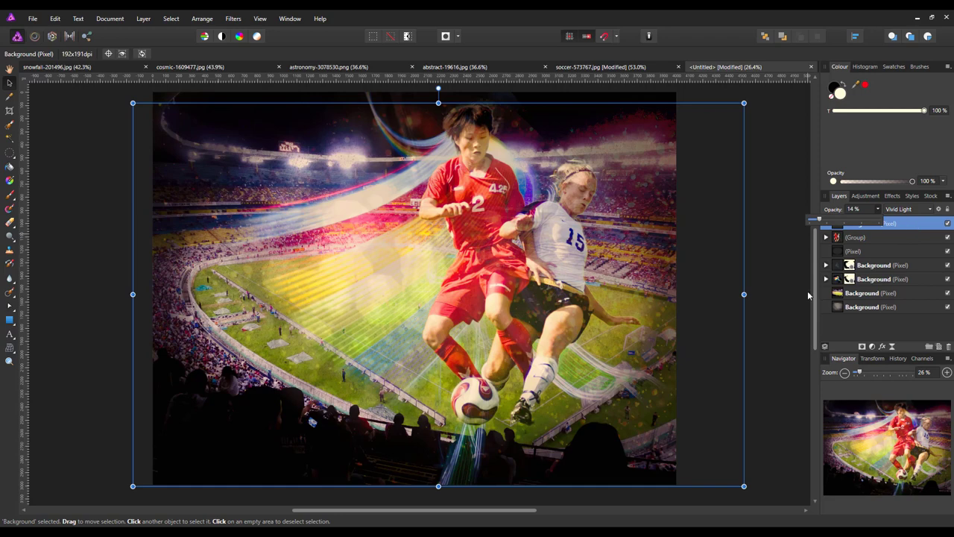
Step: Add a mask to the bokeh layer and paint it away from the players
left_click(880, 223)
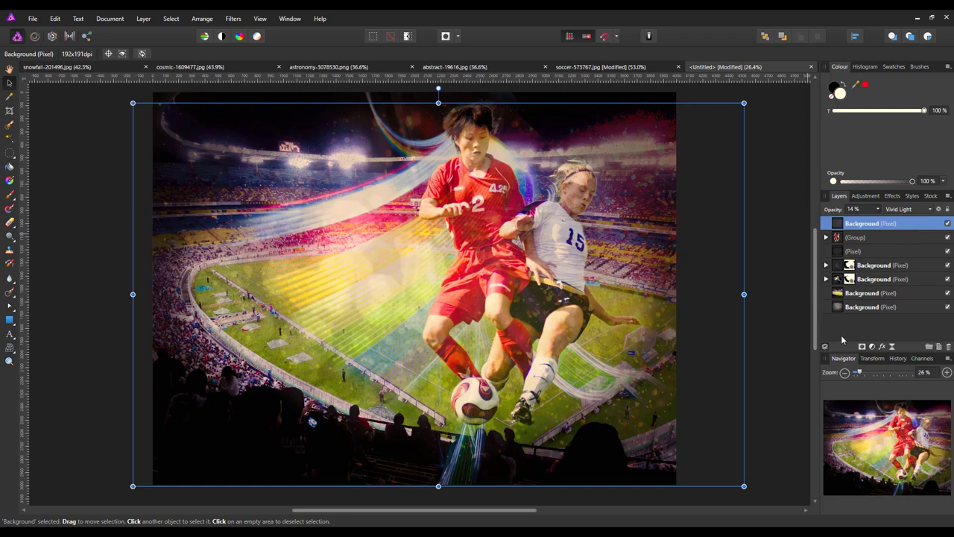
left_click(875, 237)
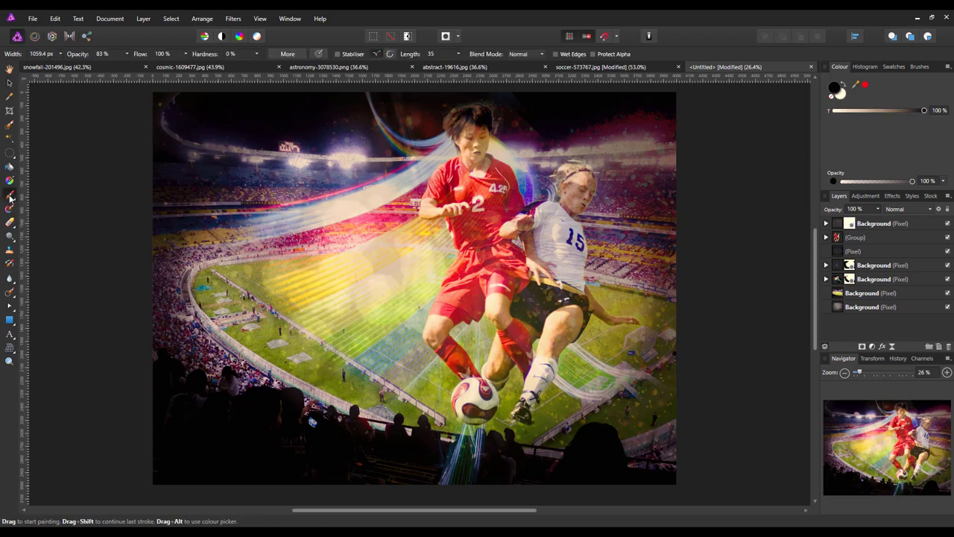
mouse_move(547, 298)
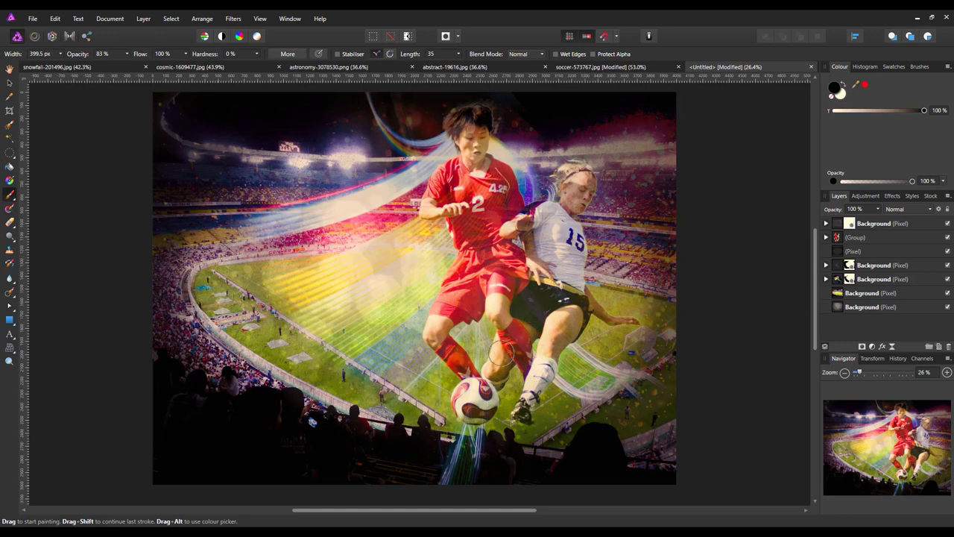
mouse_move(457, 299)
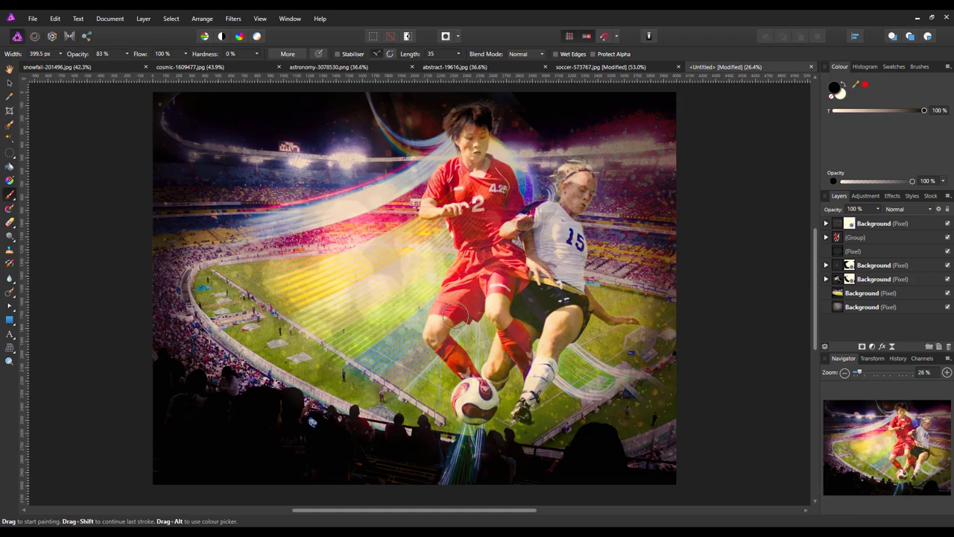
mouse_move(468, 137)
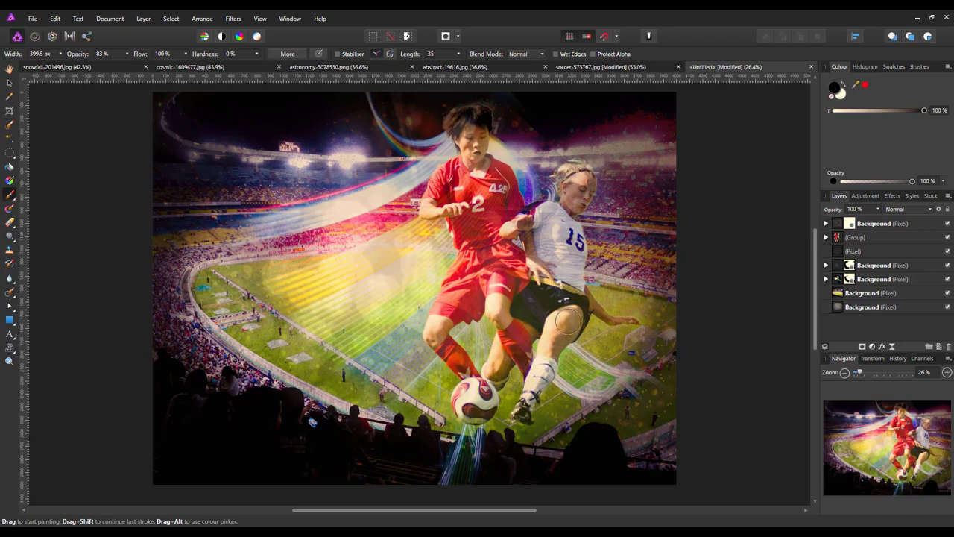
mouse_move(551, 309)
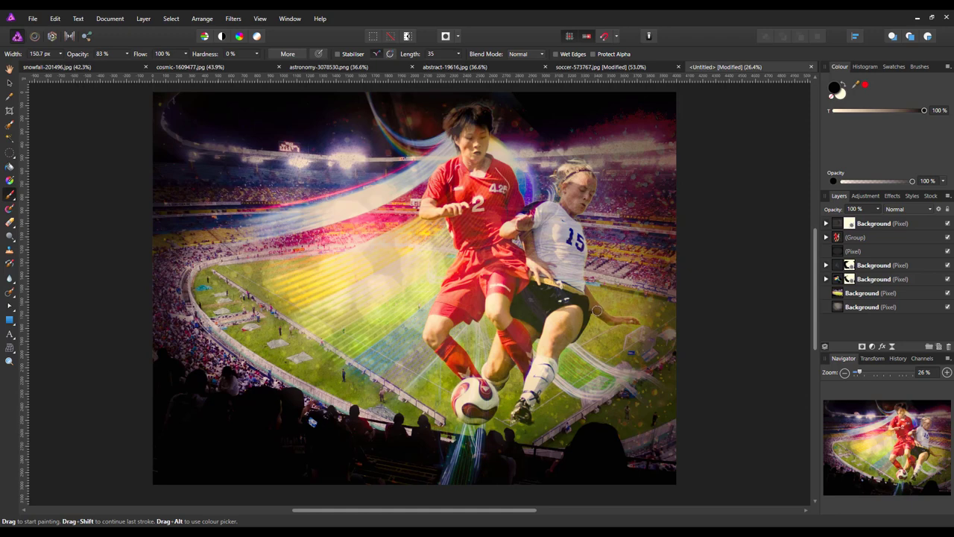
mouse_move(494, 293)
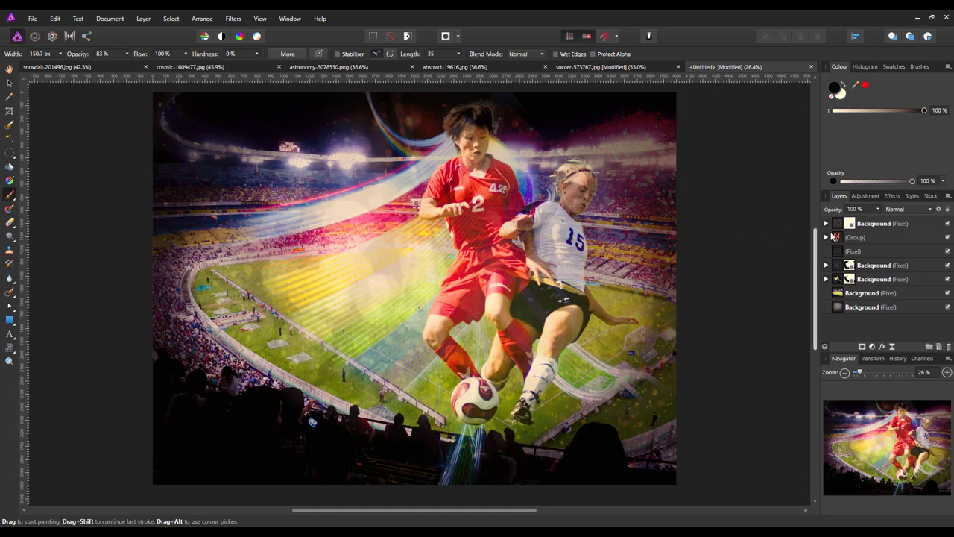
left_click(883, 223)
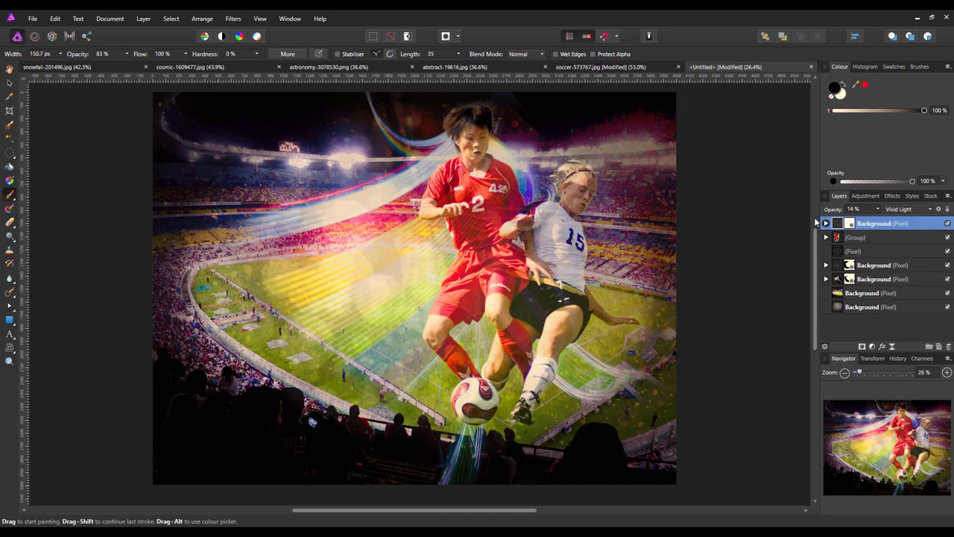
mouse_move(679, 400)
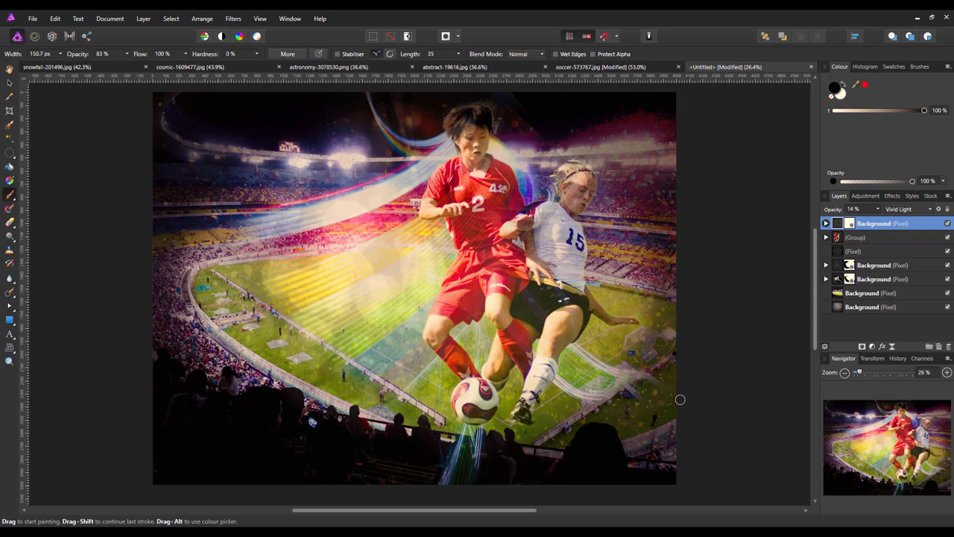
mouse_move(588, 416)
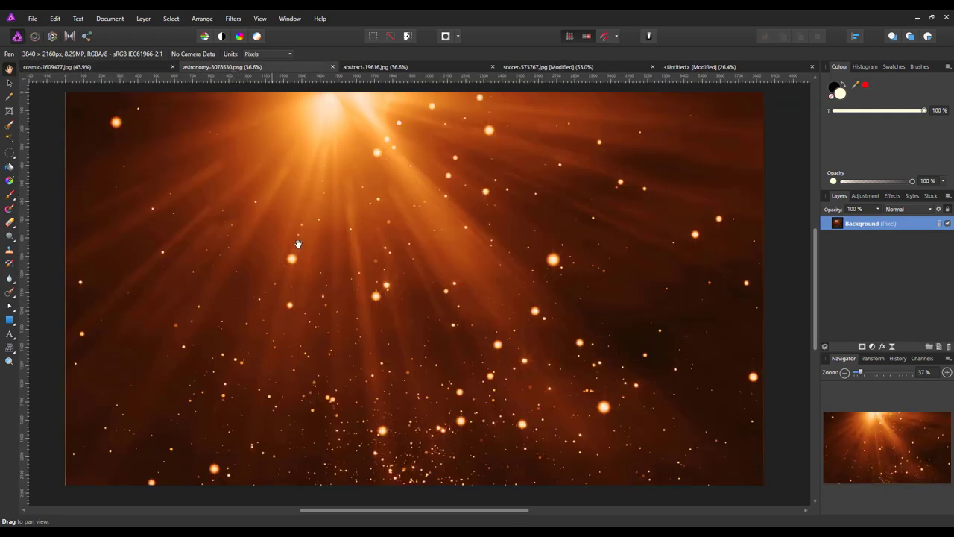
mouse_move(290, 391)
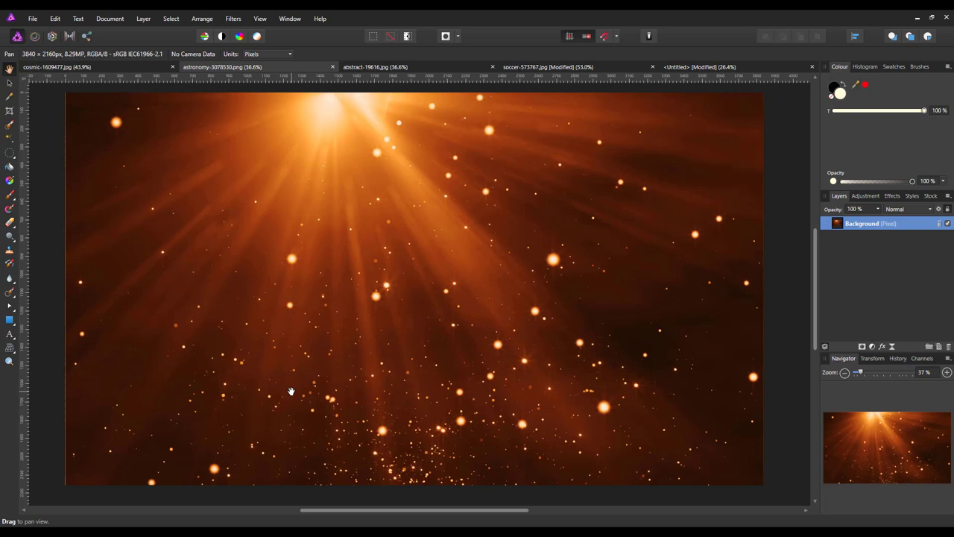
mouse_move(217, 400)
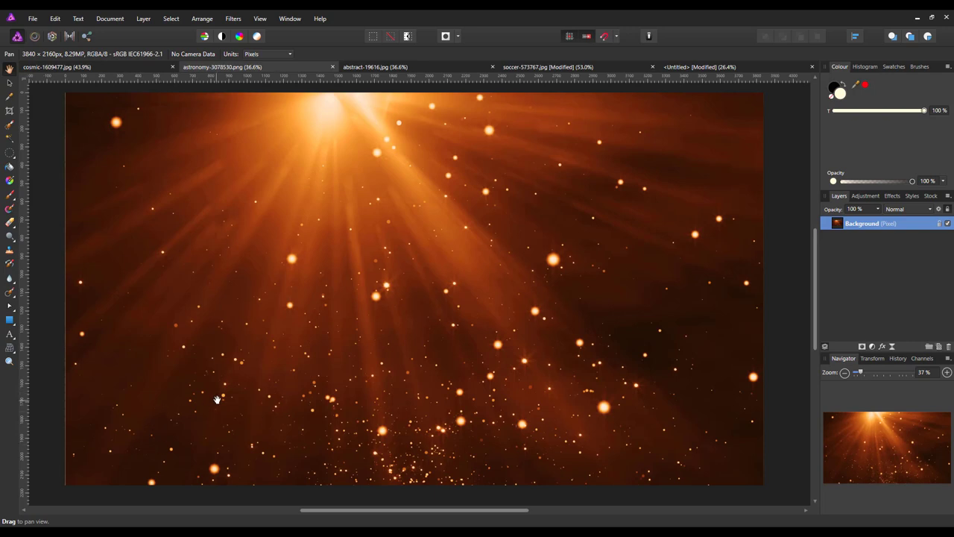
mouse_move(255, 378)
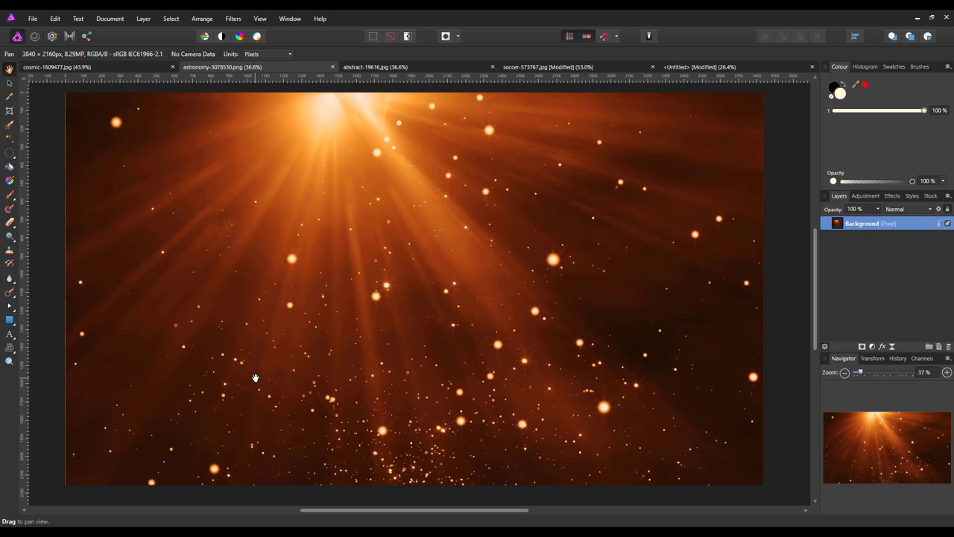
mouse_move(249, 397)
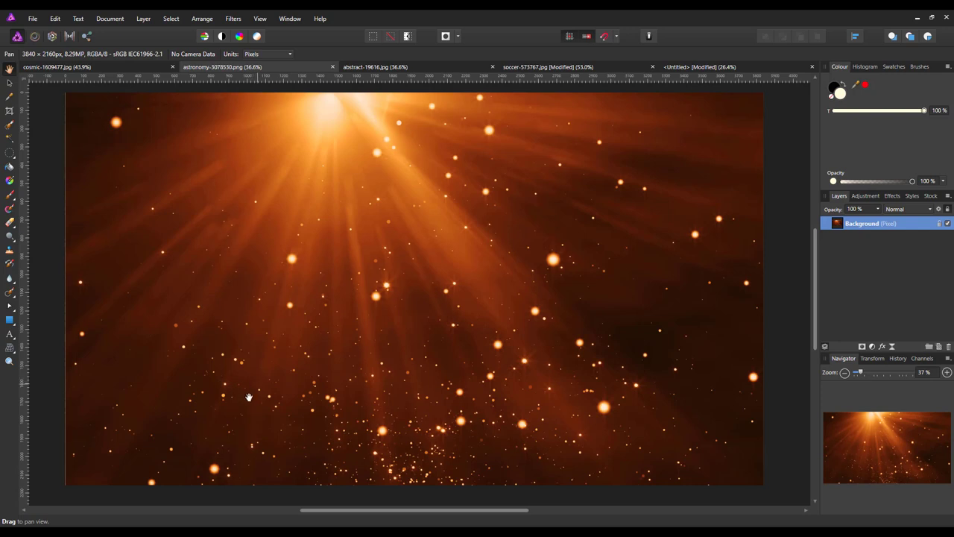
mouse_move(542, 259)
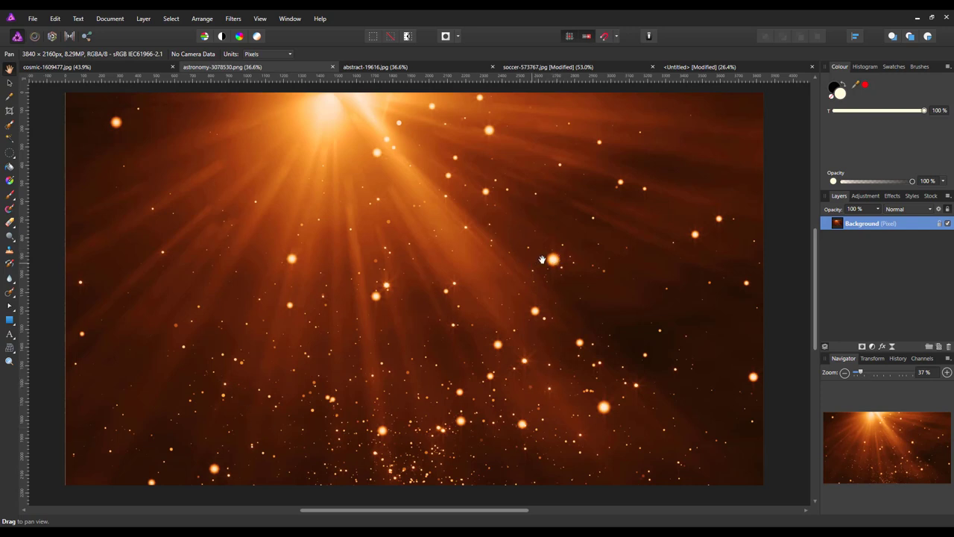
mouse_move(520, 398)
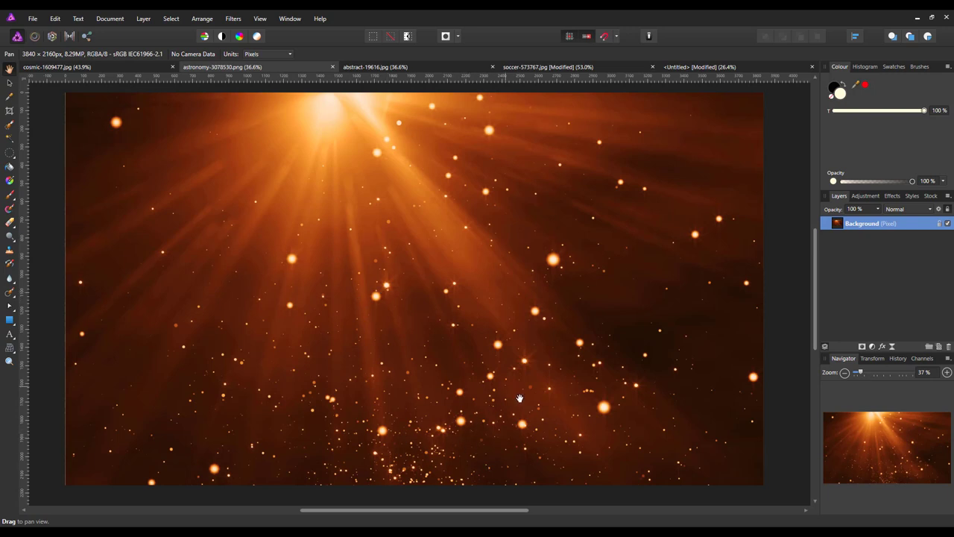
mouse_move(314, 159)
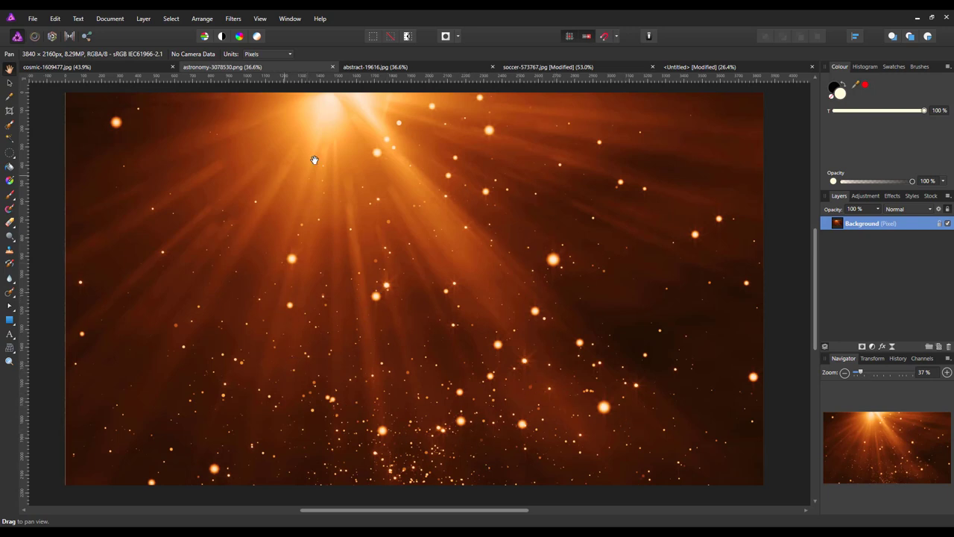
mouse_move(895, 237)
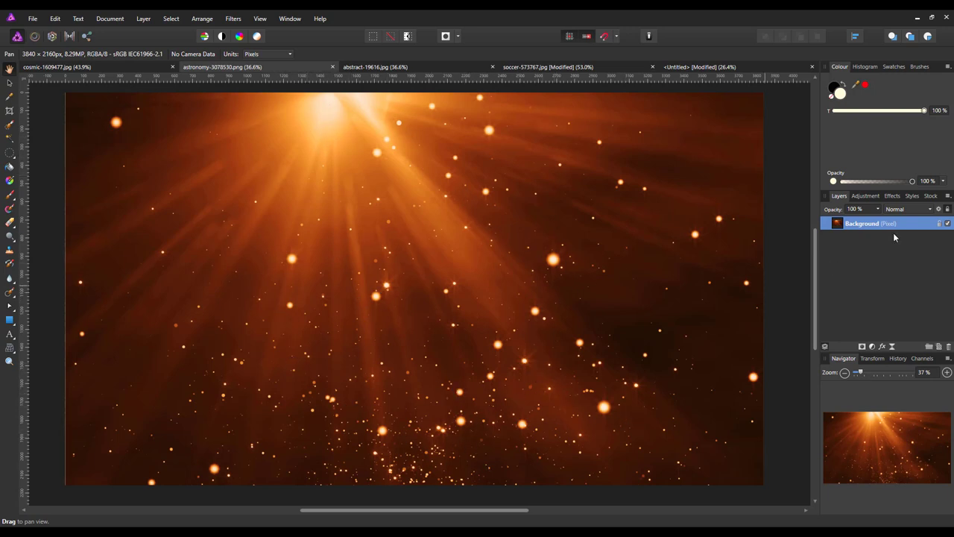
Step: Copy the orange light-rays Background layer from the cosmic image
right_click(862, 224)
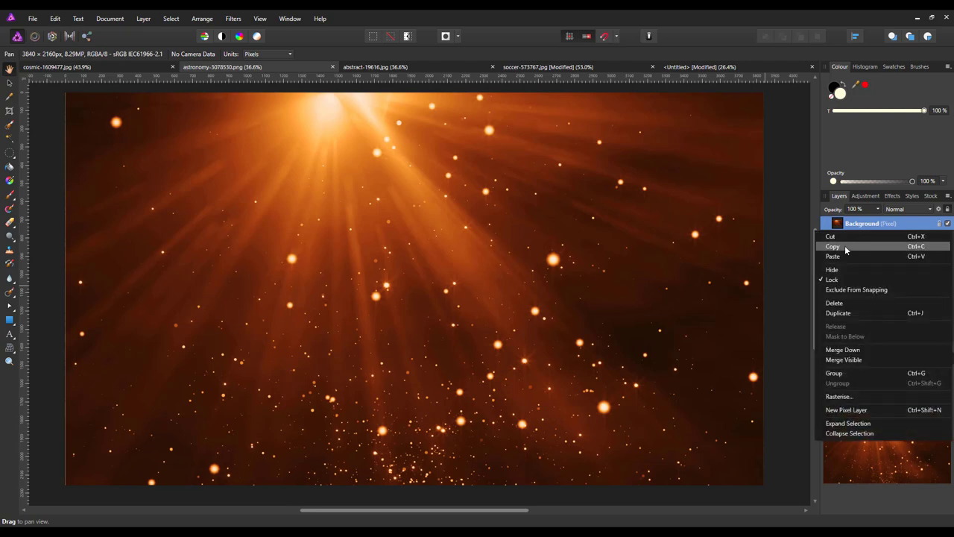
left_click(548, 67)
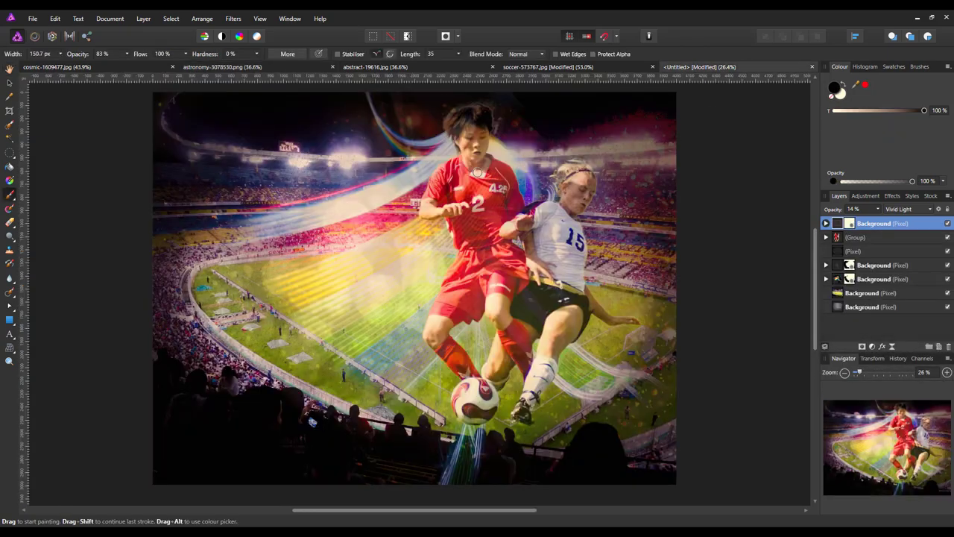
mouse_move(56, 18)
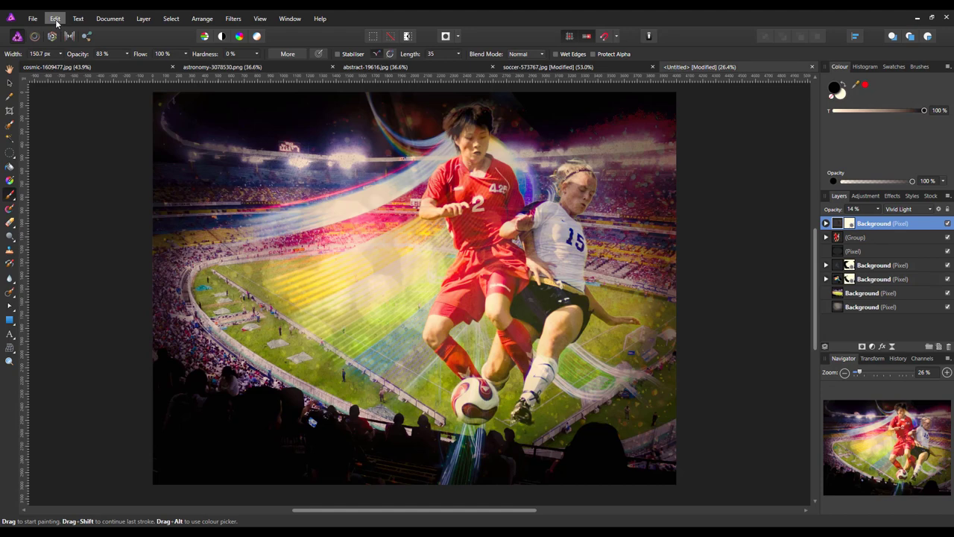
Step: Paste the light-rays image into the poster and select it with the Move tool
left_click(55, 19)
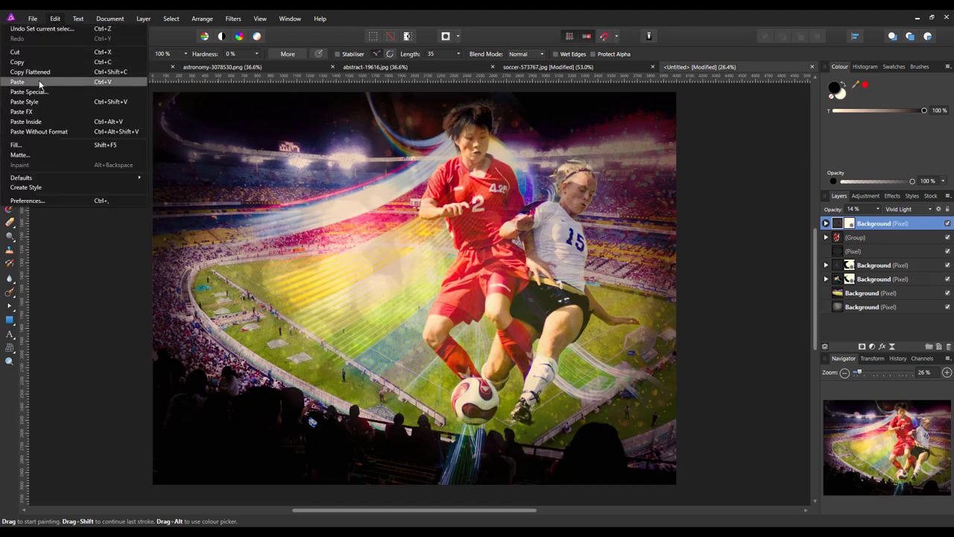
left_click(18, 82)
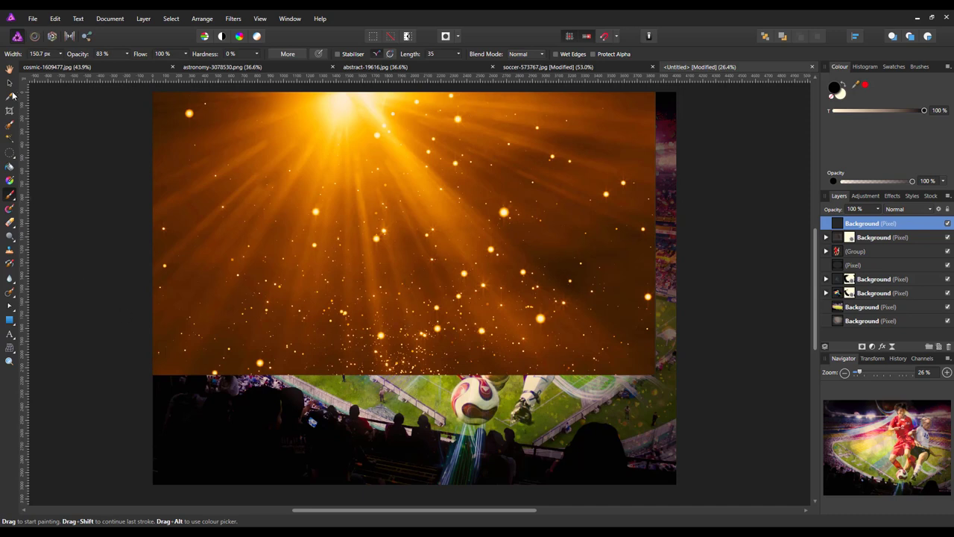
left_click(10, 68)
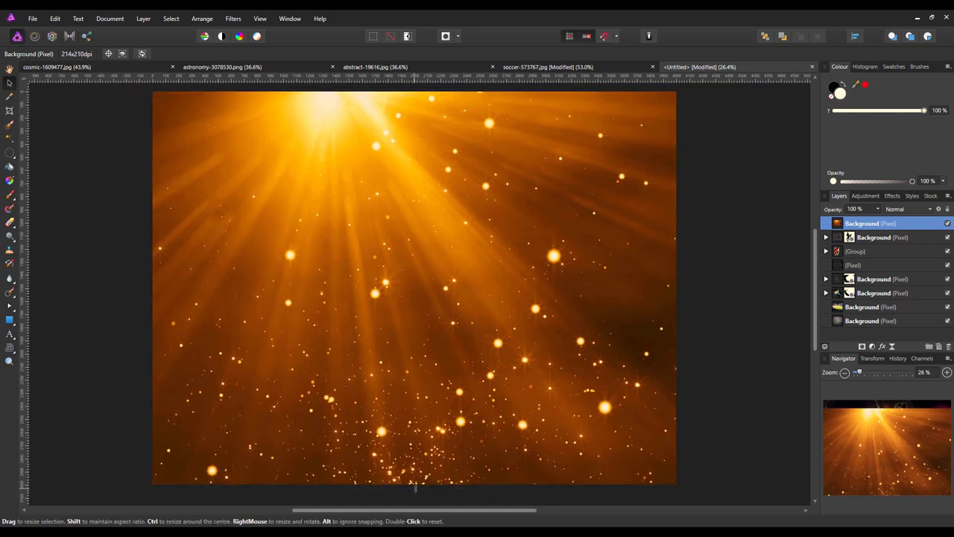
left_click(499, 303)
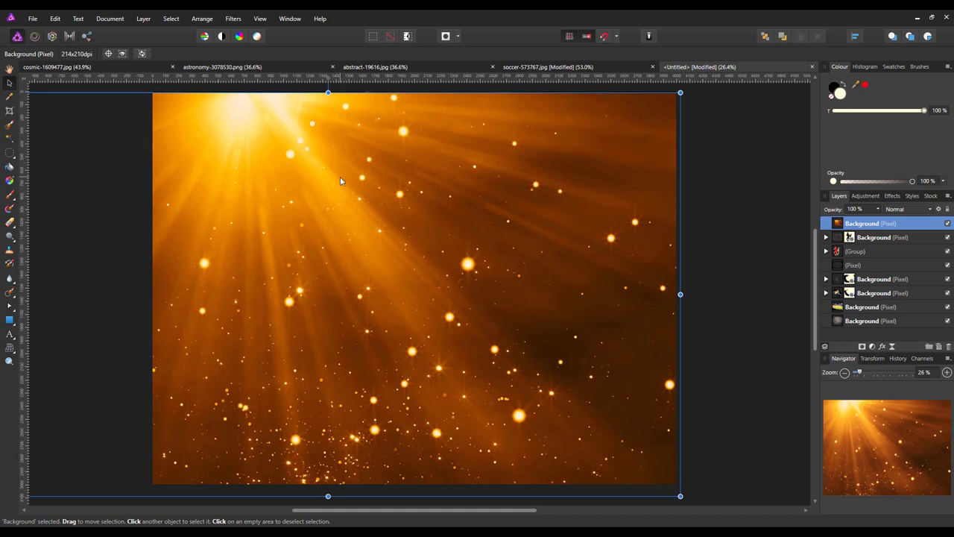
mouse_move(321, 228)
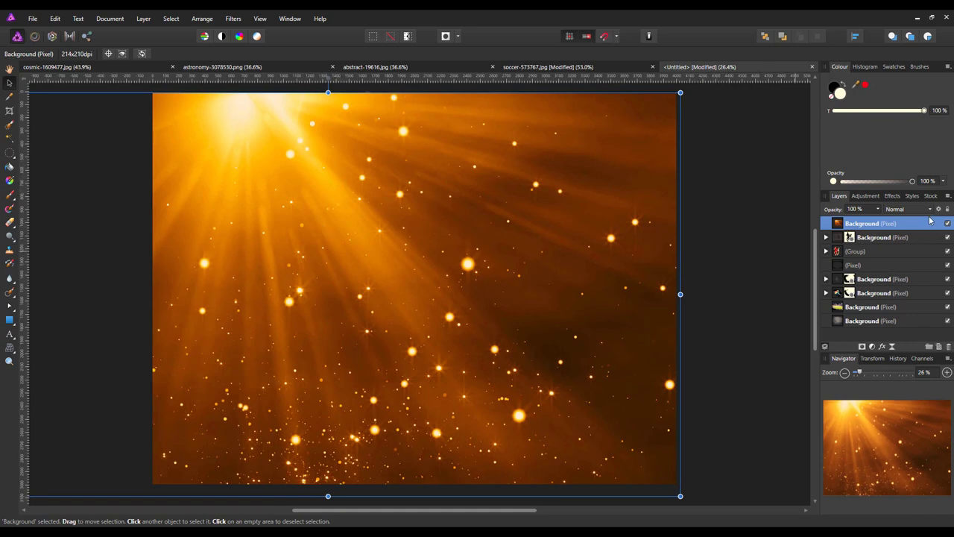
Step: Blend the light-rays layer in Screen mode and lower its opacity to 47%
left_click(902, 209)
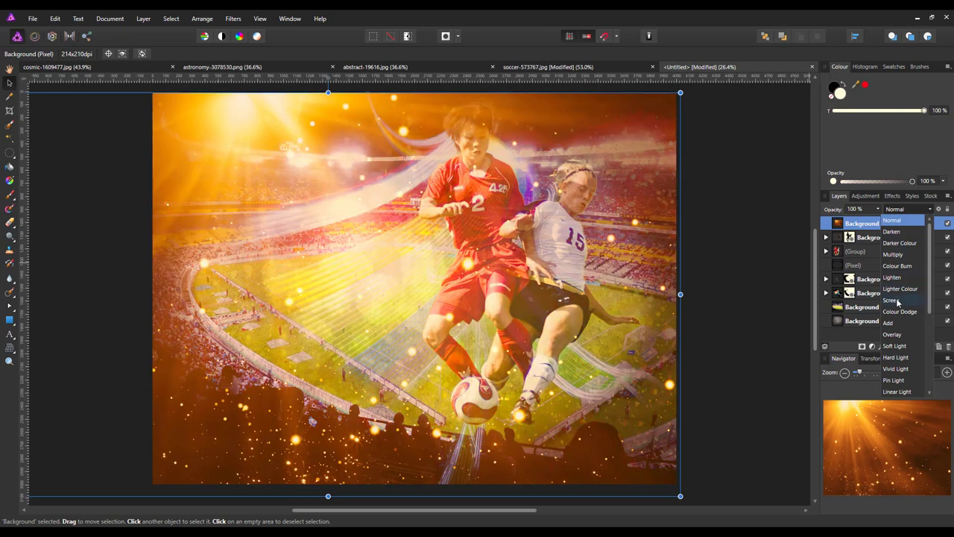
left_click(890, 299)
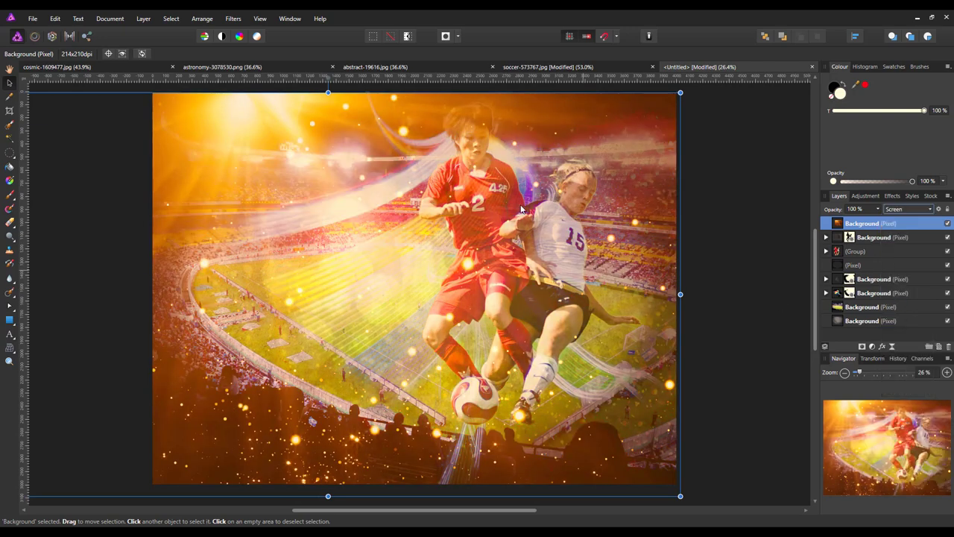
mouse_move(510, 458)
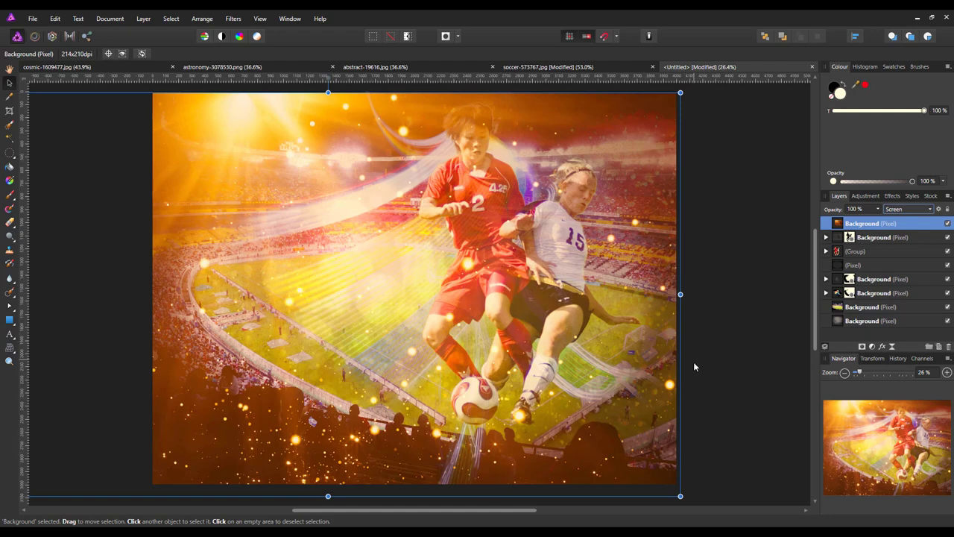
mouse_move(689, 372)
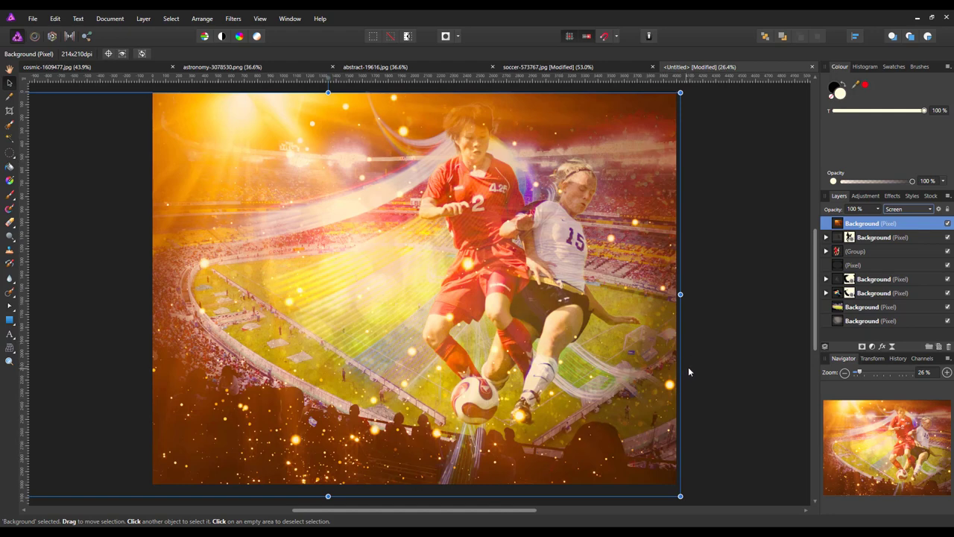
mouse_move(696, 331)
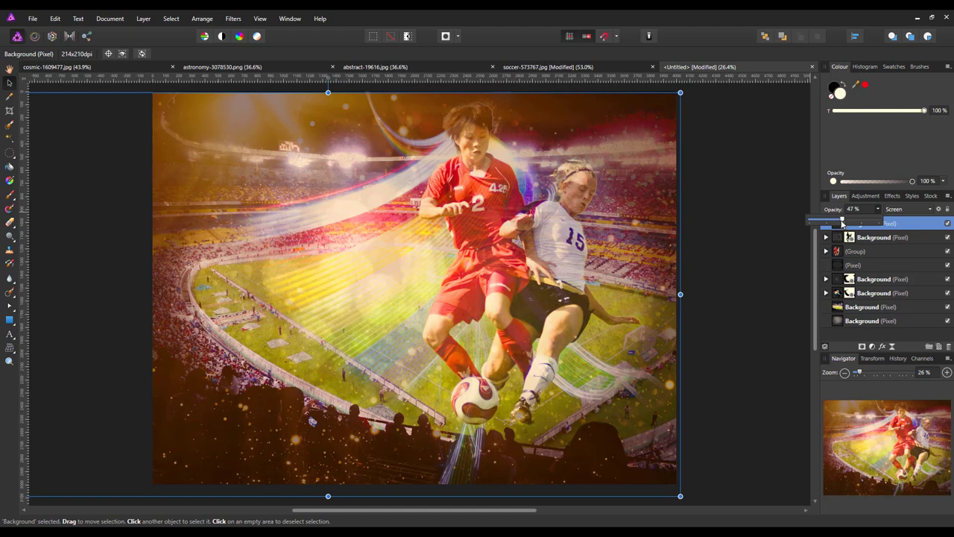
mouse_move(816, 254)
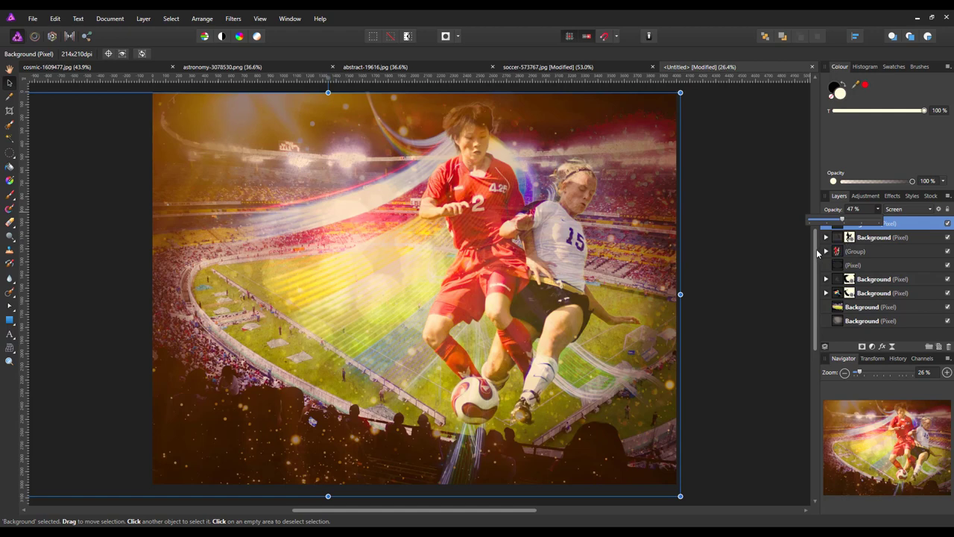
left_click(879, 223)
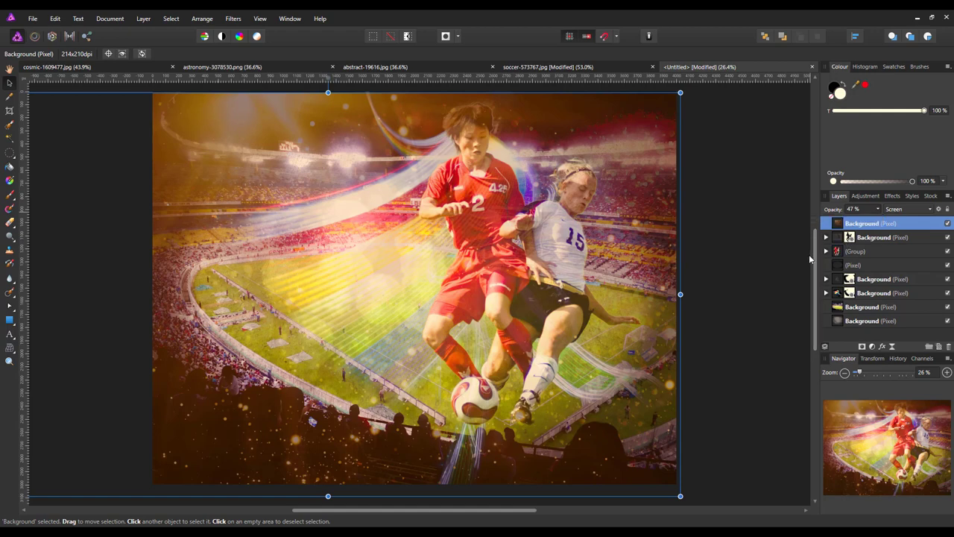
mouse_move(397, 203)
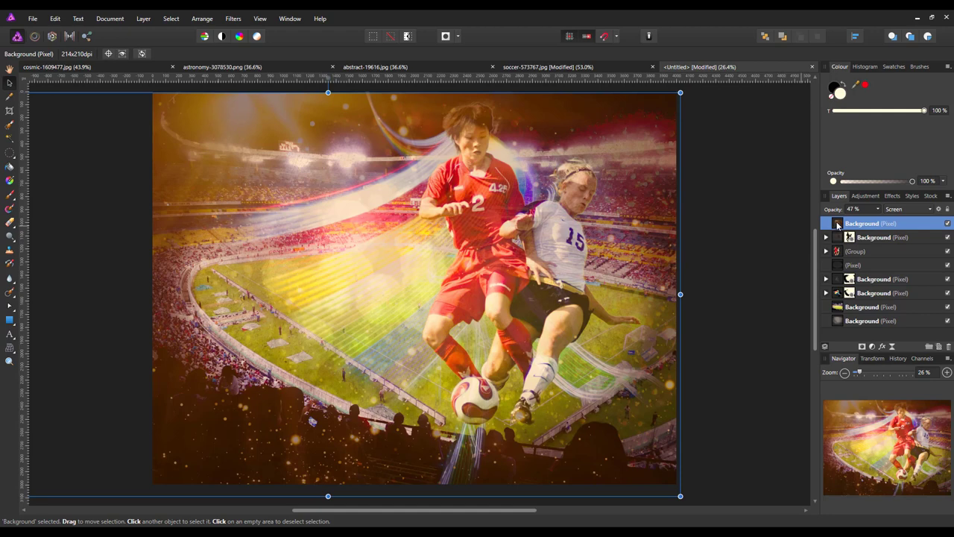
mouse_move(839, 243)
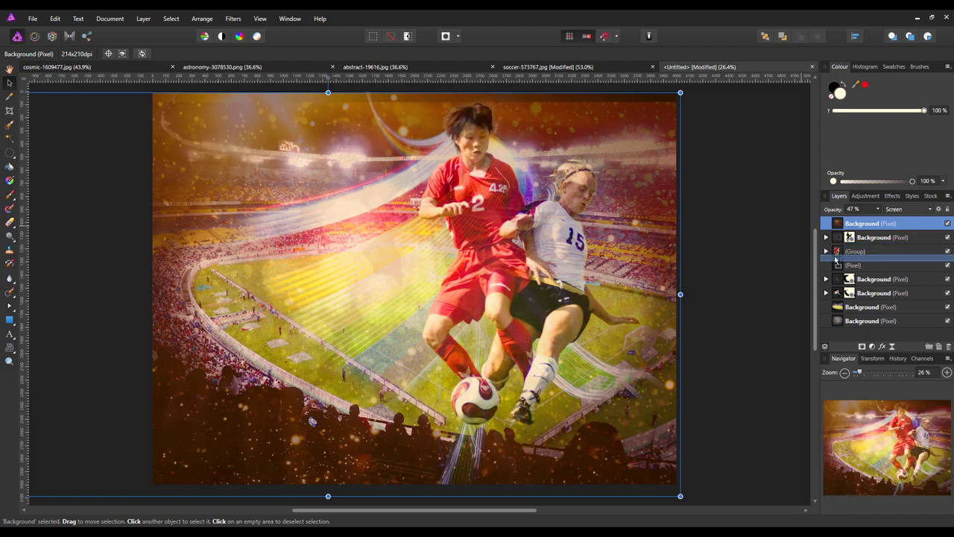
left_click(879, 250)
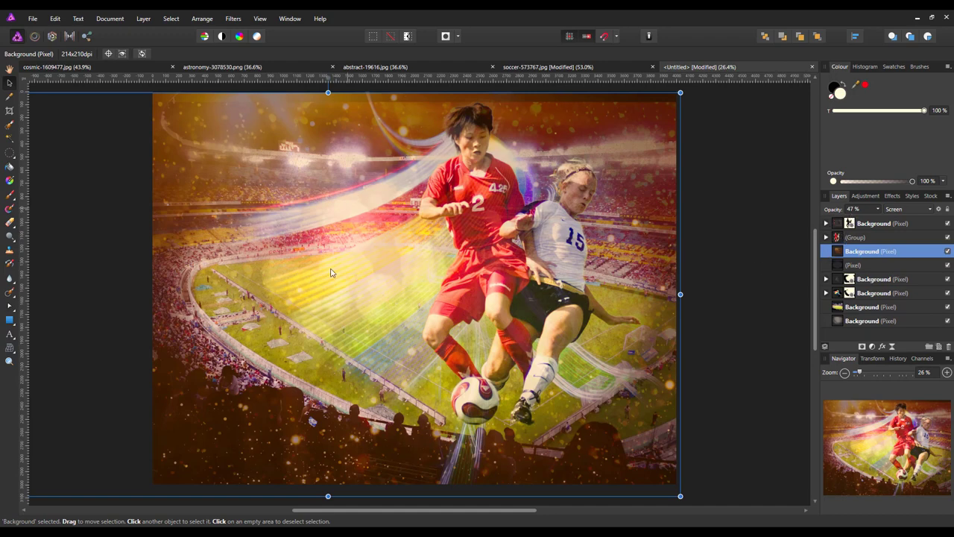
mouse_move(269, 424)
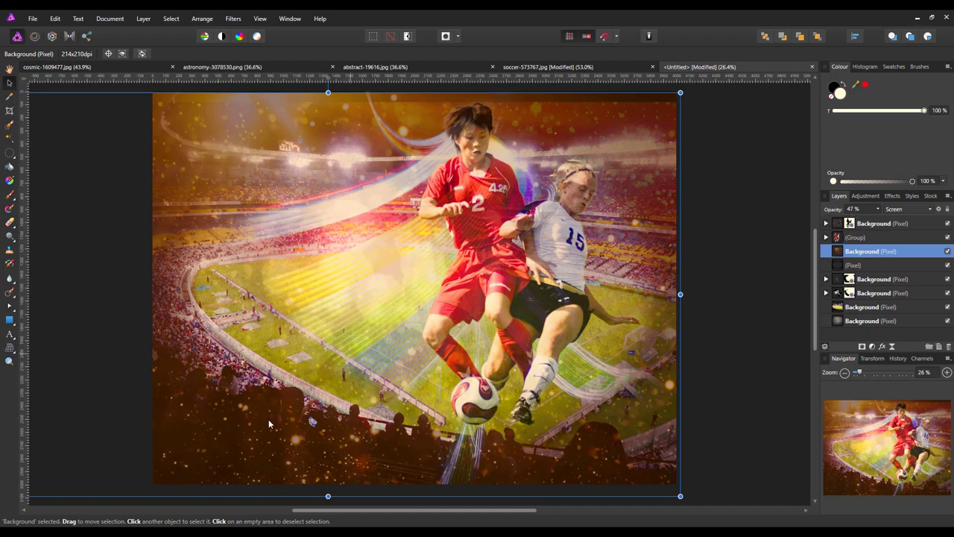
mouse_move(244, 300)
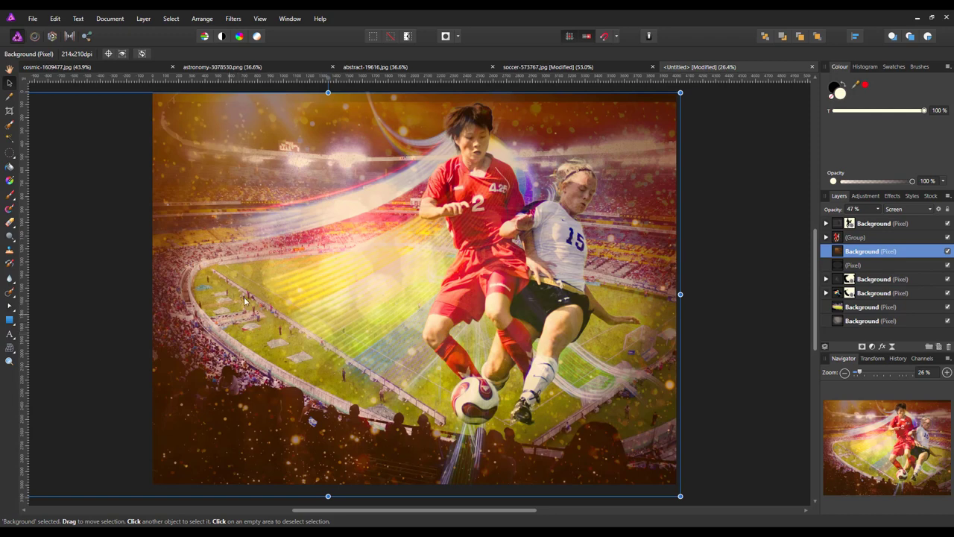
mouse_move(330, 102)
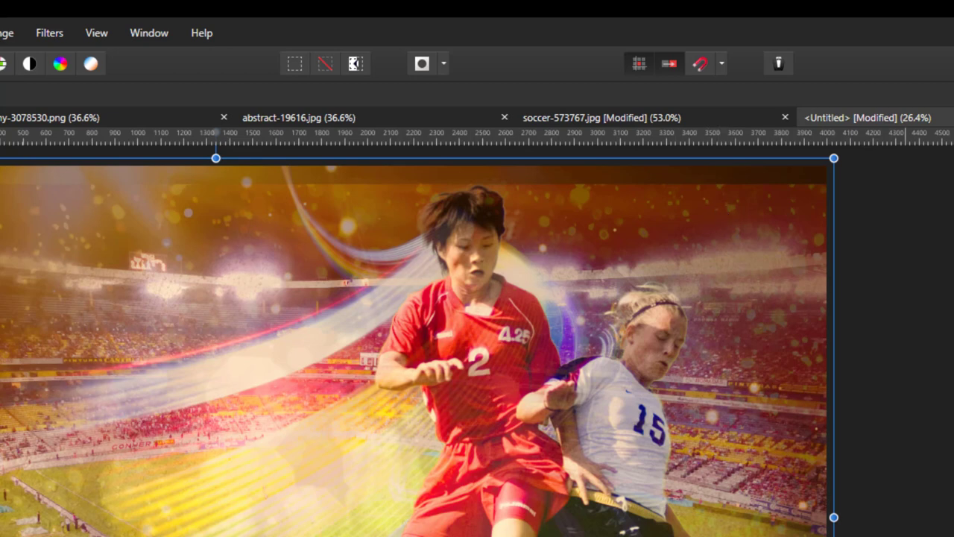
mouse_move(704, 220)
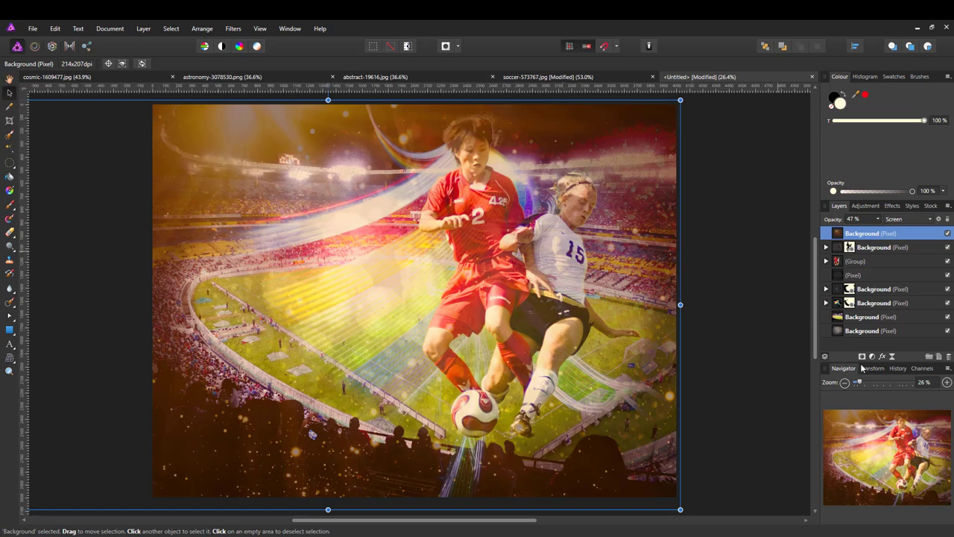
mouse_move(863, 356)
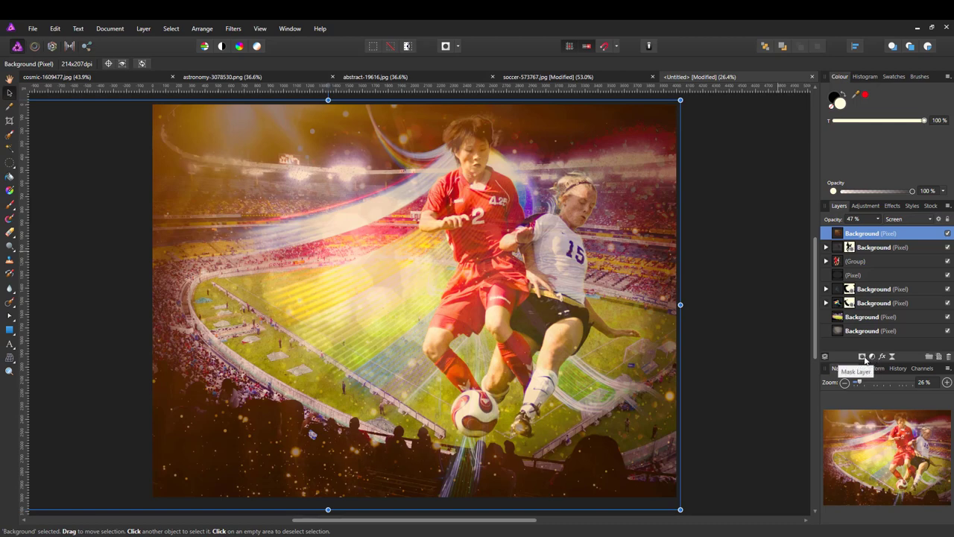
left_click(862, 355)
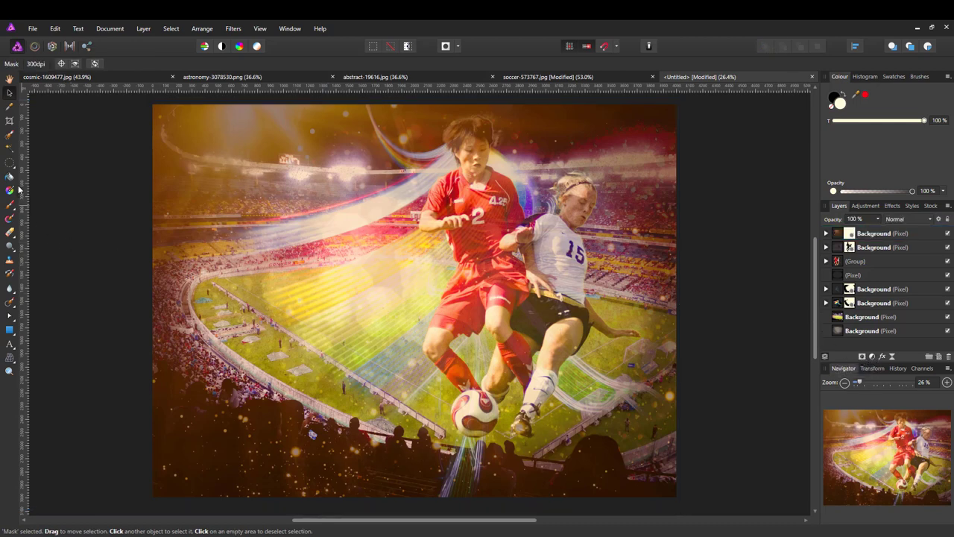
mouse_move(11, 212)
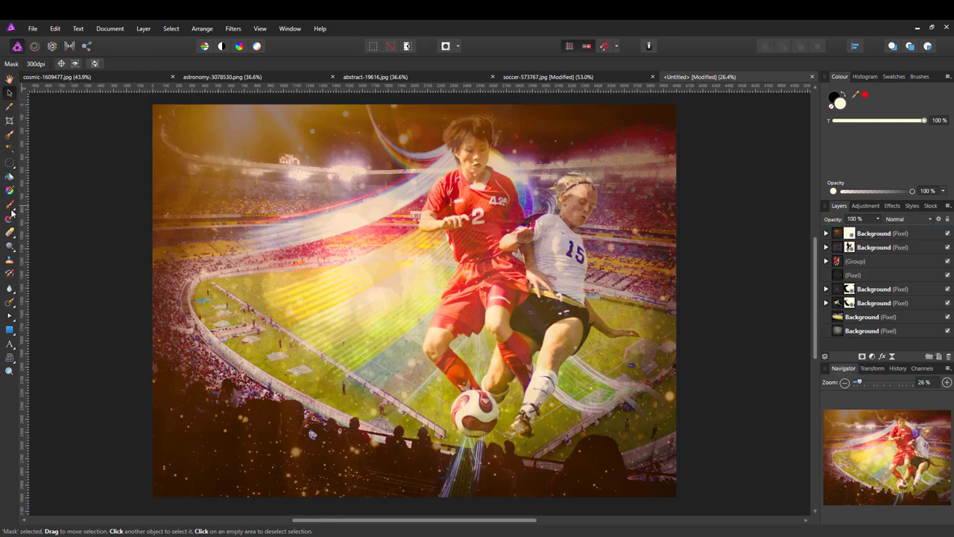
left_click(10, 216)
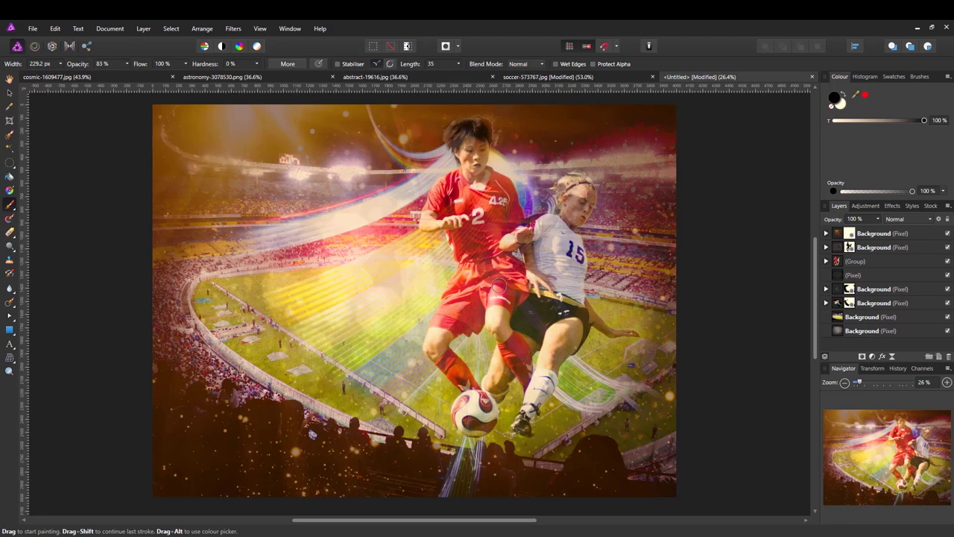
mouse_move(436, 218)
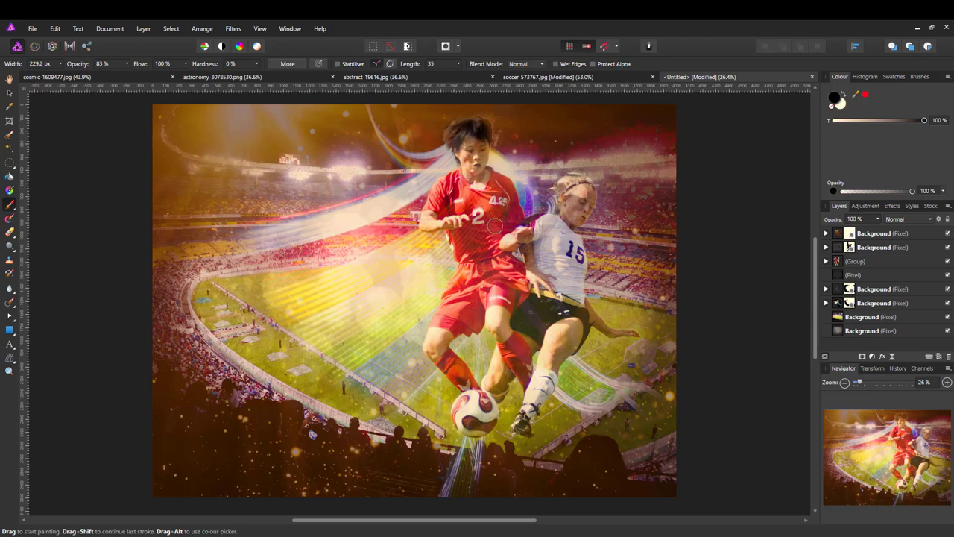
mouse_move(564, 313)
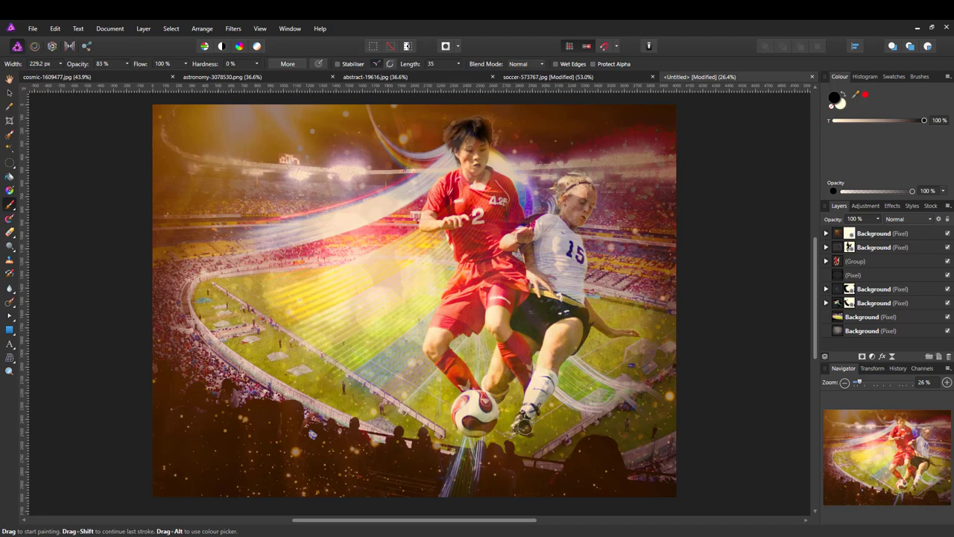
mouse_move(529, 293)
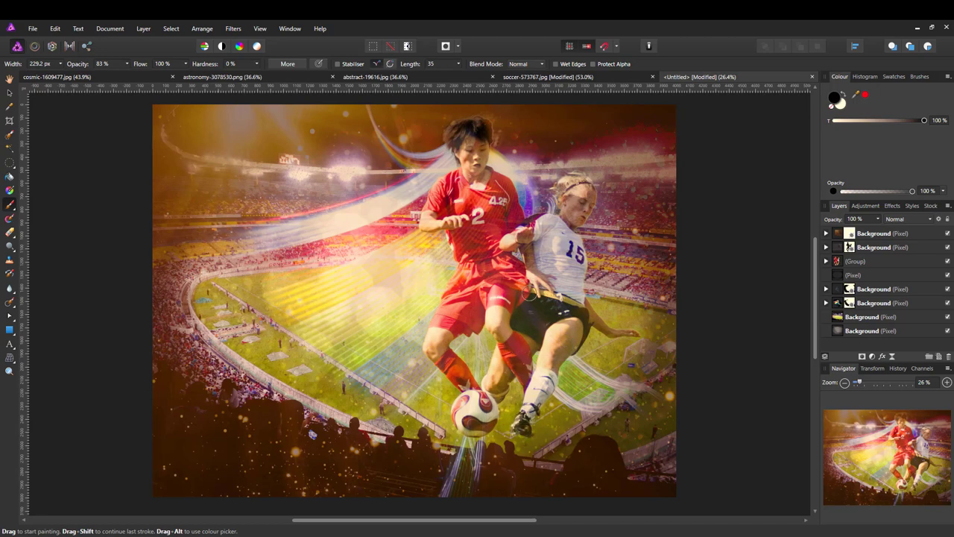
mouse_move(549, 270)
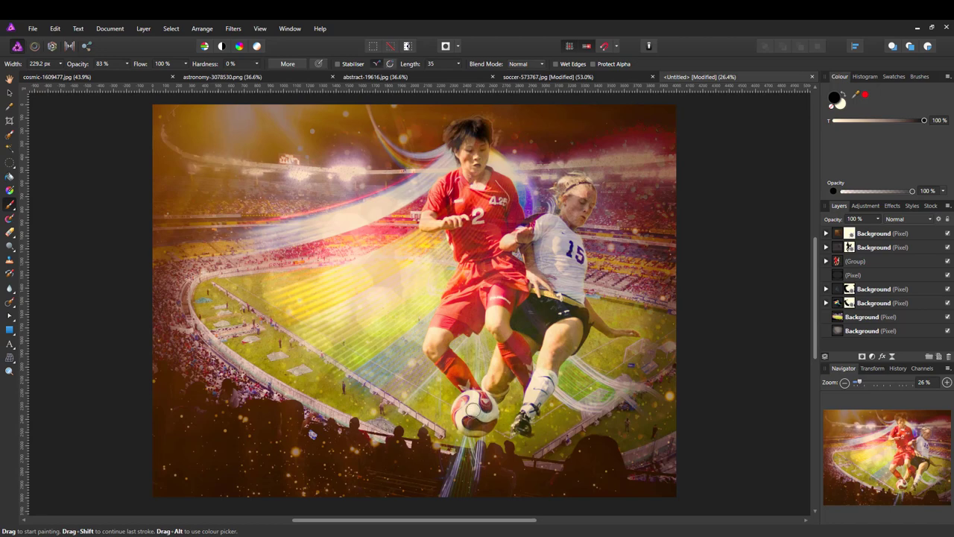
mouse_move(508, 218)
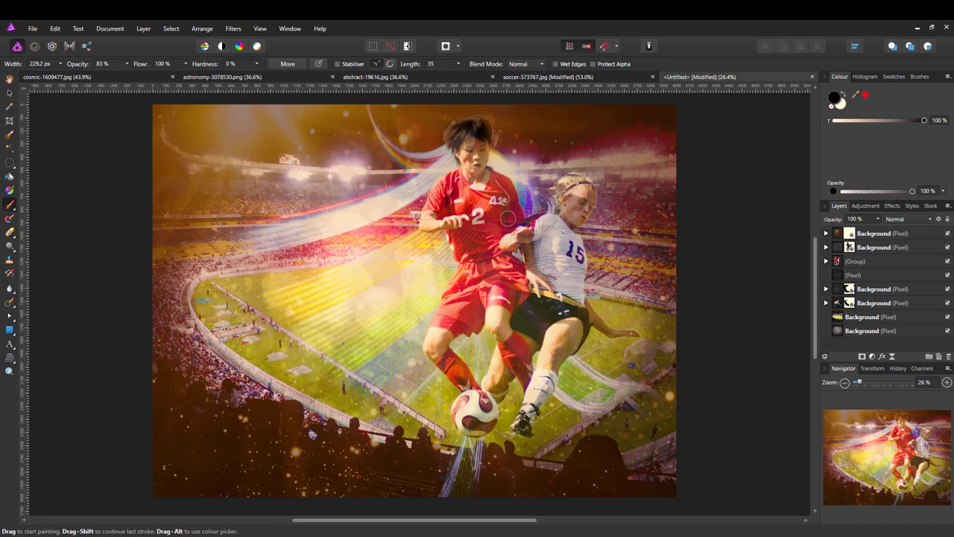
mouse_move(545, 330)
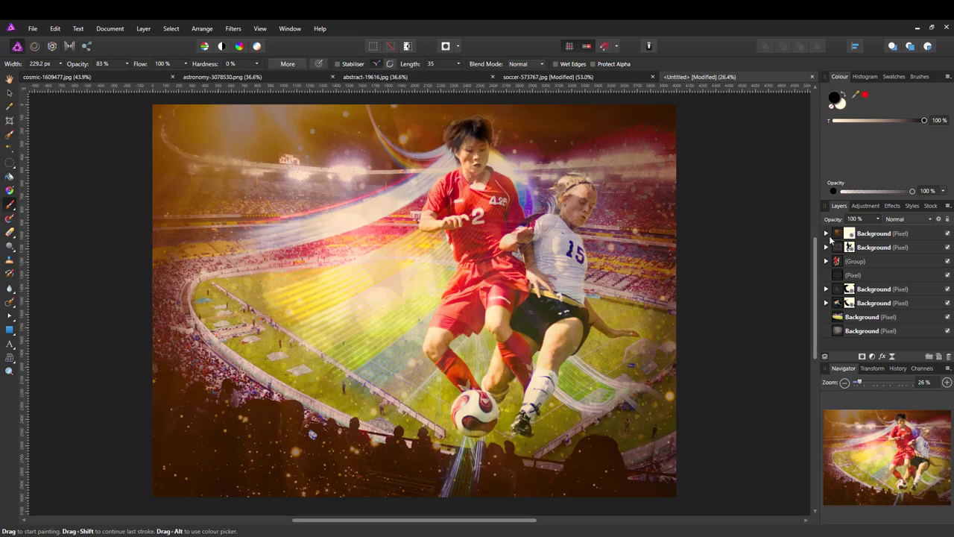
mouse_move(796, 257)
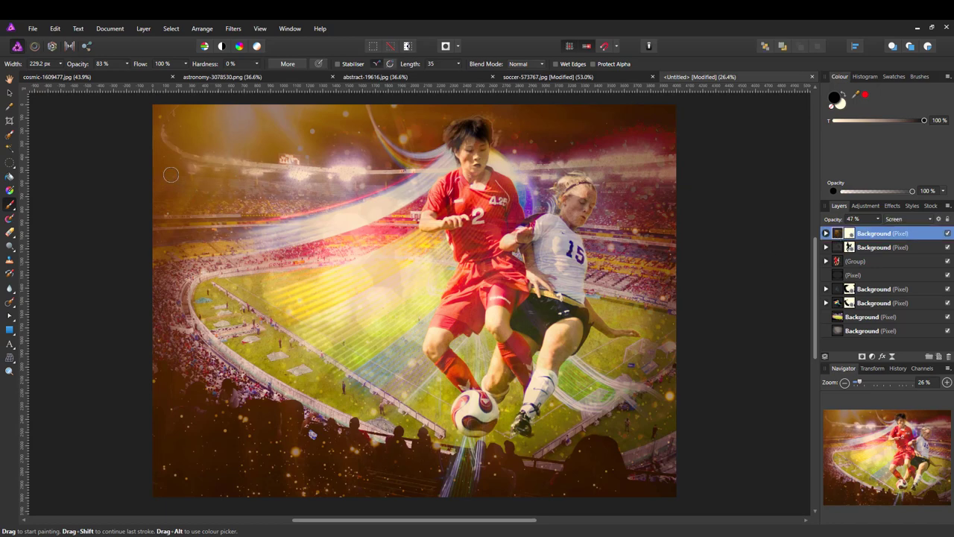
mouse_move(129, 284)
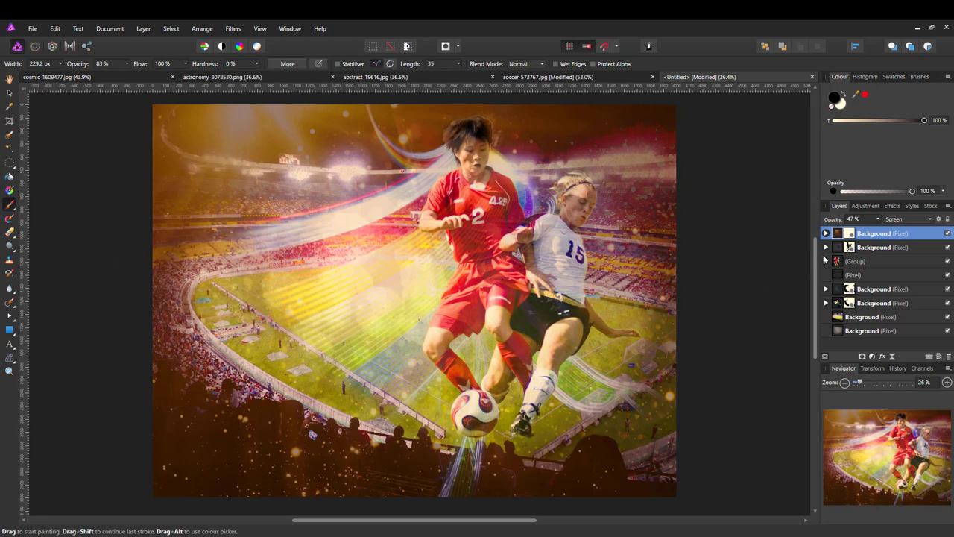
mouse_move(251, 179)
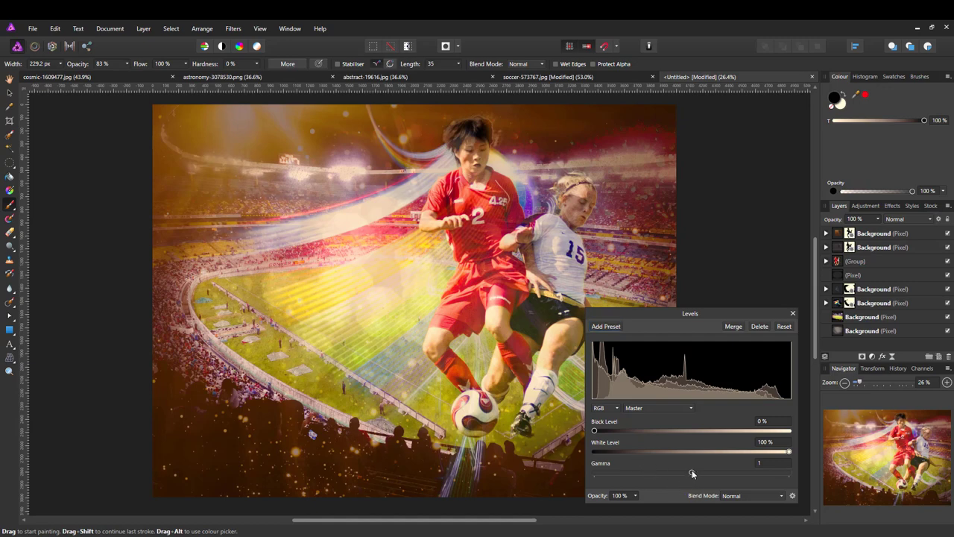
left_click_drag(692, 475, 743, 475)
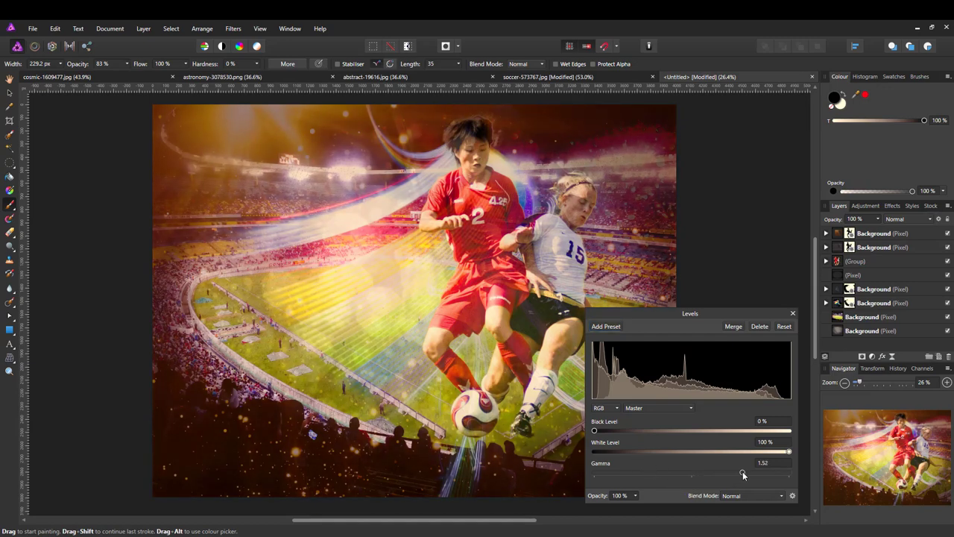
left_click_drag(743, 474, 749, 474)
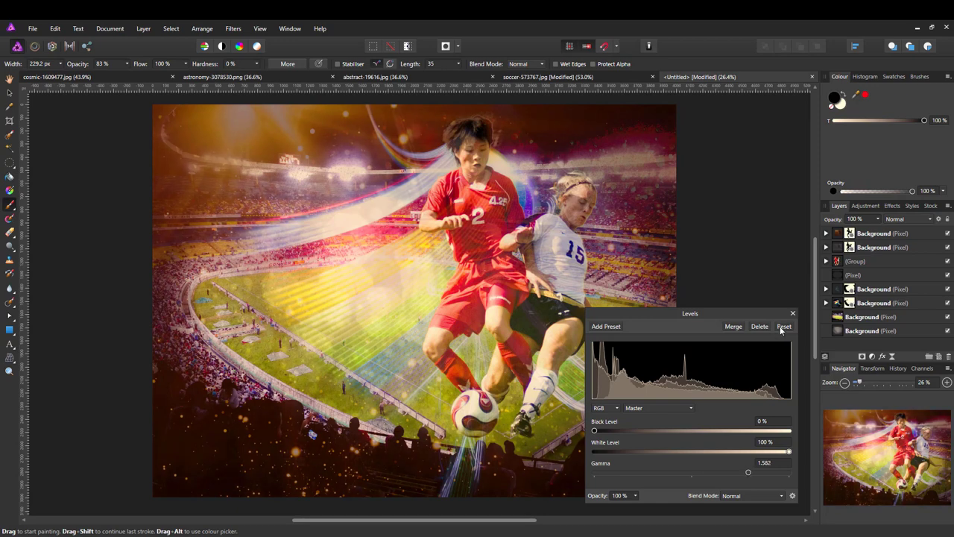
left_click(792, 312)
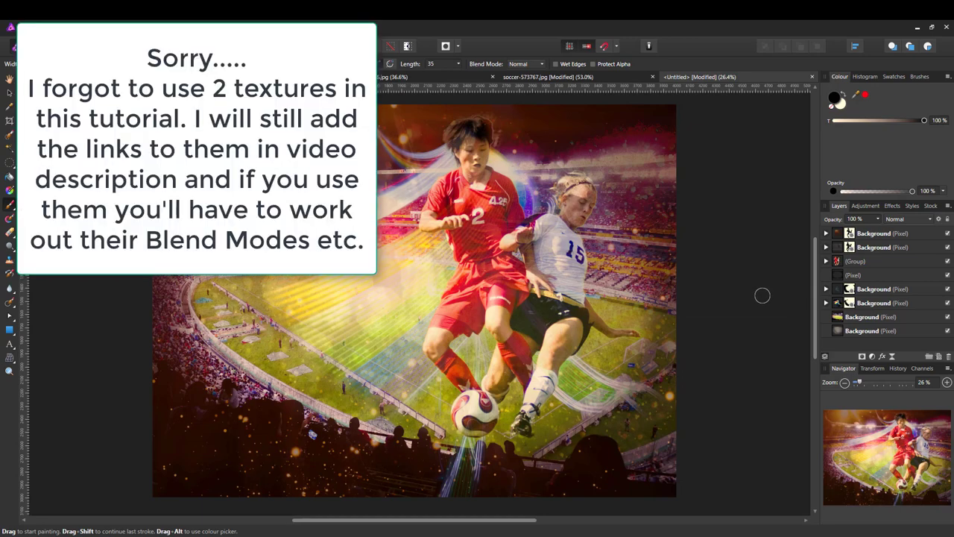
mouse_move(672, 472)
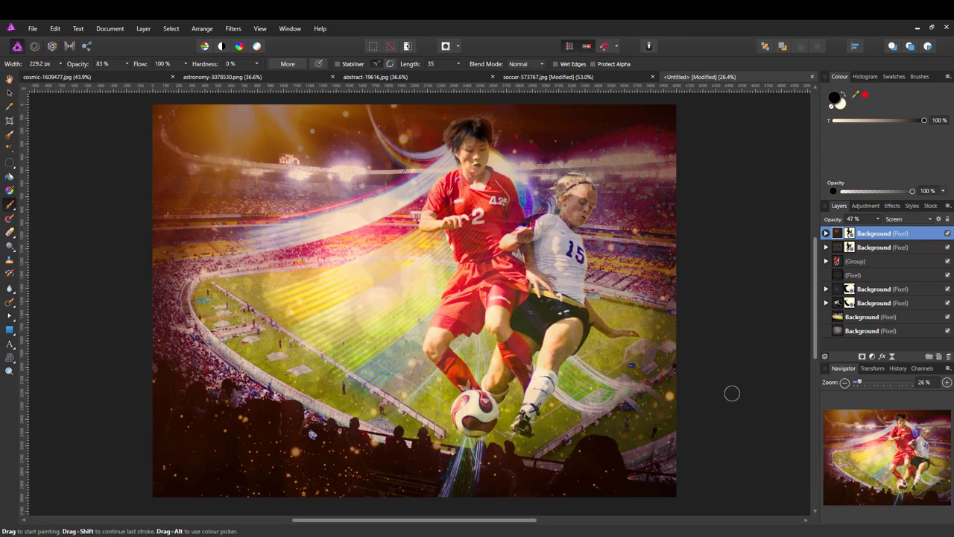
Step: Add a Gradient Map with a near-black dark stop and a cream light stop
left_click(872, 355)
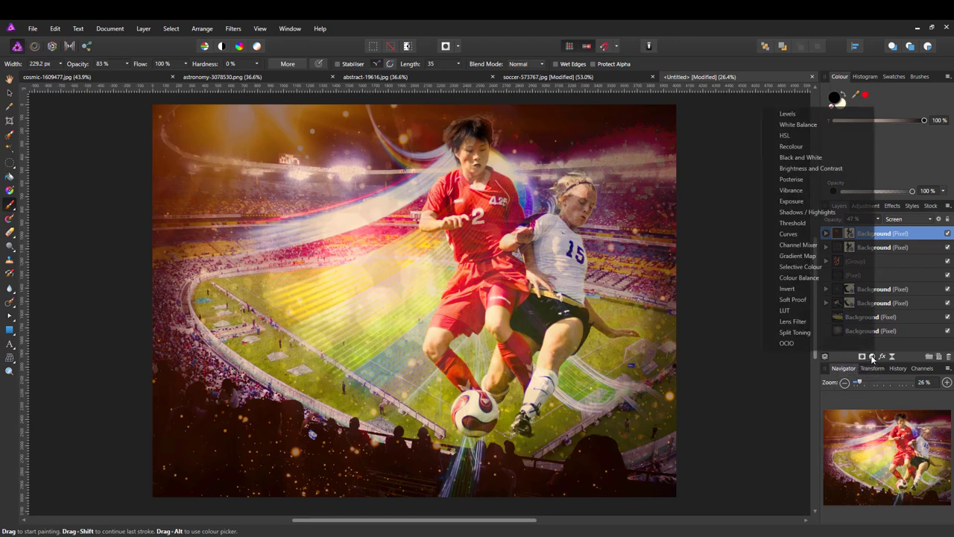
mouse_move(797, 256)
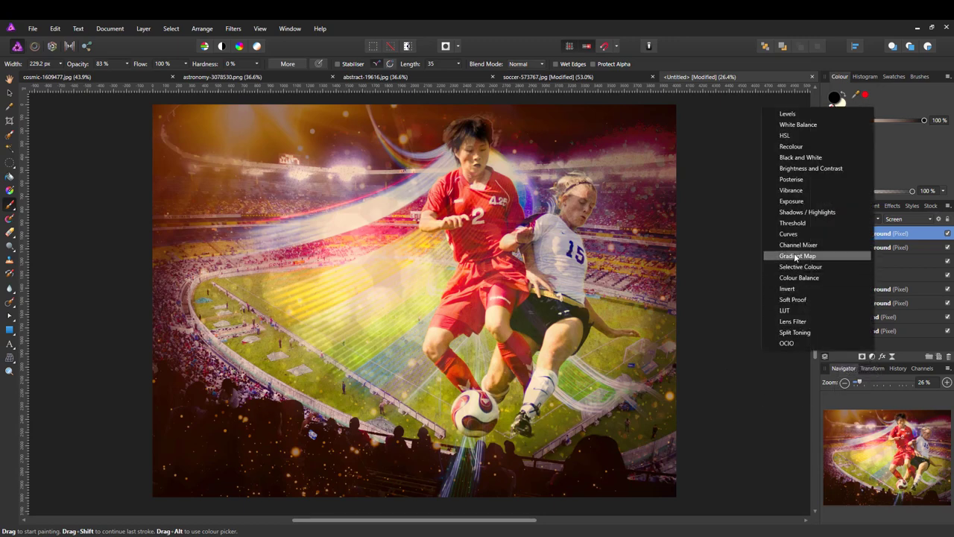
left_click(797, 255)
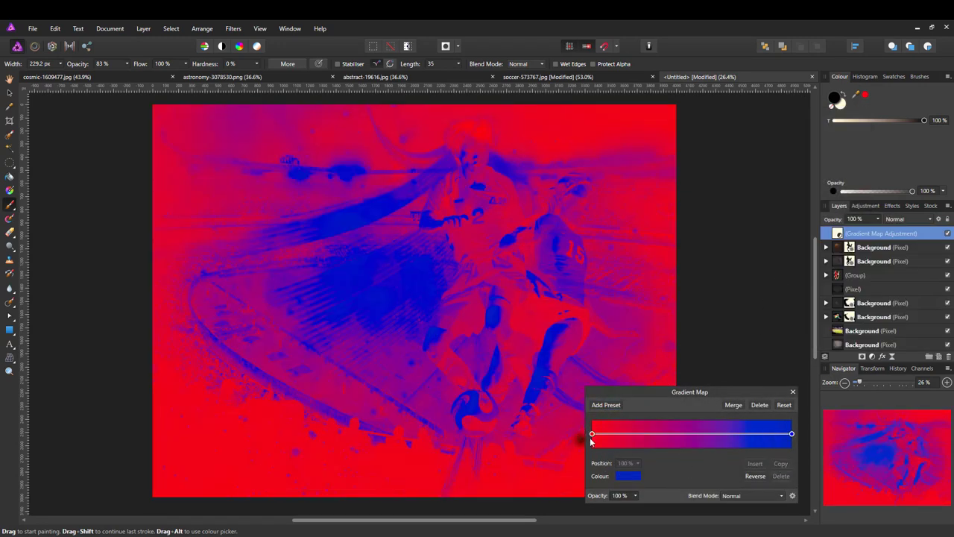
left_click(592, 433)
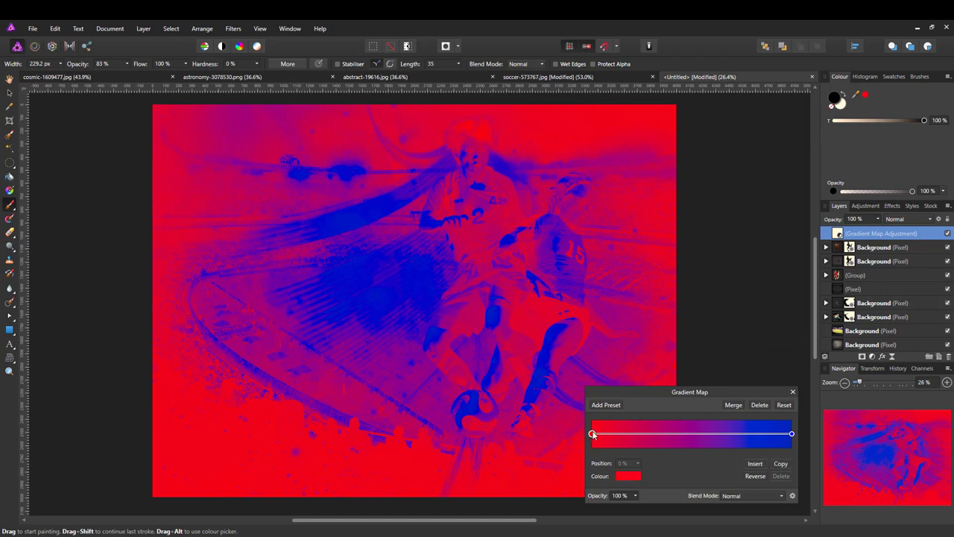
left_click(627, 475)
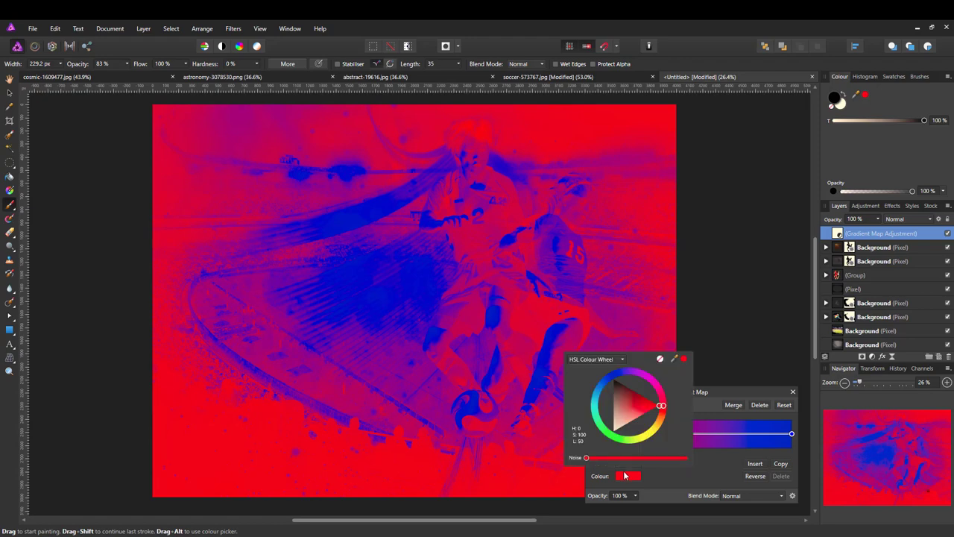
left_click(621, 358)
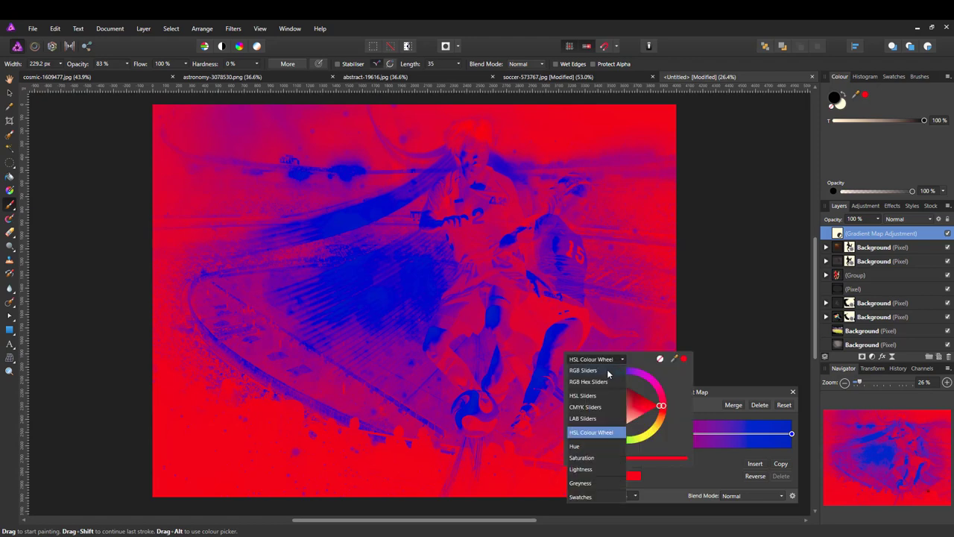
left_click(588, 381)
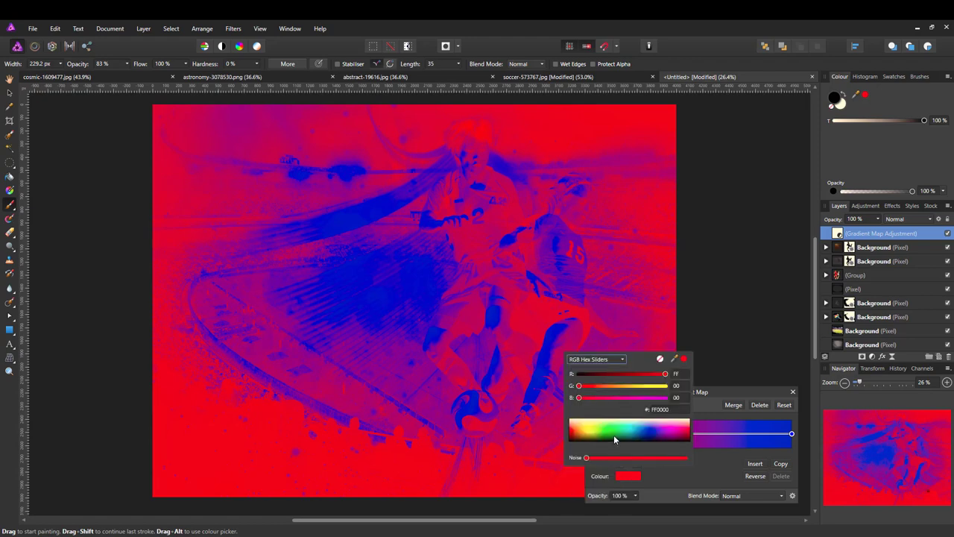
left_click(570, 444)
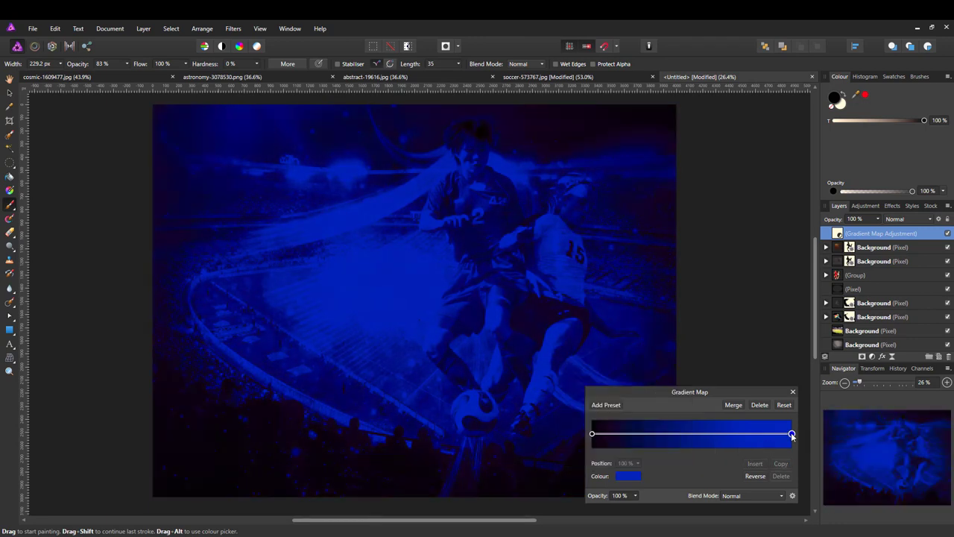
left_click(628, 475)
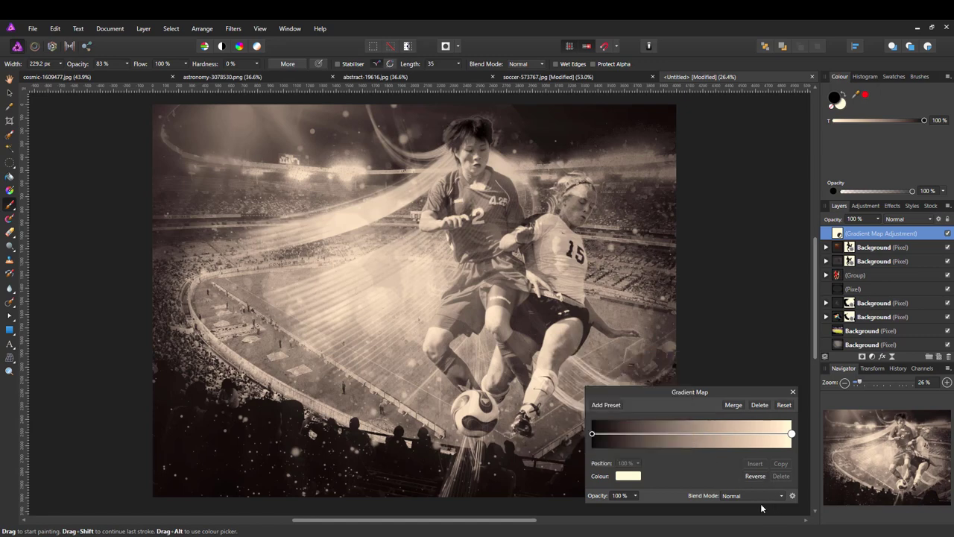
Step: Blend the gradient map in Soft Light at 44% opacity and close it
left_click(752, 495)
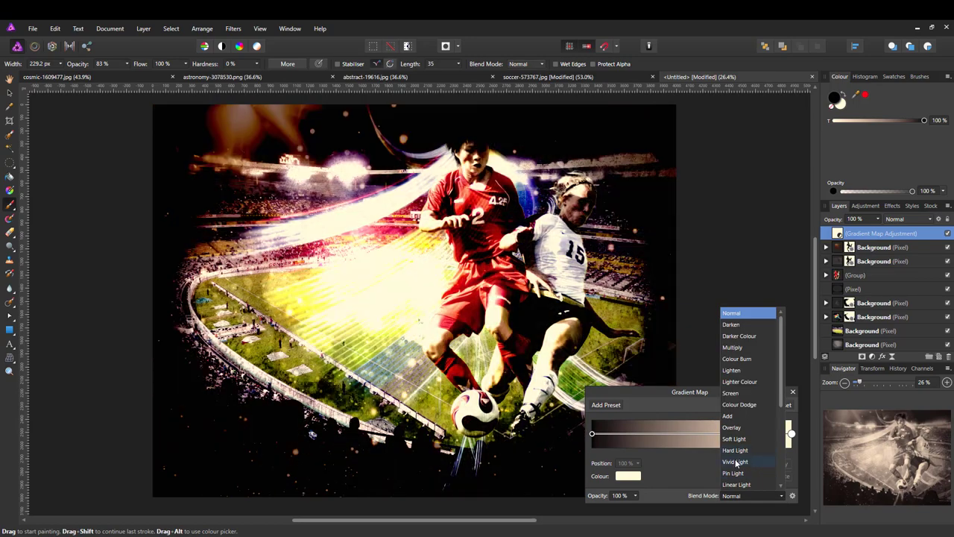
left_click(734, 439)
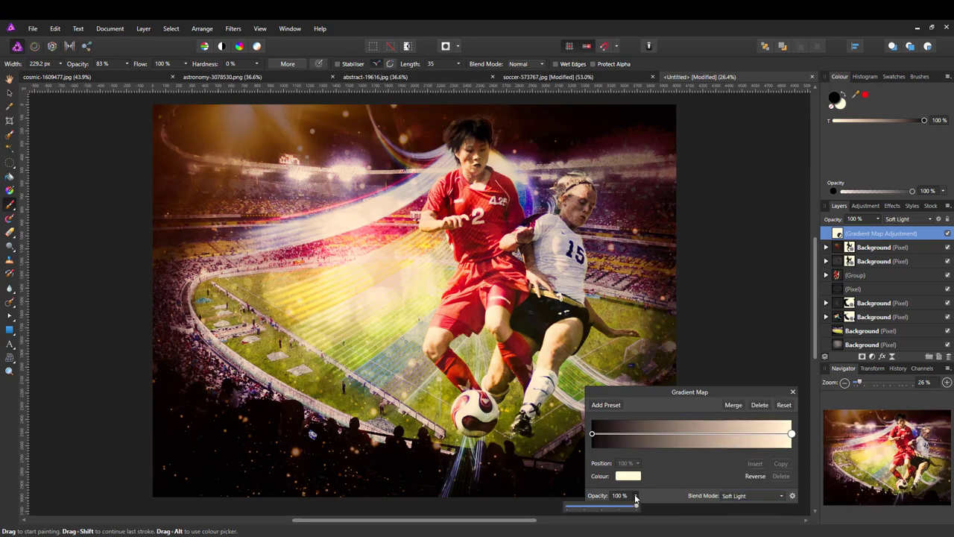
left_click_drag(635, 508, 601, 508)
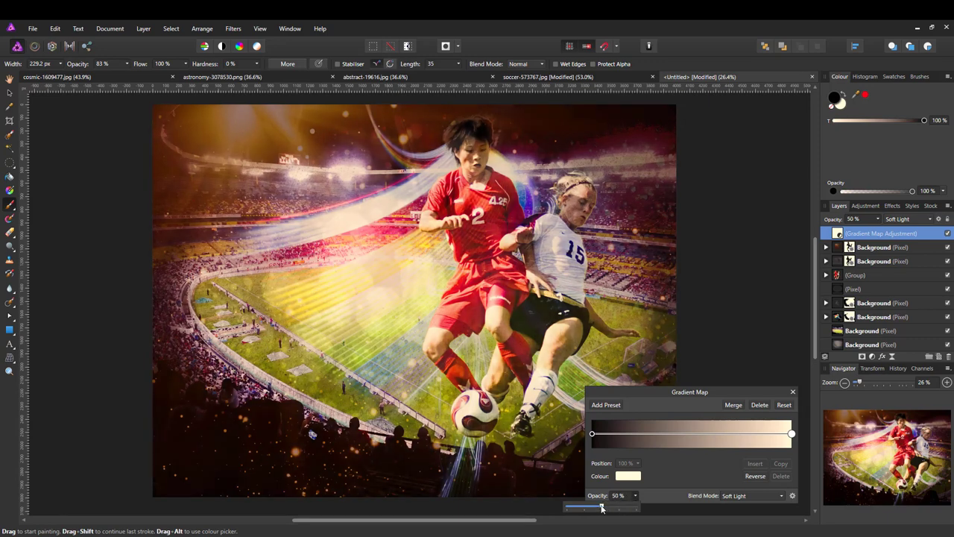
left_click_drag(601, 507, 597, 508)
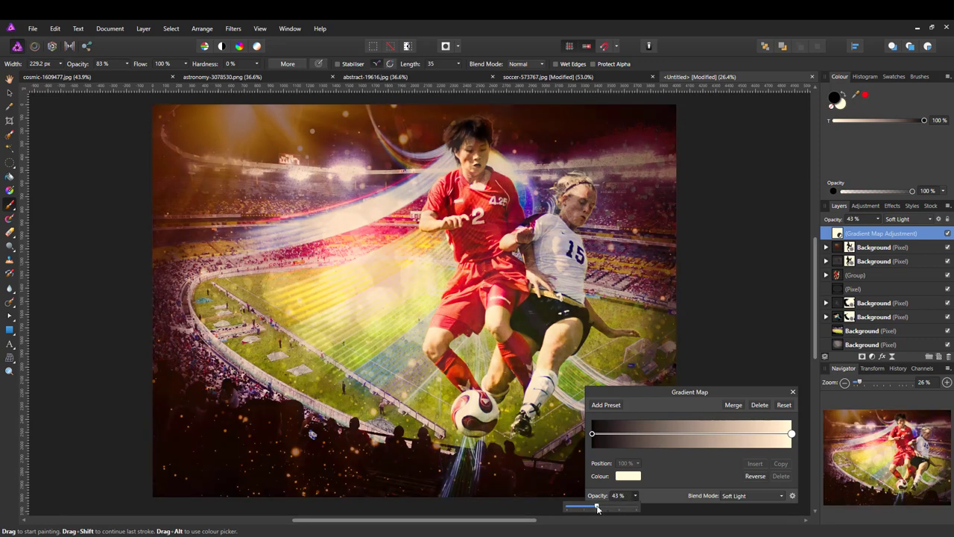
left_click_drag(596, 507, 613, 507)
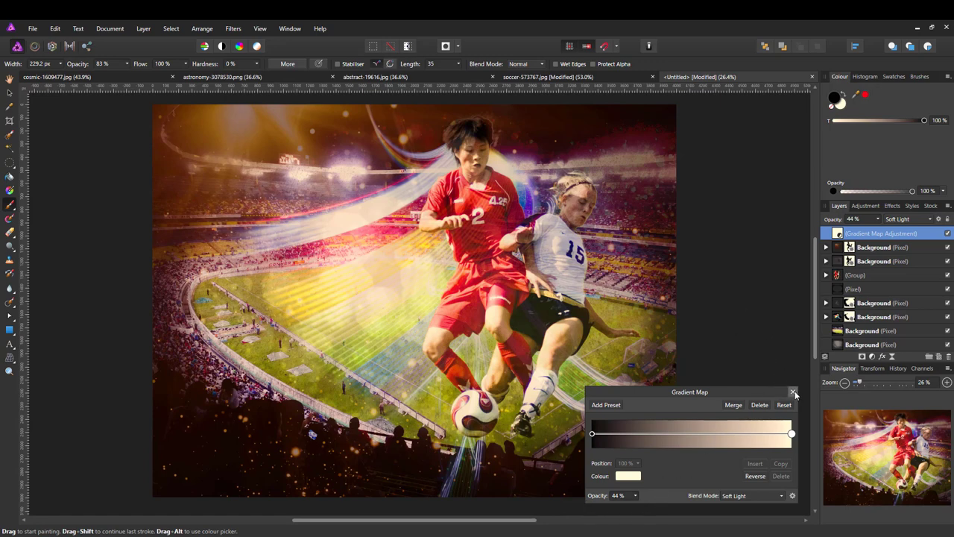
left_click(793, 391)
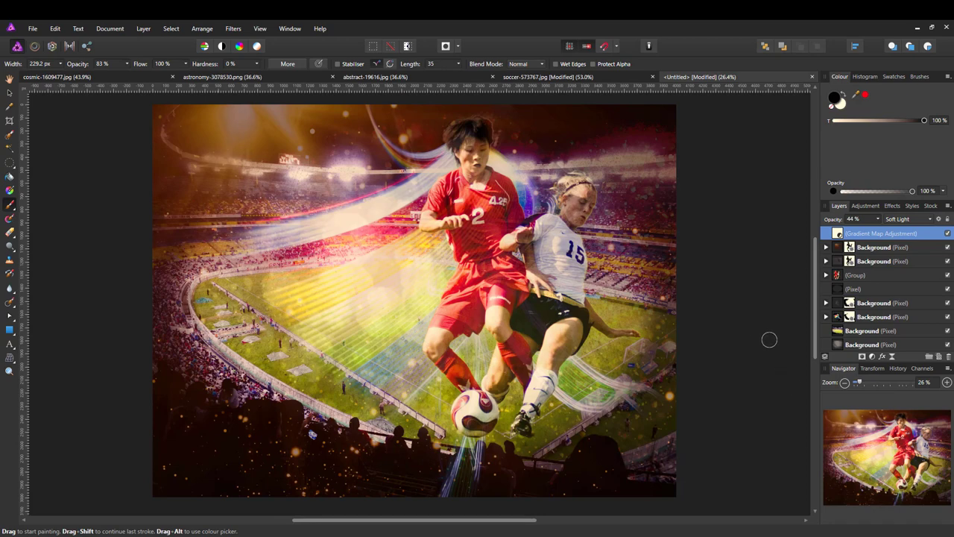
mouse_move(855, 363)
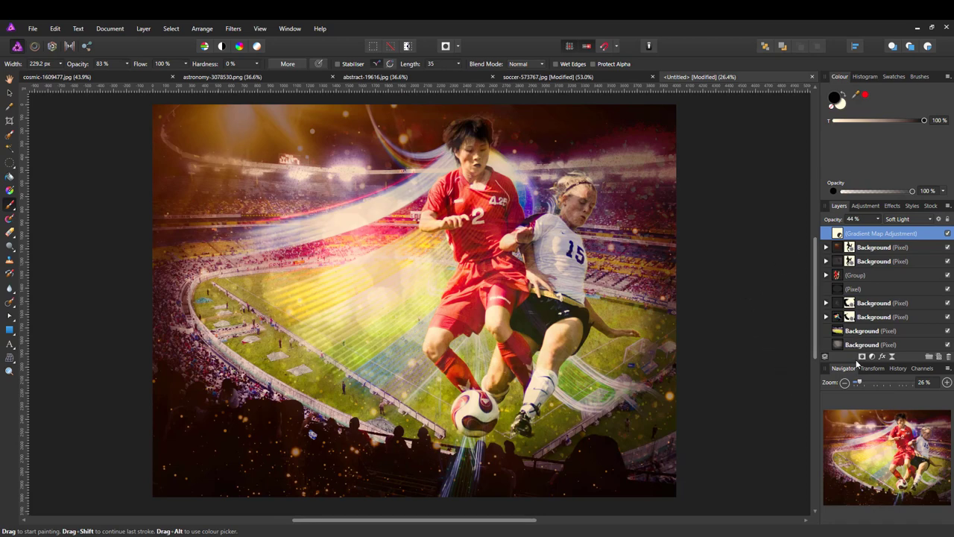
Step: Add a Lens Filter adjustment with a dark brown 624300 filter colour at 50% density
left_click(861, 355)
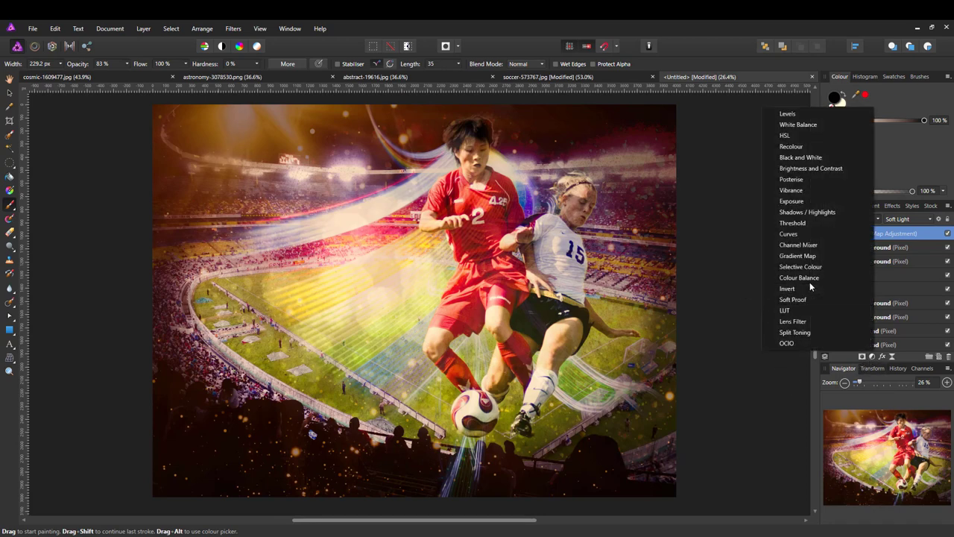
mouse_move(793, 321)
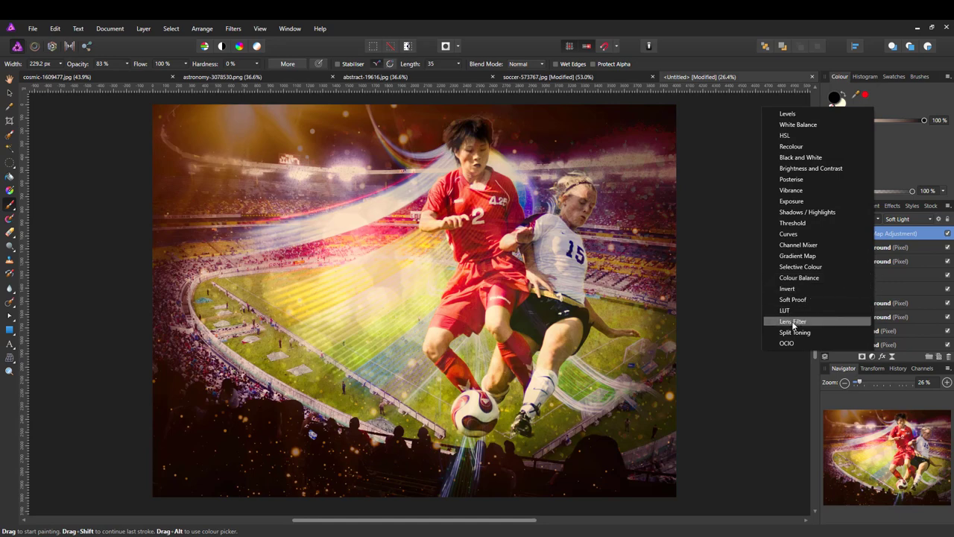
left_click(793, 321)
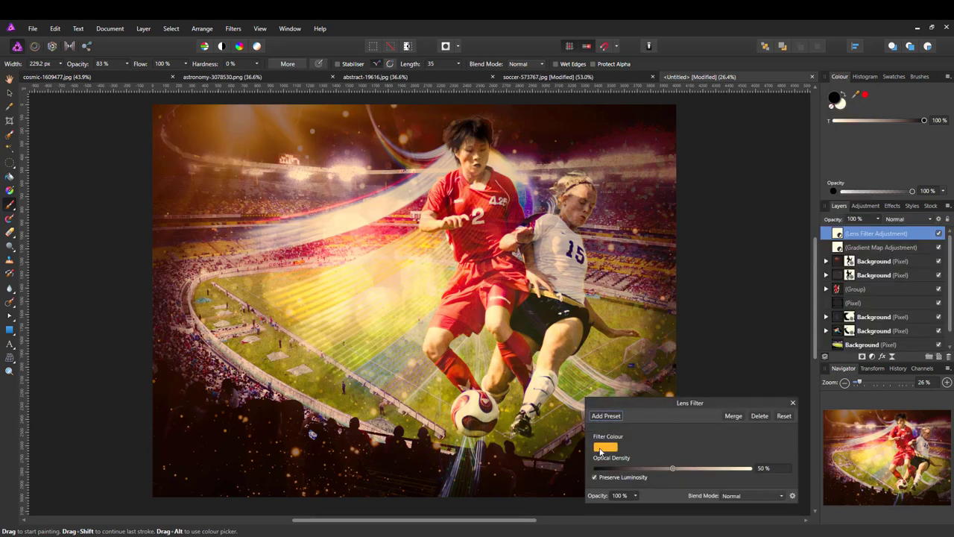
left_click(605, 447)
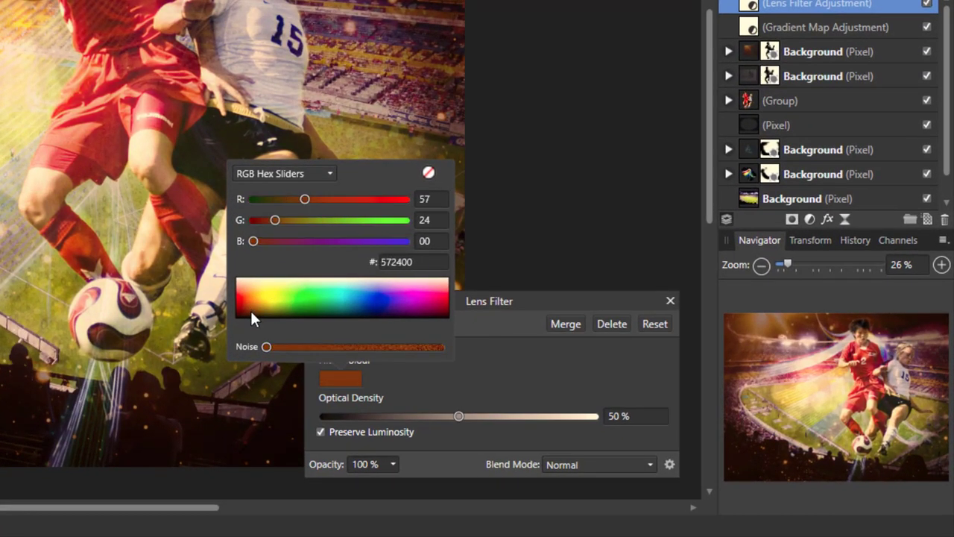
left_click_drag(275, 220, 270, 220)
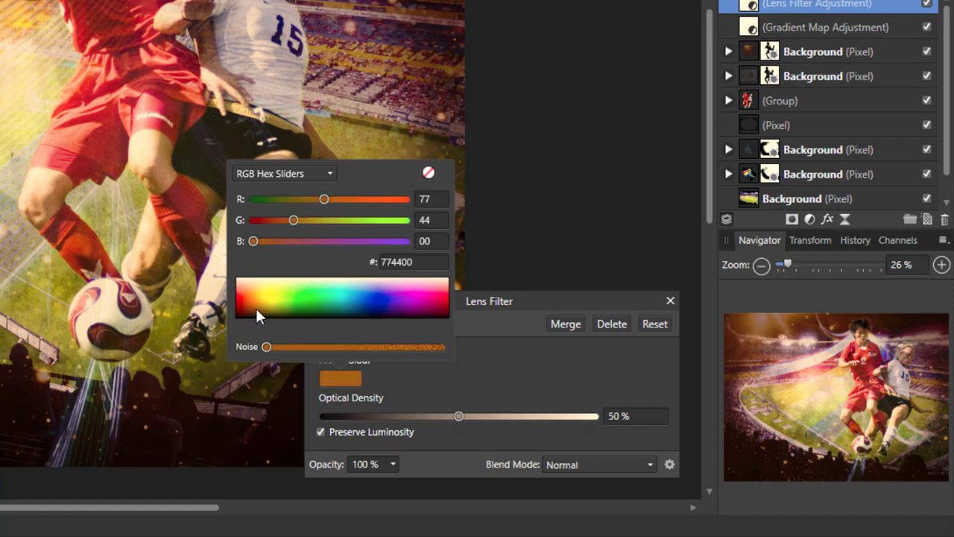
left_click_drag(293, 219, 297, 220)
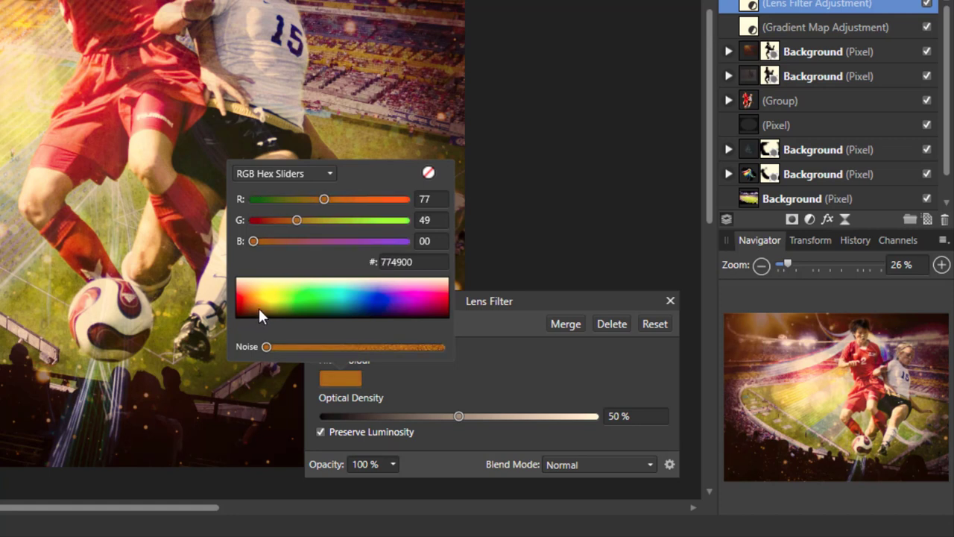
left_click_drag(297, 219, 301, 219)
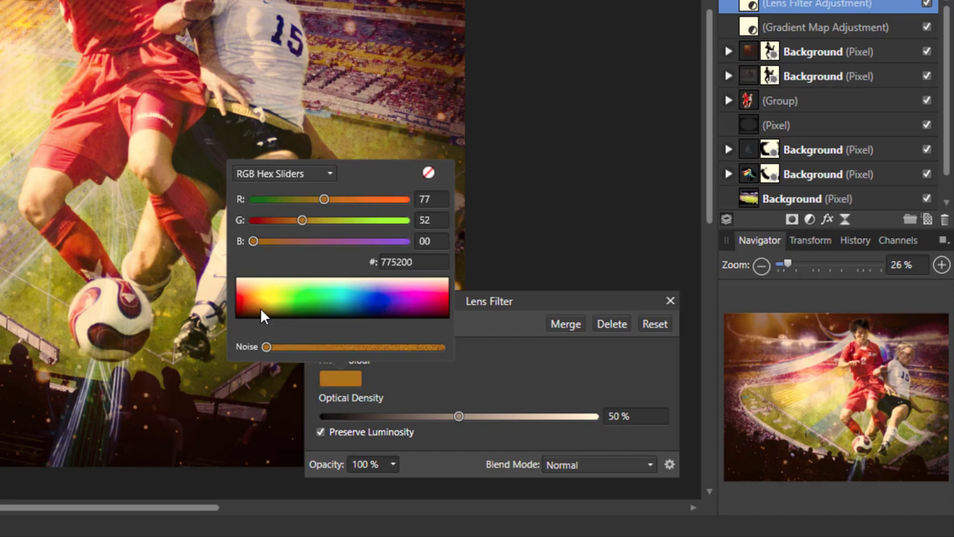
left_click_drag(324, 198, 312, 198)
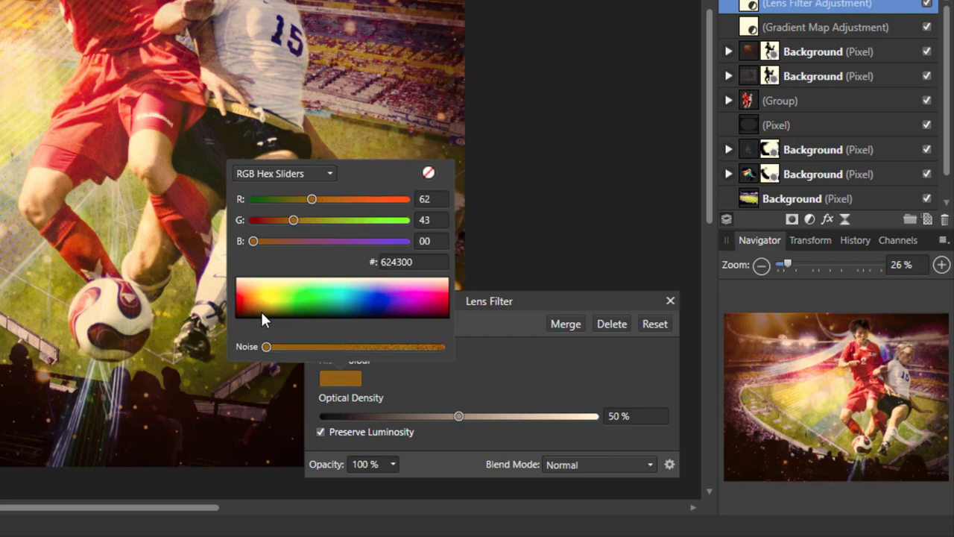
mouse_move(447, 317)
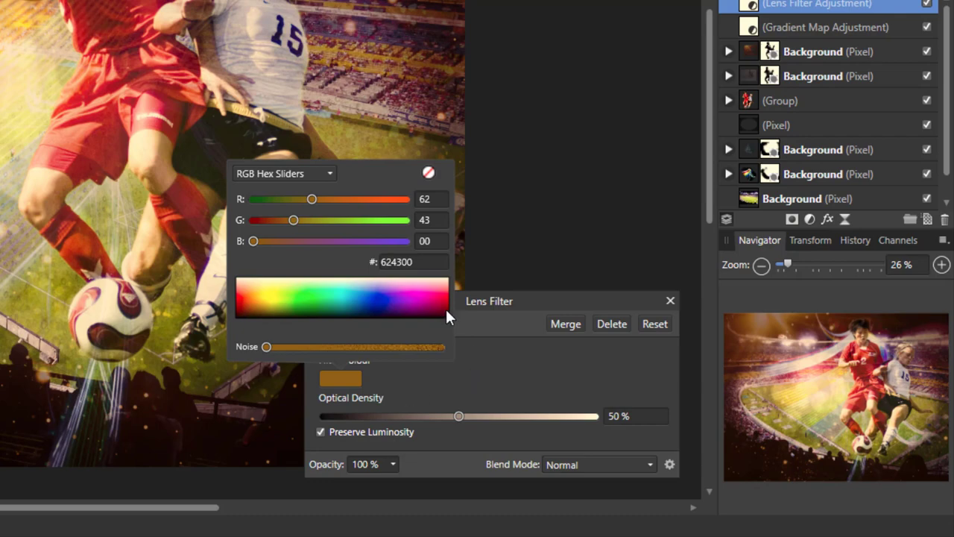
mouse_move(436, 255)
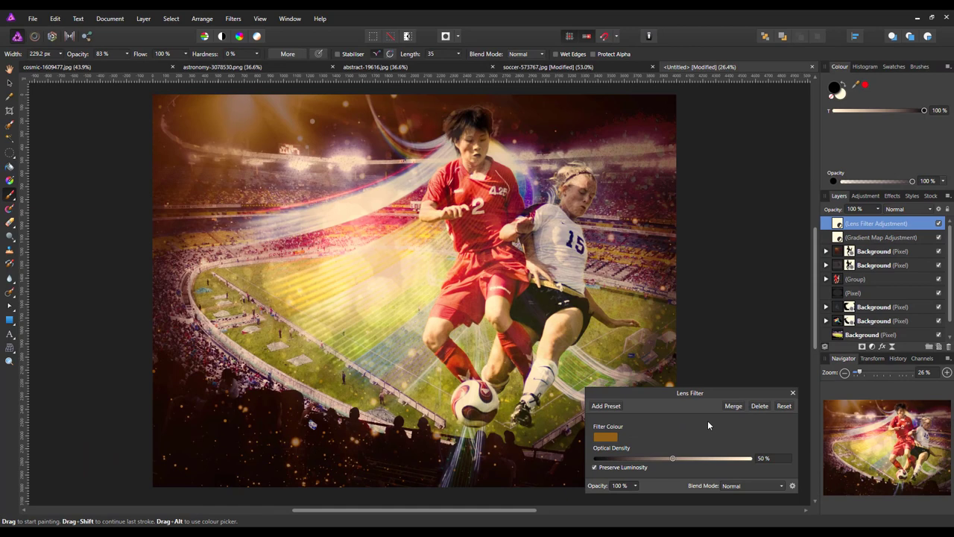
mouse_move(741, 424)
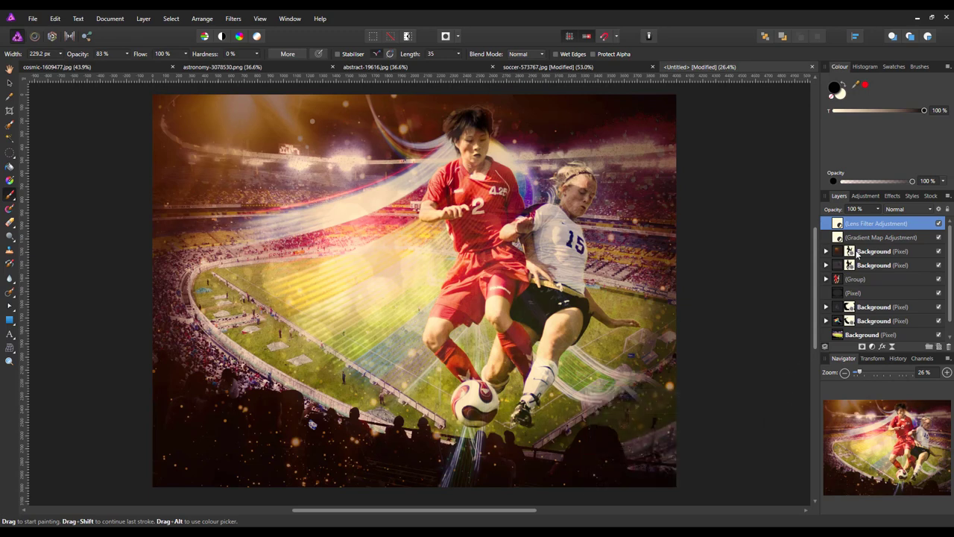
mouse_move(872, 346)
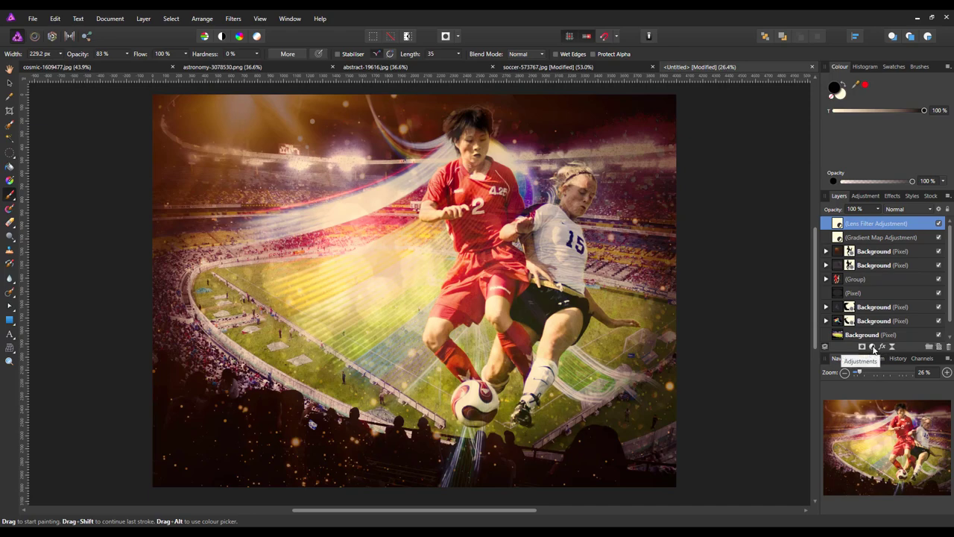
Step: Add a Curves adjustment with its master curve bent into a gentle contrast S-curve
left_click(861, 346)
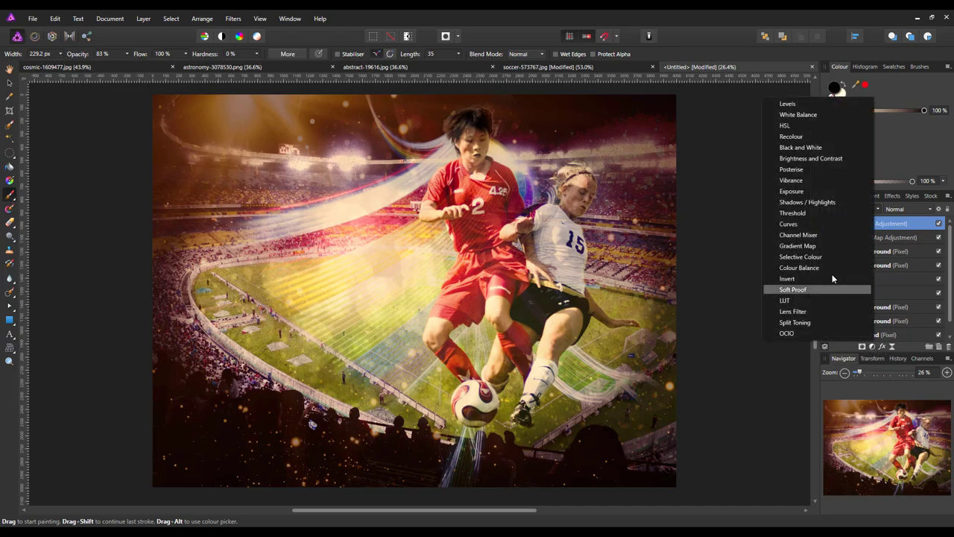
left_click(788, 224)
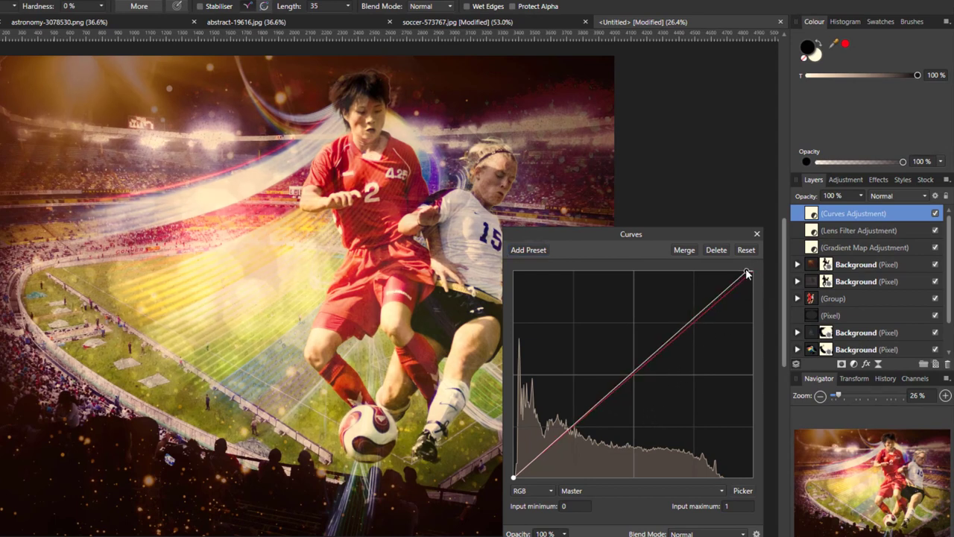
left_click_drag(747, 272, 717, 278)
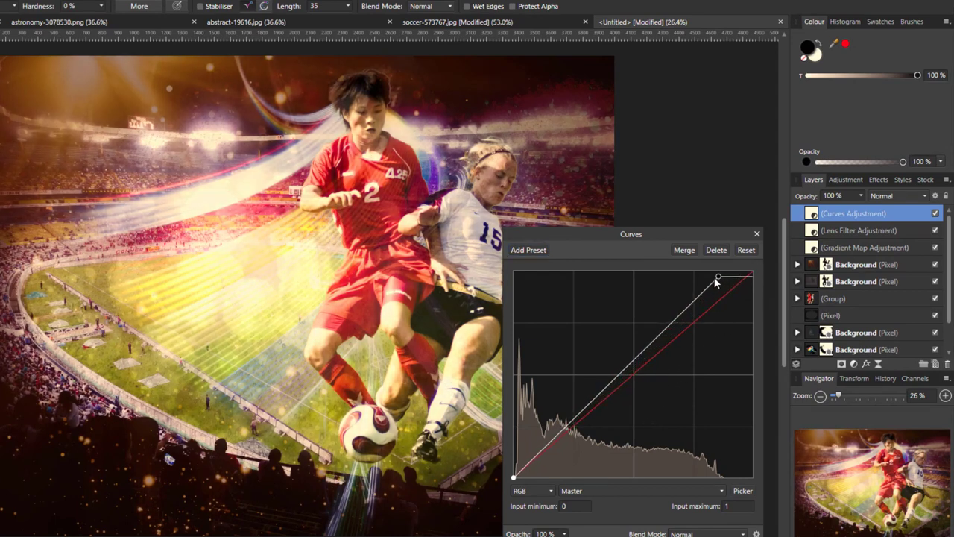
left_click_drag(718, 277, 751, 276)
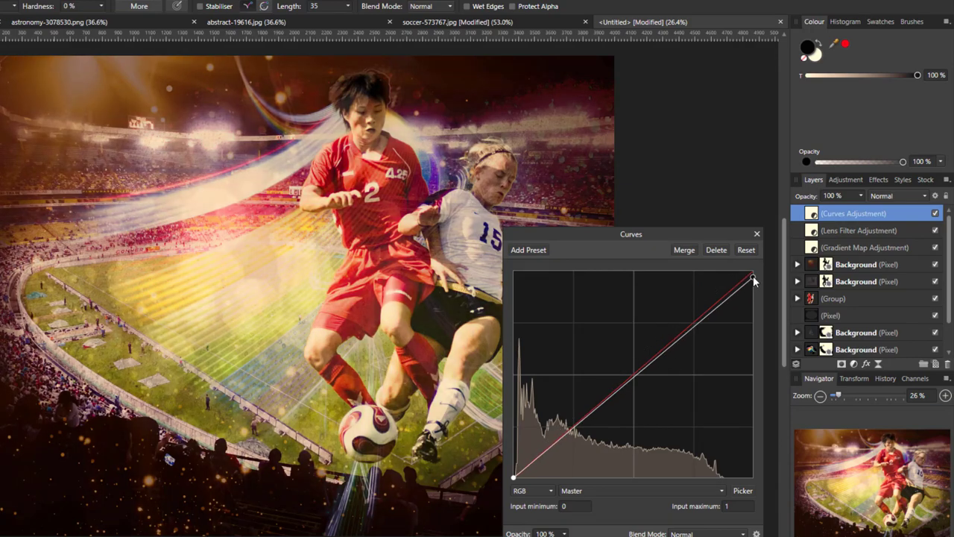
left_click_drag(751, 277, 752, 311)
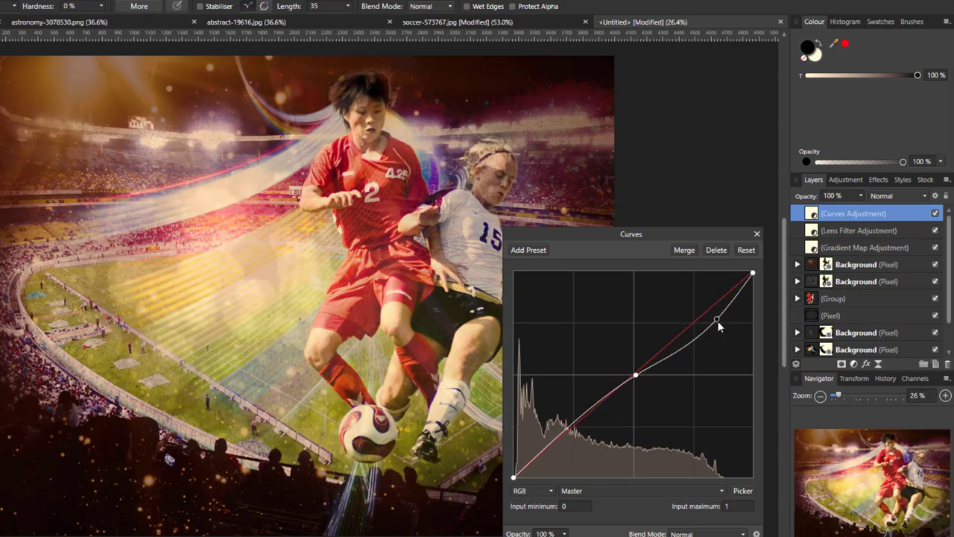
left_click_drag(716, 324, 697, 306)
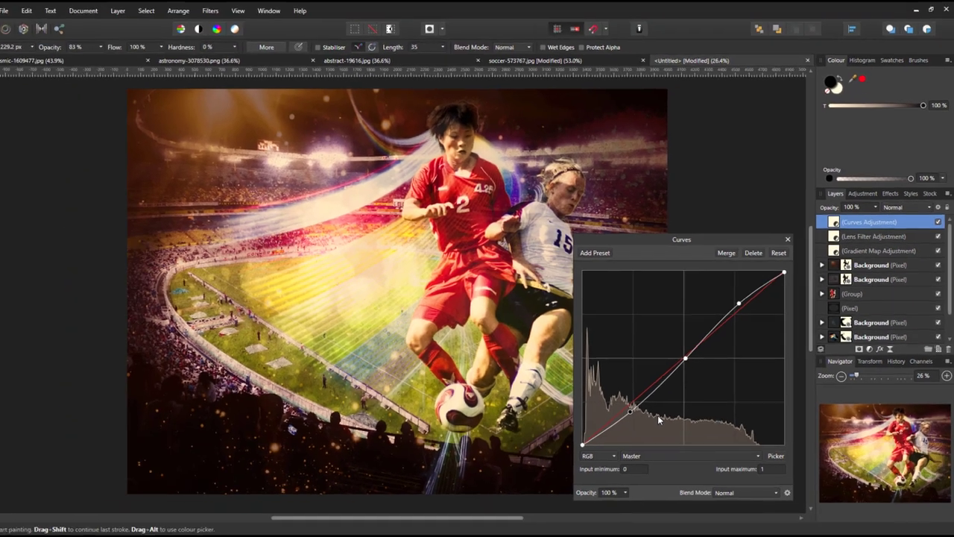
left_click(787, 240)
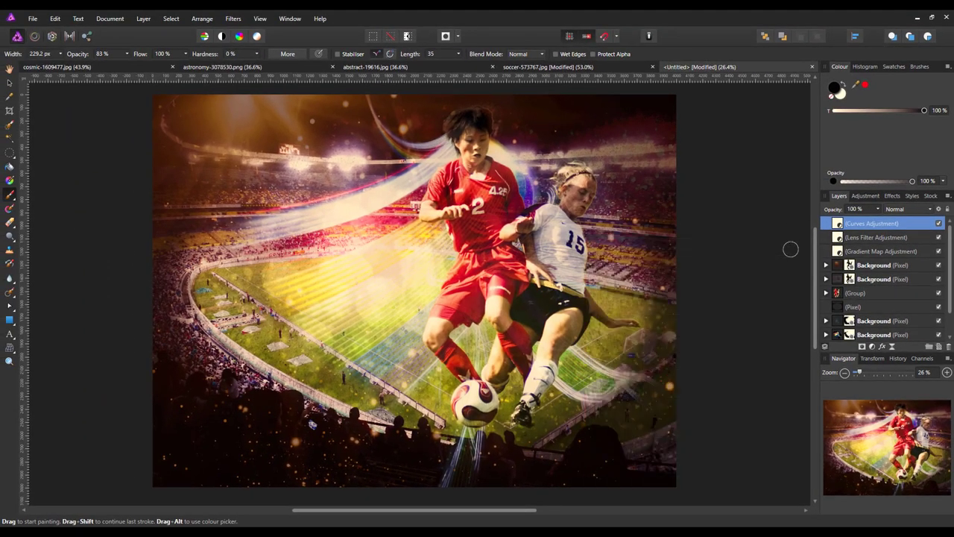
mouse_move(770, 379)
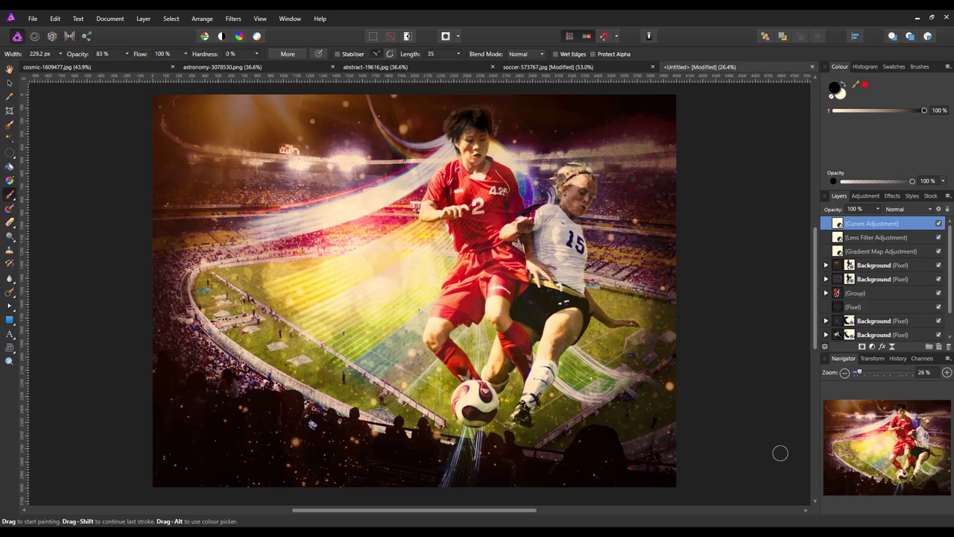
Step: Add a Brightness / Contrast adjustment with brightness lowered to -10%
left_click(871, 347)
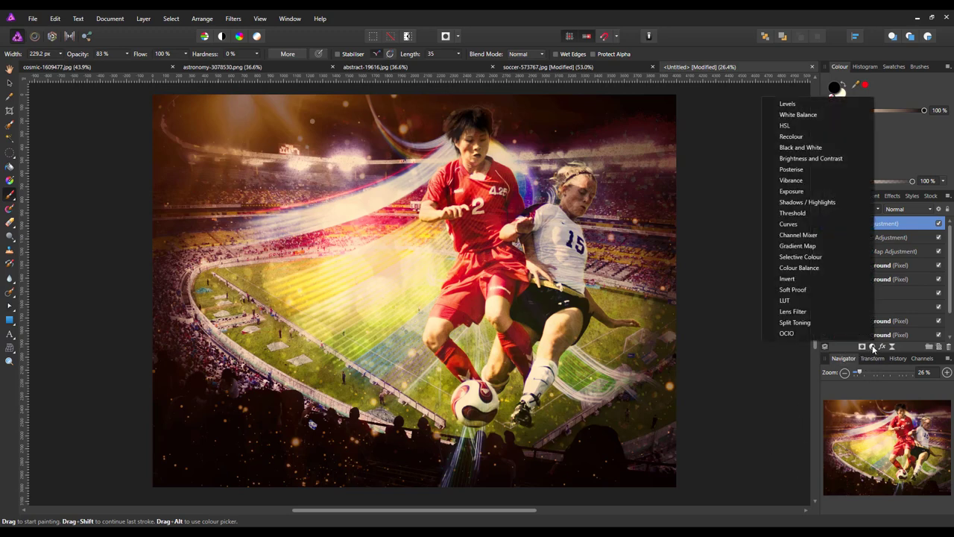
mouse_move(801, 147)
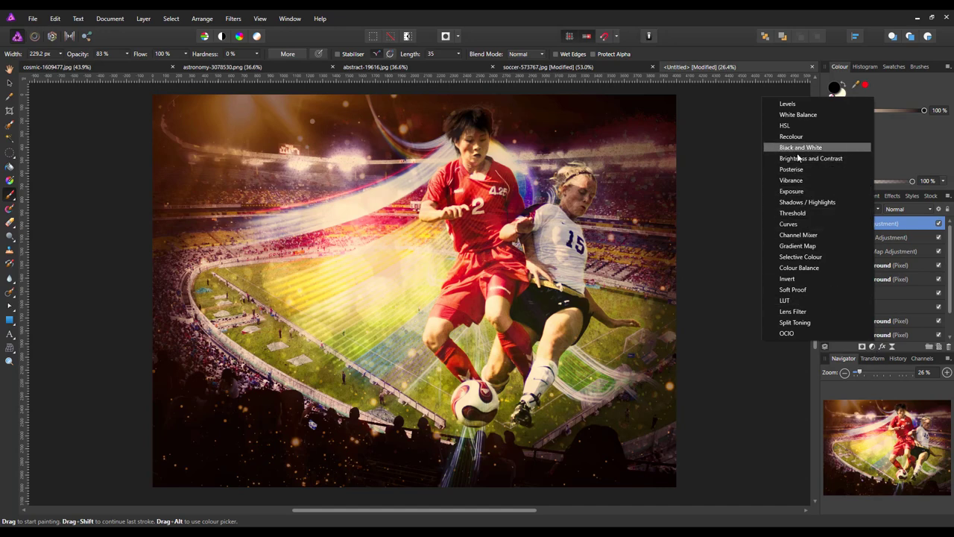
left_click(810, 158)
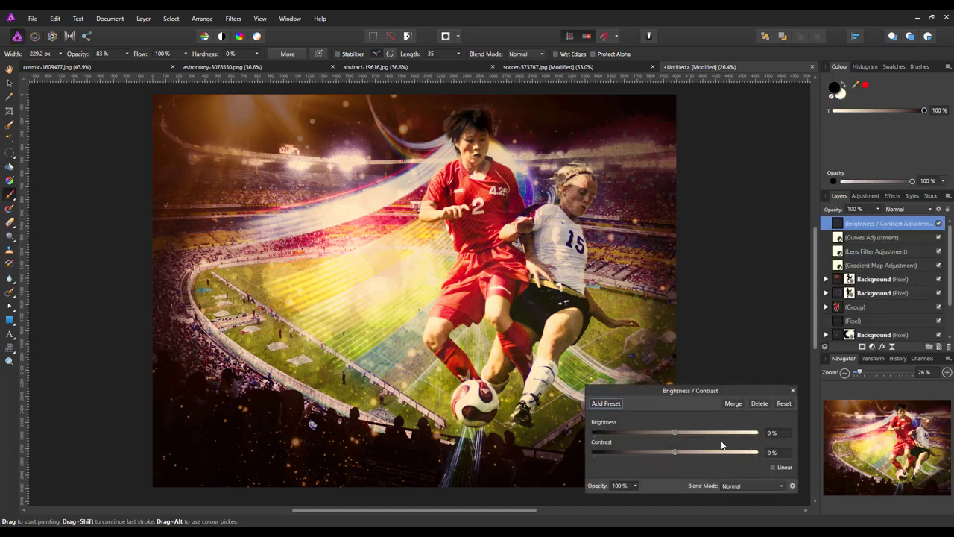
left_click_drag(674, 432, 671, 432)
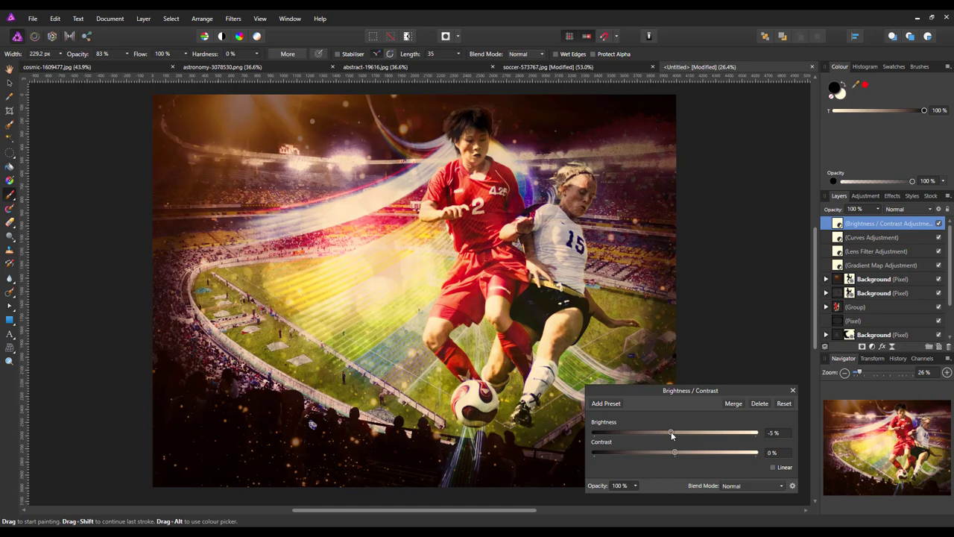
left_click_drag(670, 432, 666, 432)
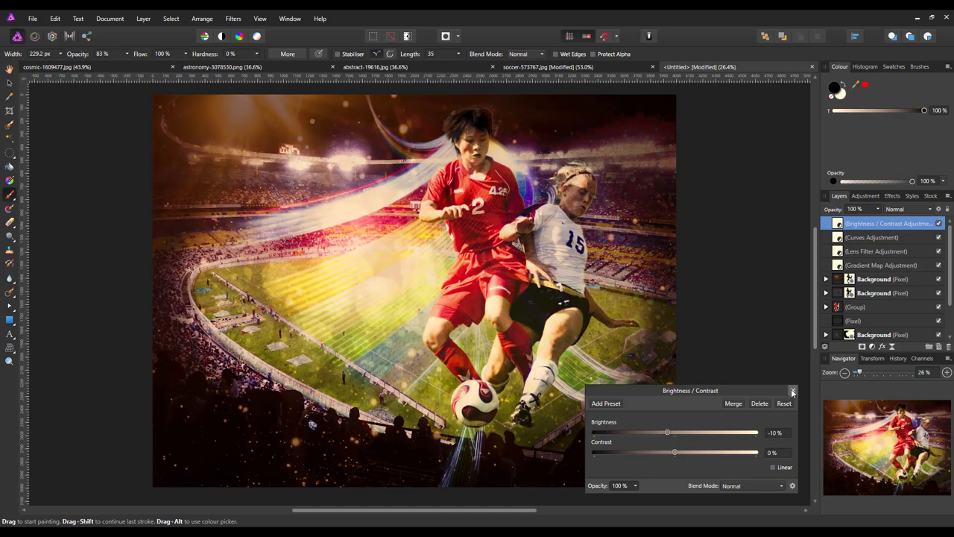
left_click(792, 391)
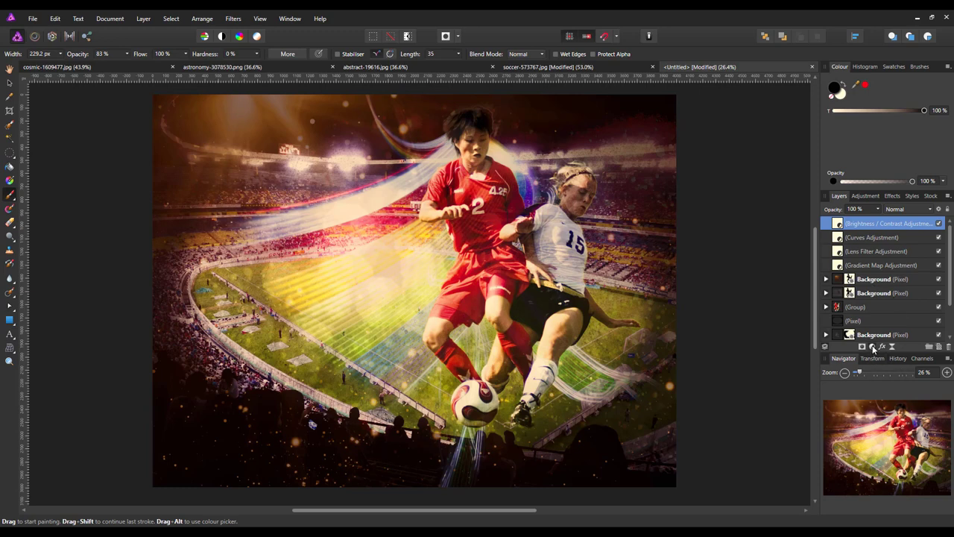
Step: Add a Gradient Map from dark red 872f2f to cream FBFDE6, blended as Overlay
left_click(862, 345)
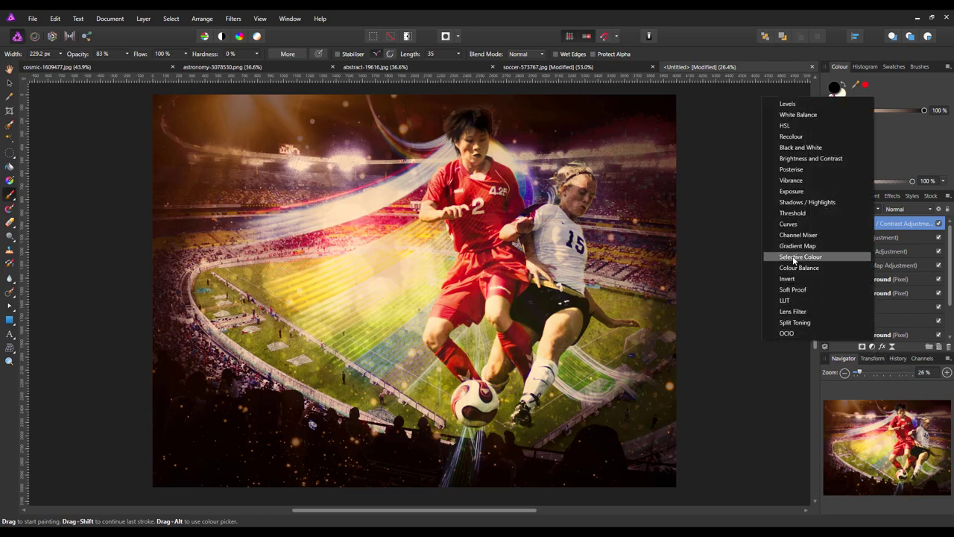
left_click(798, 245)
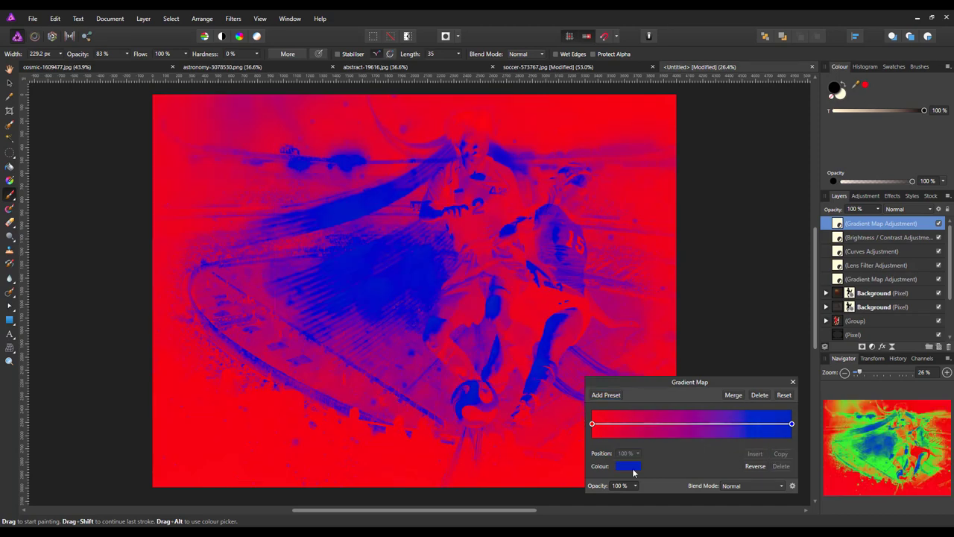
left_click(593, 423)
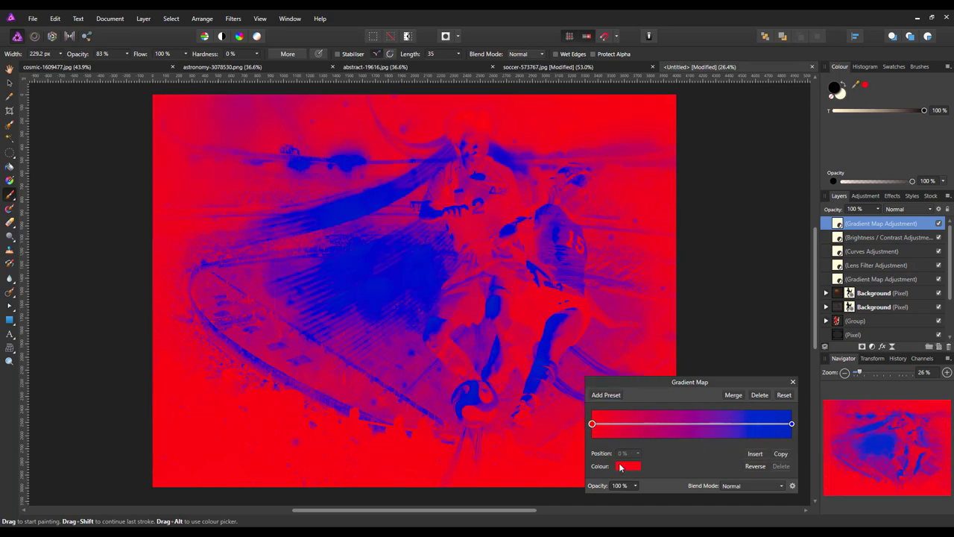
left_click(625, 466)
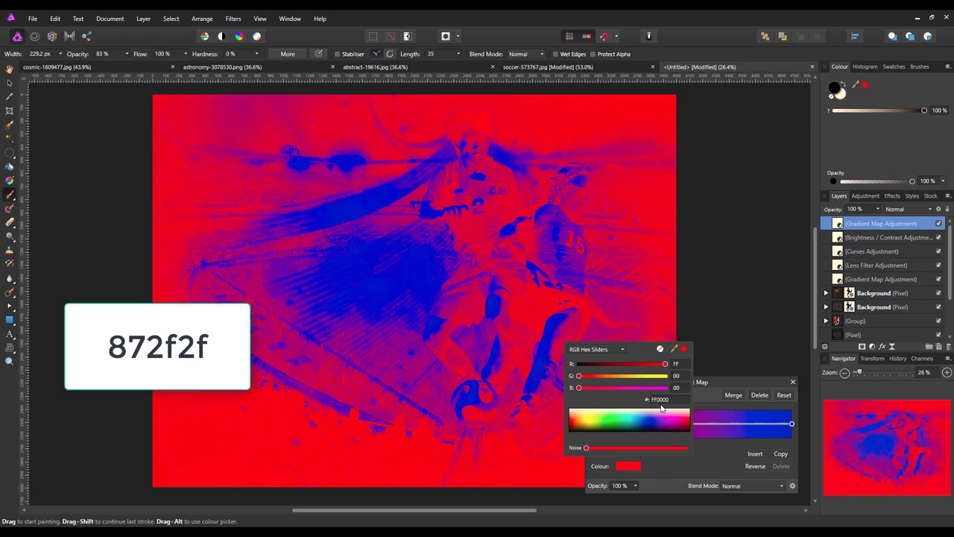
triple_click(663, 399)
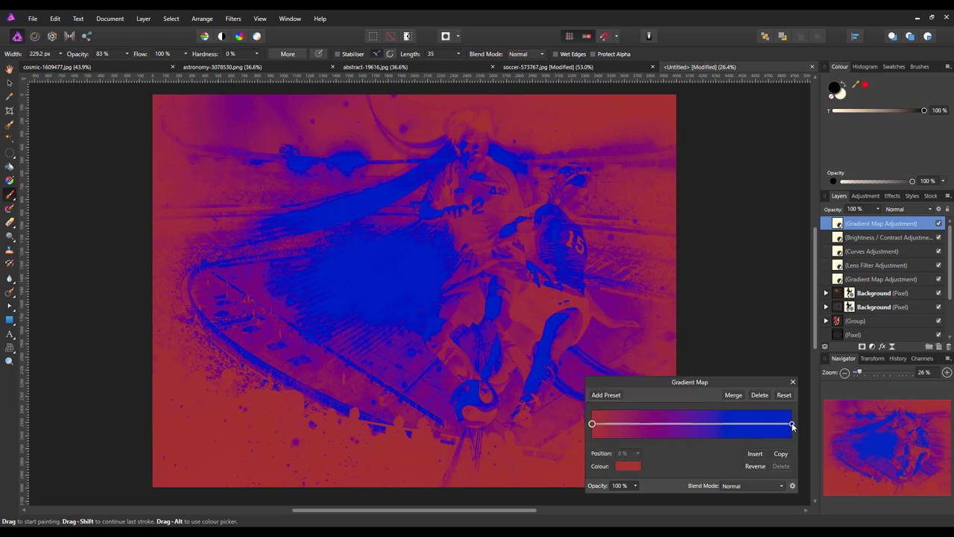
left_click(627, 465)
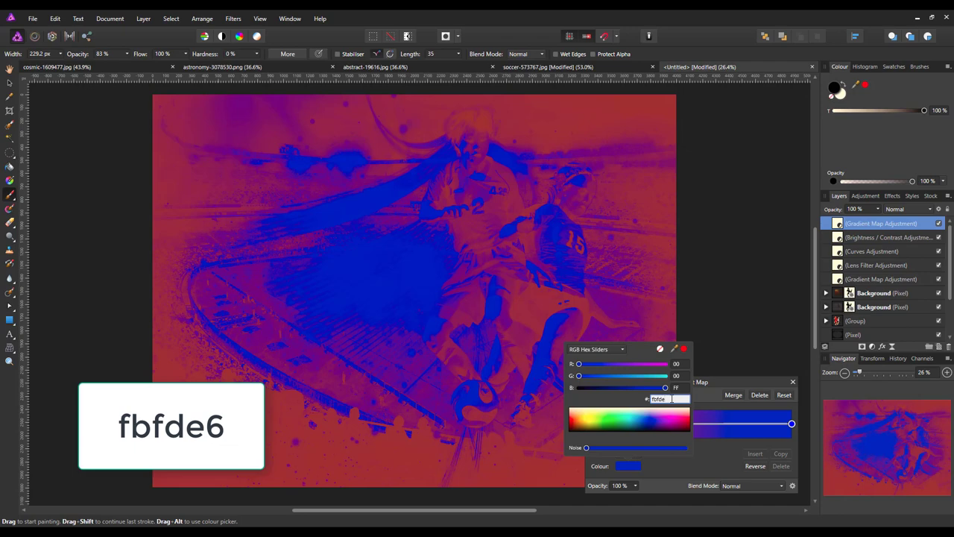
type("FBFDE6")
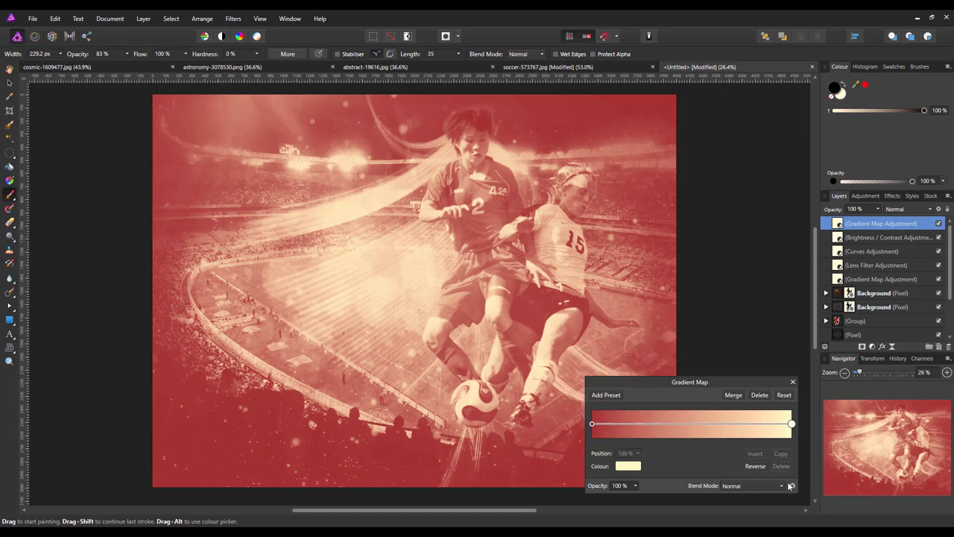
left_click(781, 485)
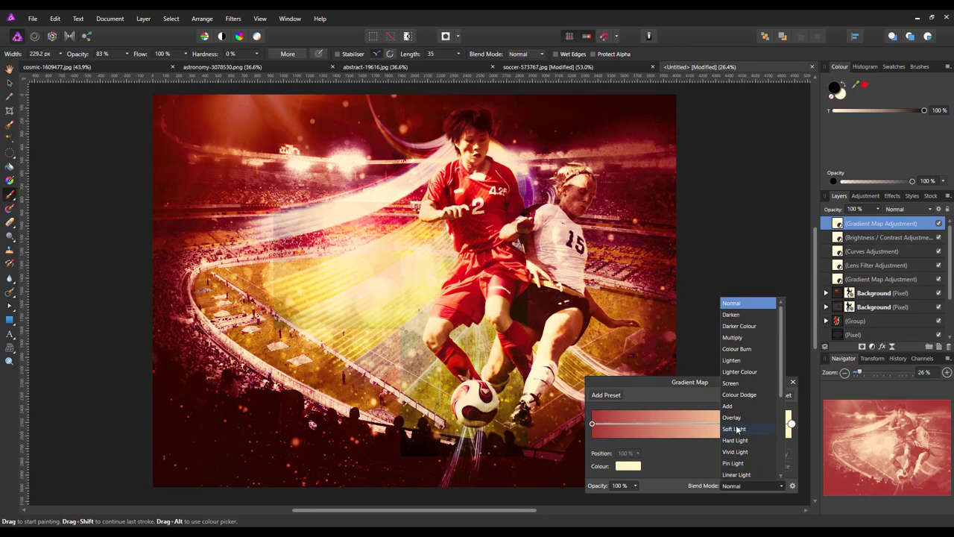
left_click(732, 417)
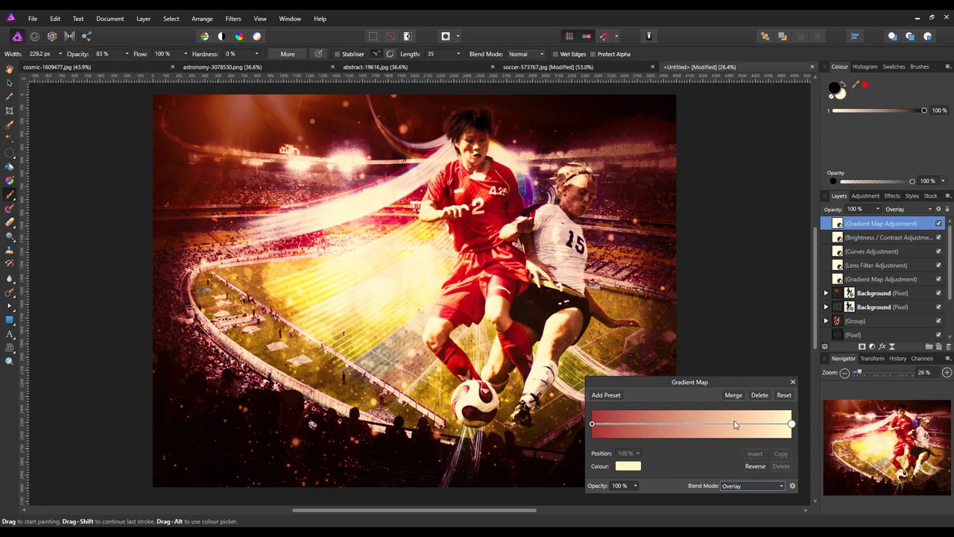
mouse_move(728, 438)
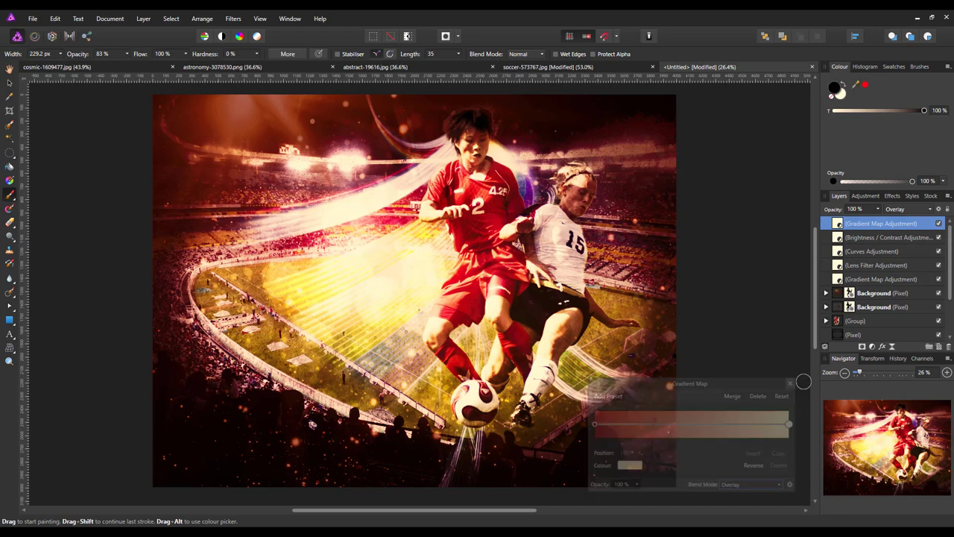
Step: Add a second Lens Filter with pale blue-grey filter colour a0c6d7
left_click(790, 383)
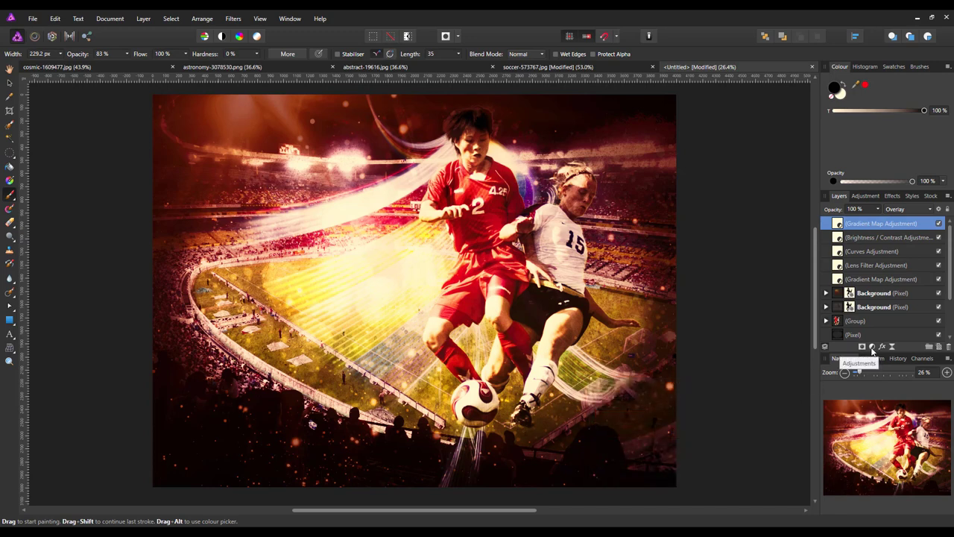
left_click(872, 346)
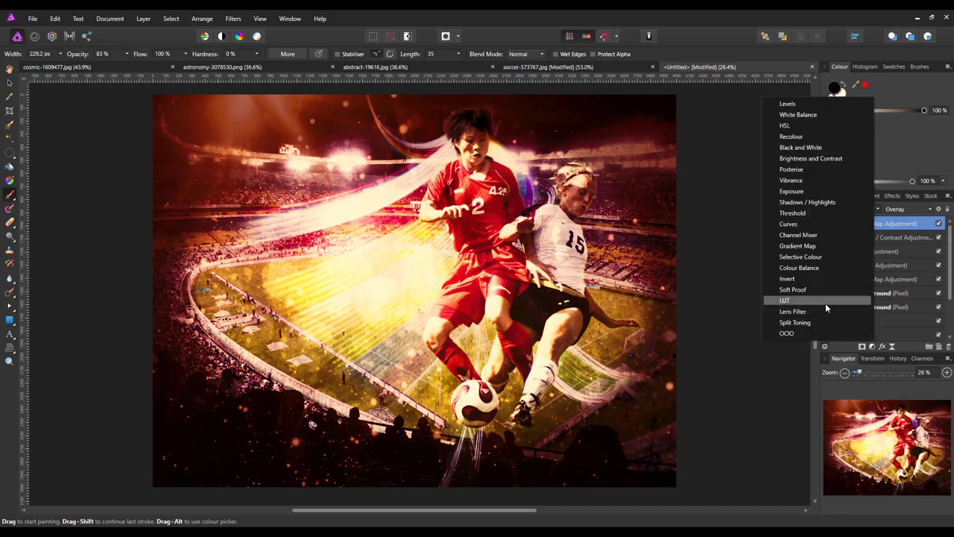
left_click(792, 310)
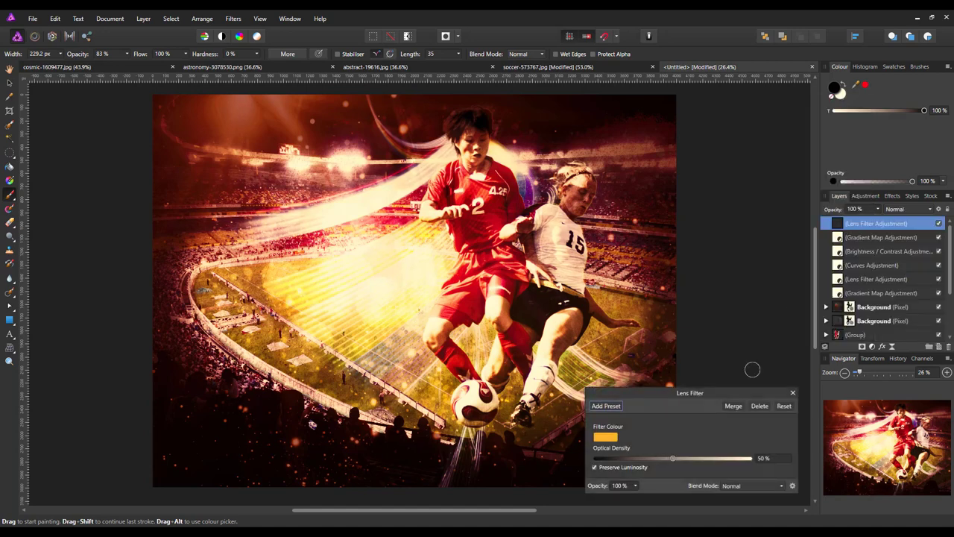
left_click(605, 436)
type("a0c6d7")
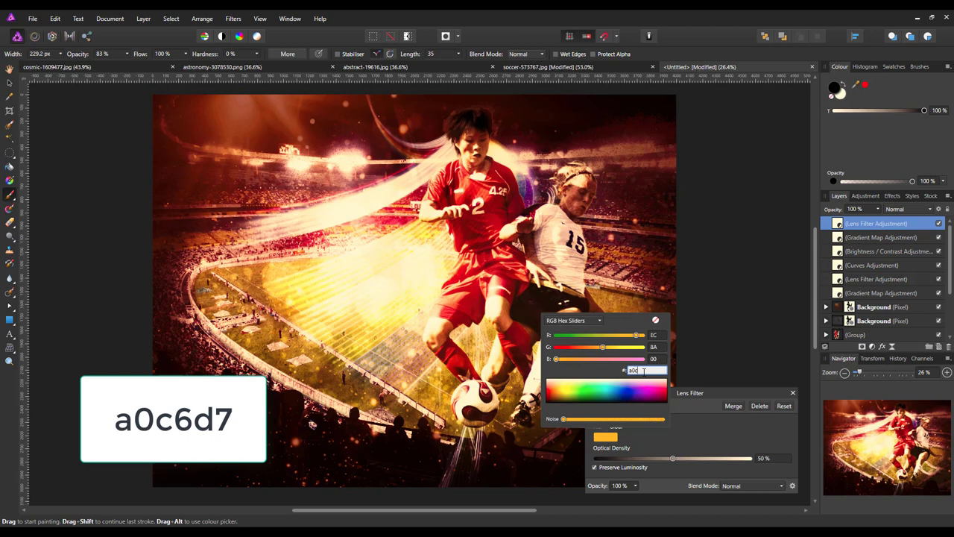
key("Return")
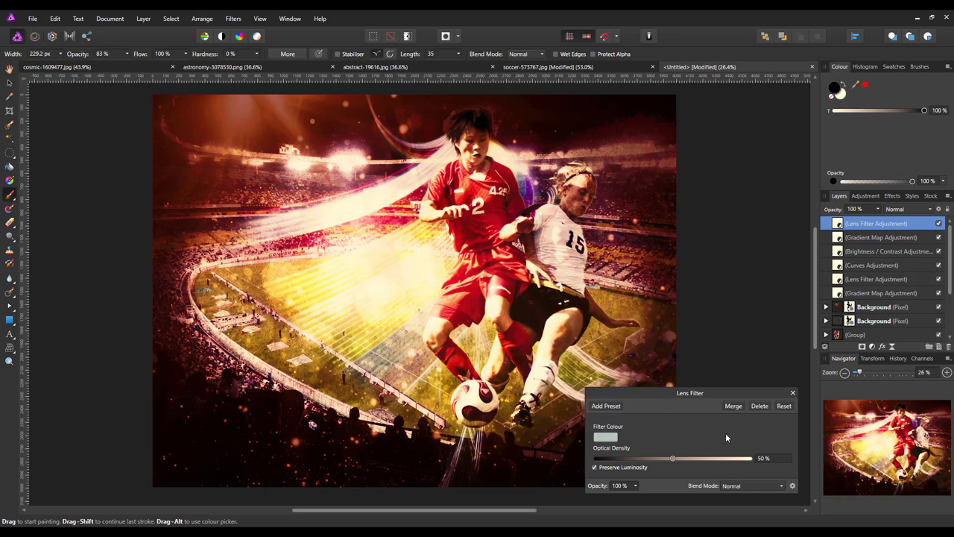
mouse_move(680, 459)
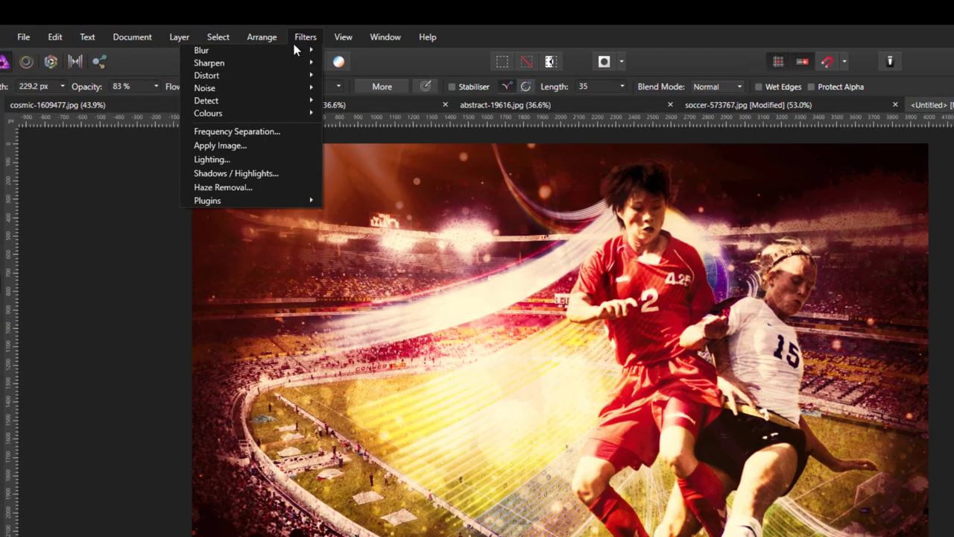
mouse_move(209, 63)
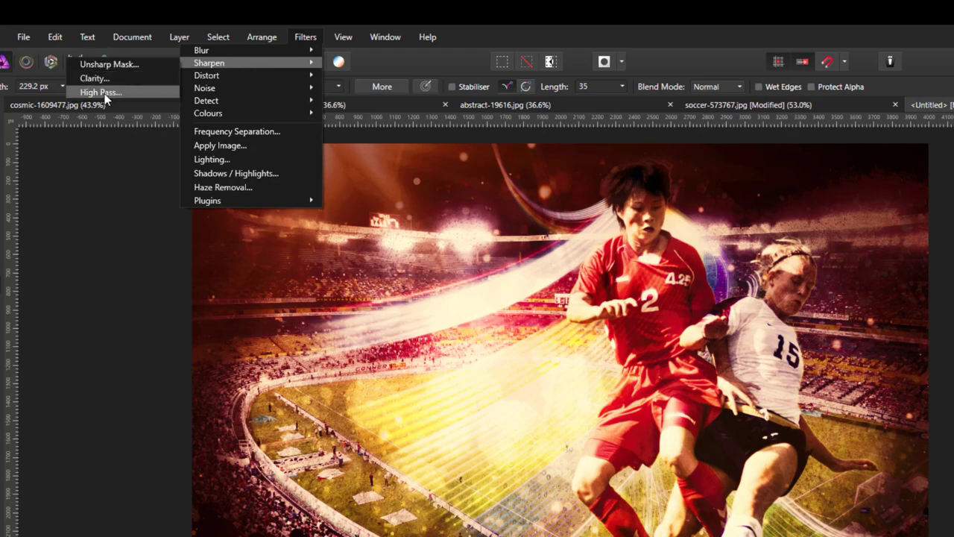
Step: Apply a 2 px High Pass filter as a layer and blend it in Overlay mode
left_click(100, 92)
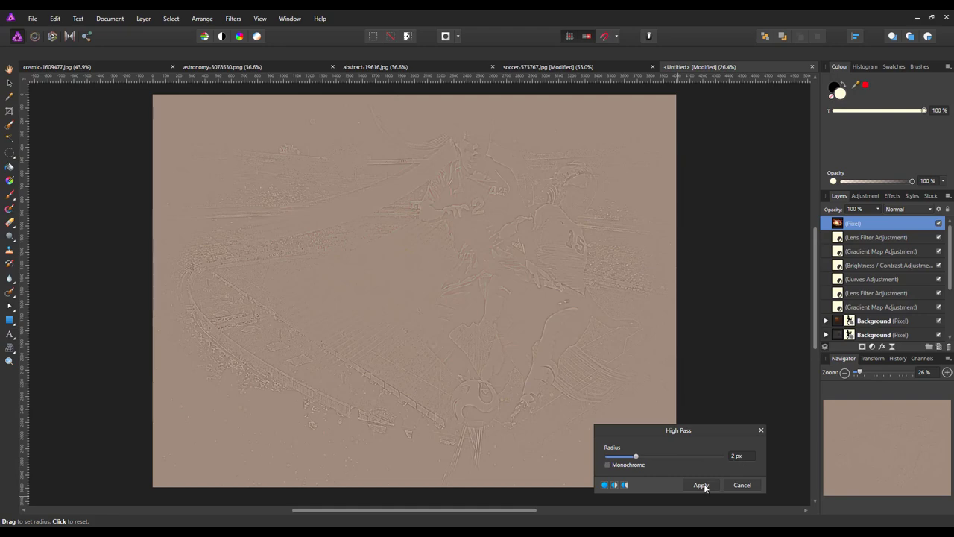
left_click(700, 484)
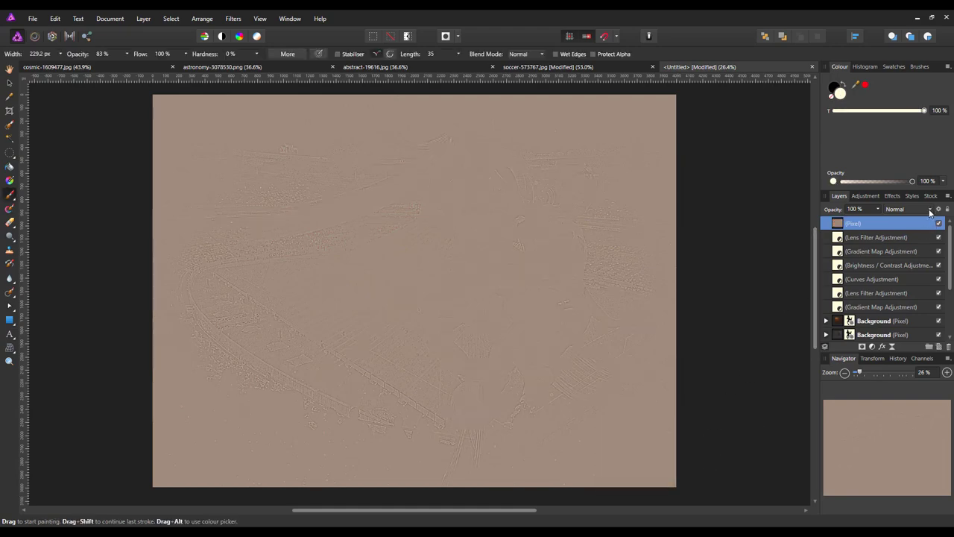
left_click(908, 208)
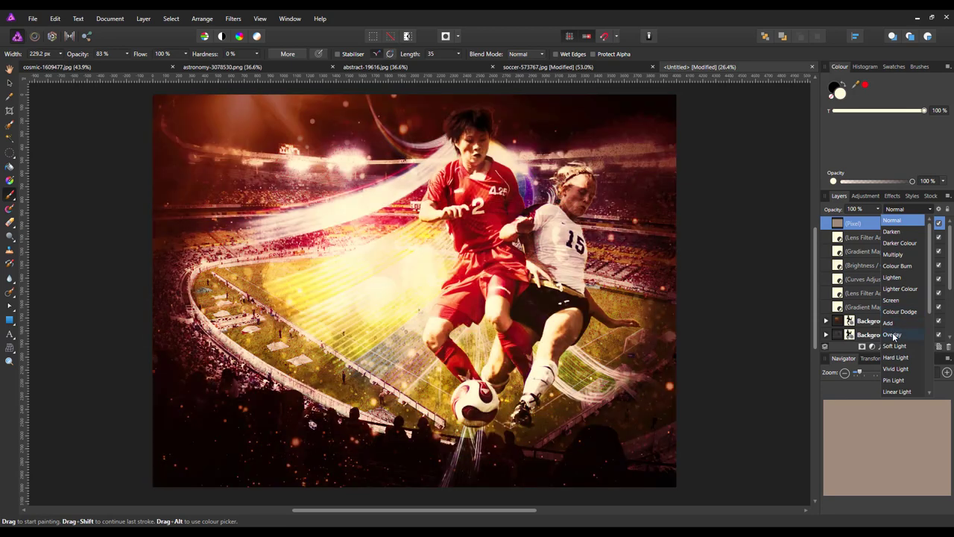
left_click(893, 334)
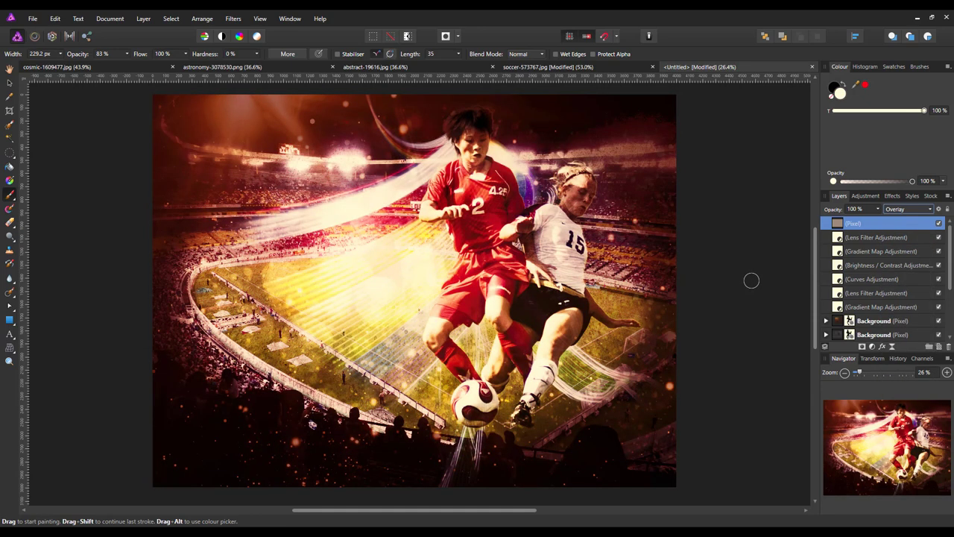
mouse_move(753, 281)
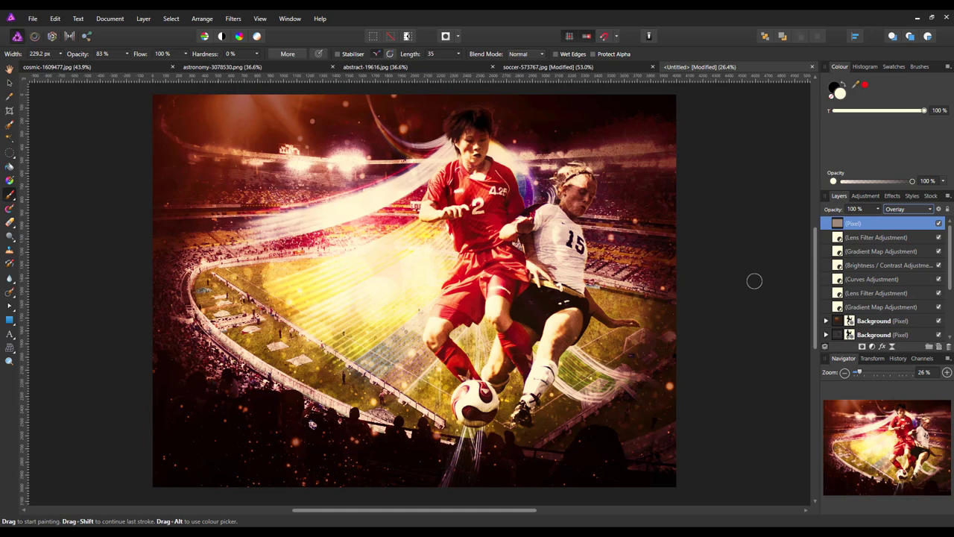
mouse_move(756, 271)
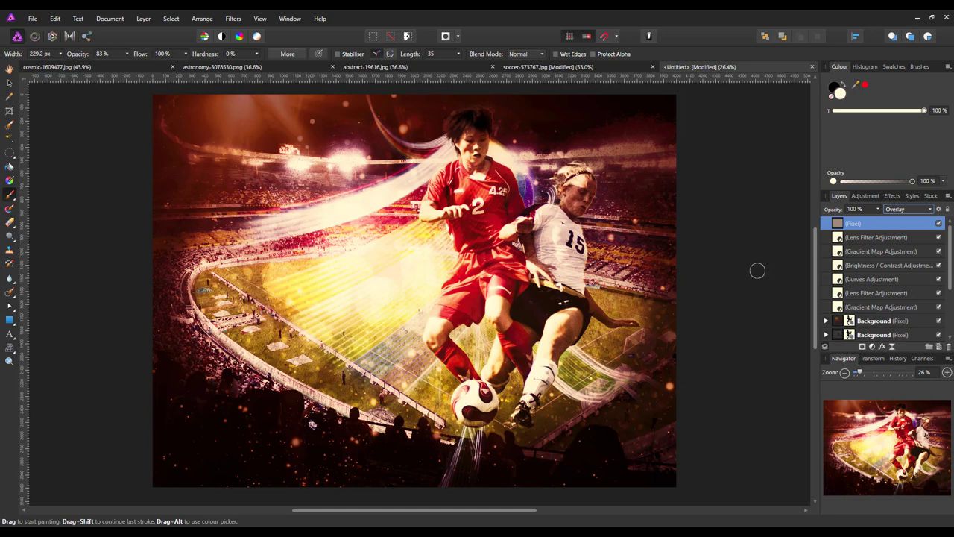
mouse_move(757, 276)
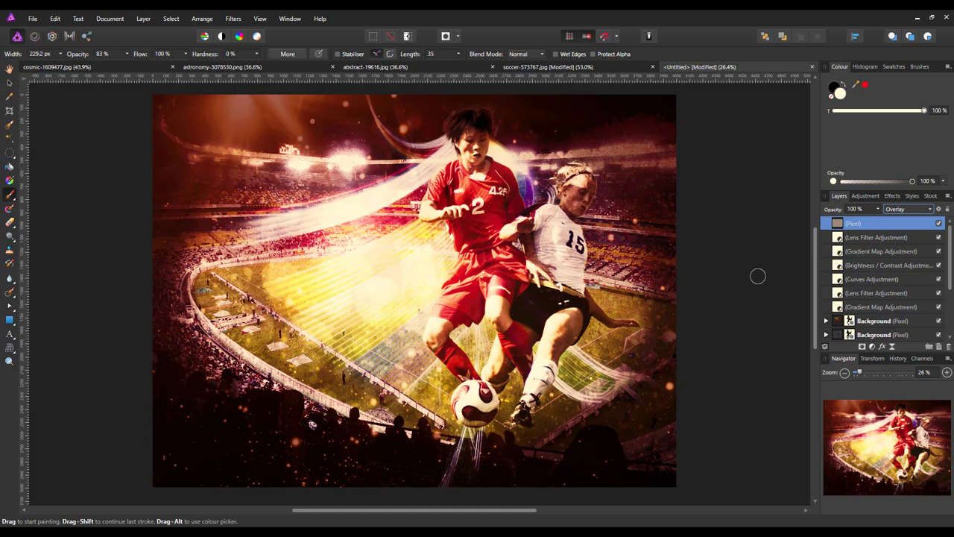
mouse_move(175, 220)
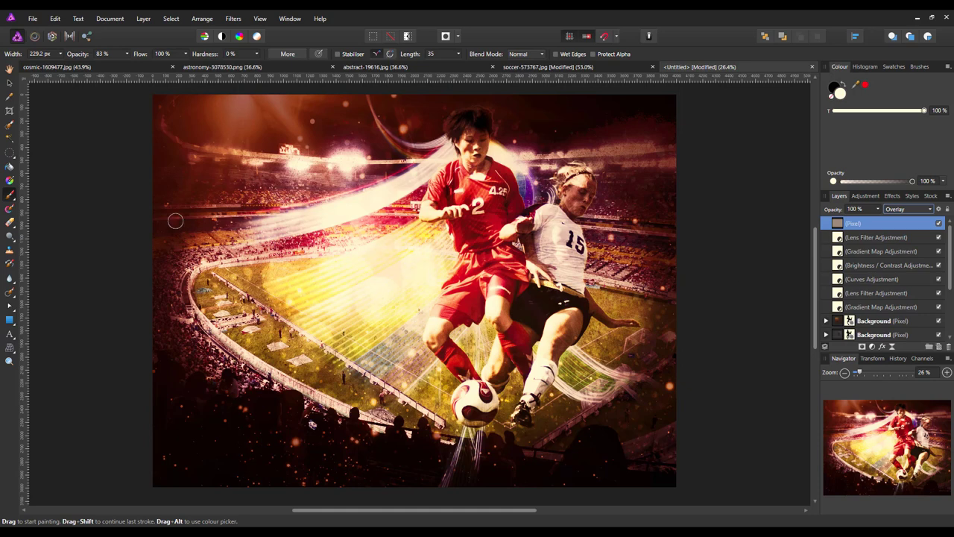
mouse_move(102, 287)
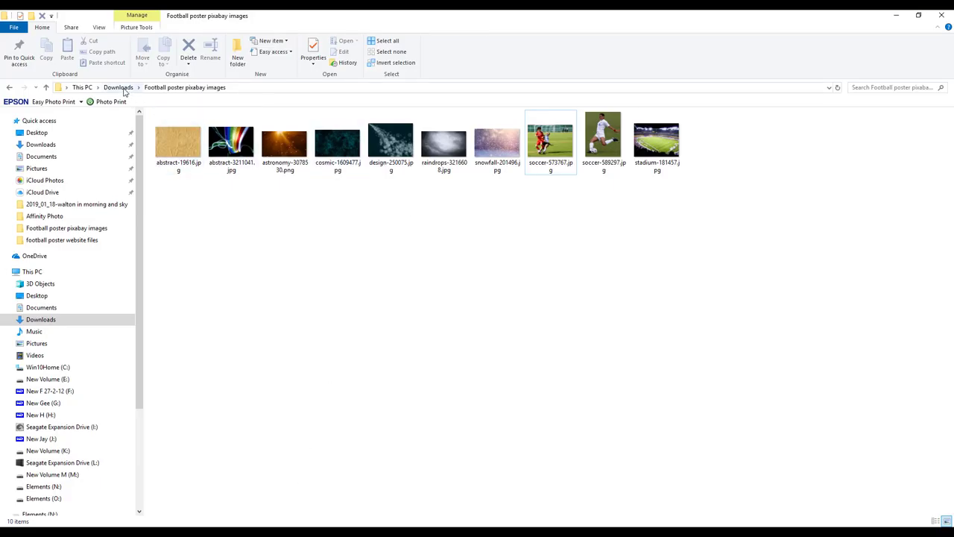
Step: Select the FIFA Women's World Cup 2019 logo PNG in the football poster website files folder
left_click(62, 239)
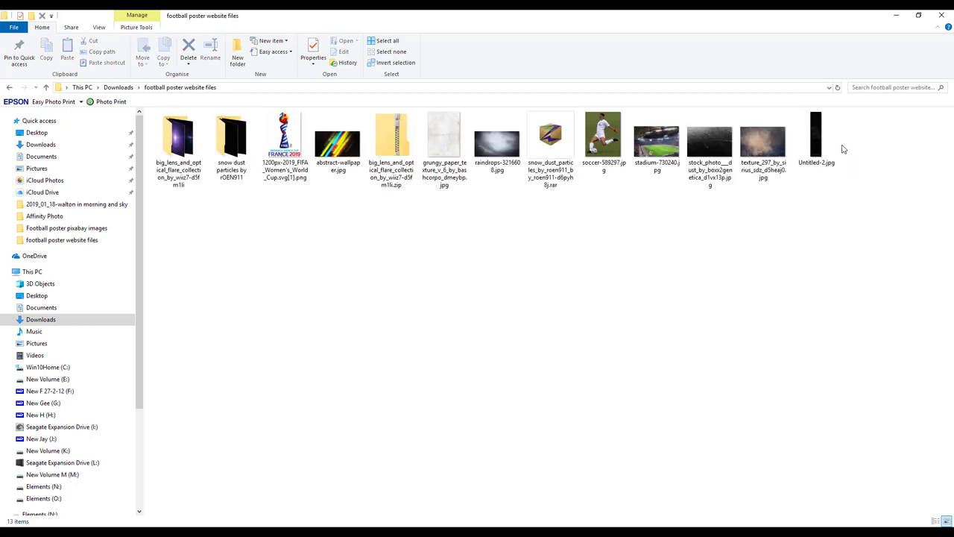
left_click(284, 138)
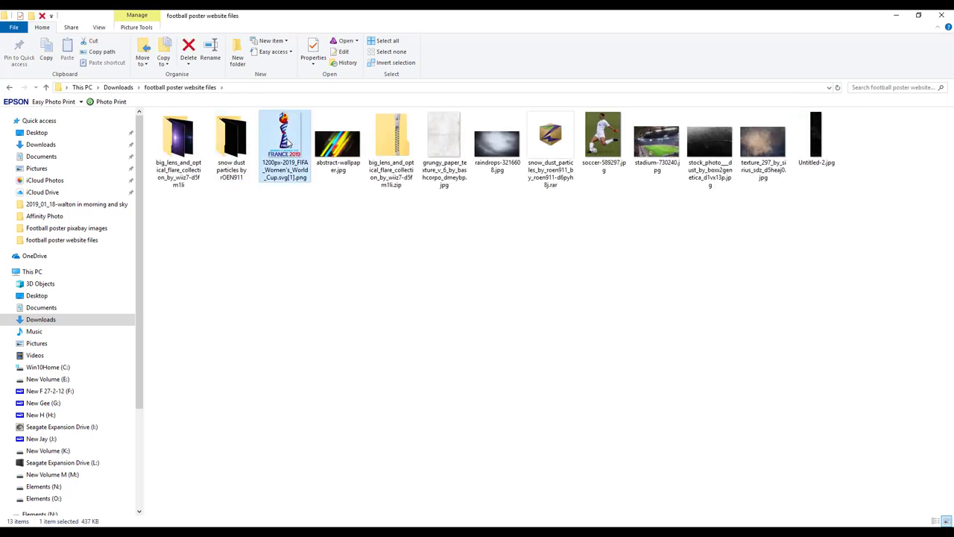
right_click(284, 138)
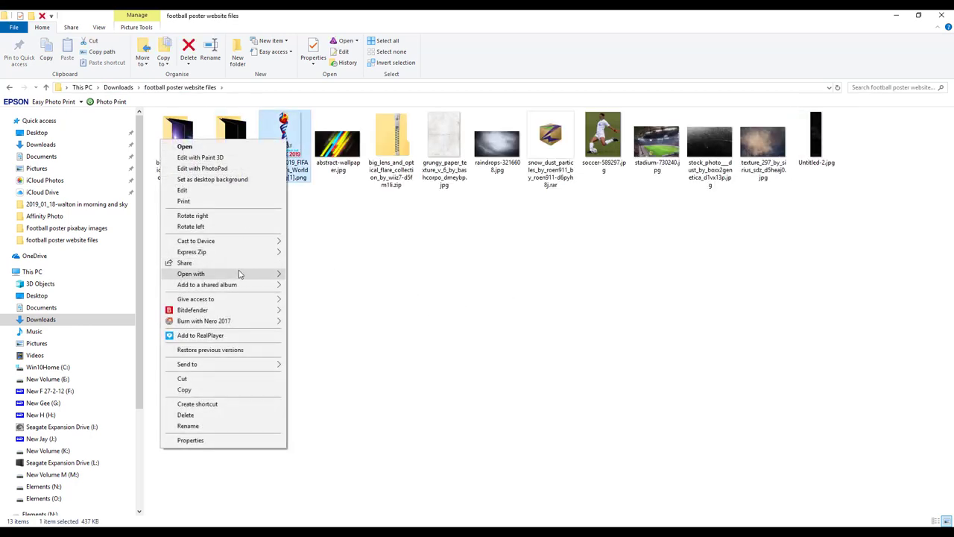
left_click(385, 497)
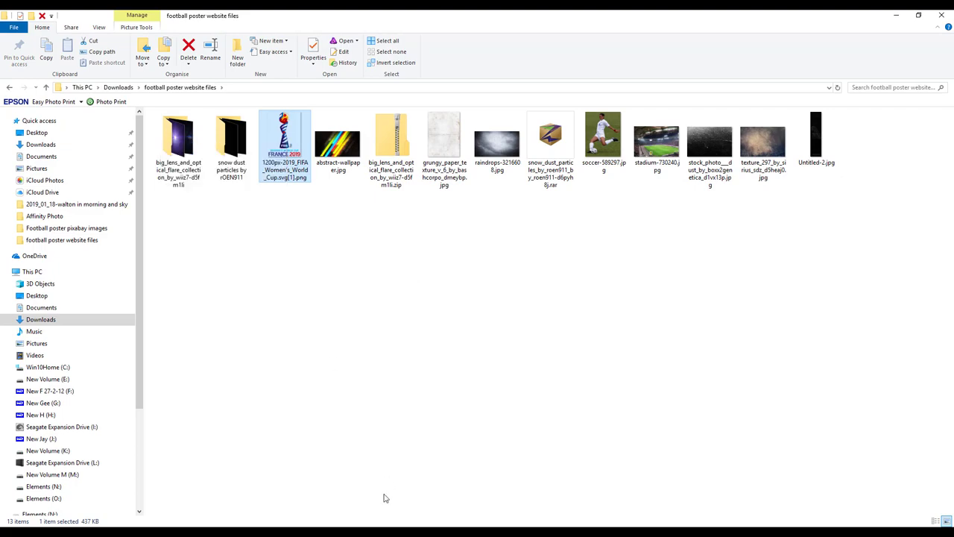
Step: Open the FIFA logo file as a 1200×1653 px Affinity Photo document
double_click(285, 138)
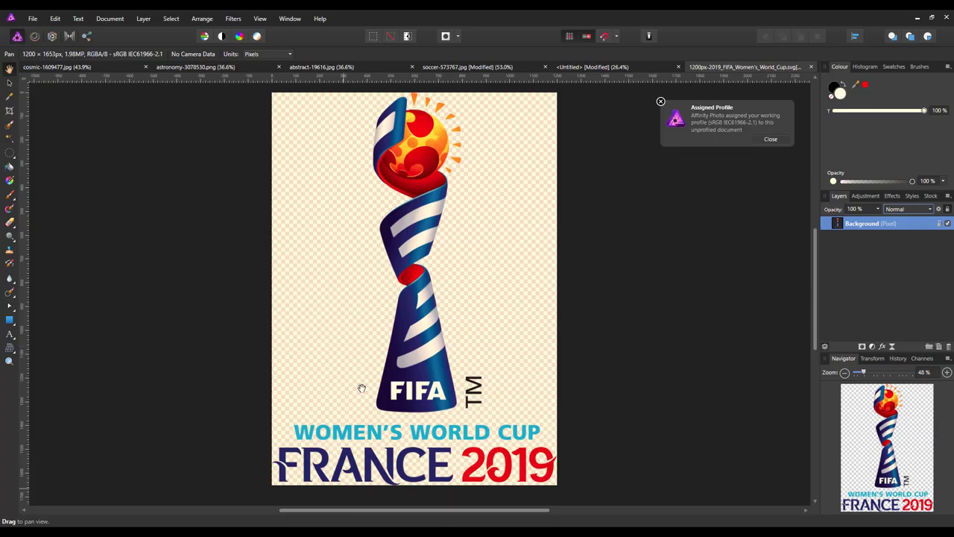
mouse_move(447, 472)
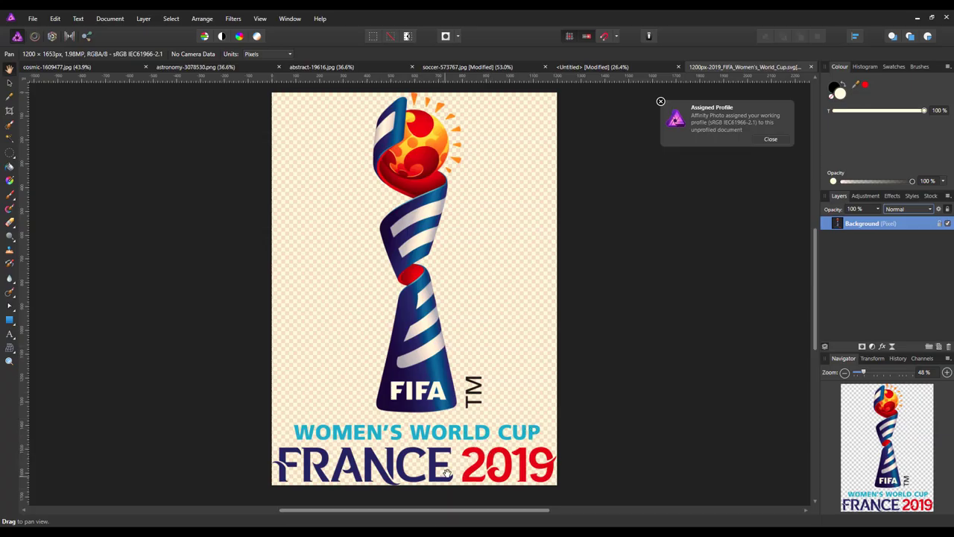
mouse_move(820, 320)
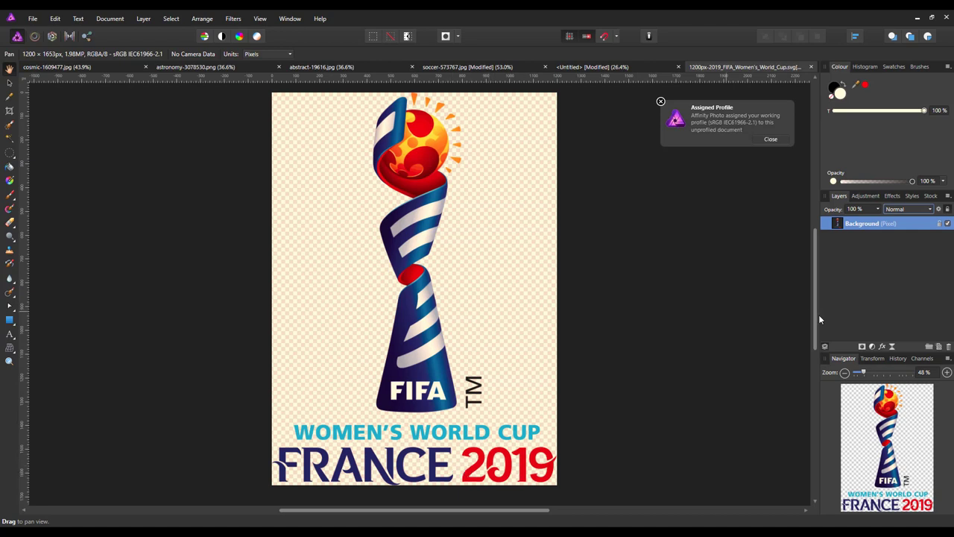
right_click(862, 223)
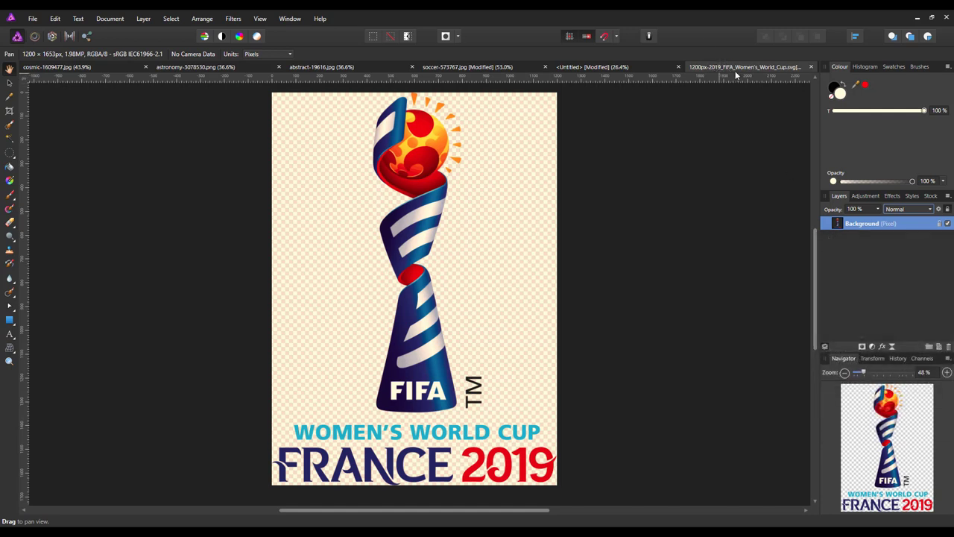
mouse_move(638, 75)
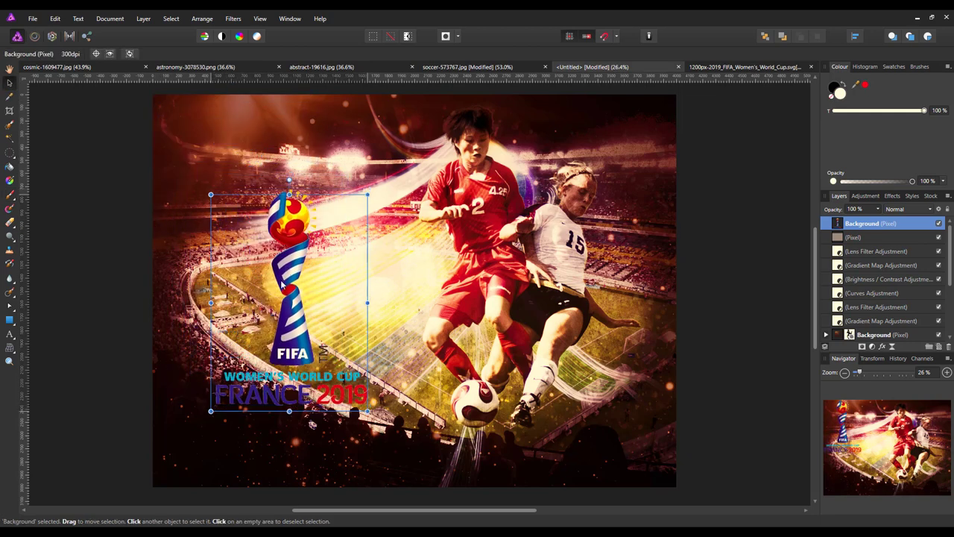
Step: Enlarge the pasted FIFA logo over the poster's left side
left_click_drag(289, 302, 276, 332)
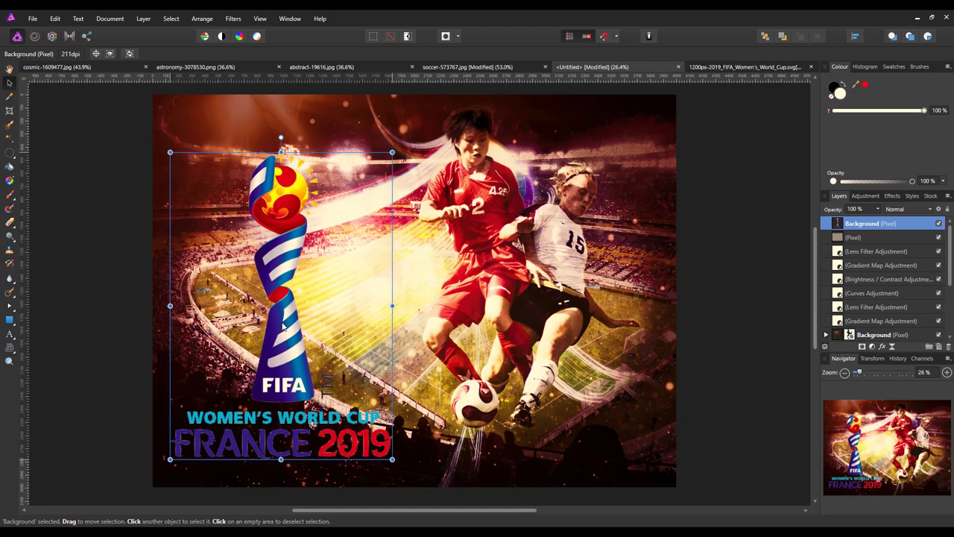
mouse_move(753, 306)
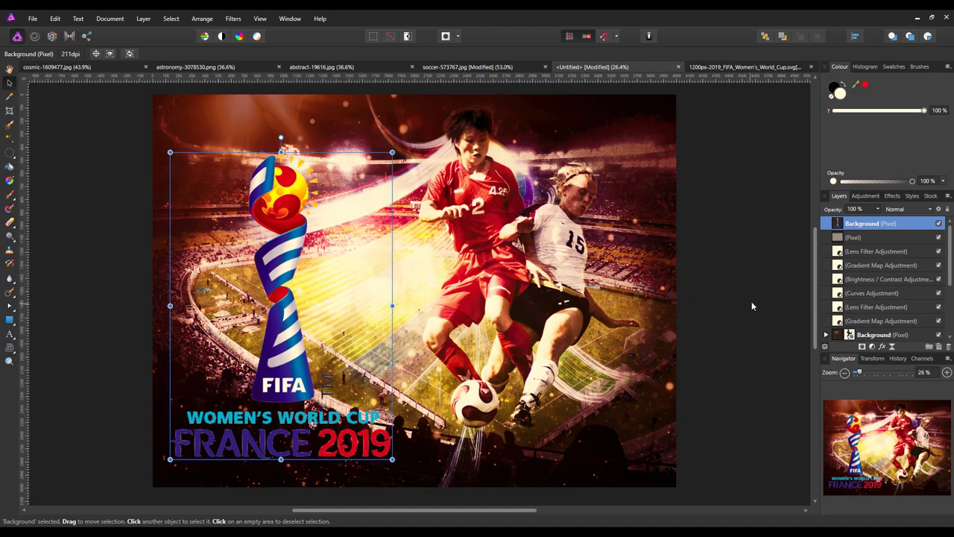
mouse_move(749, 308)
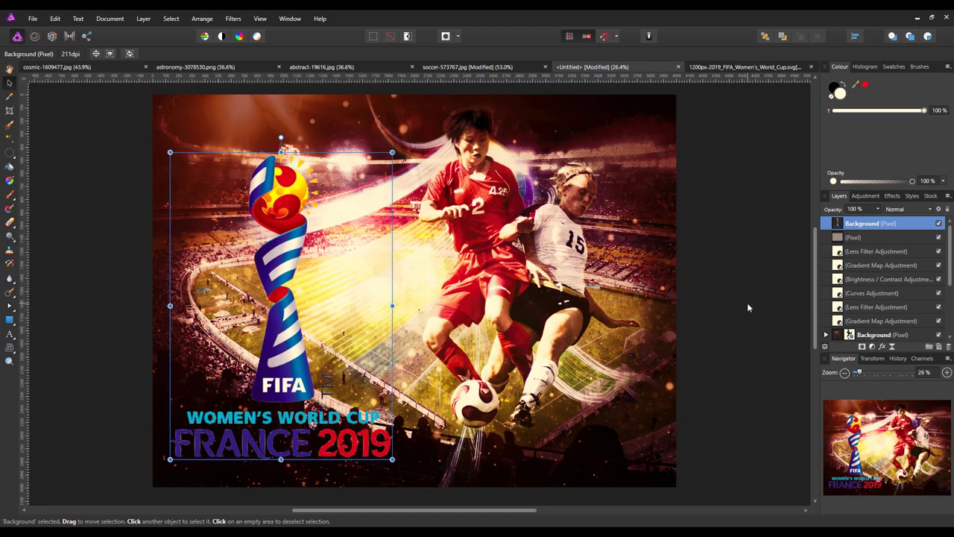
mouse_move(740, 348)
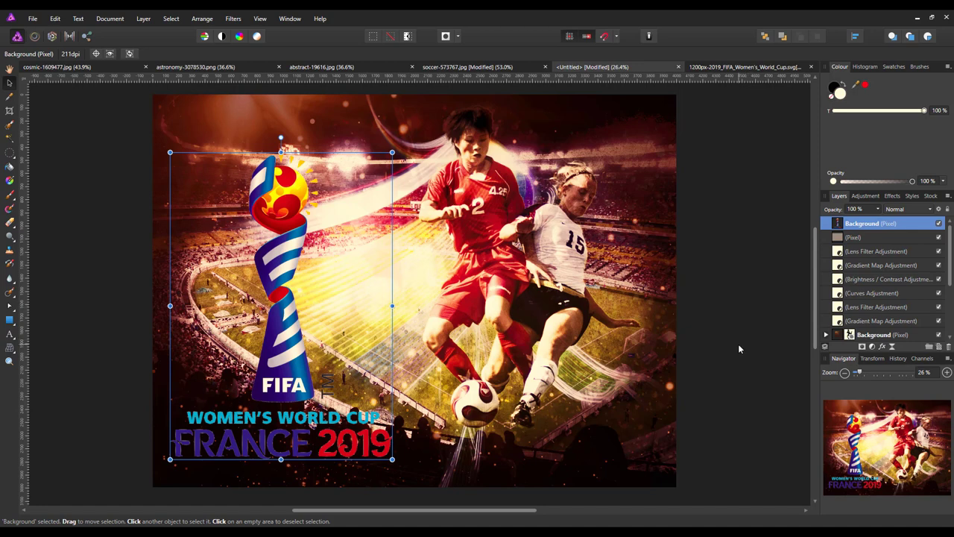
mouse_move(95, 131)
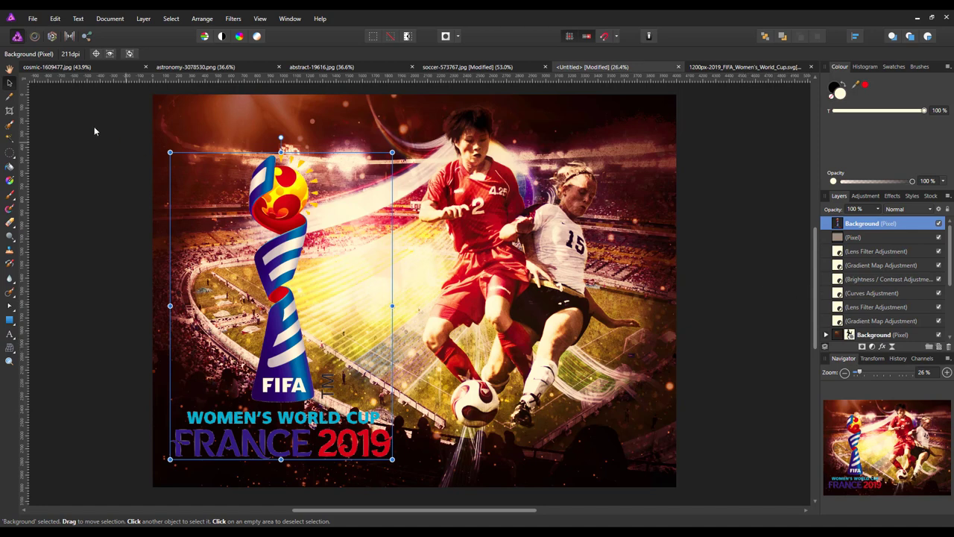